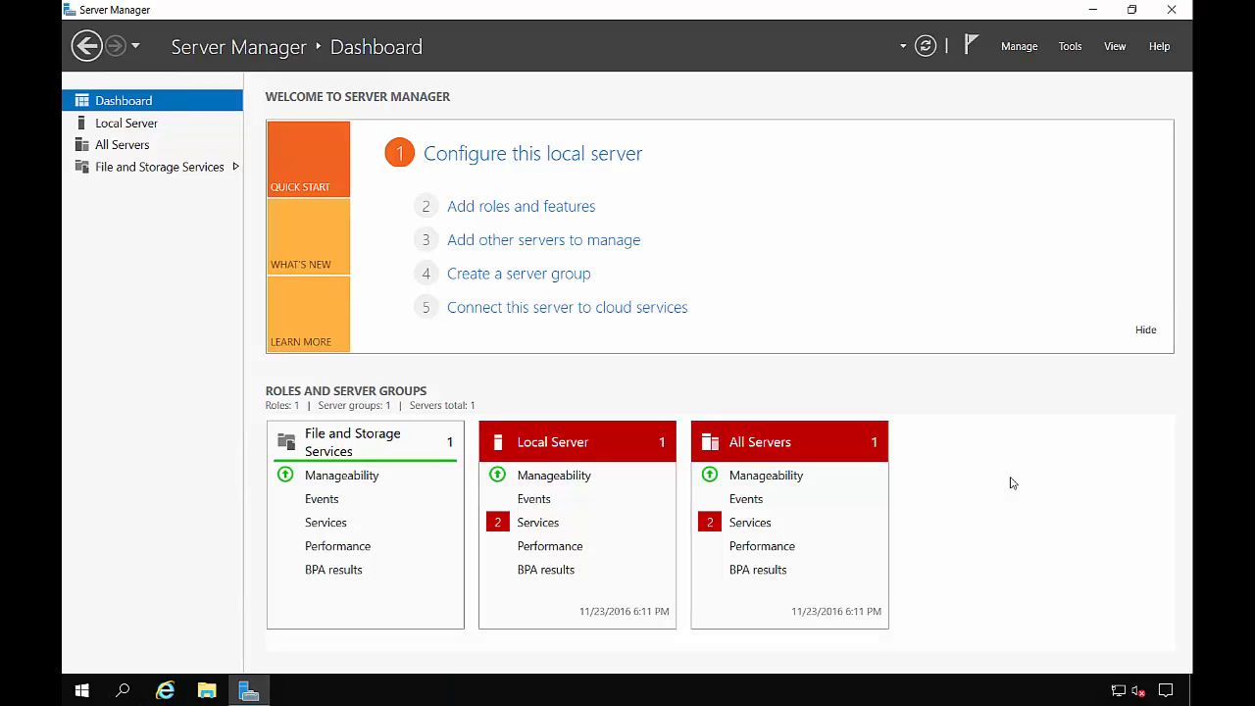
mouse_move(994, 498)
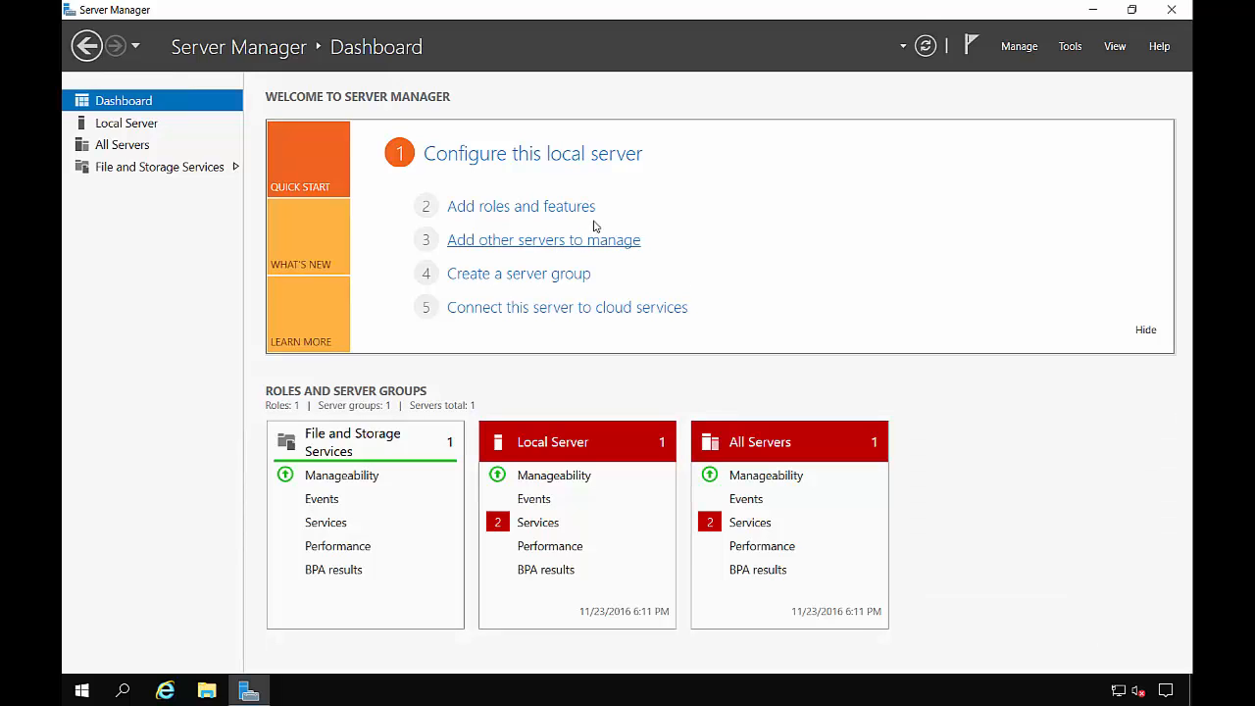
mouse_move(521, 206)
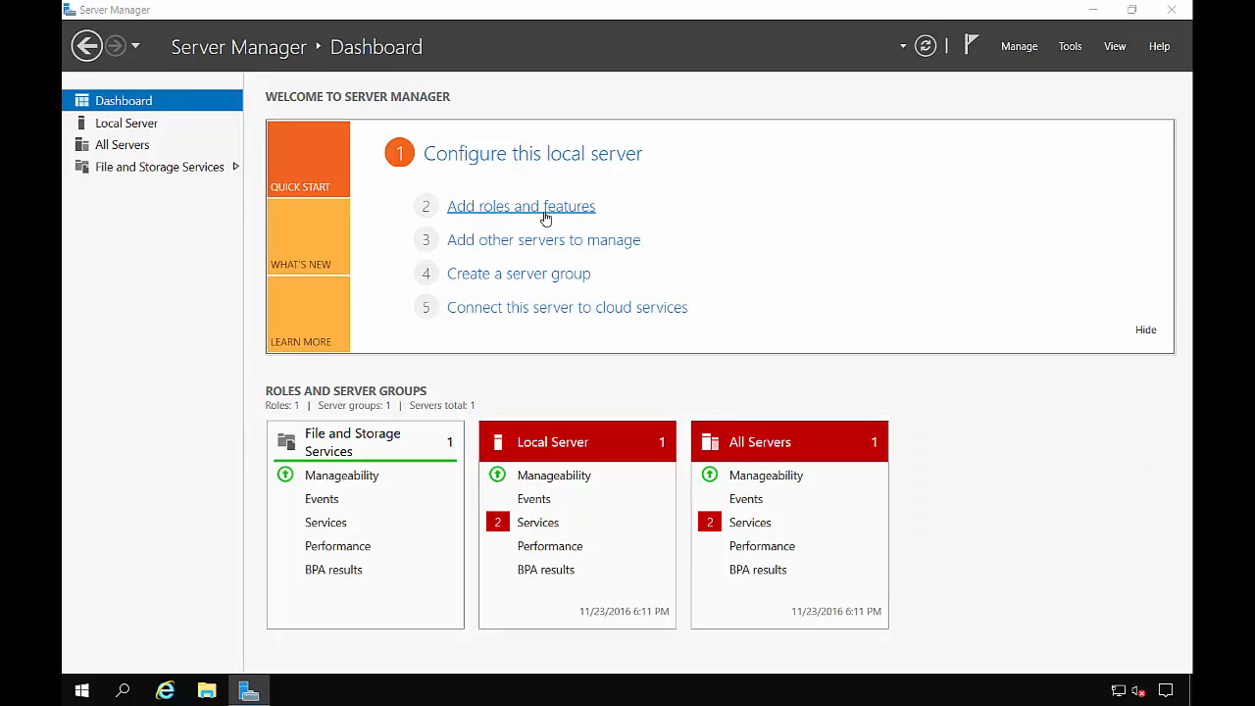
Start Add Roles and Features, using role-based installation with Data as the destination
click(520, 206)
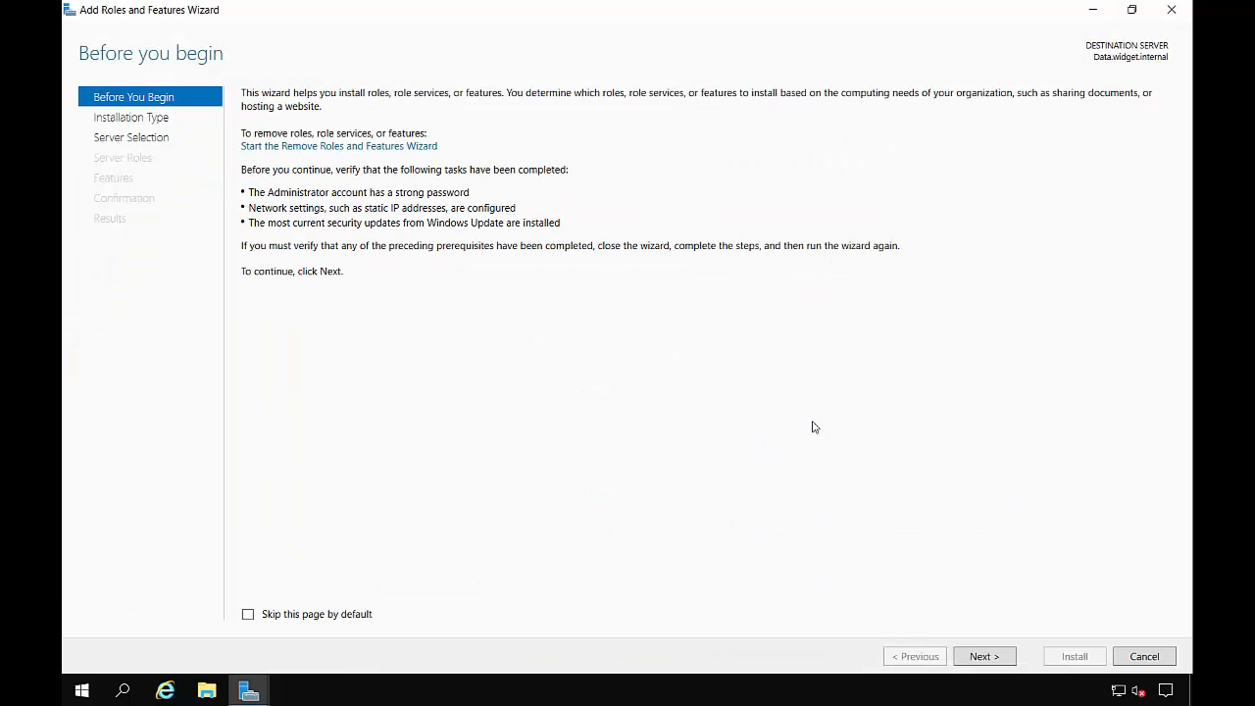
click(983, 656)
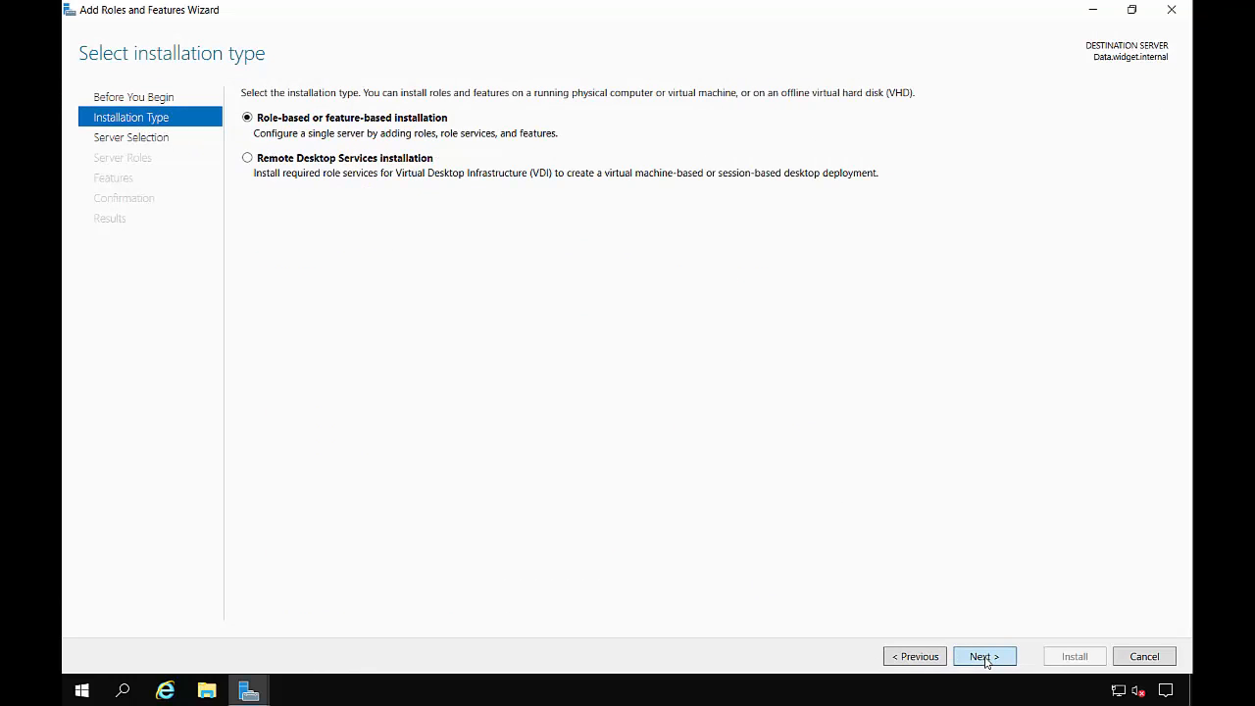
click(985, 656)
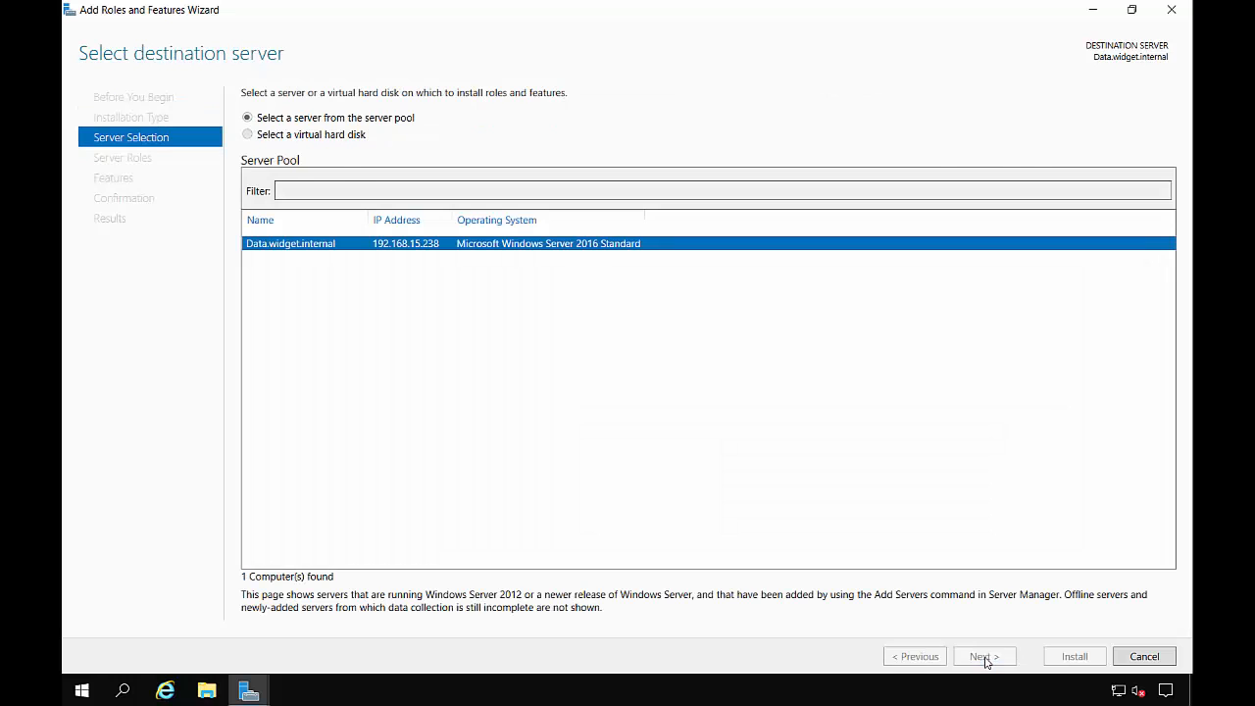
click(984, 656)
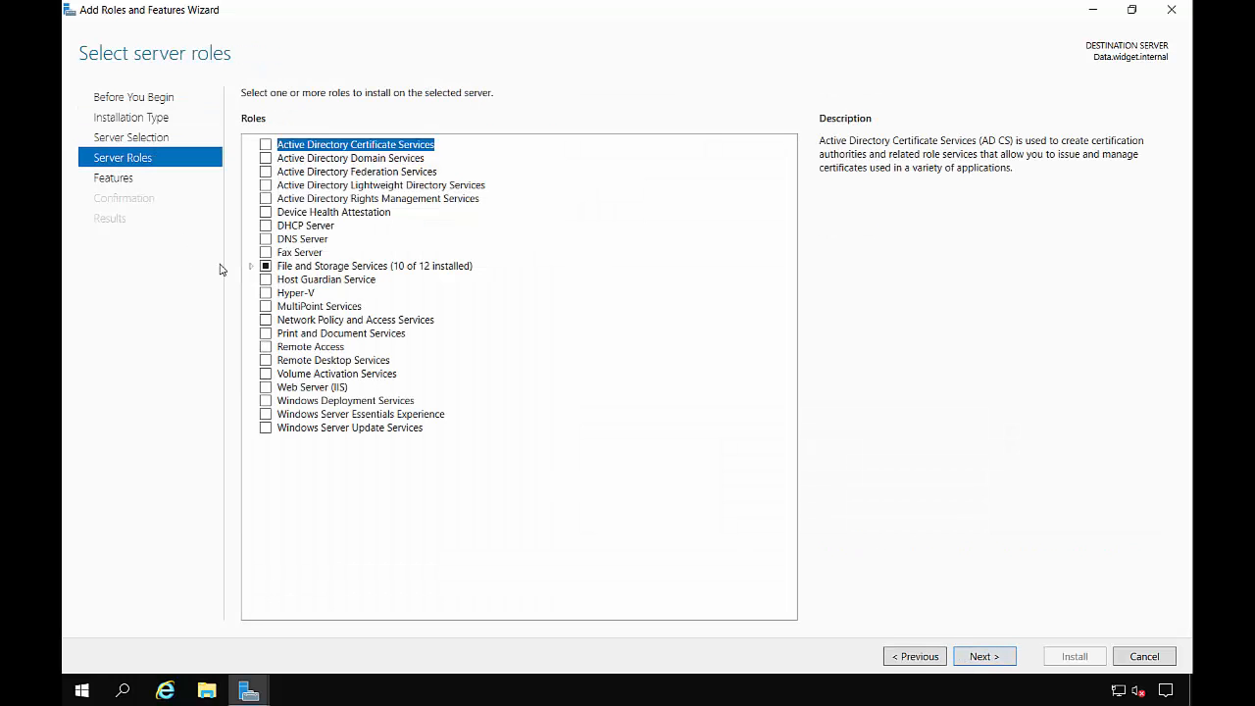
Select Work Folders and Web Server (IIS) with its management tools, keeping default features
click(251, 265)
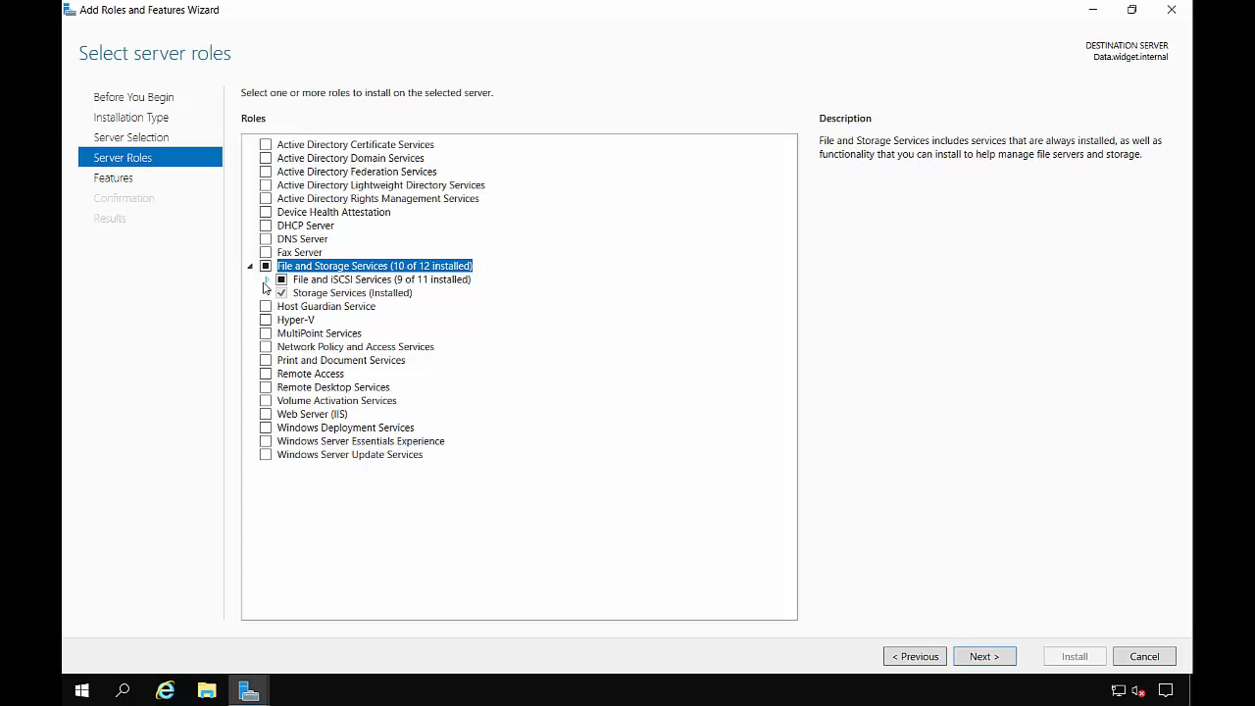
click(281, 279)
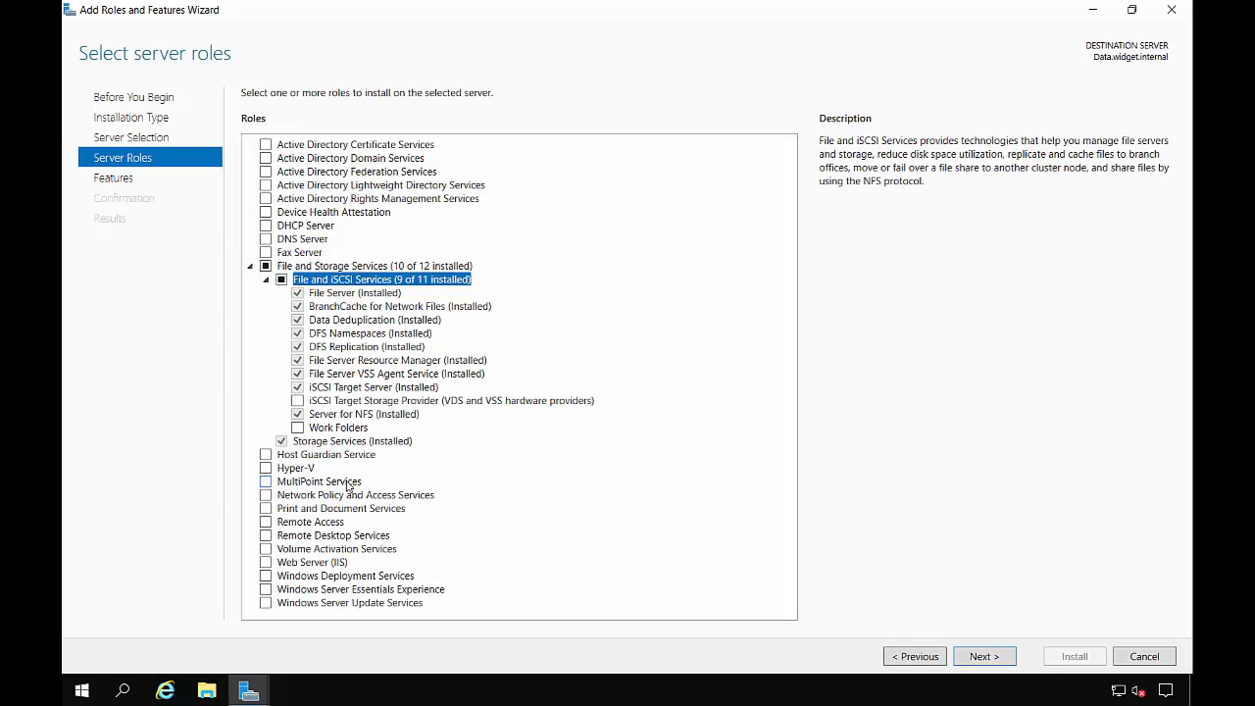
click(338, 426)
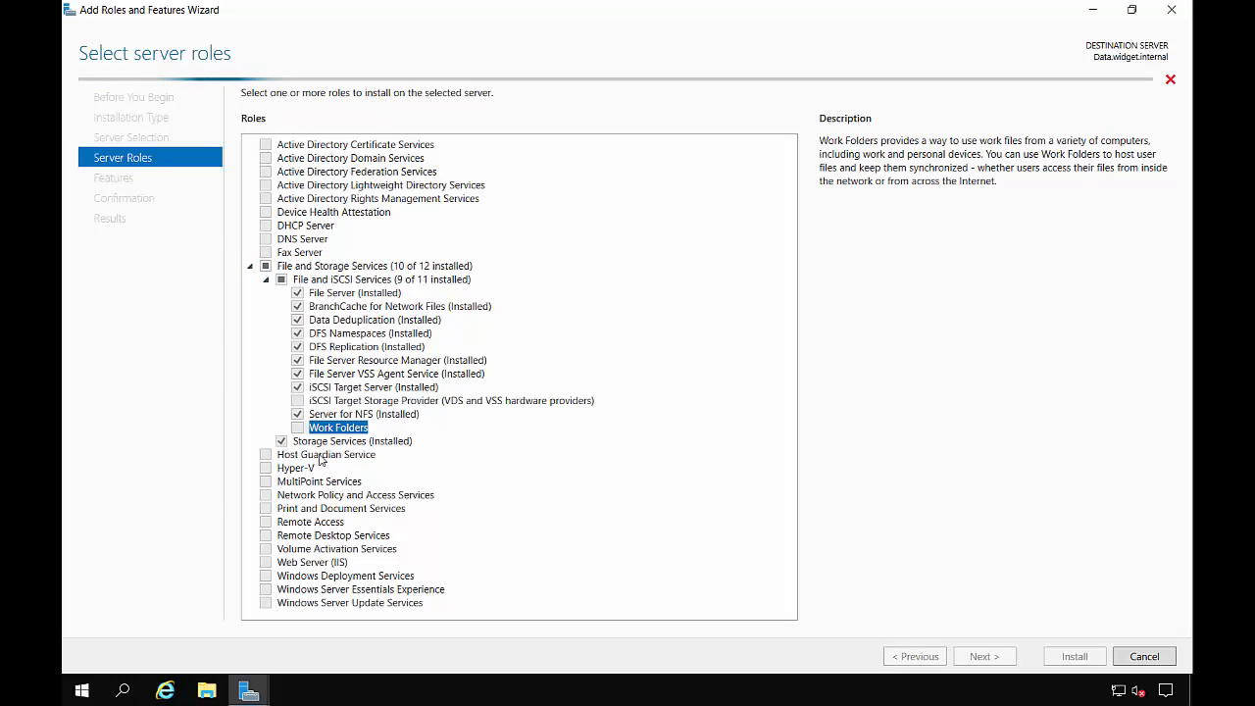
click(297, 428)
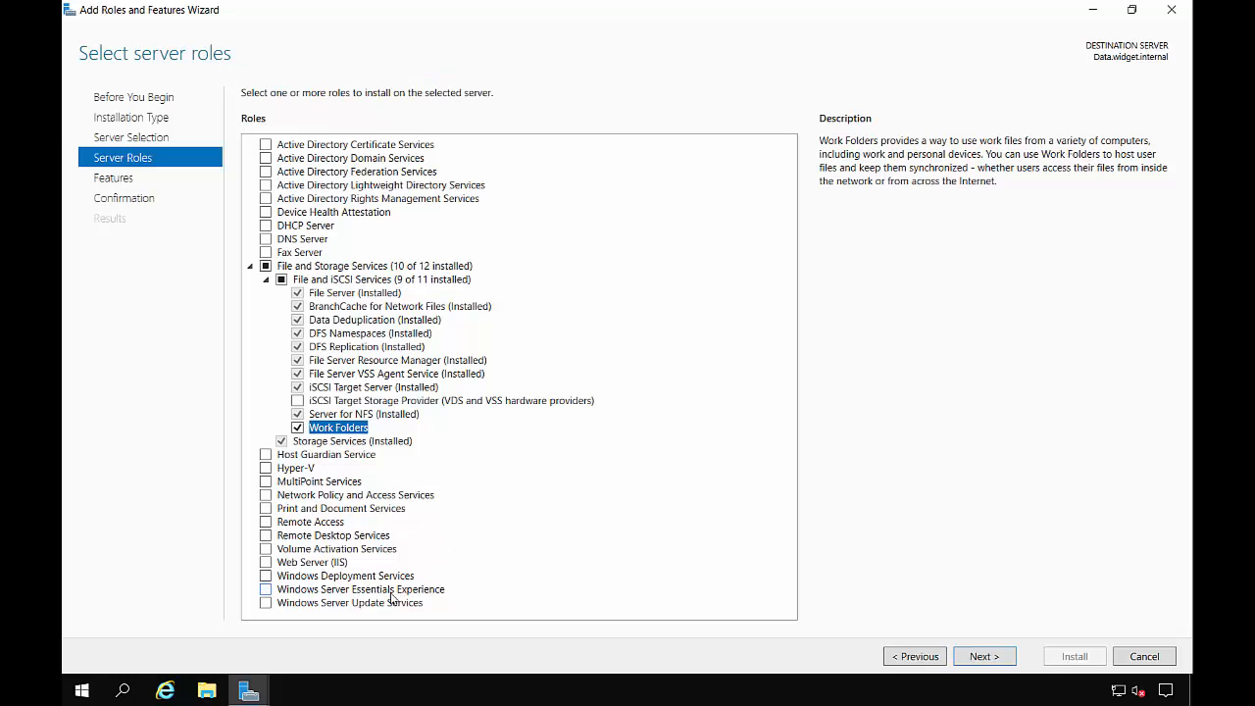
click(265, 562)
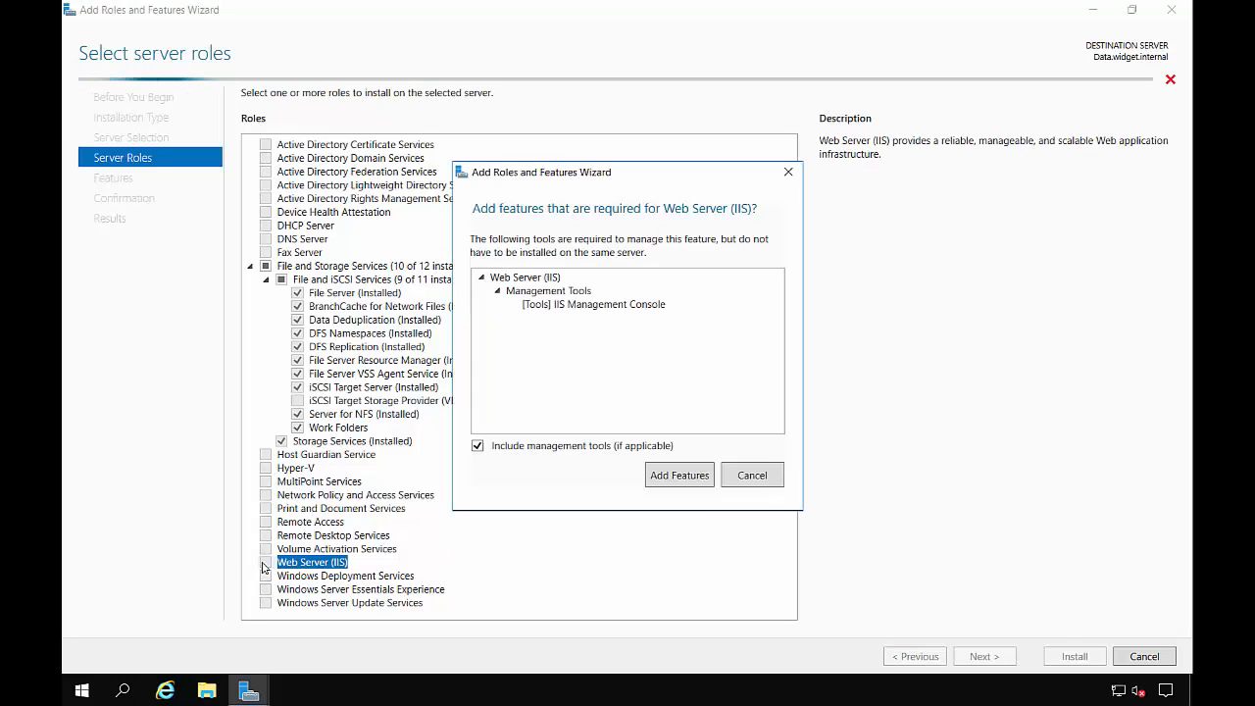
click(679, 475)
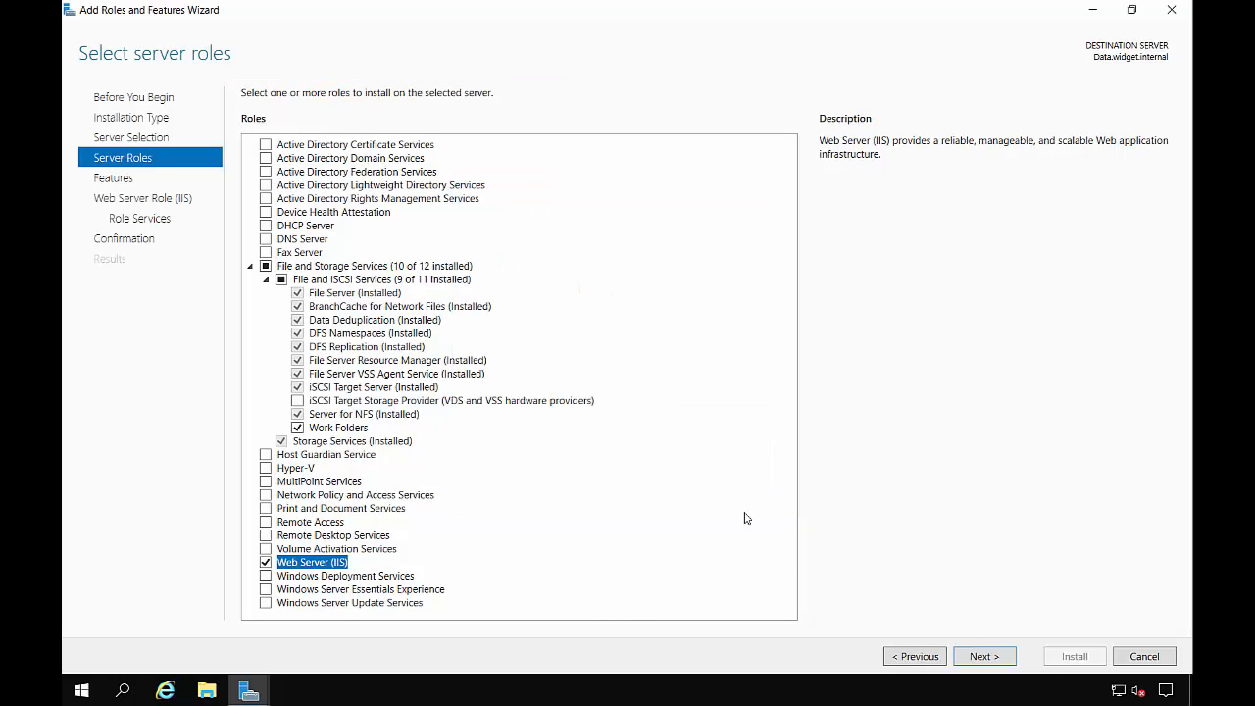
click(984, 656)
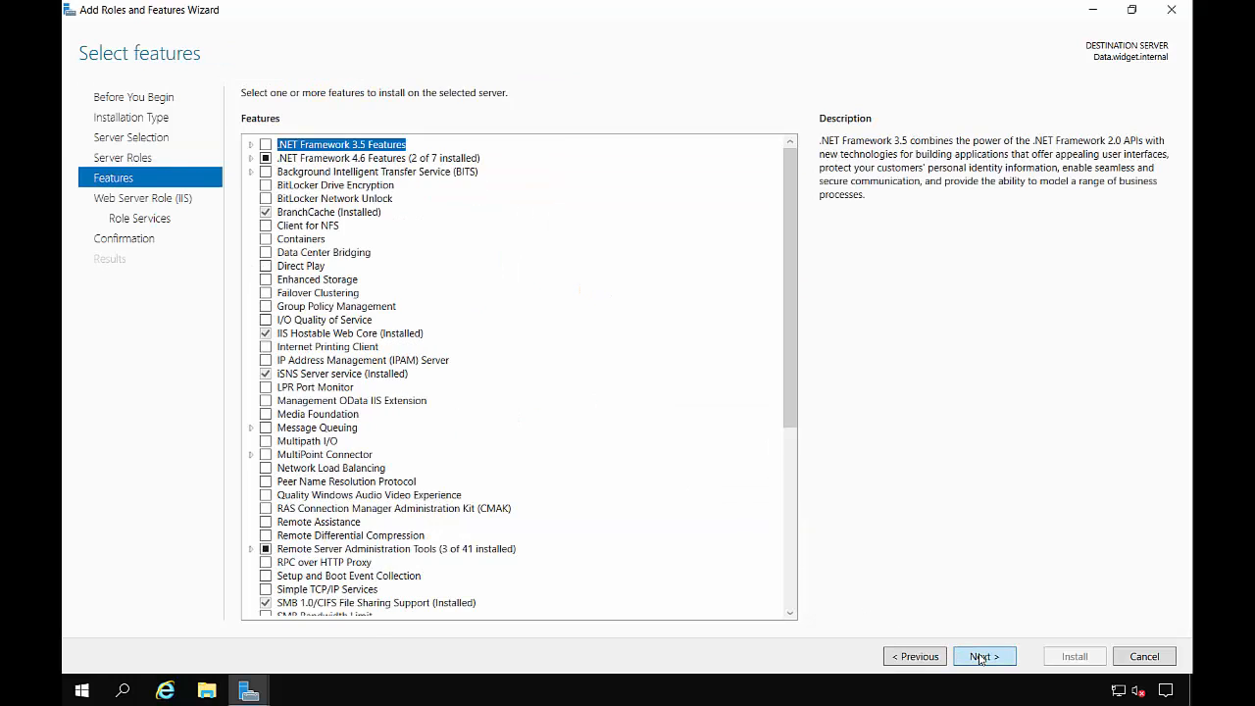
click(983, 656)
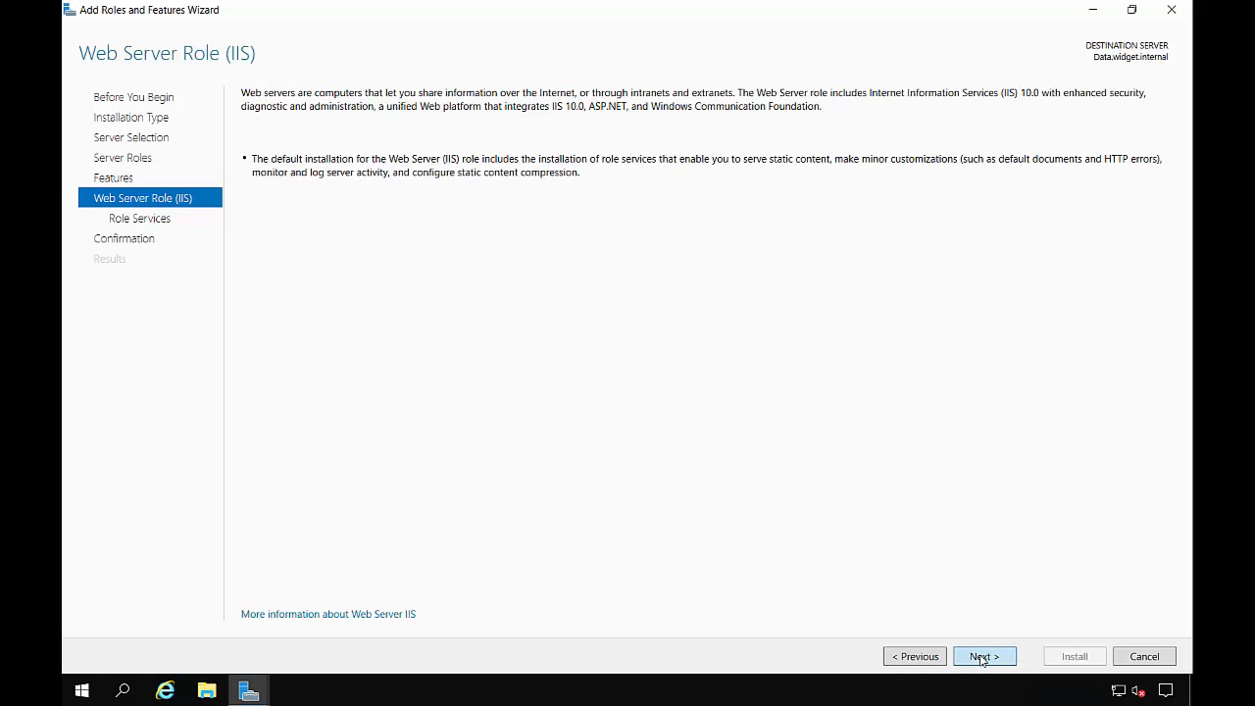
click(985, 656)
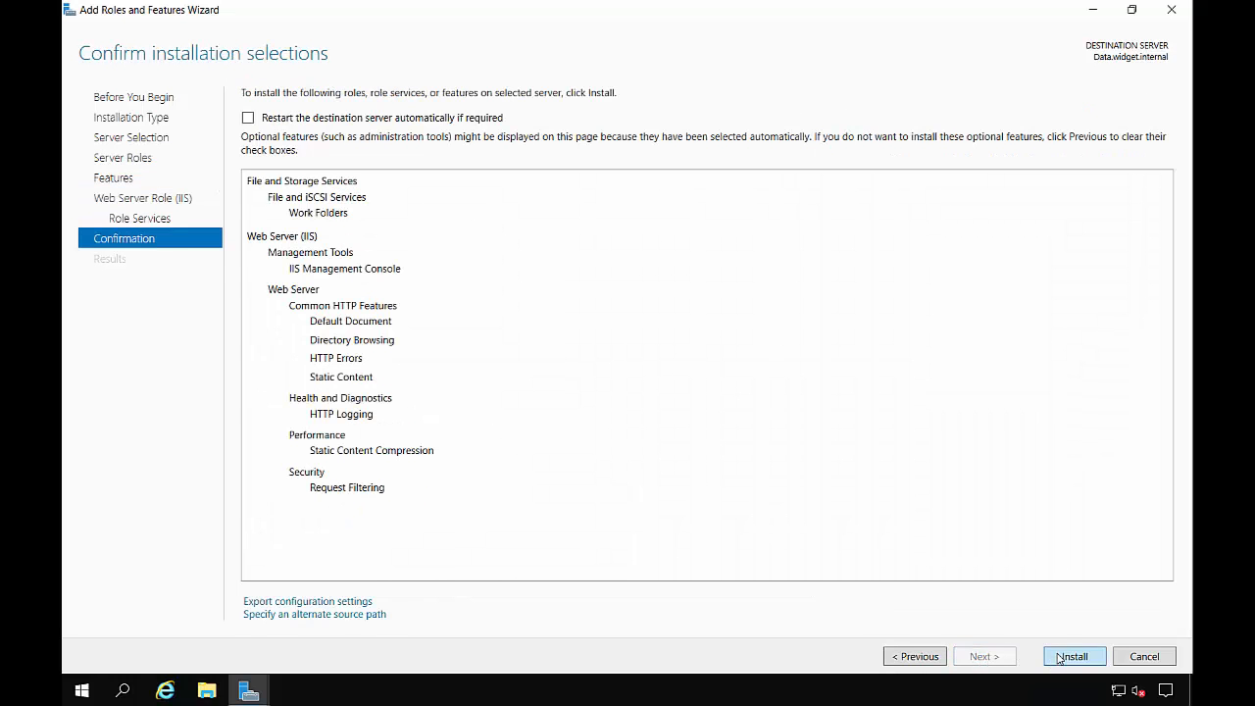
Install Work Folders and Web Server (IIS) on Data and wait for success
click(1074, 656)
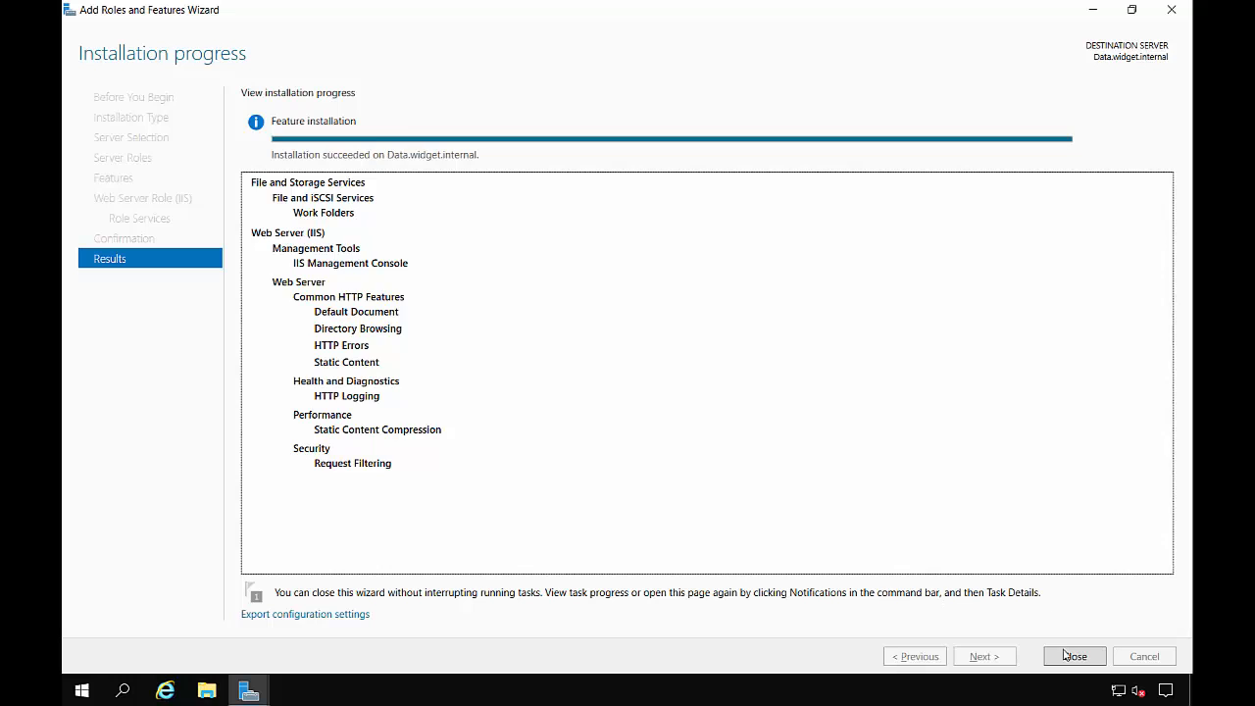
Close the installer and launch the maximized New Sync Share Wizard from Work Folders
click(1075, 656)
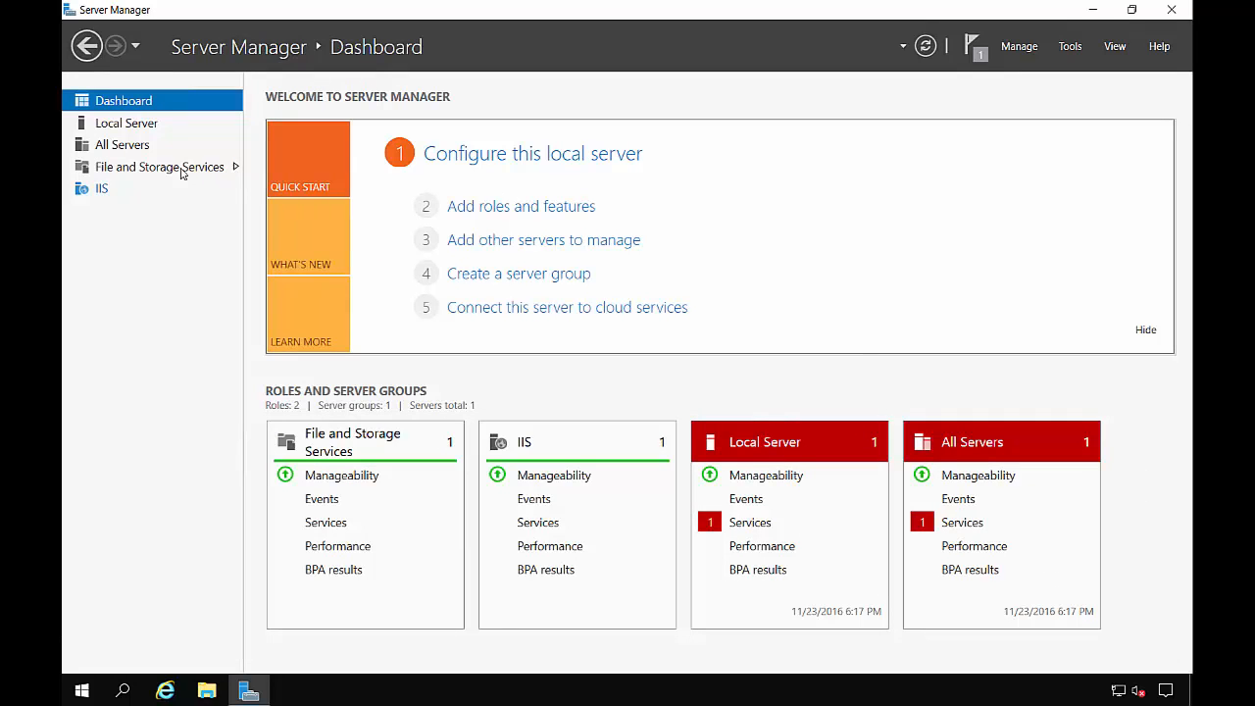
click(159, 167)
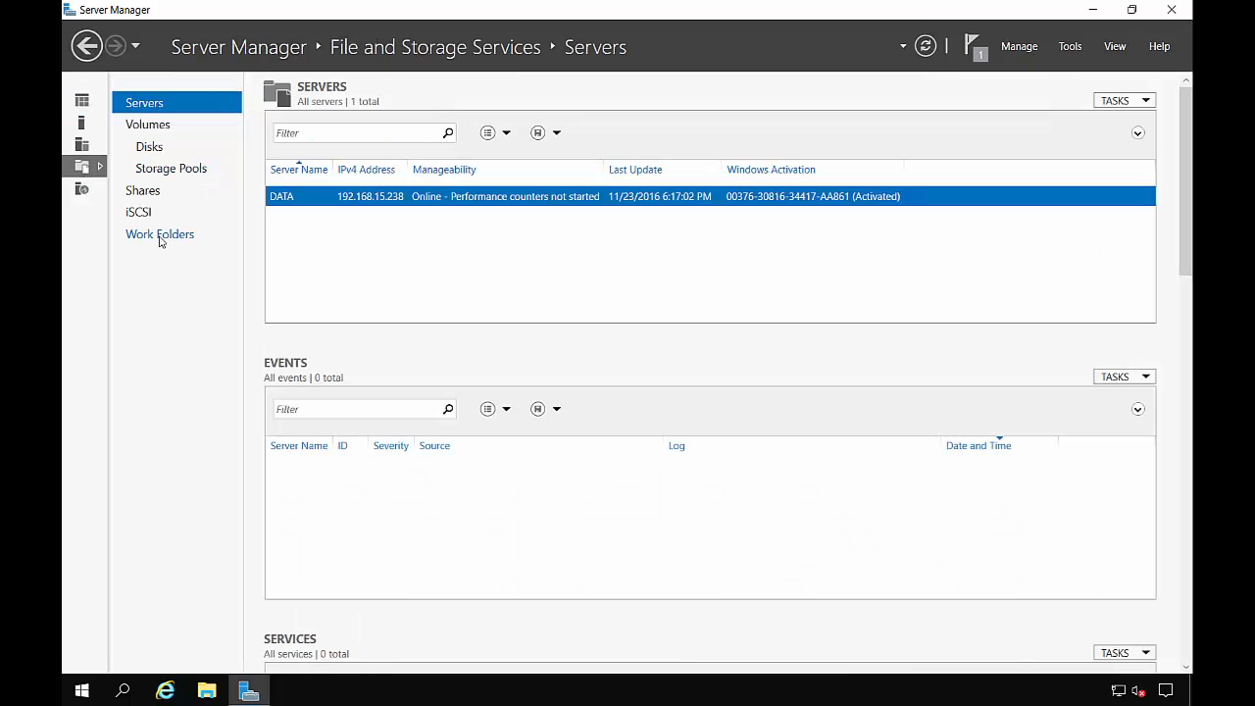
click(158, 233)
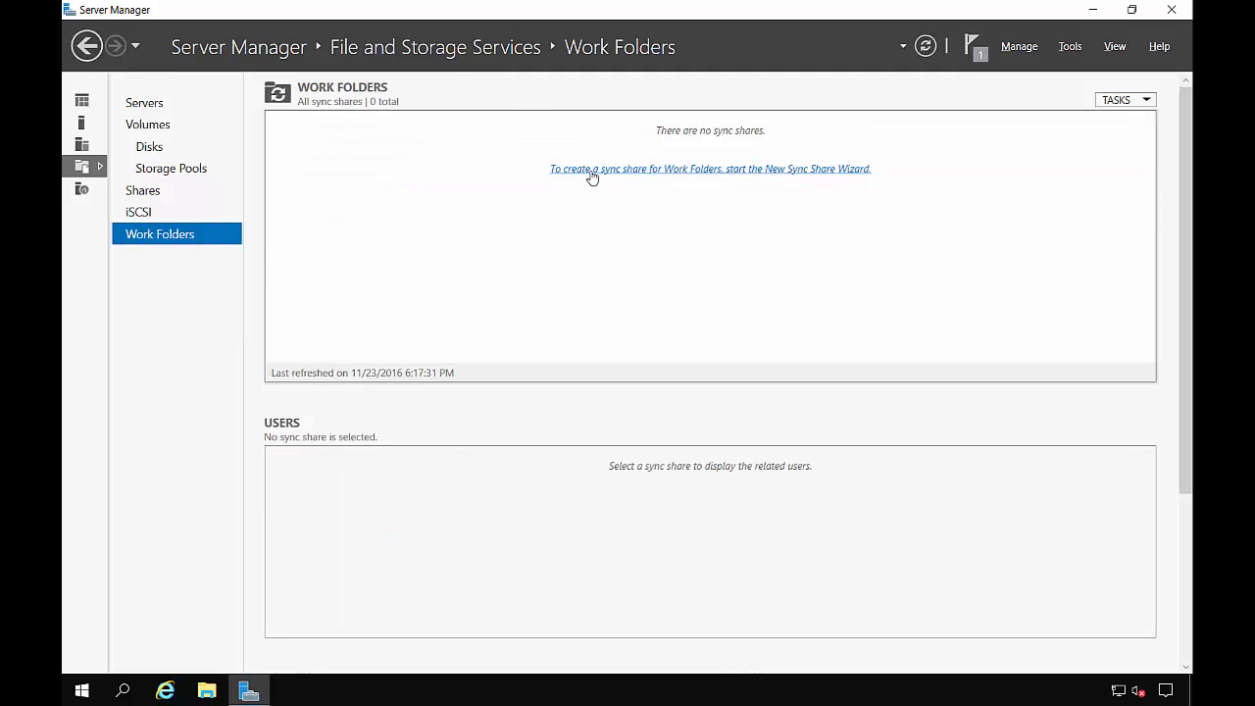
click(709, 169)
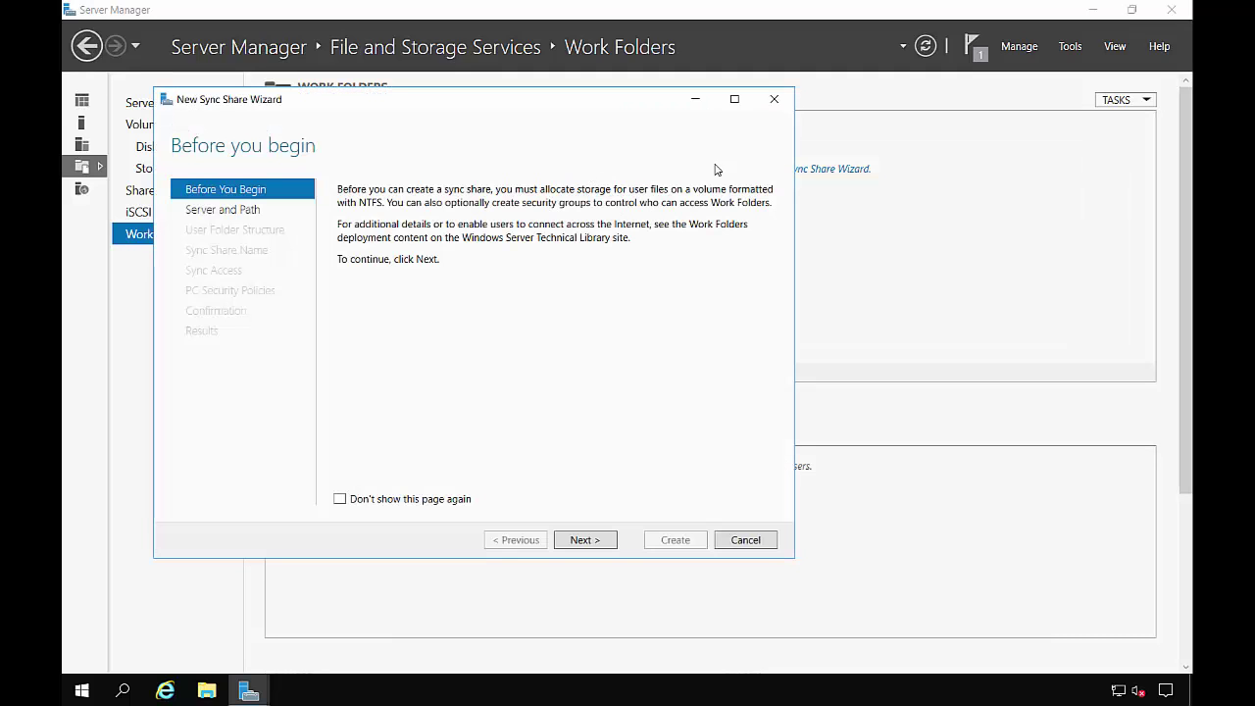
click(734, 99)
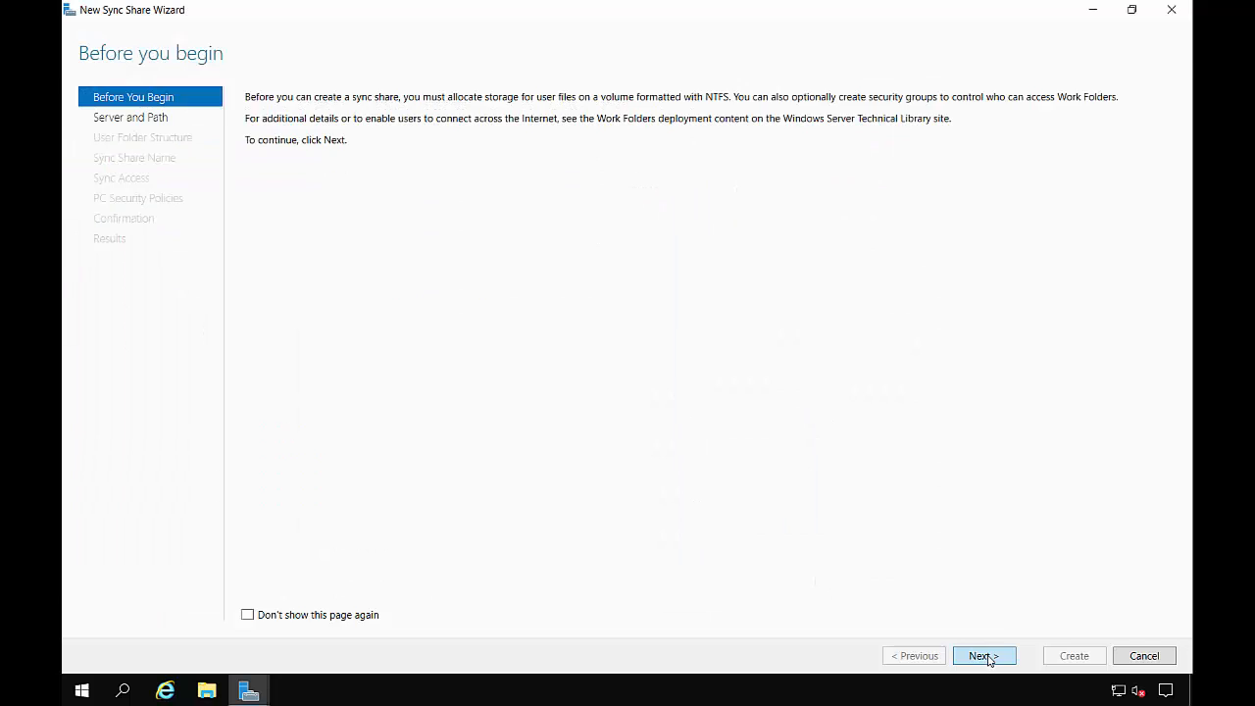
click(984, 655)
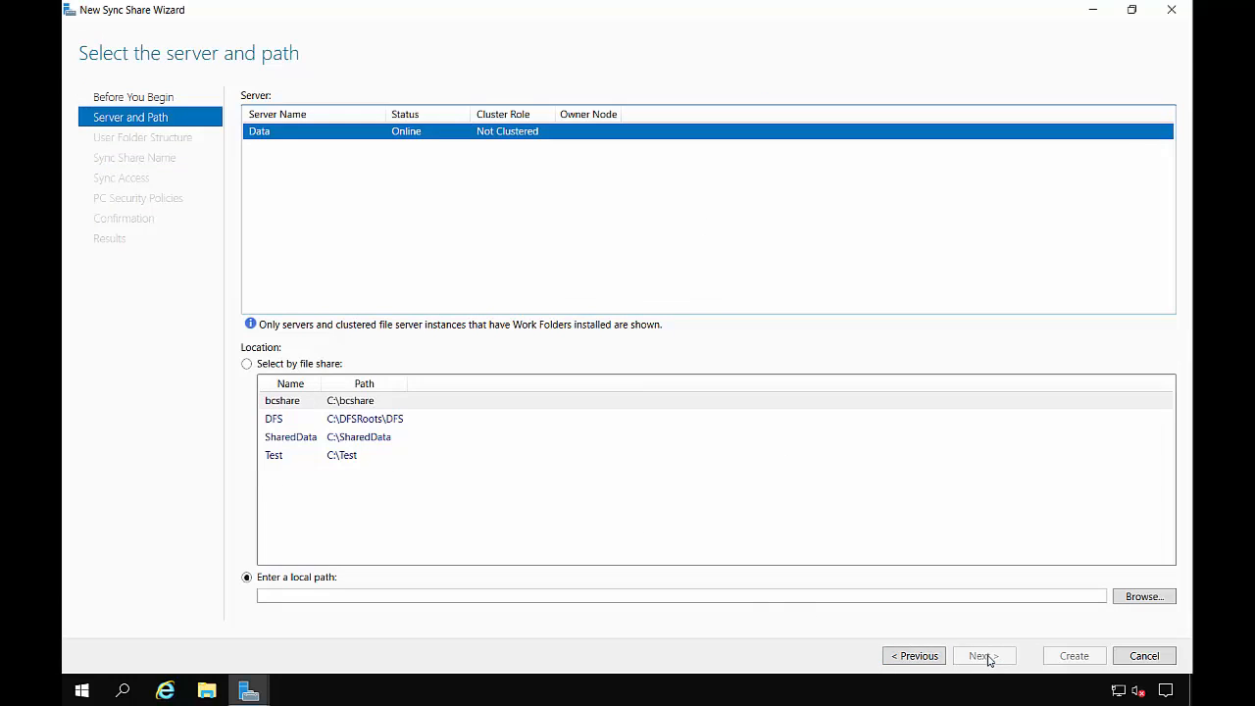
mouse_move(317, 459)
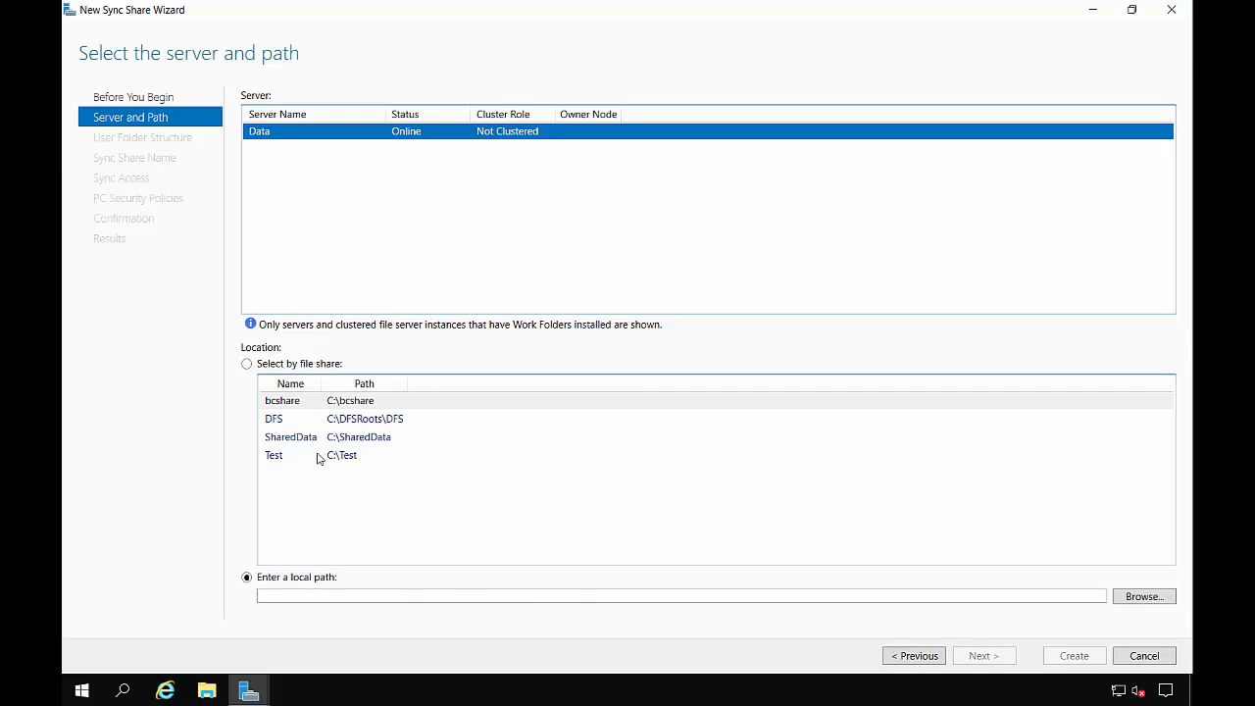
click(274, 455)
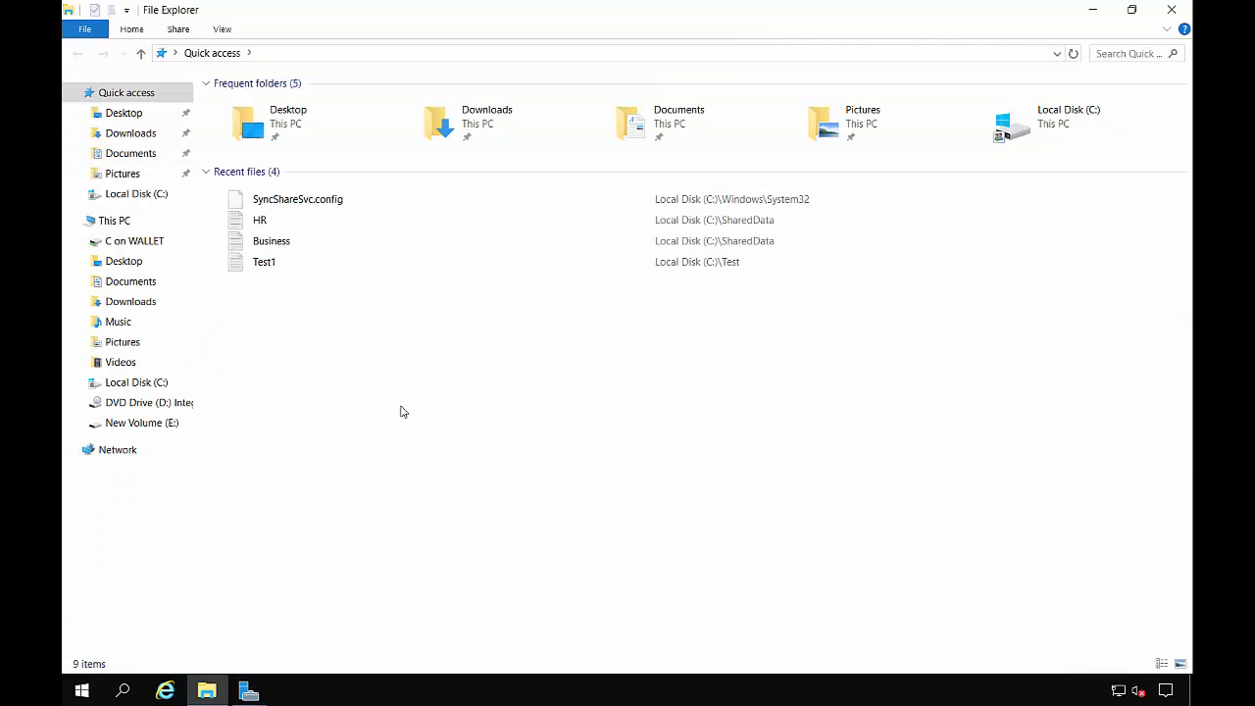
Open the C:\Test folder's properties and review its advanced share permissions
click(137, 193)
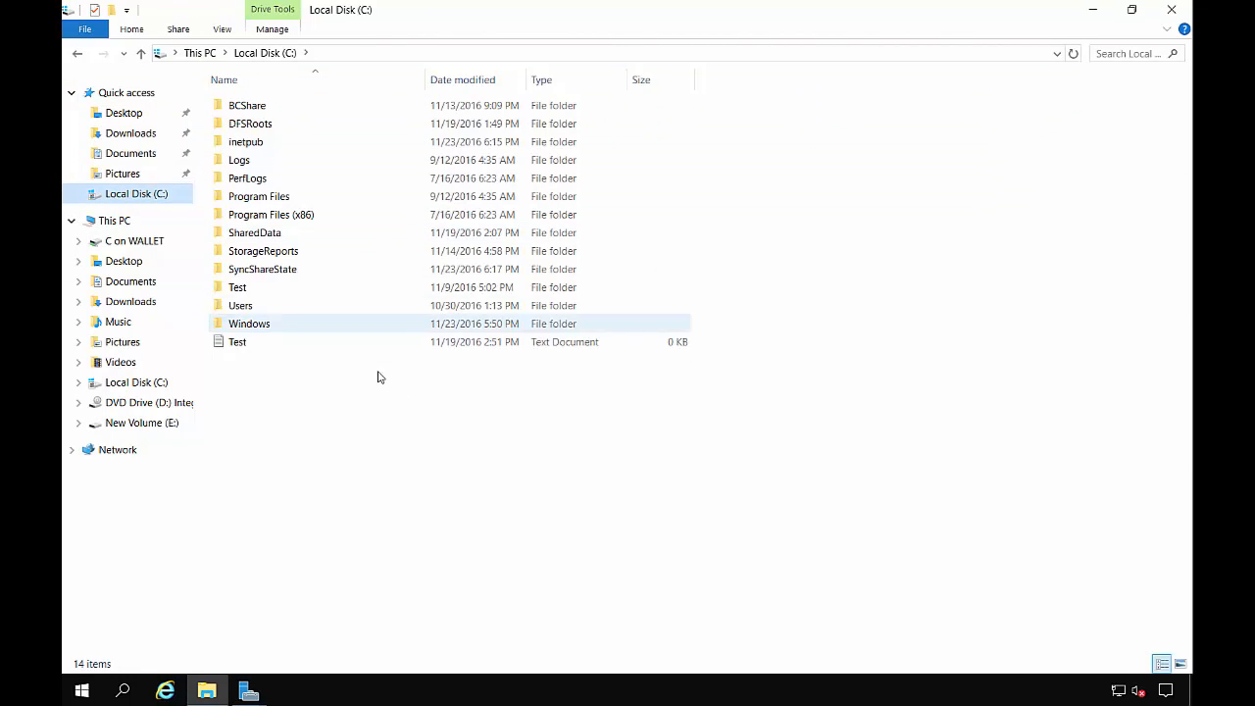
right_click(237, 286)
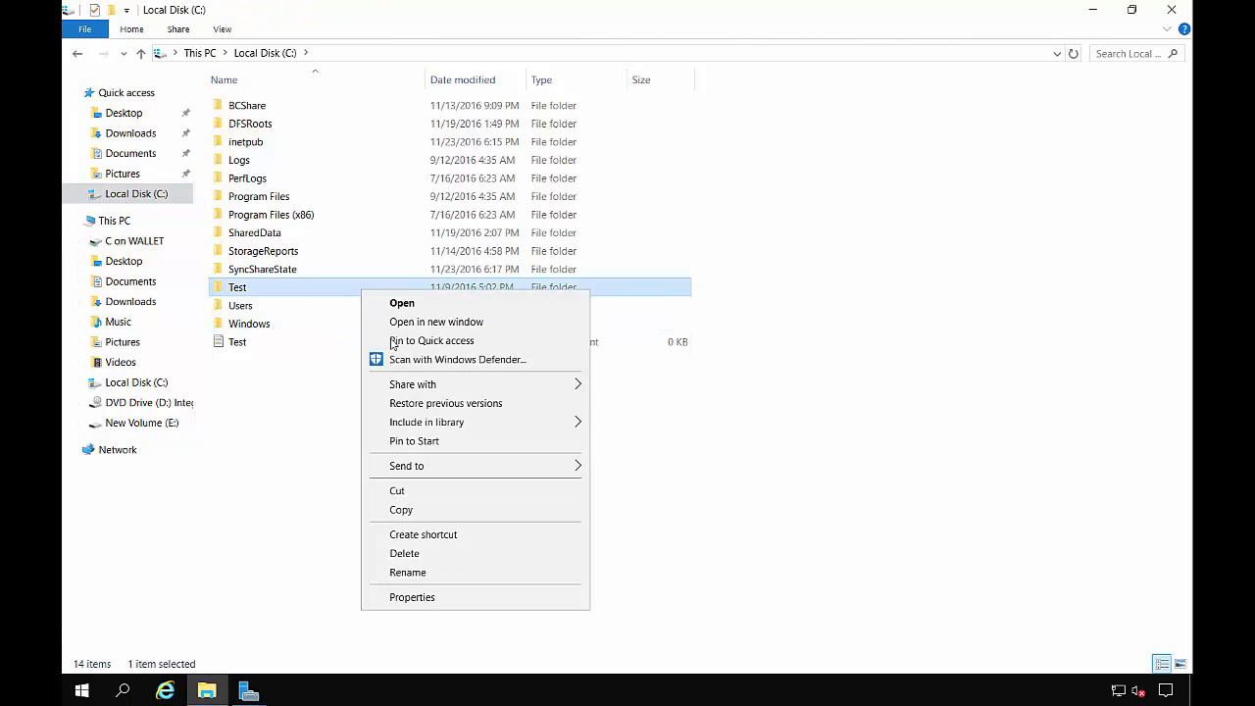
click(412, 596)
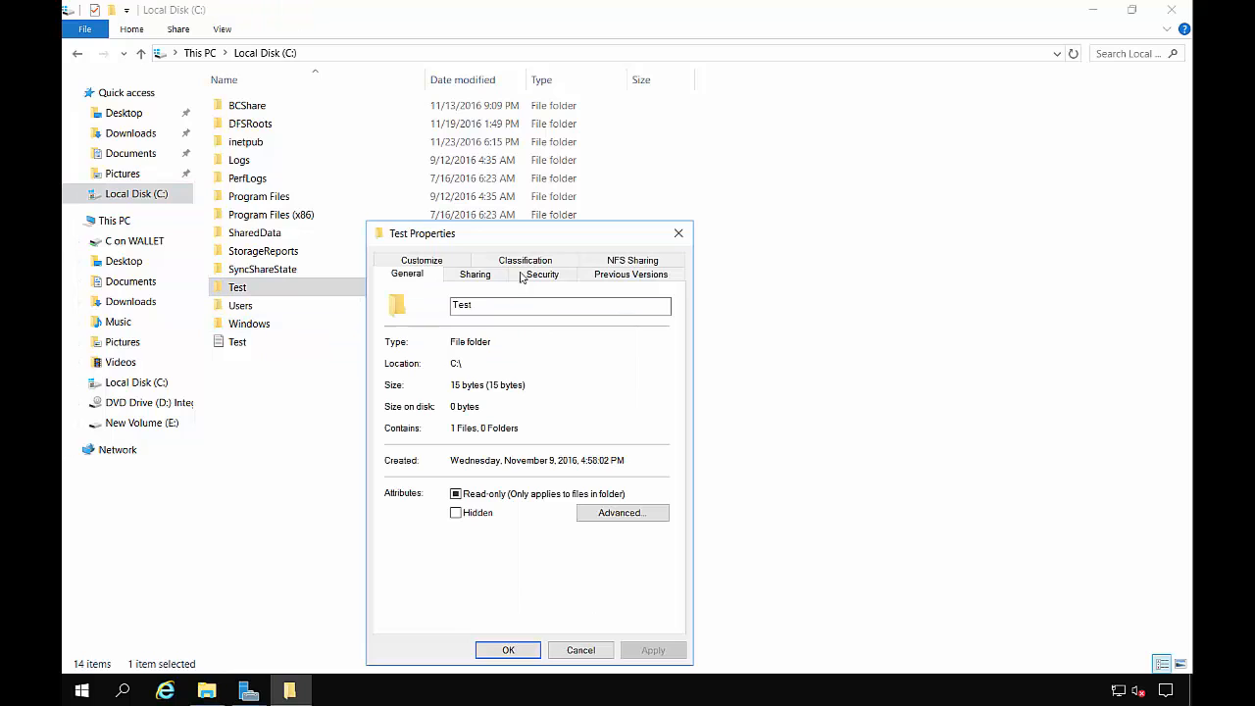
click(474, 273)
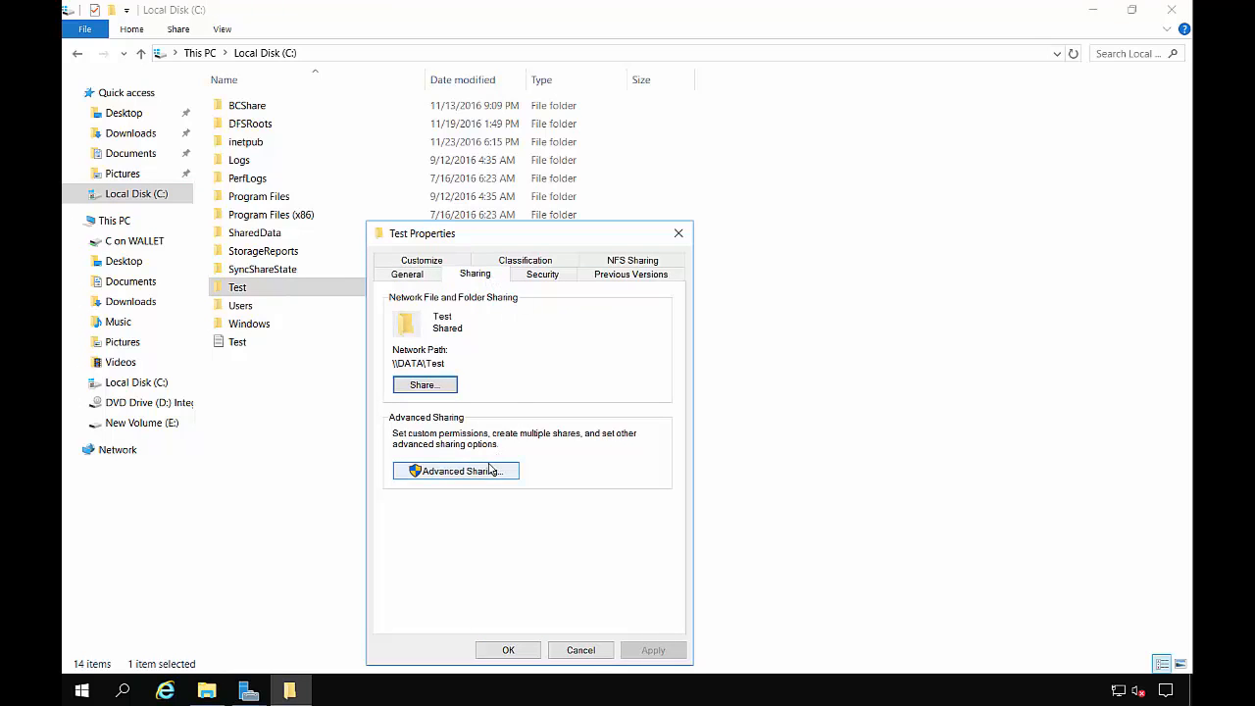
click(455, 470)
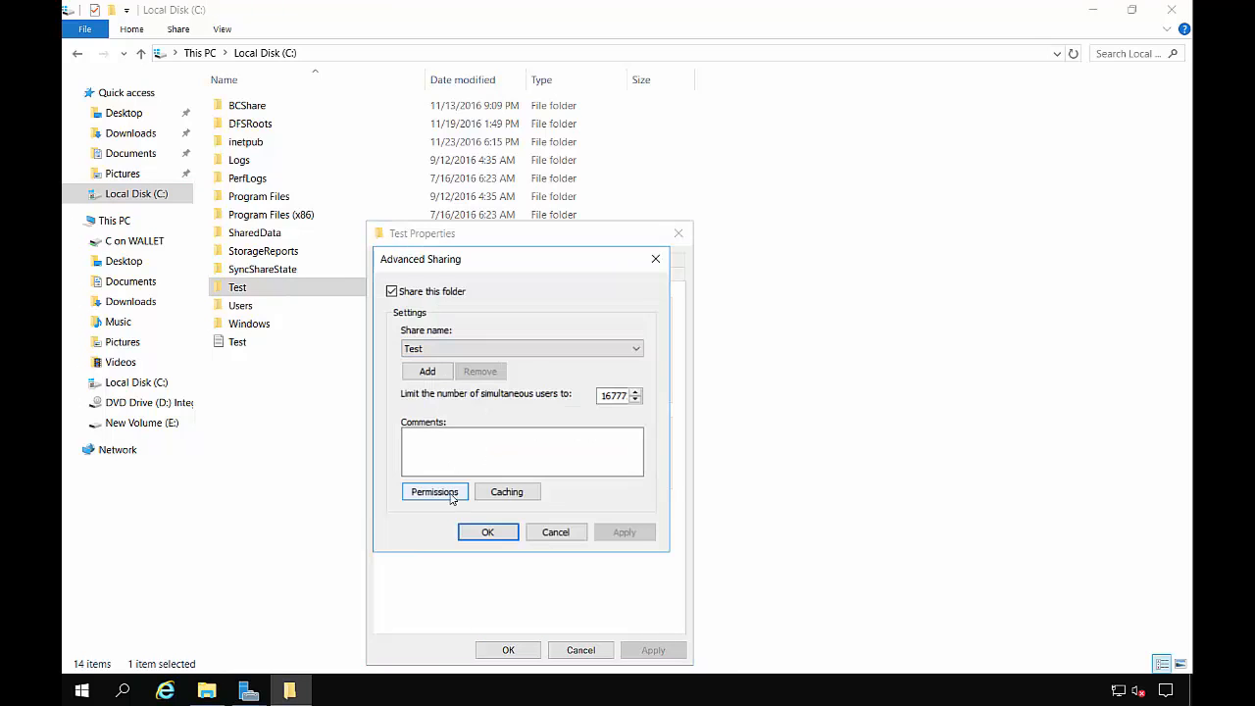
click(434, 491)
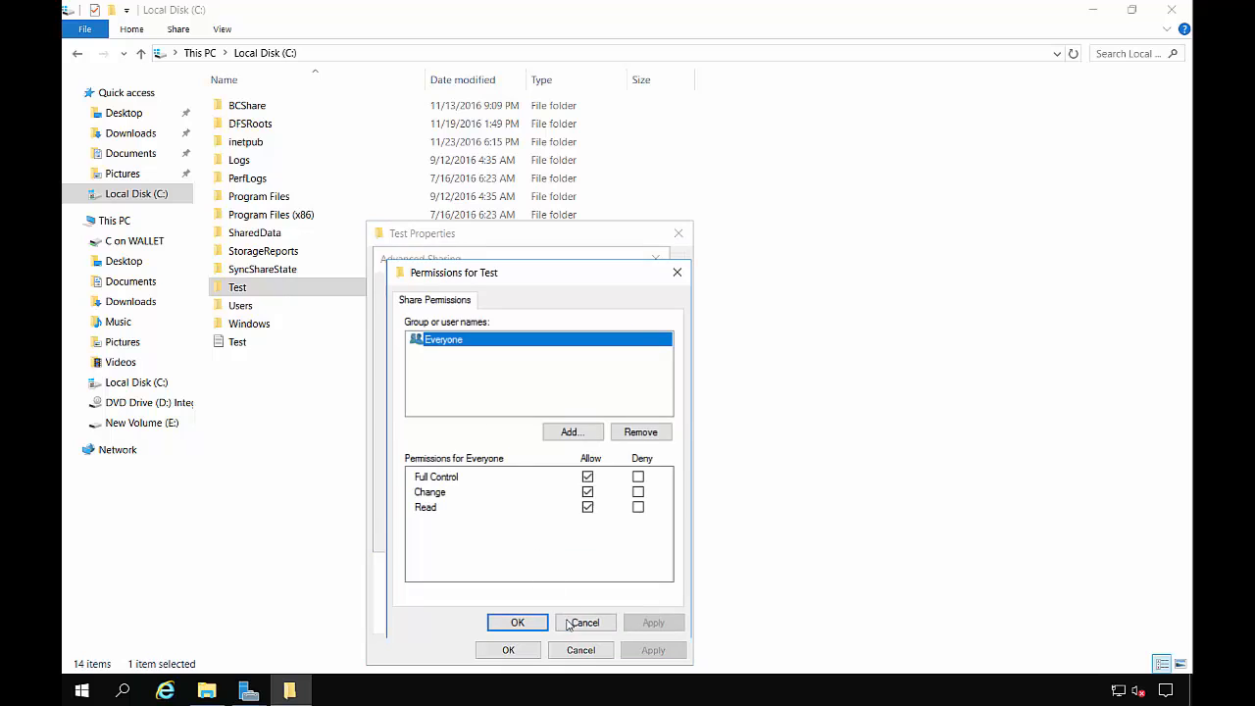
click(517, 622)
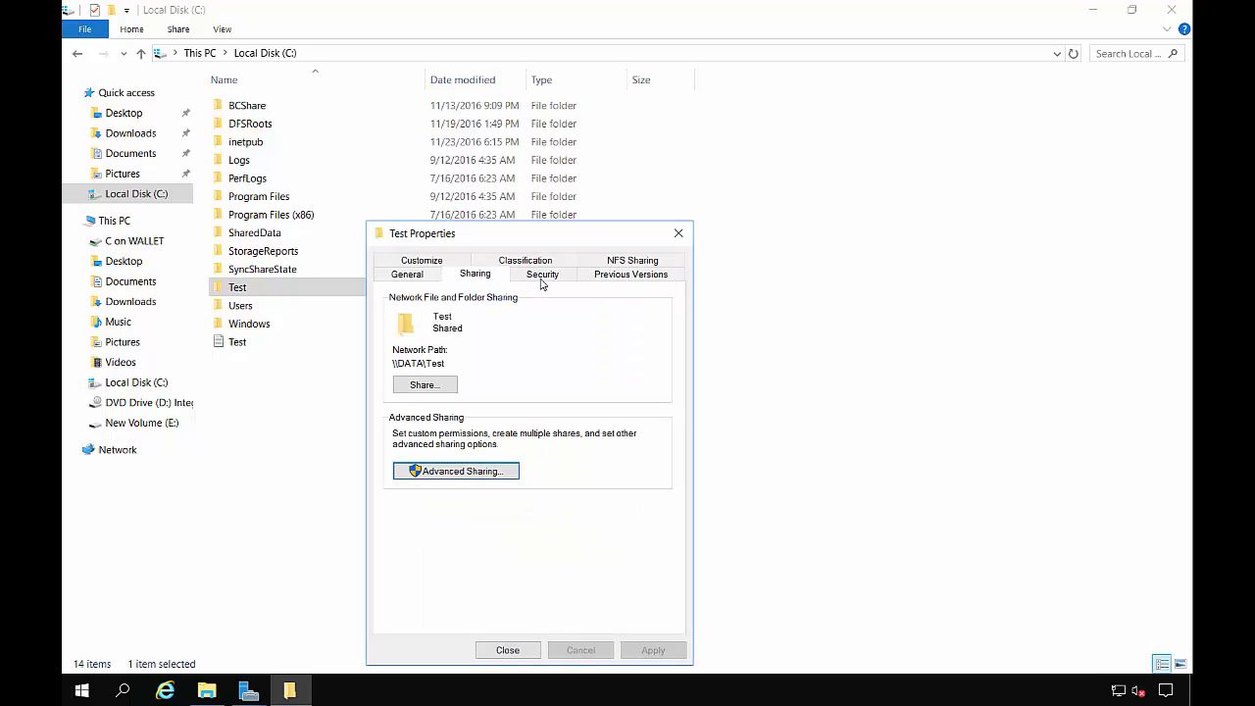
Review Domain Users' security permissions on Test, then close the properties
click(542, 274)
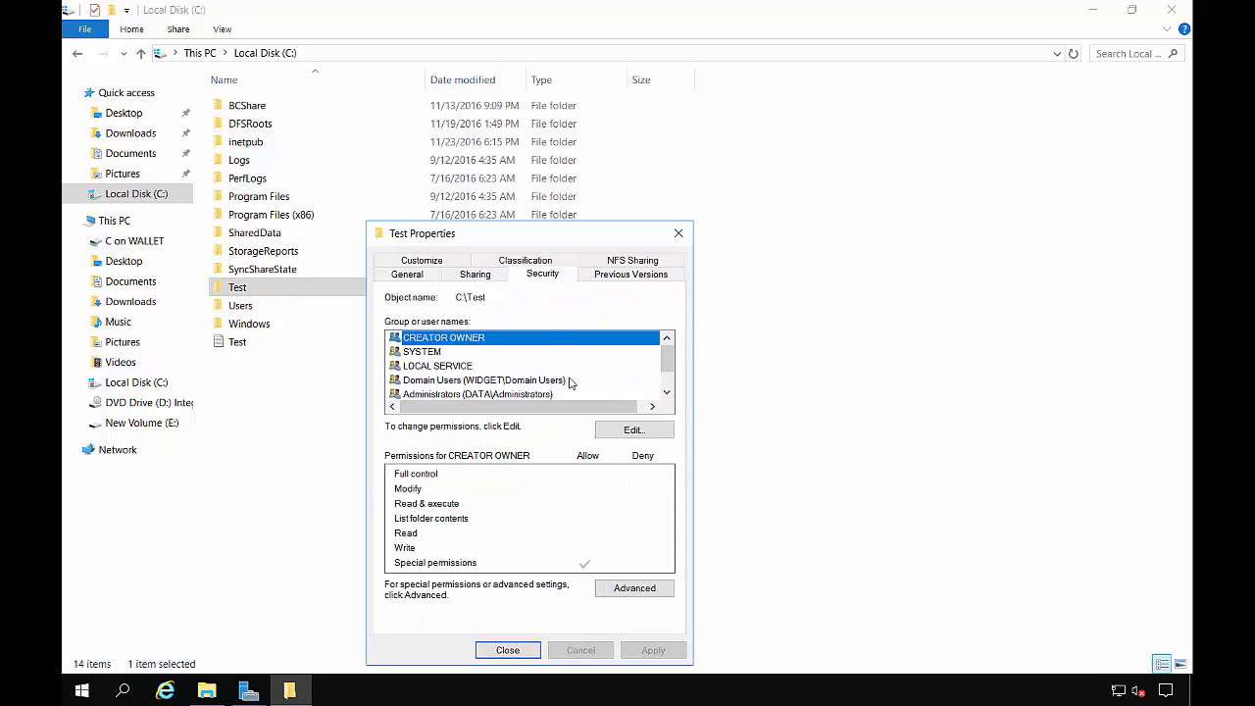
click(483, 380)
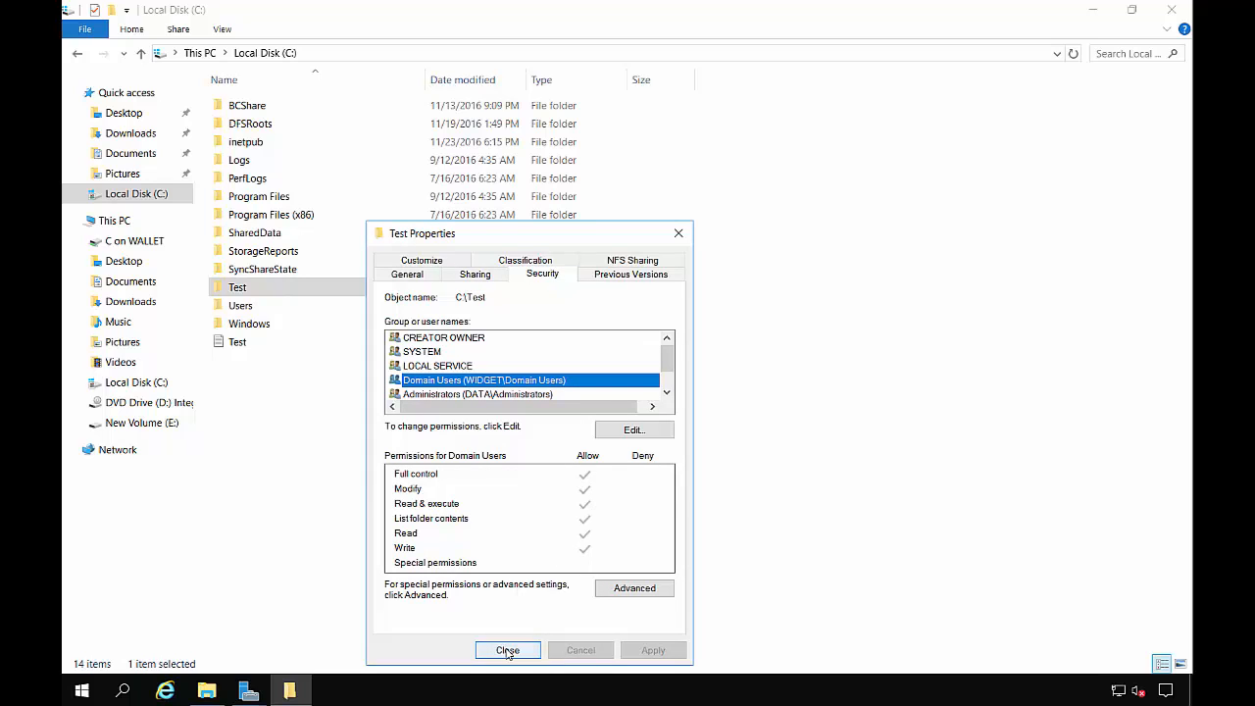
click(507, 650)
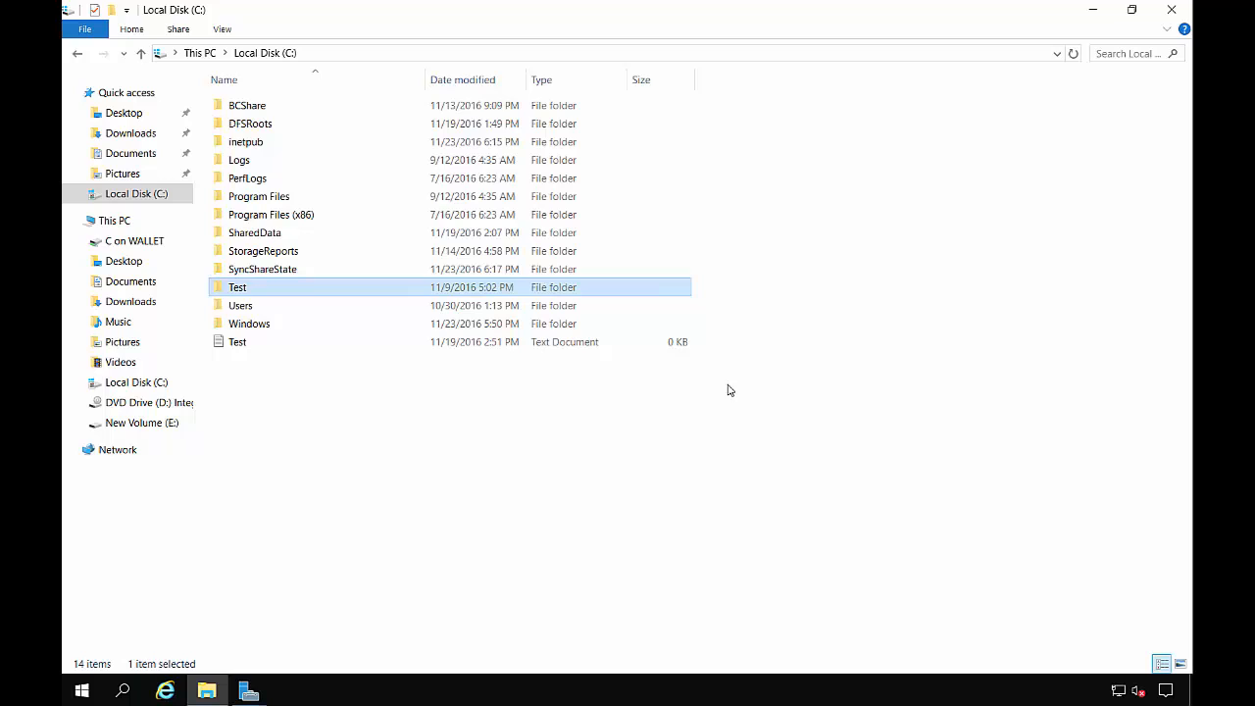
mouse_move(833, 369)
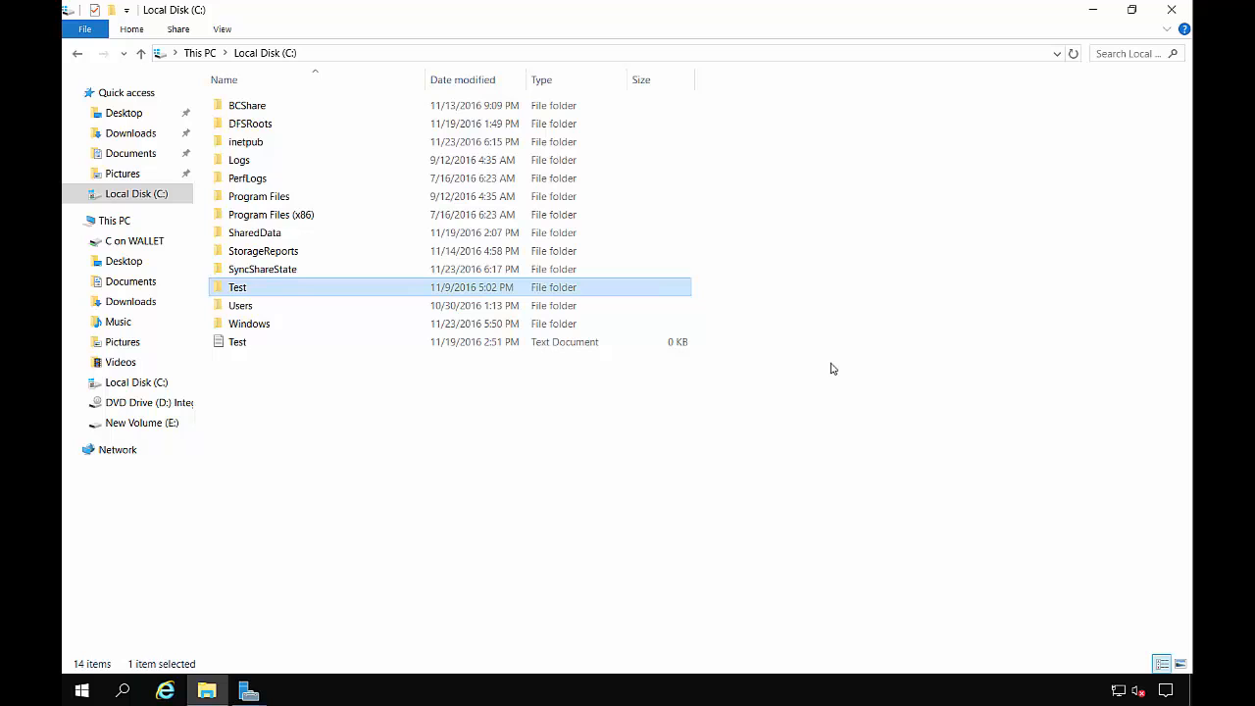
mouse_move(1077, 135)
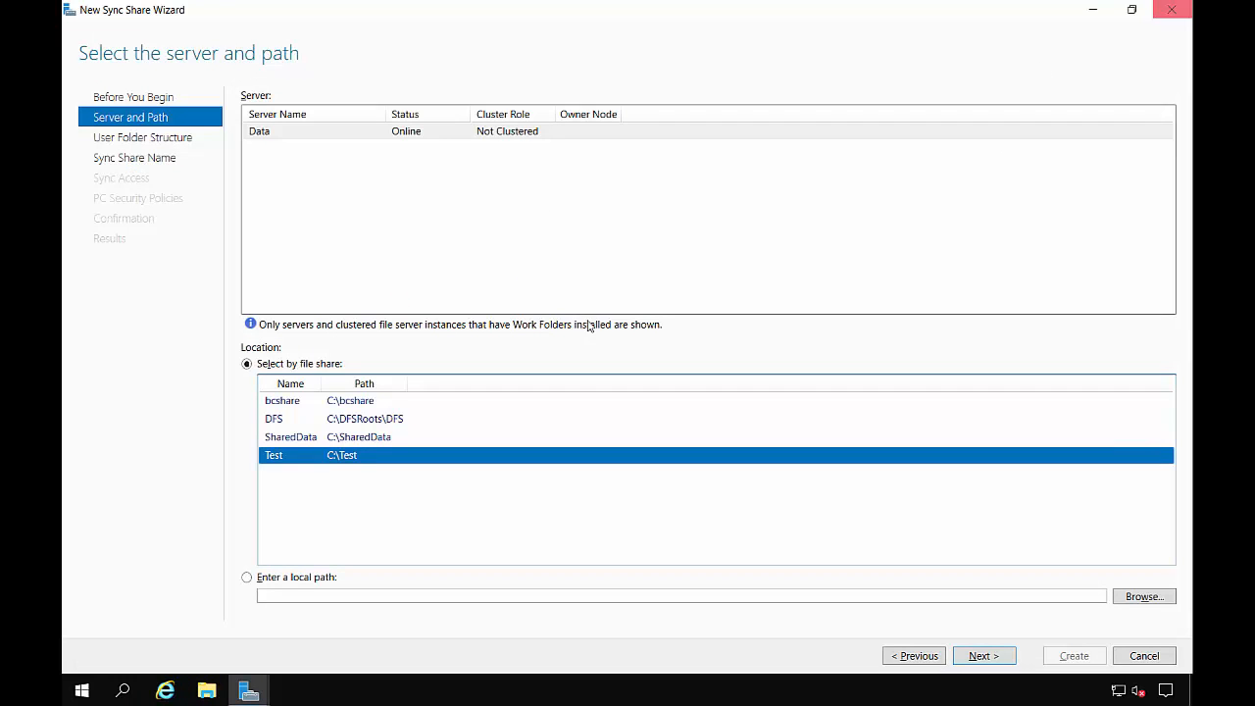
mouse_move(430, 452)
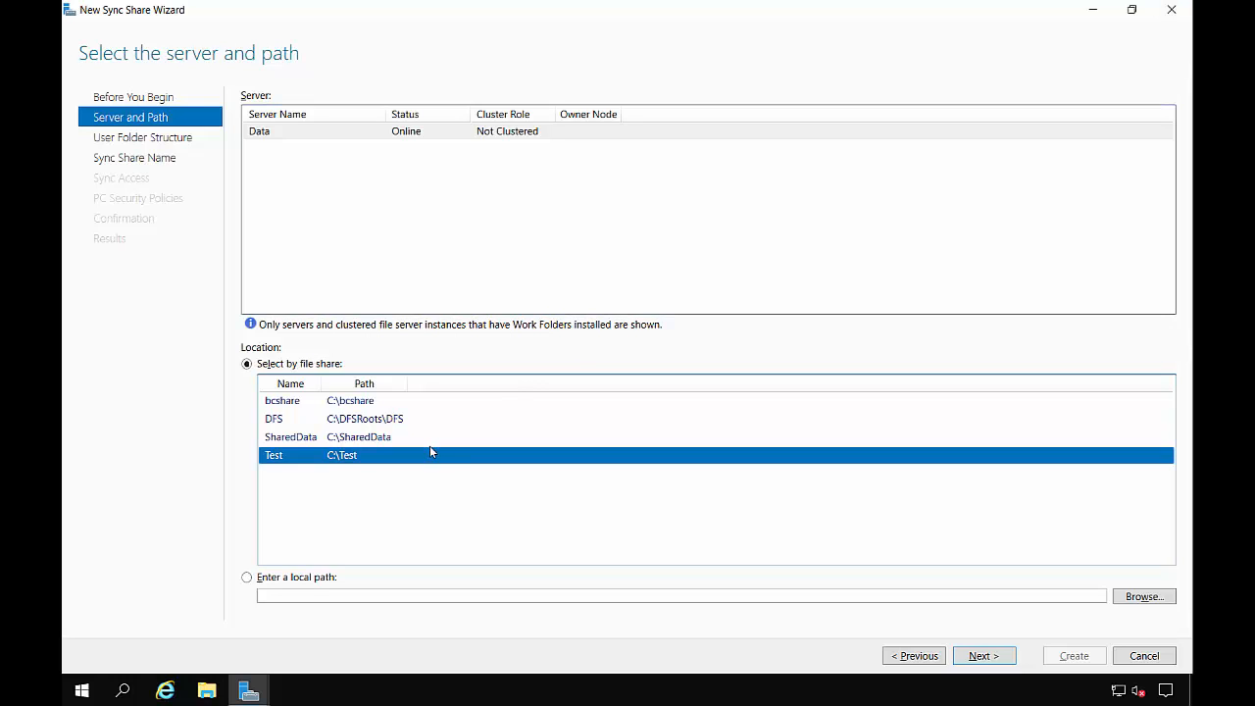
mouse_move(385, 461)
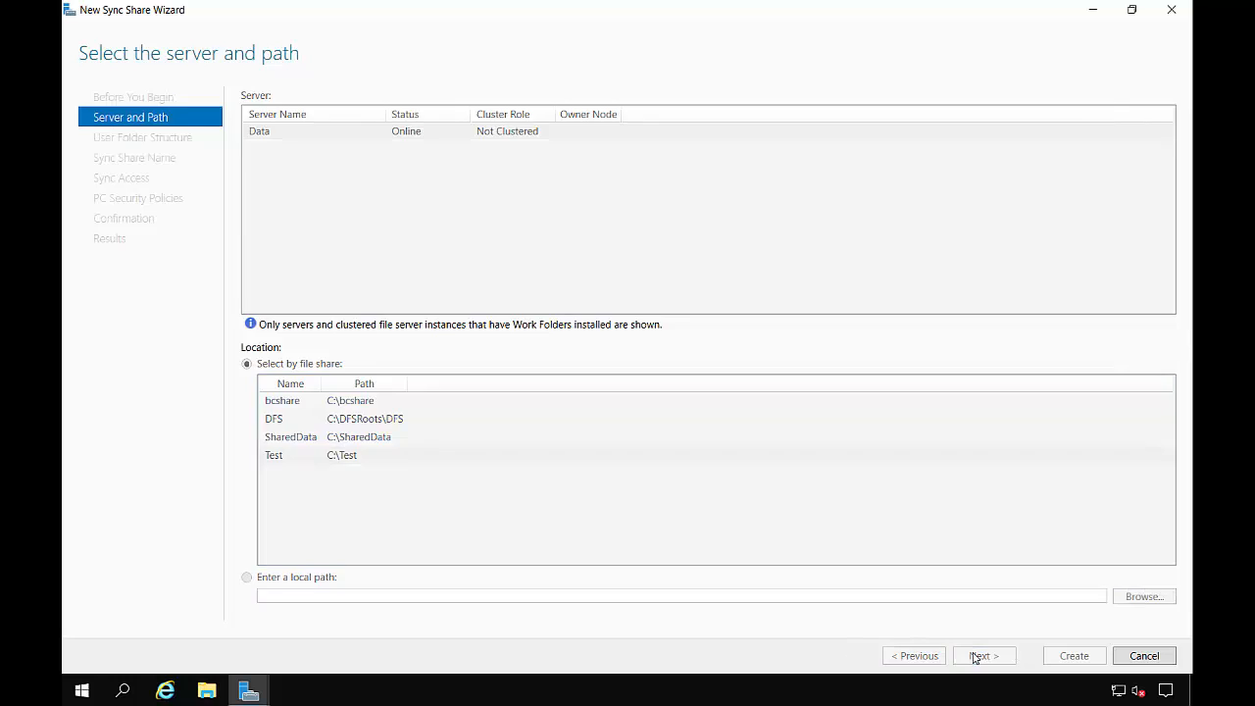
Use the Test share, alias@domain user folder naming, and the sync share name Test
click(983, 656)
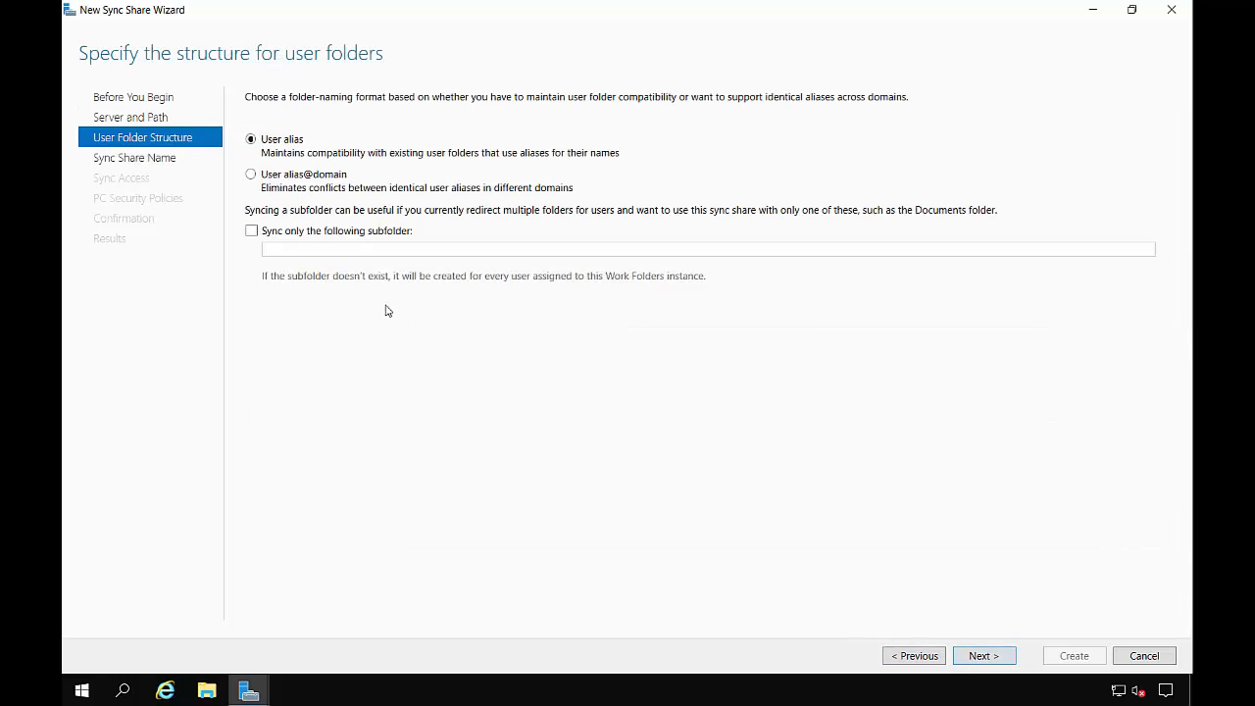
mouse_move(358, 284)
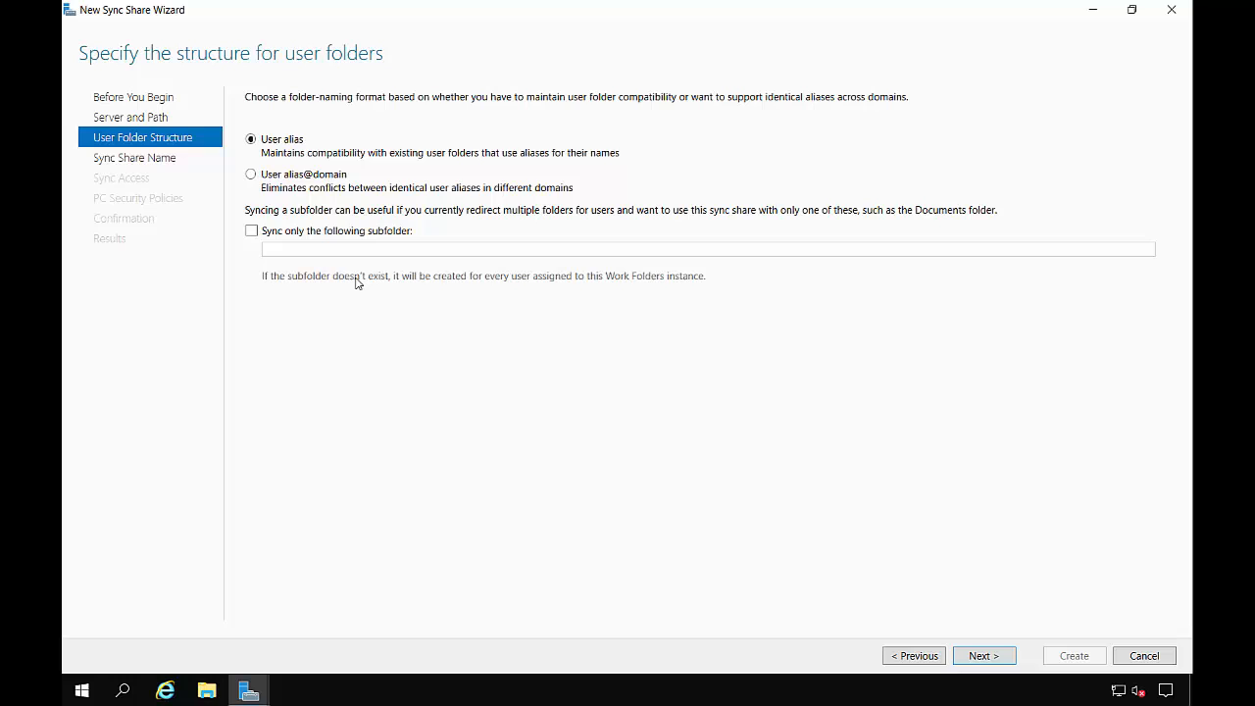
mouse_move(358, 208)
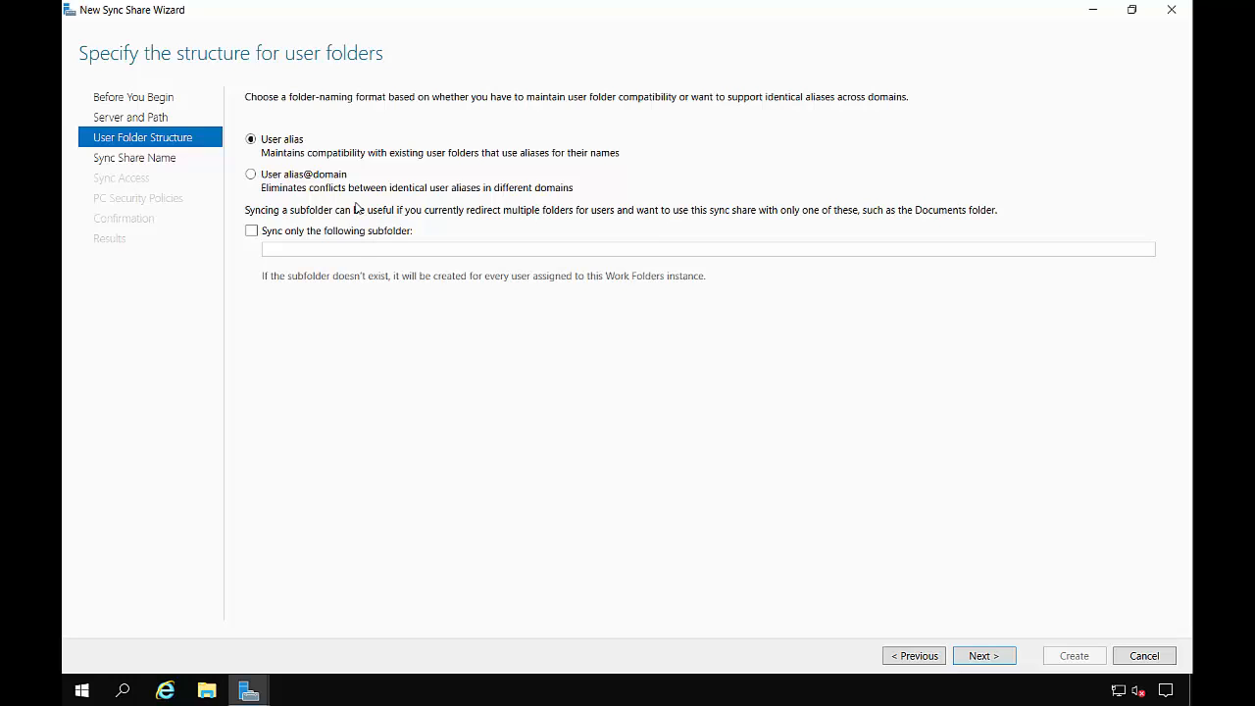
mouse_move(321, 177)
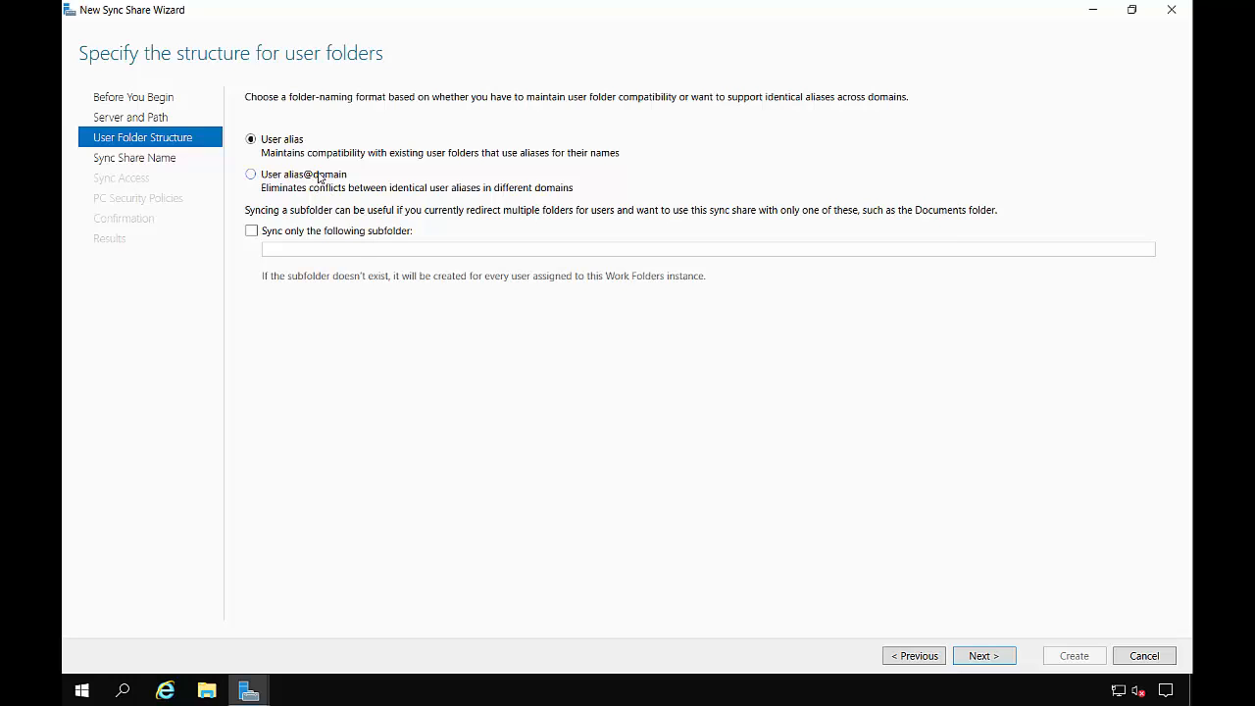
click(251, 174)
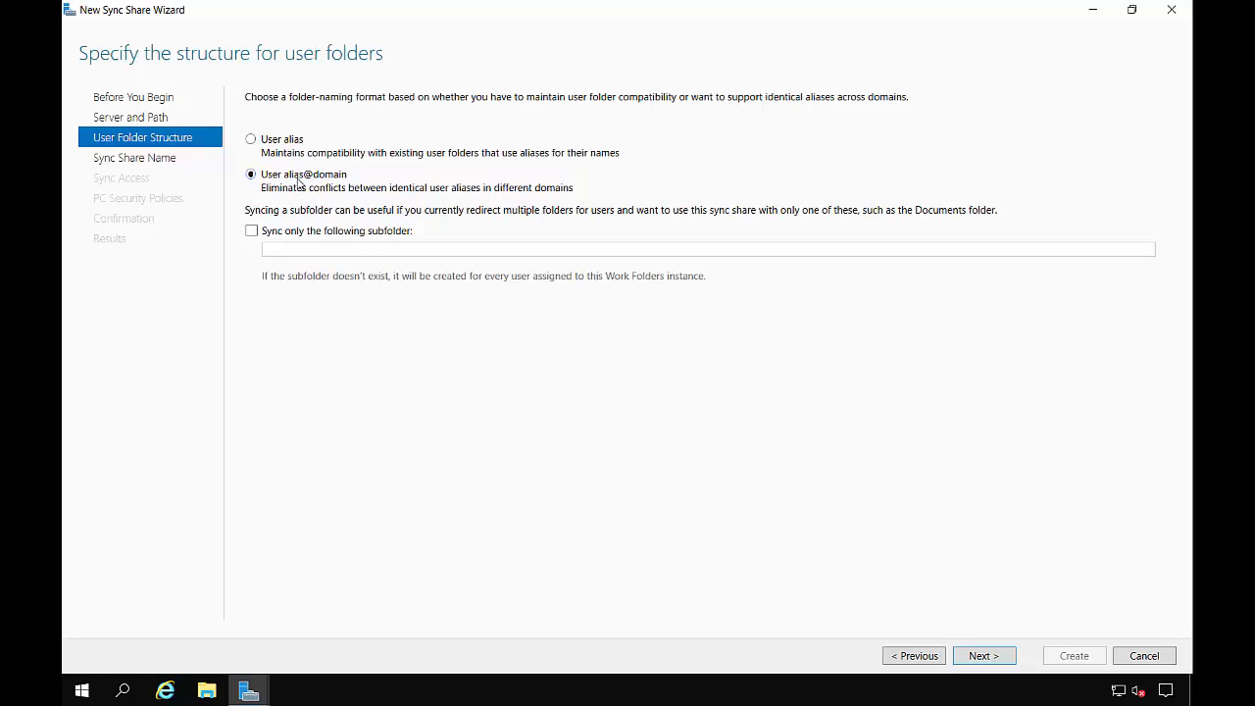
mouse_move(326, 187)
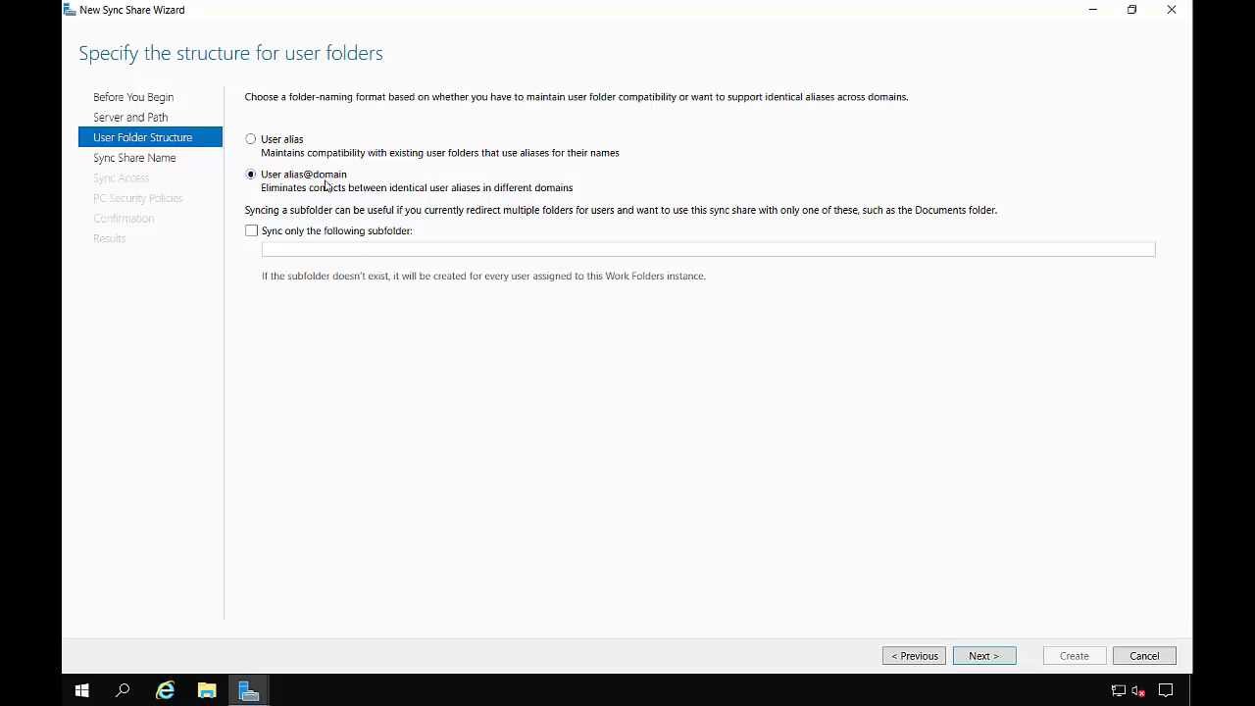
mouse_move(643, 444)
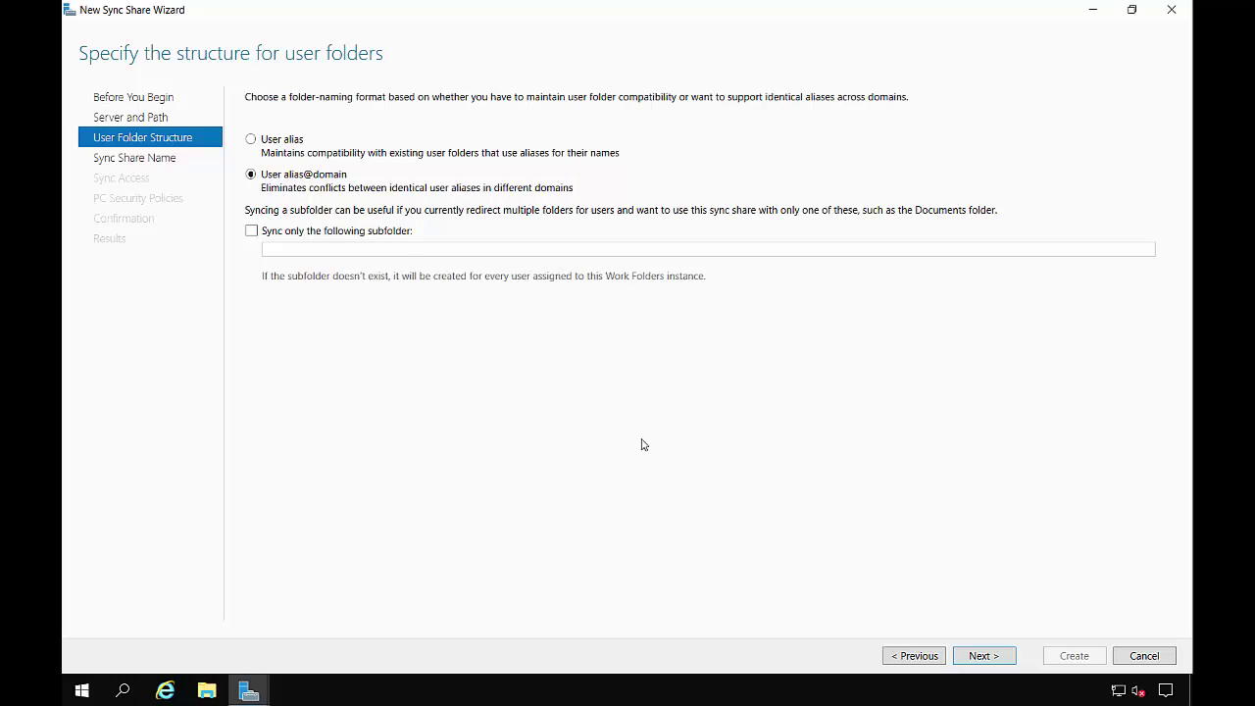
mouse_move(879, 578)
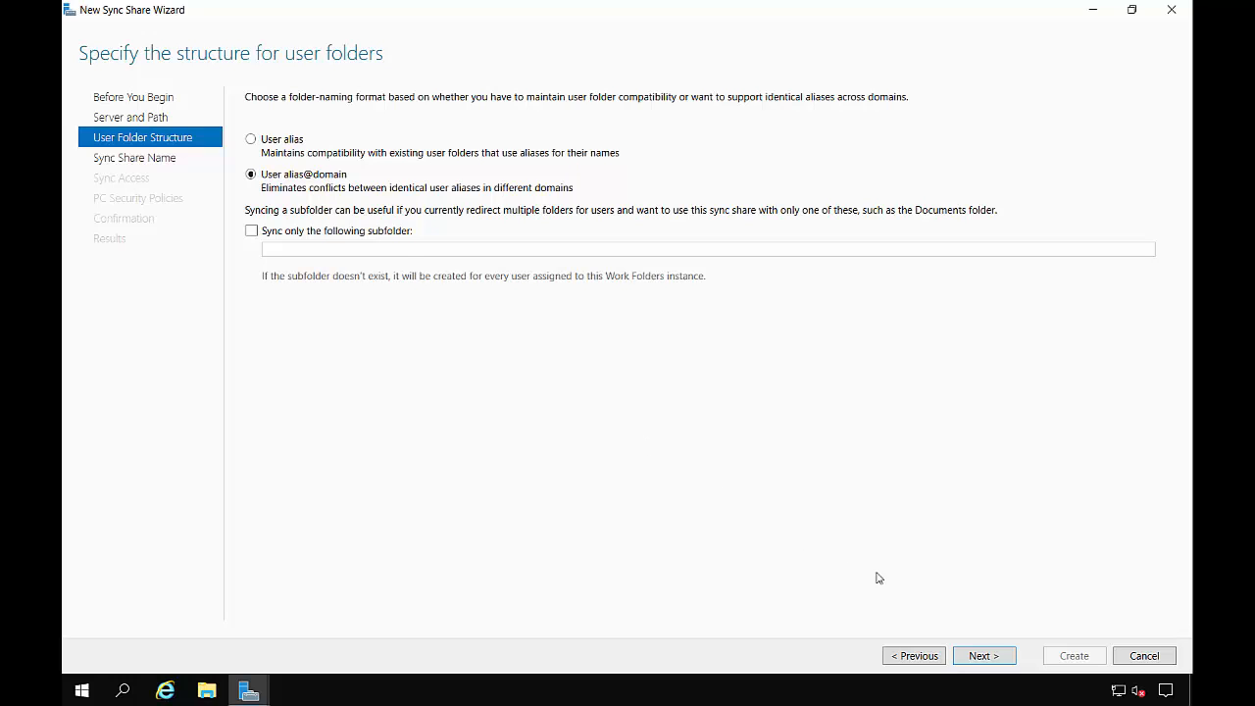
click(251, 140)
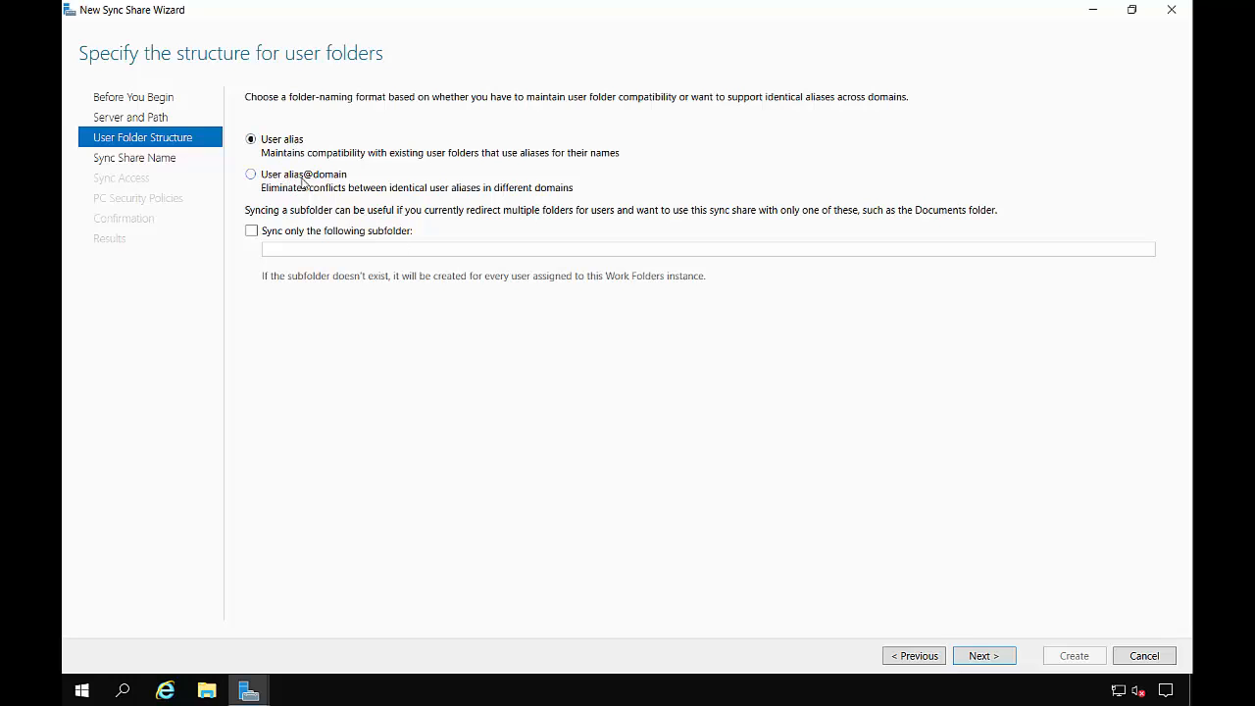
click(251, 174)
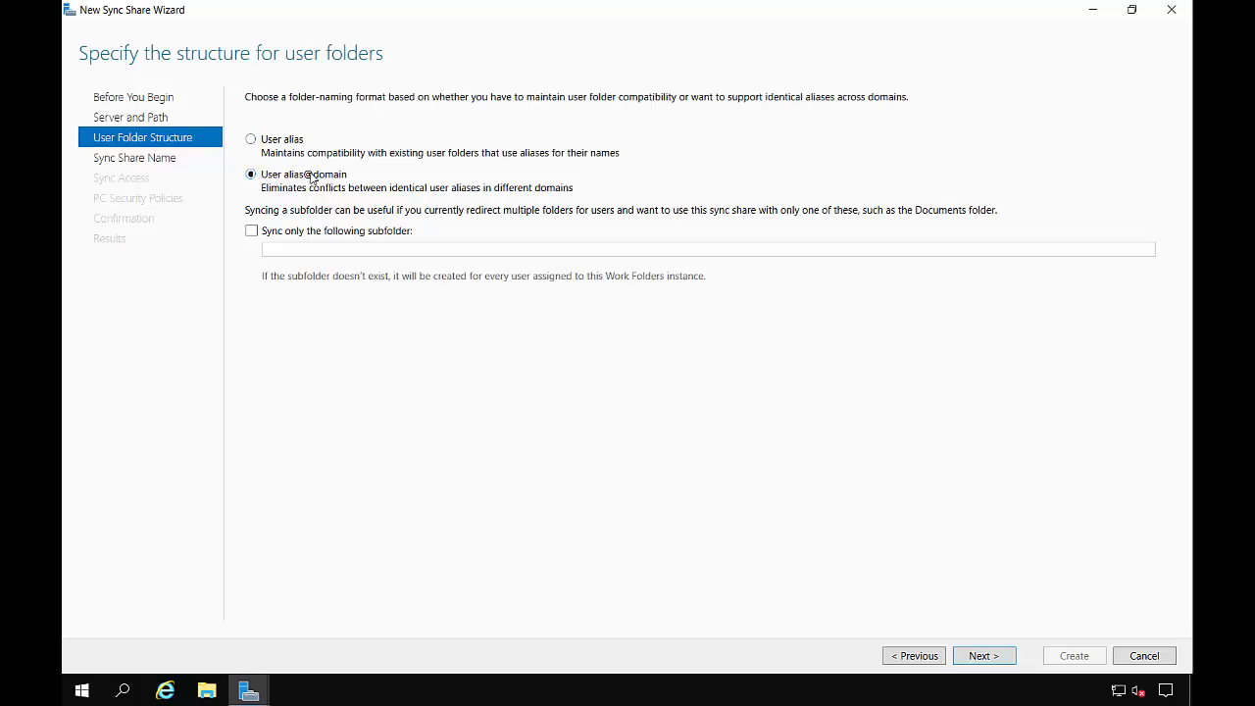
click(984, 655)
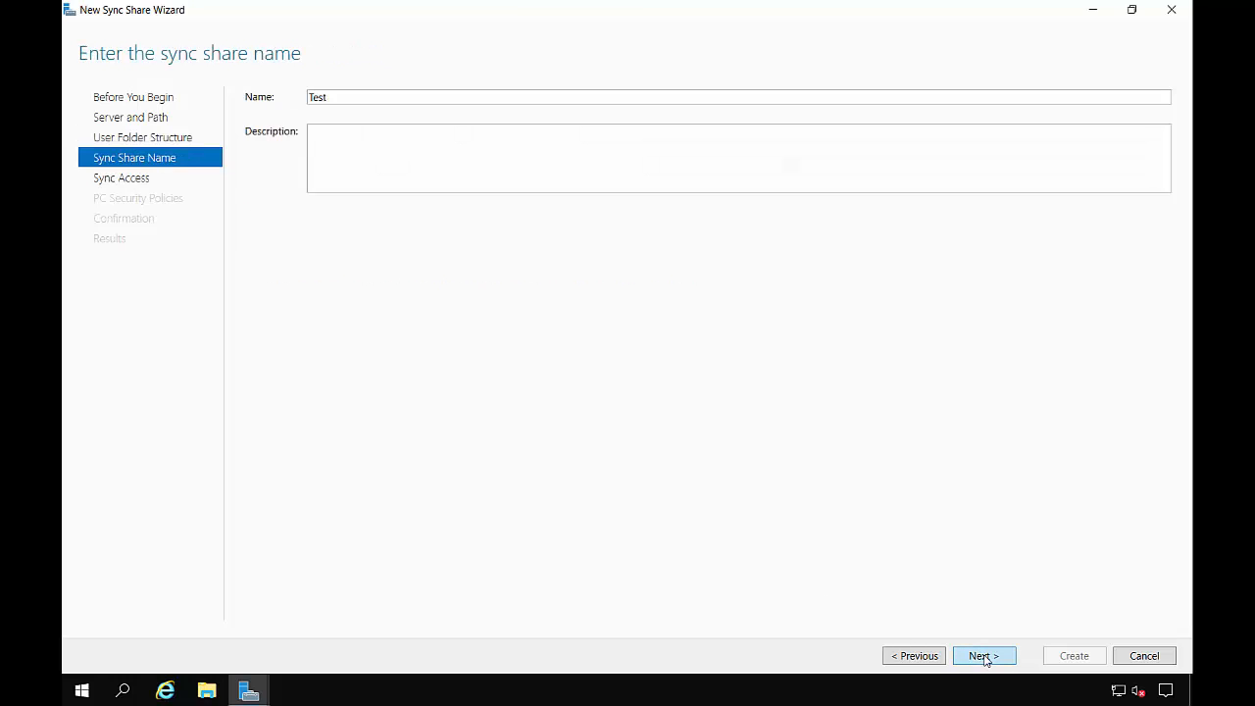
triple_click(737, 96)
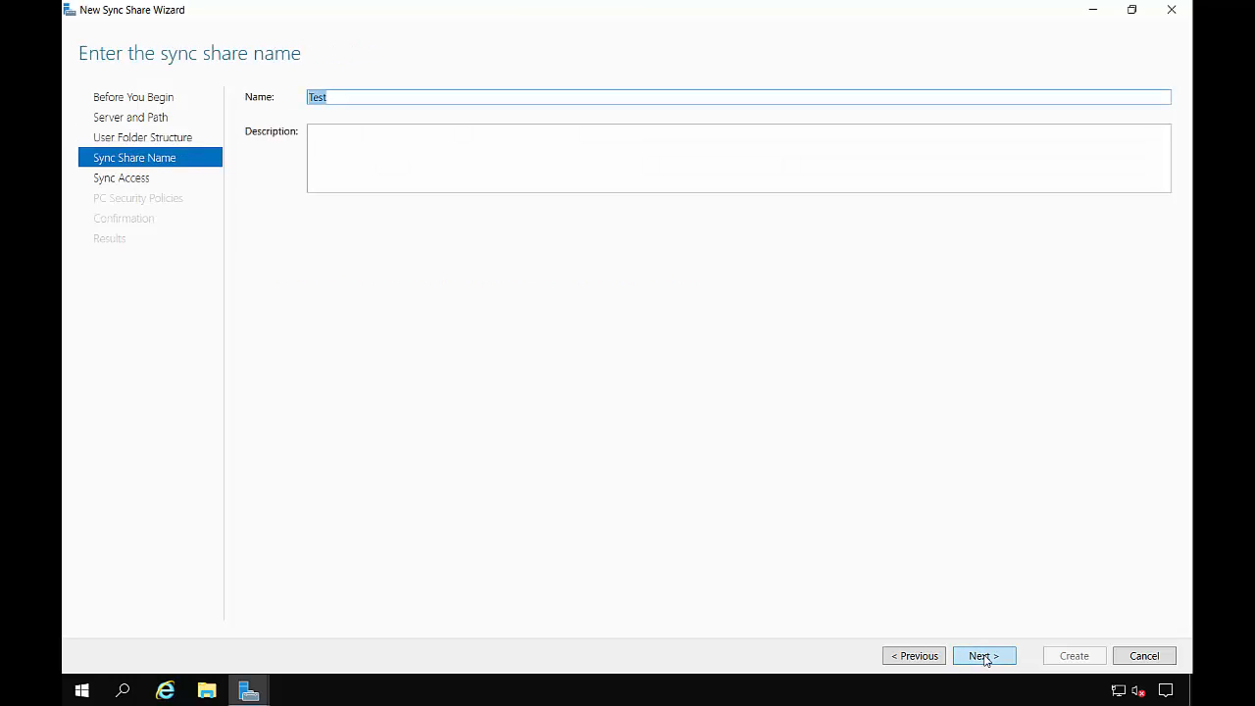
click(984, 655)
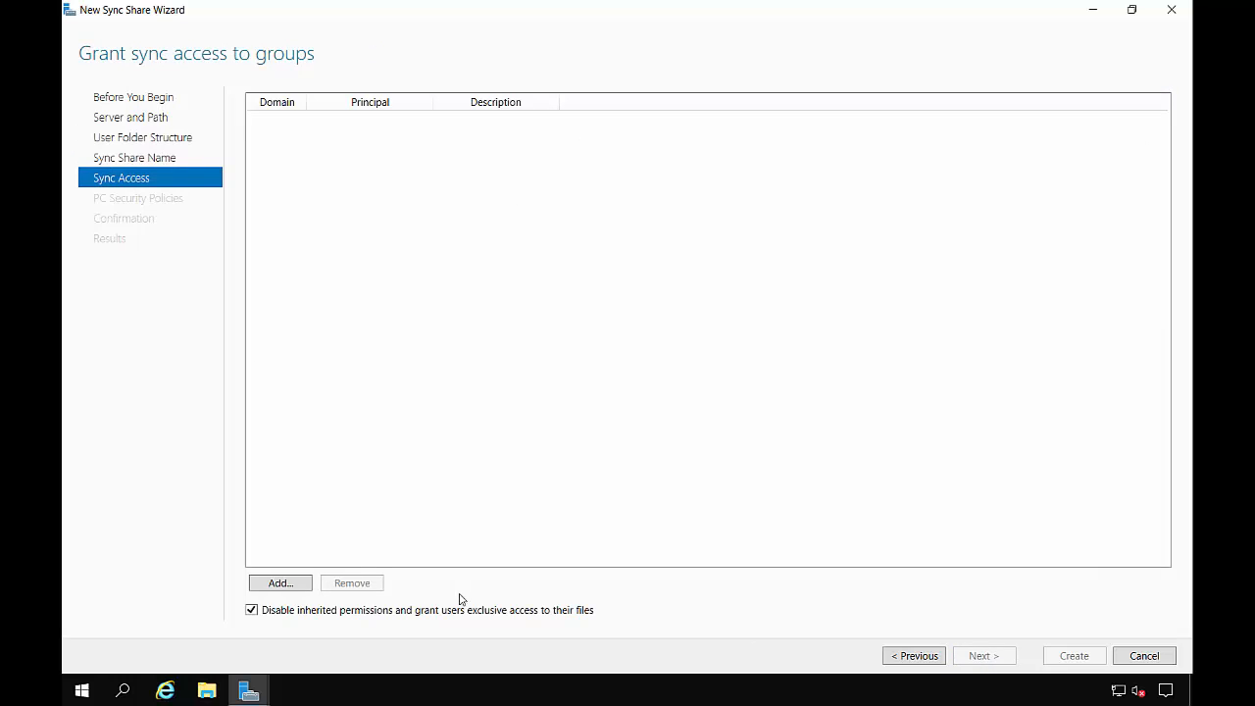
Add the 'domain users' group to the sync access list and continue
click(279, 583)
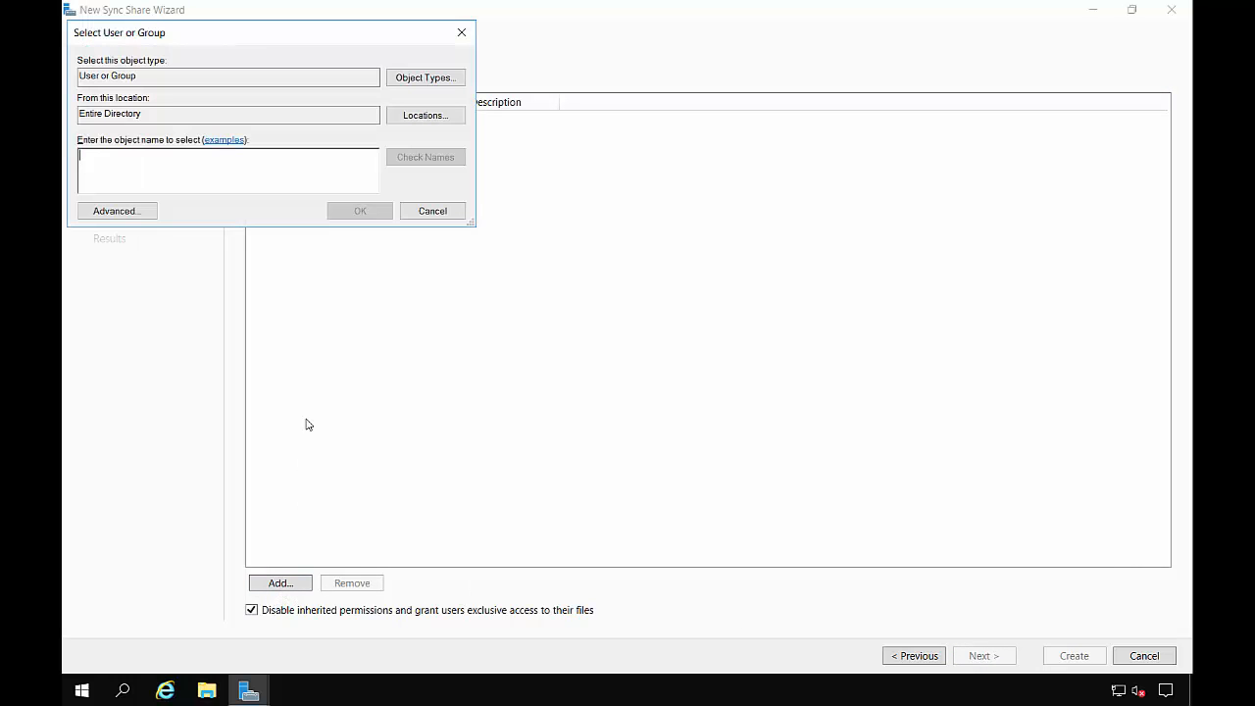
mouse_move(311, 140)
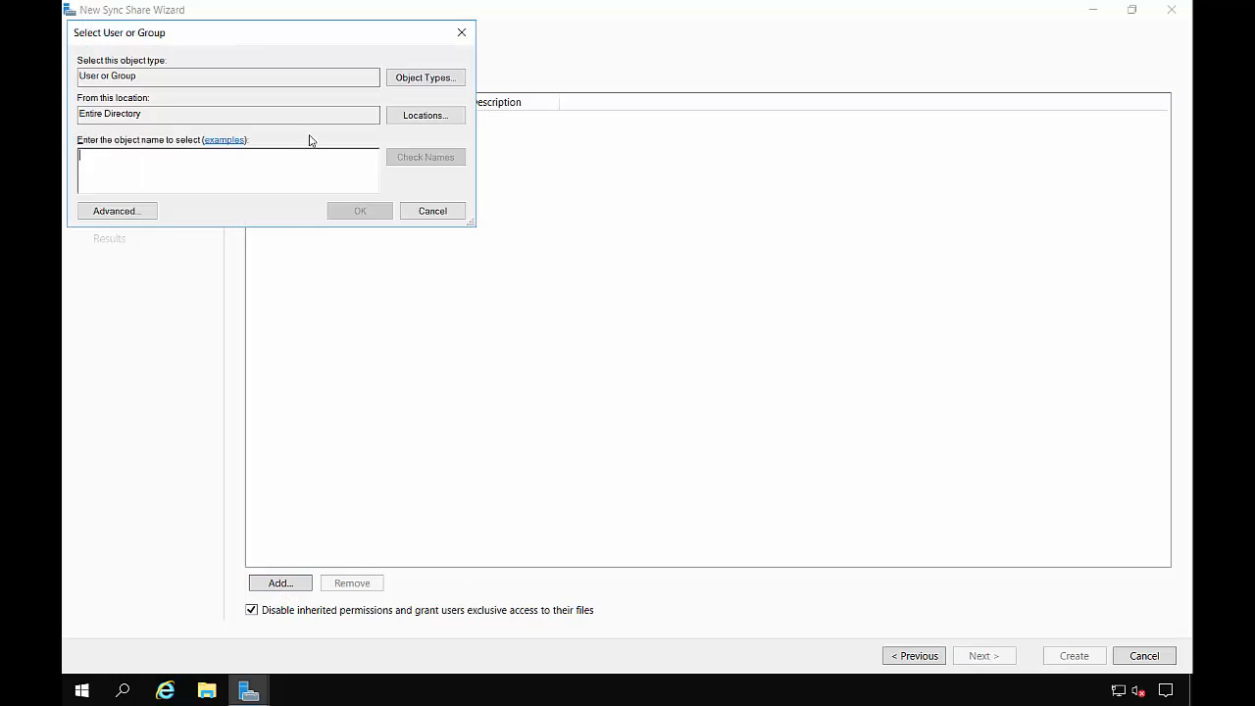
text(domain users)
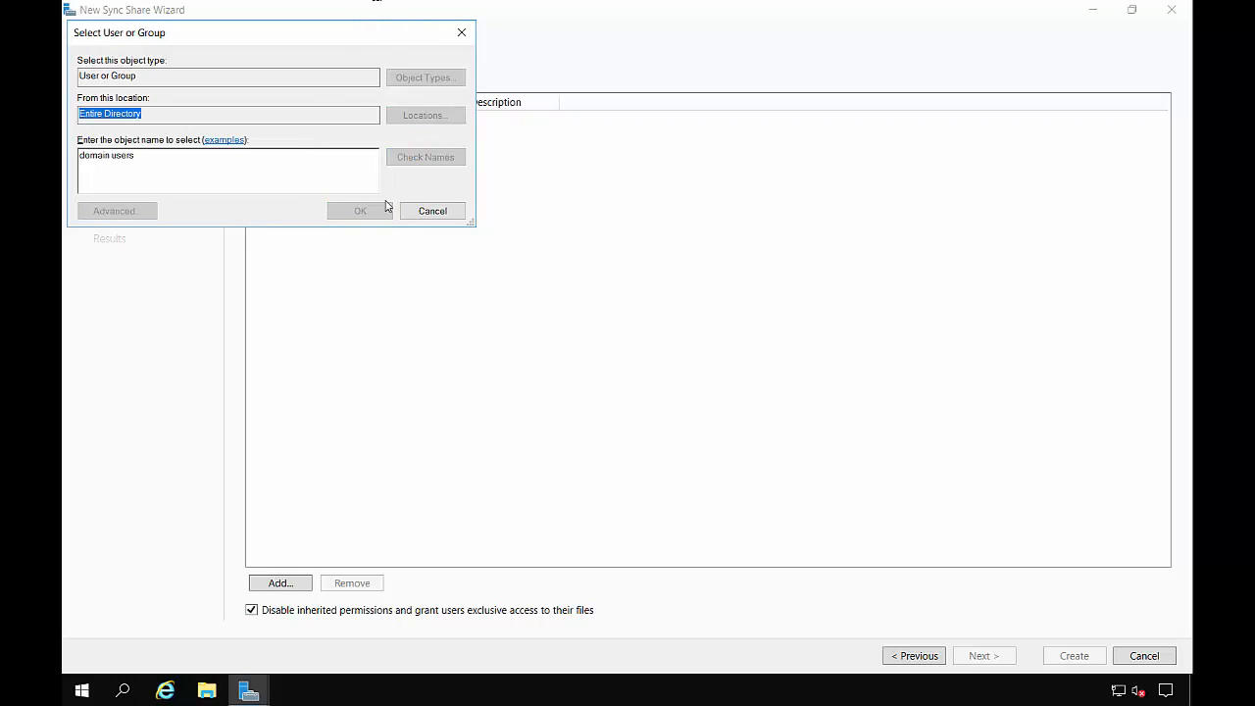
click(360, 210)
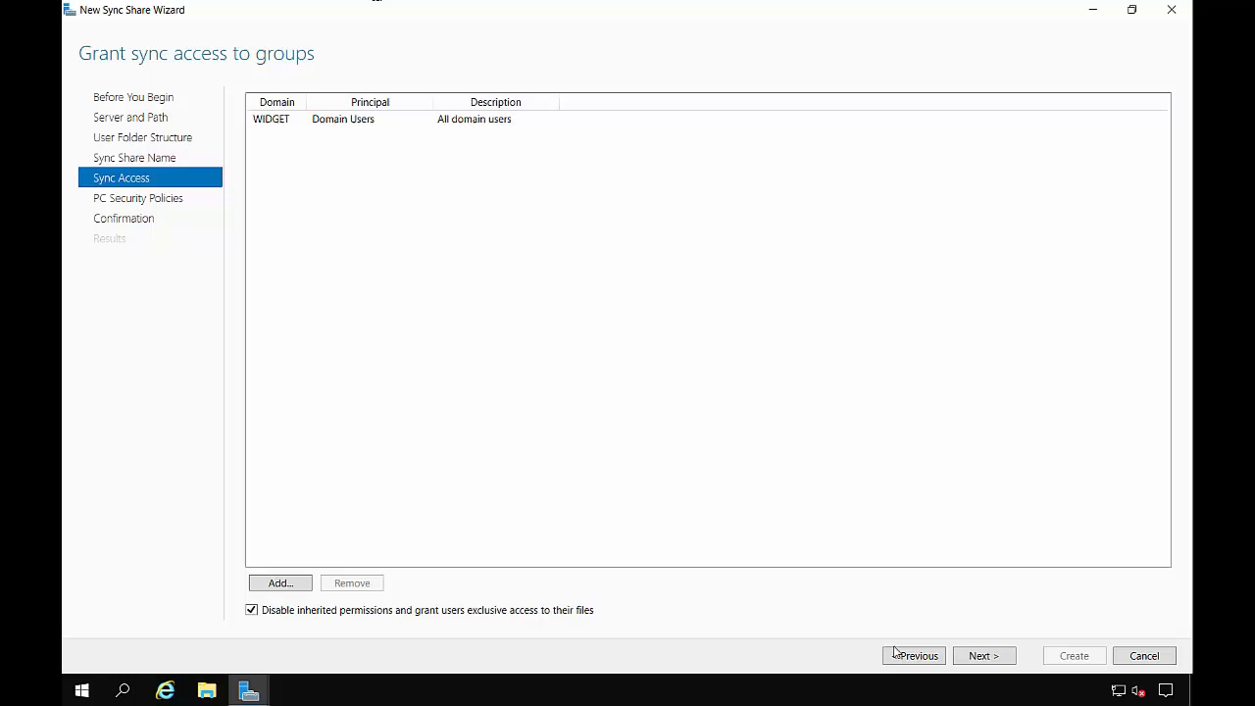
click(984, 655)
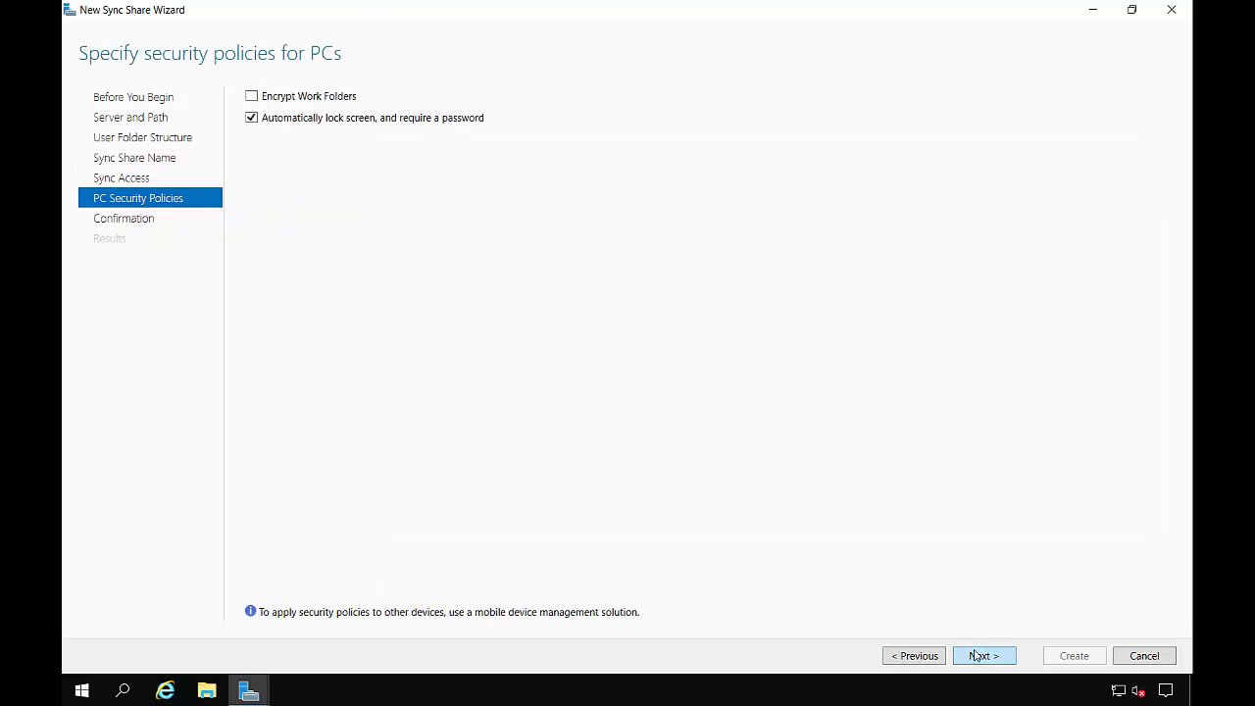
Check Encrypt Work Folders, create the Test sync share, and close the wizard
click(251, 95)
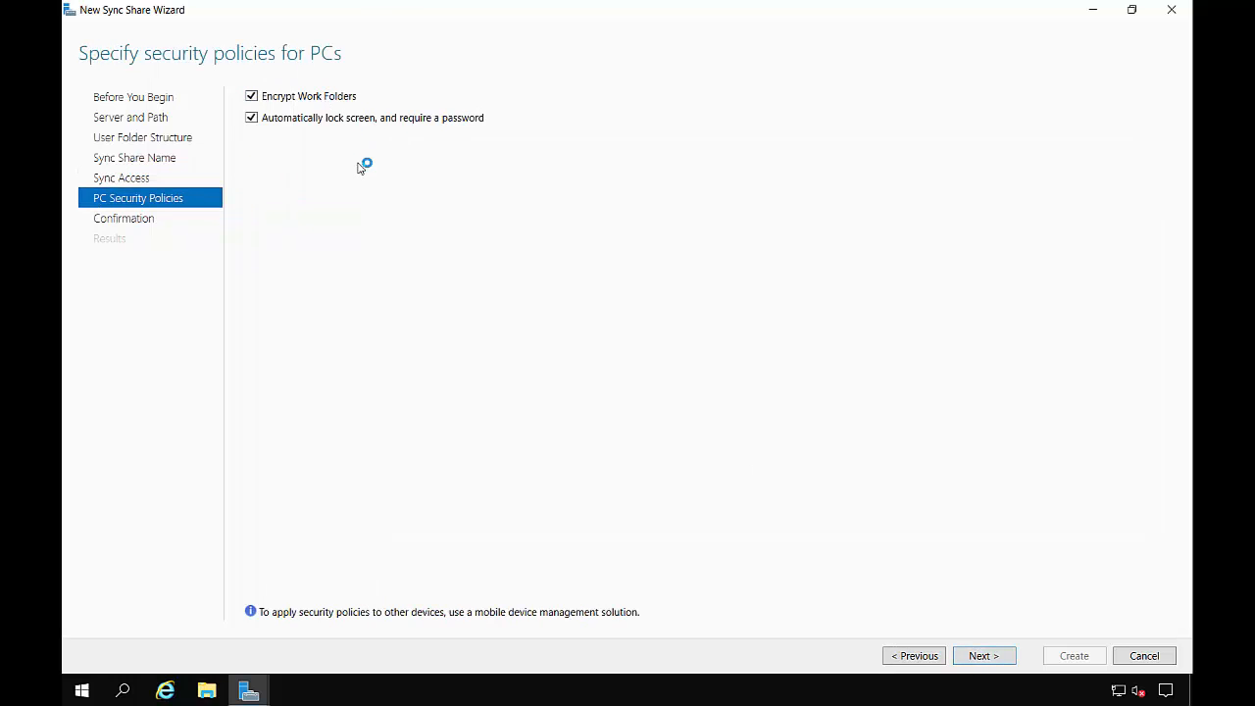
mouse_move(339, 128)
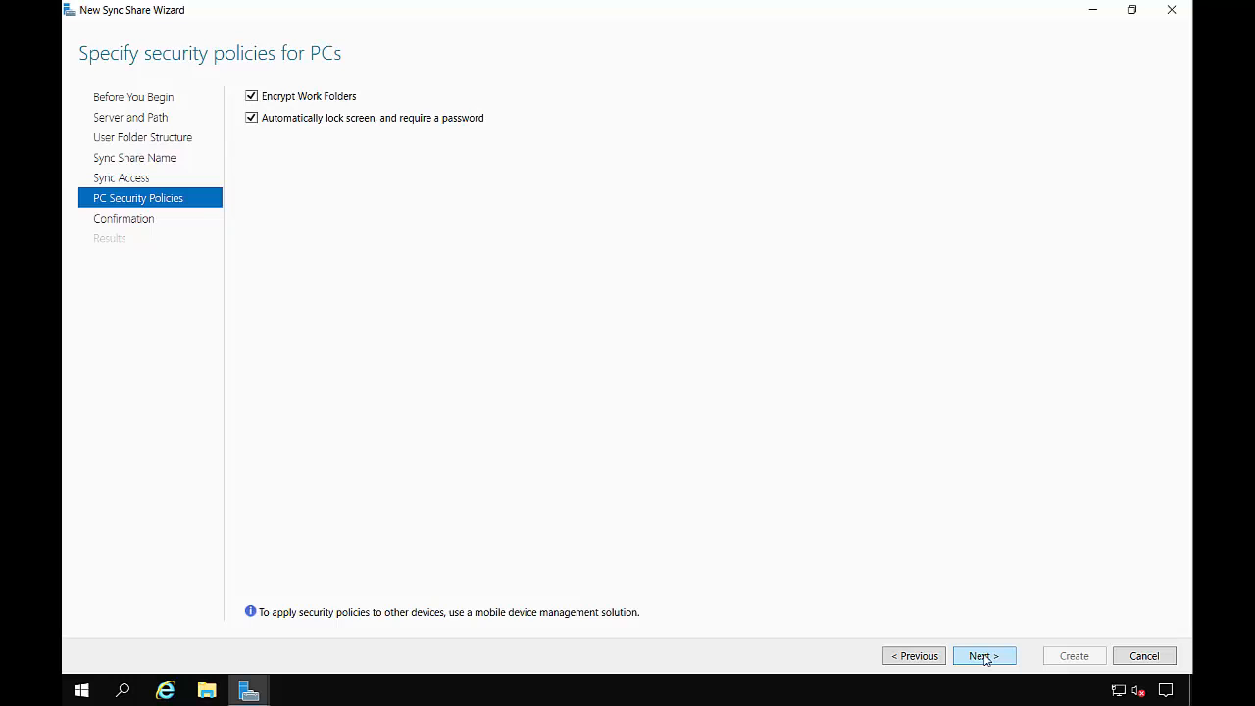
click(985, 655)
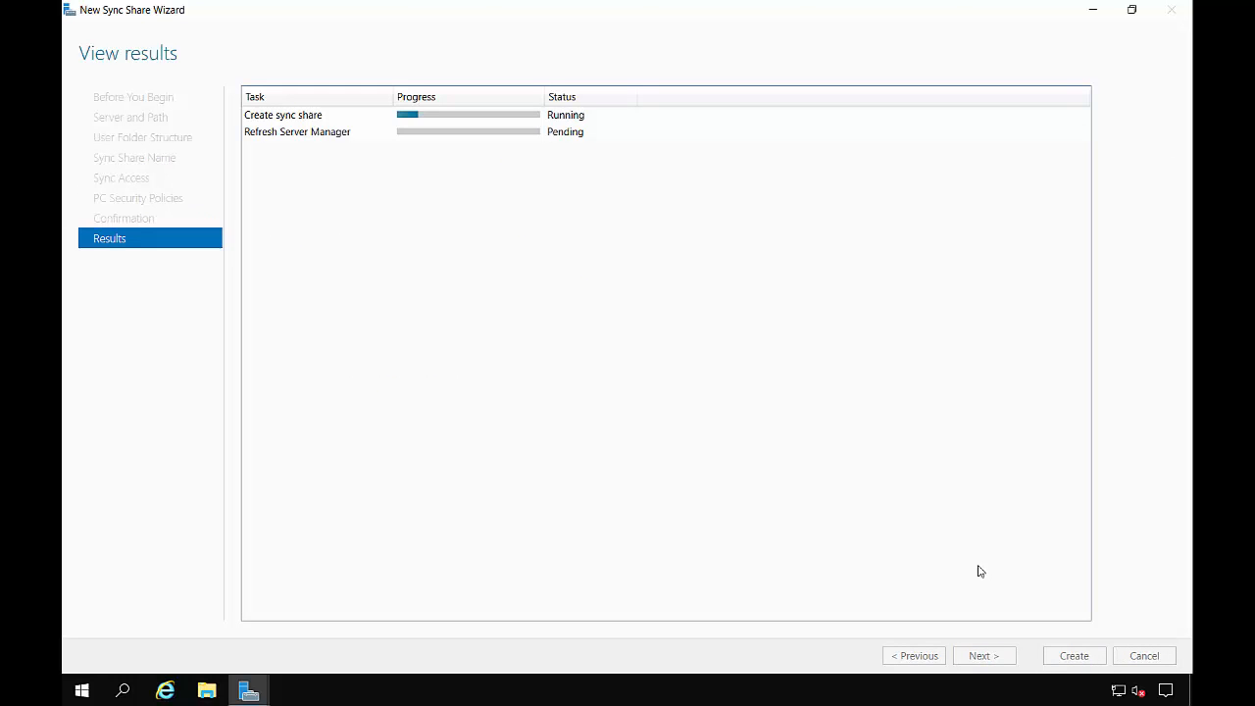
mouse_move(832, 455)
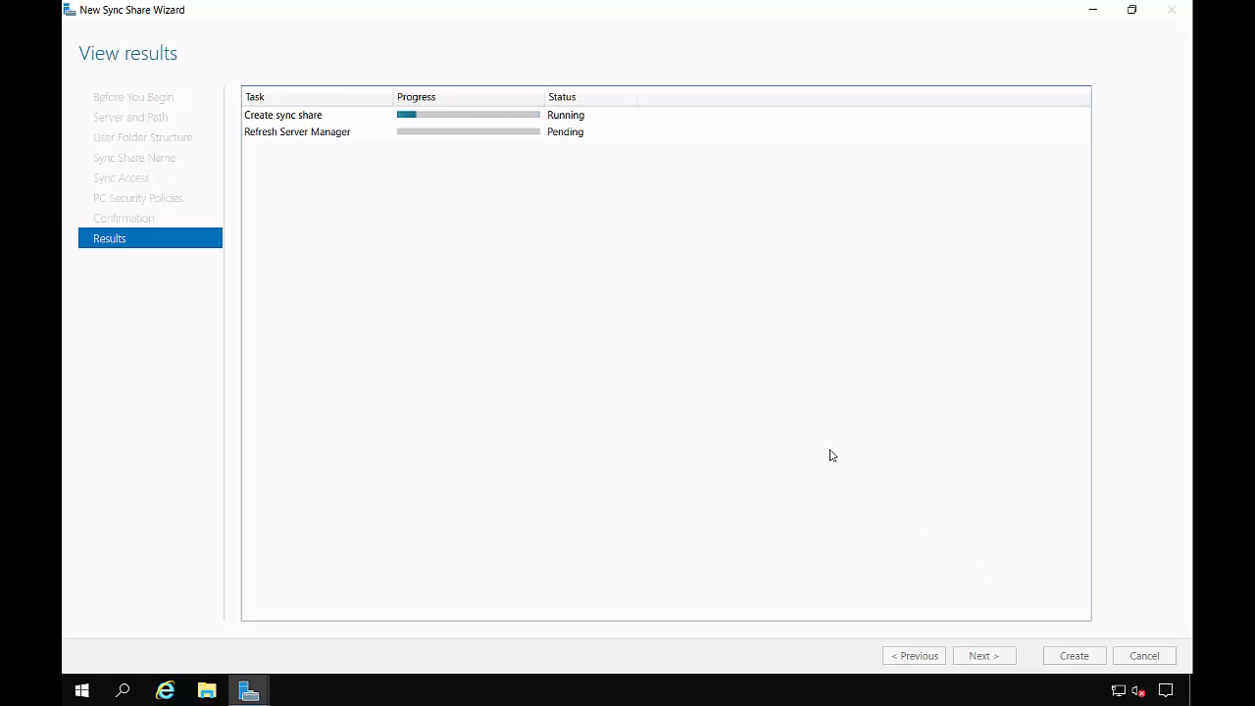
mouse_move(930, 507)
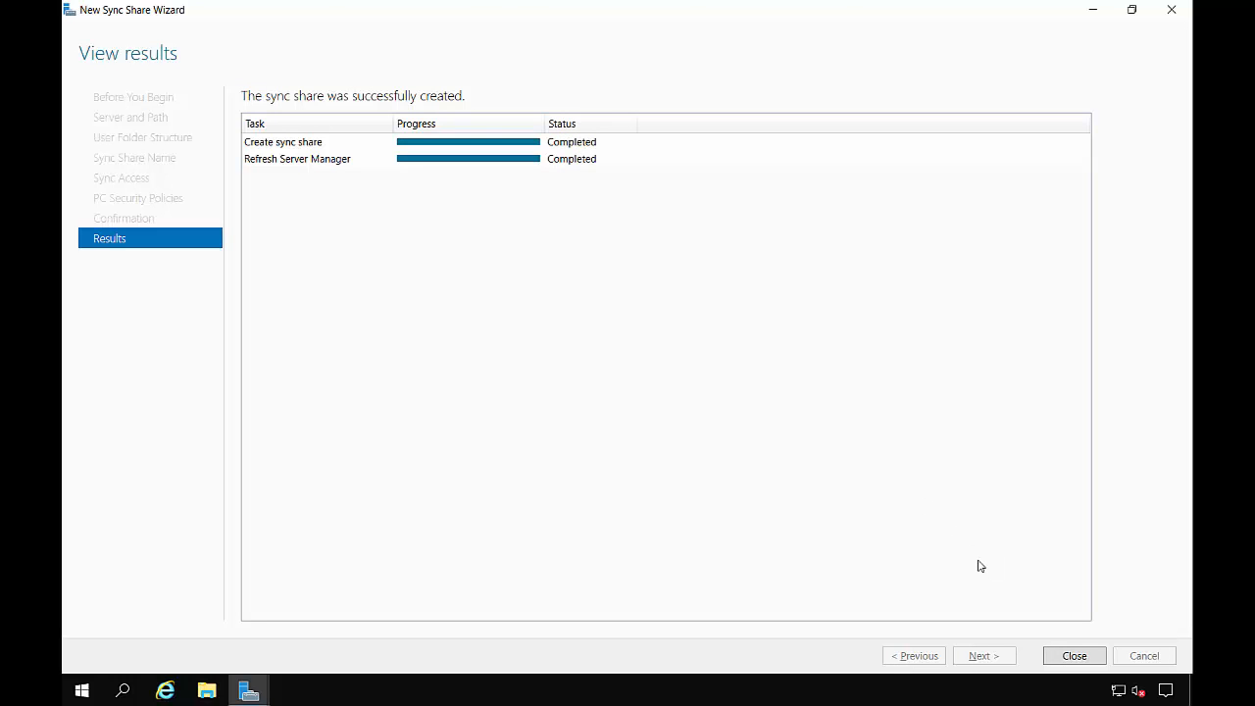
click(1074, 655)
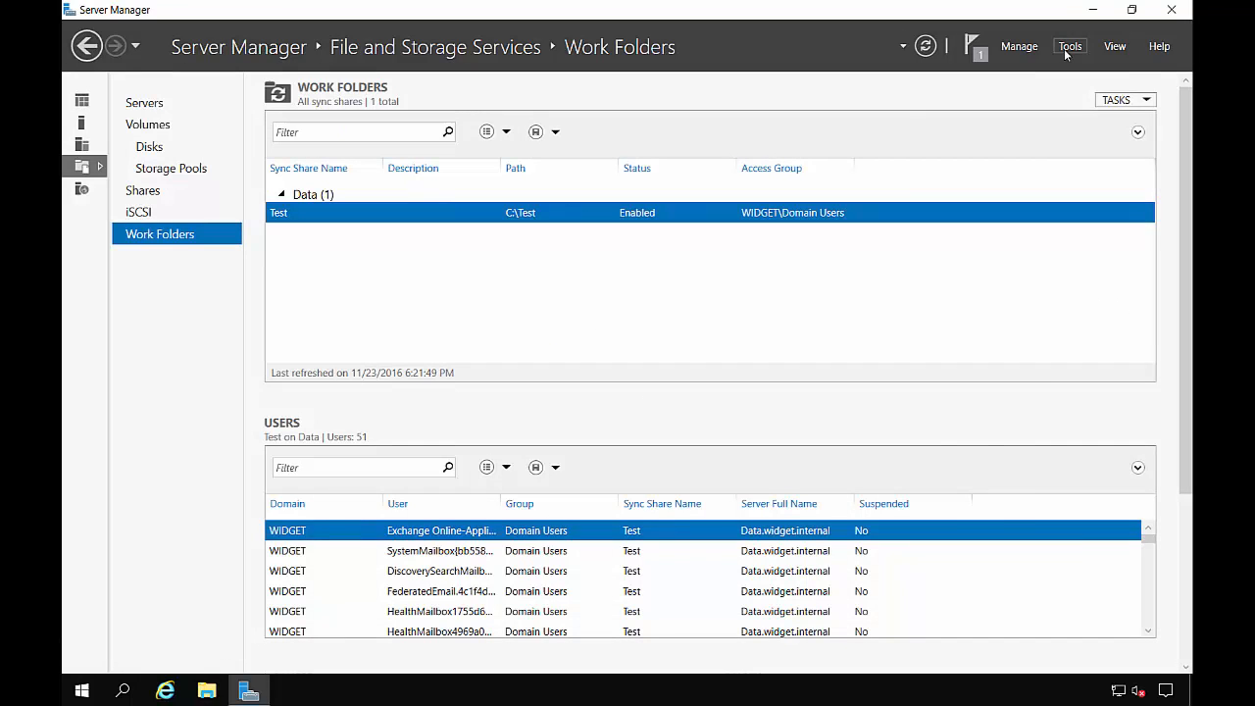
mouse_move(1038, 202)
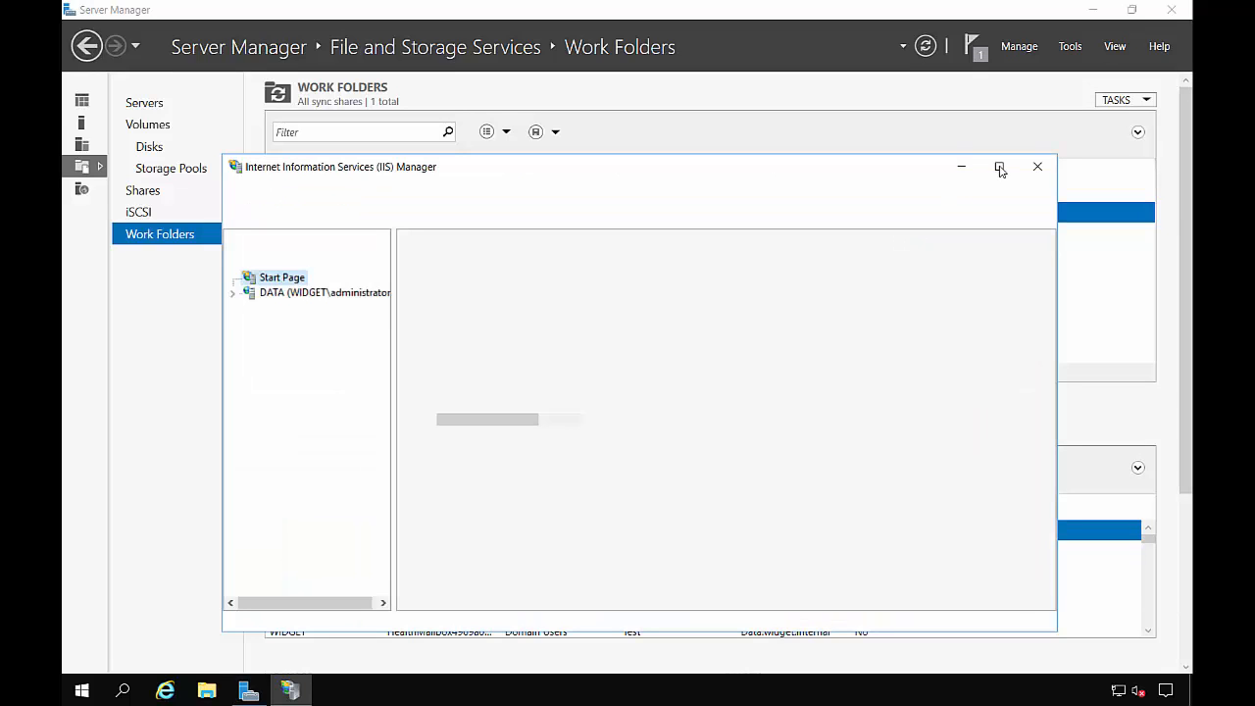
Maximize IIS Manager, select the DATA server node, and expand it to show its sites
click(1000, 166)
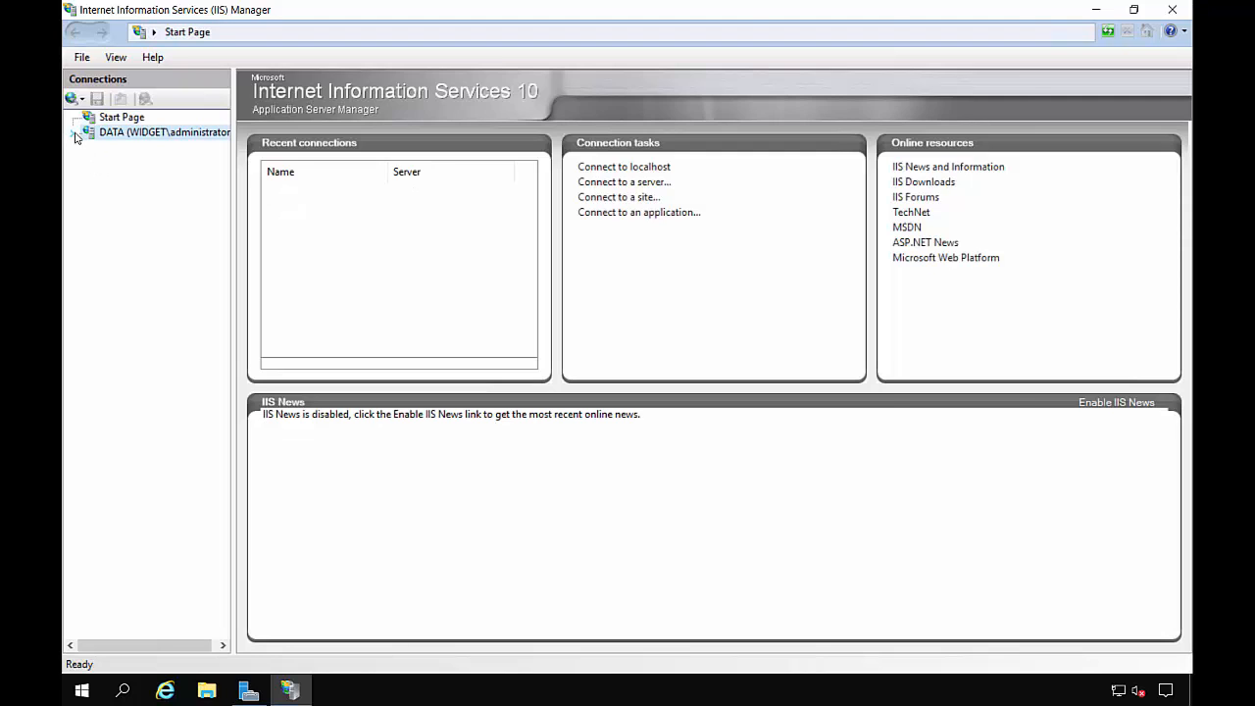
click(164, 133)
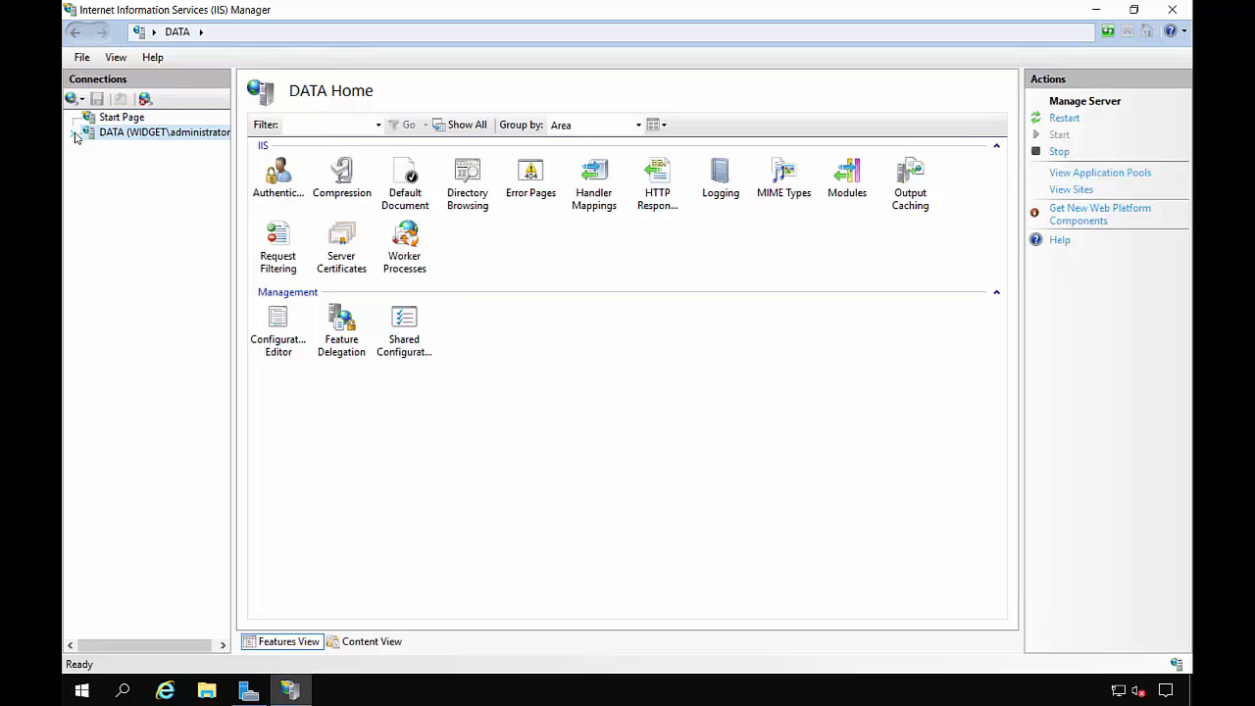
click(74, 132)
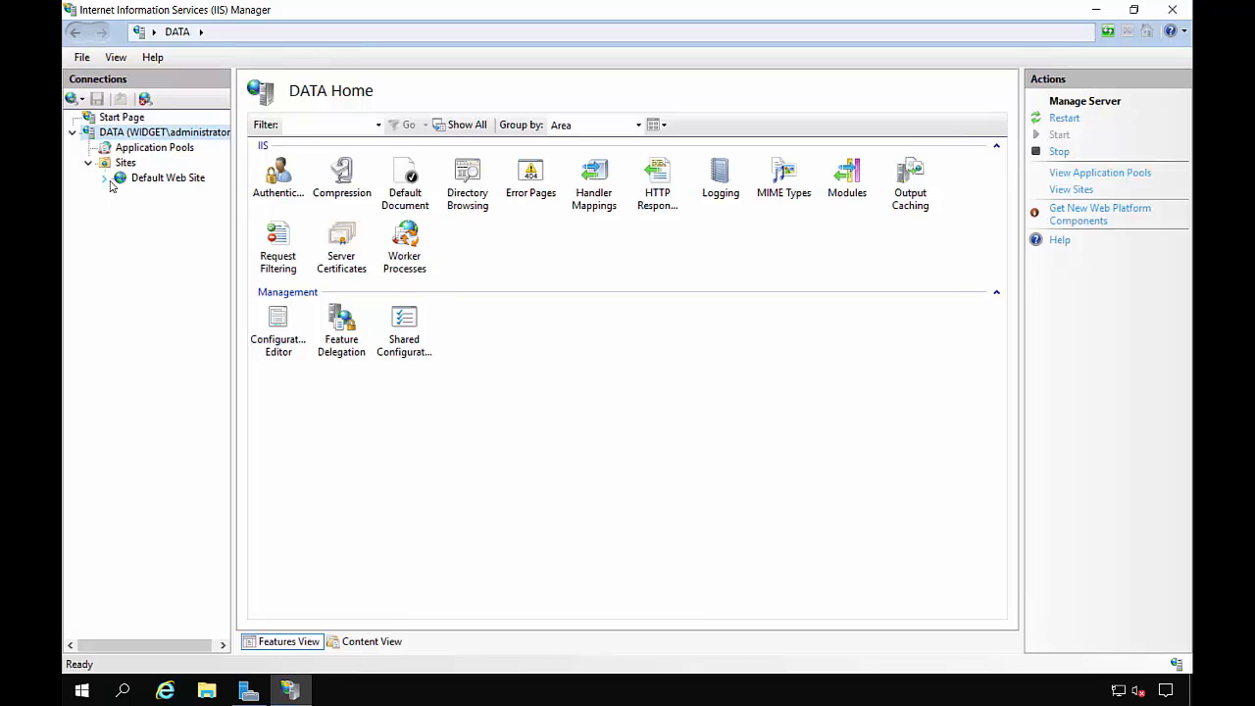
mouse_move(167, 177)
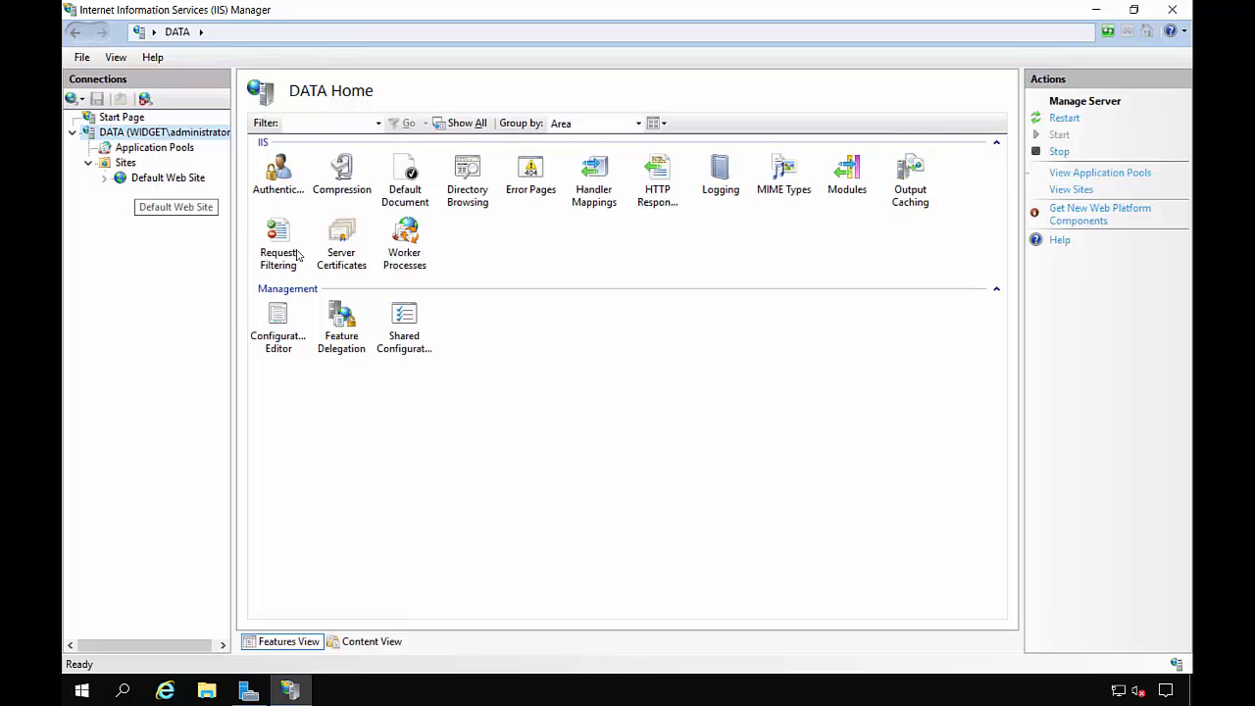
Create self-signed certificate 'Data' in the Personal store from Server Certificates
click(341, 240)
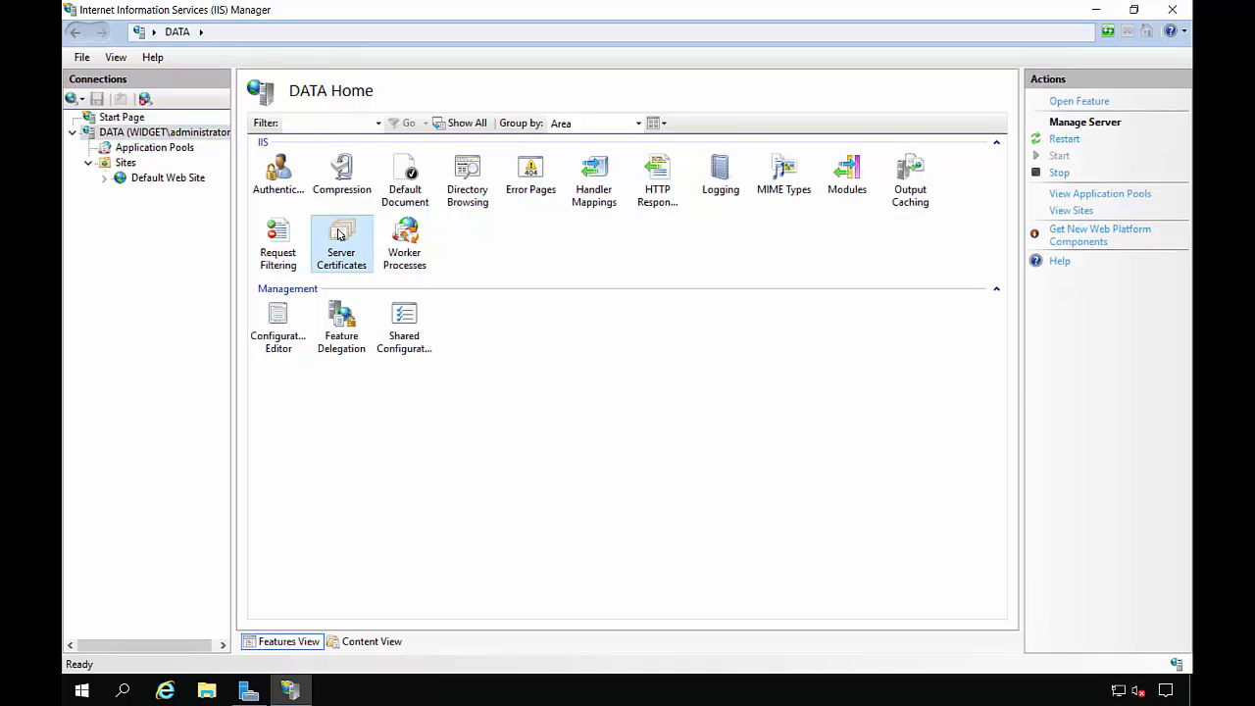
mouse_move(957, 266)
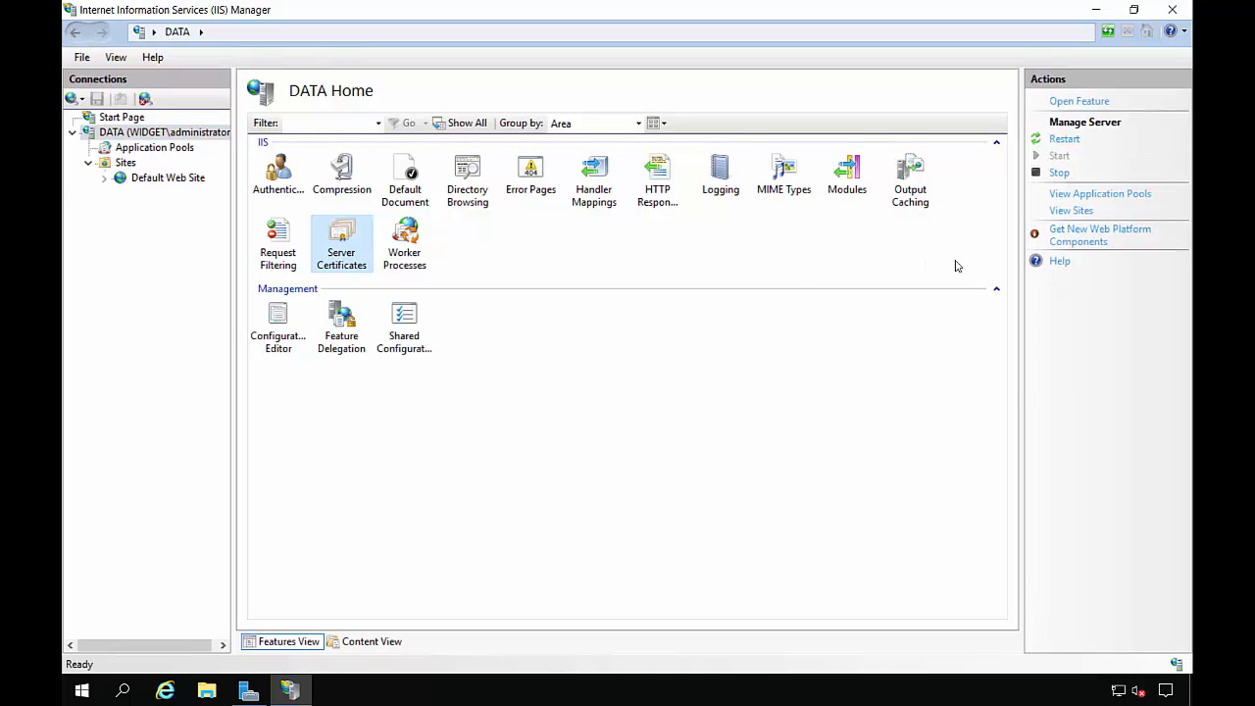
double_click(342, 243)
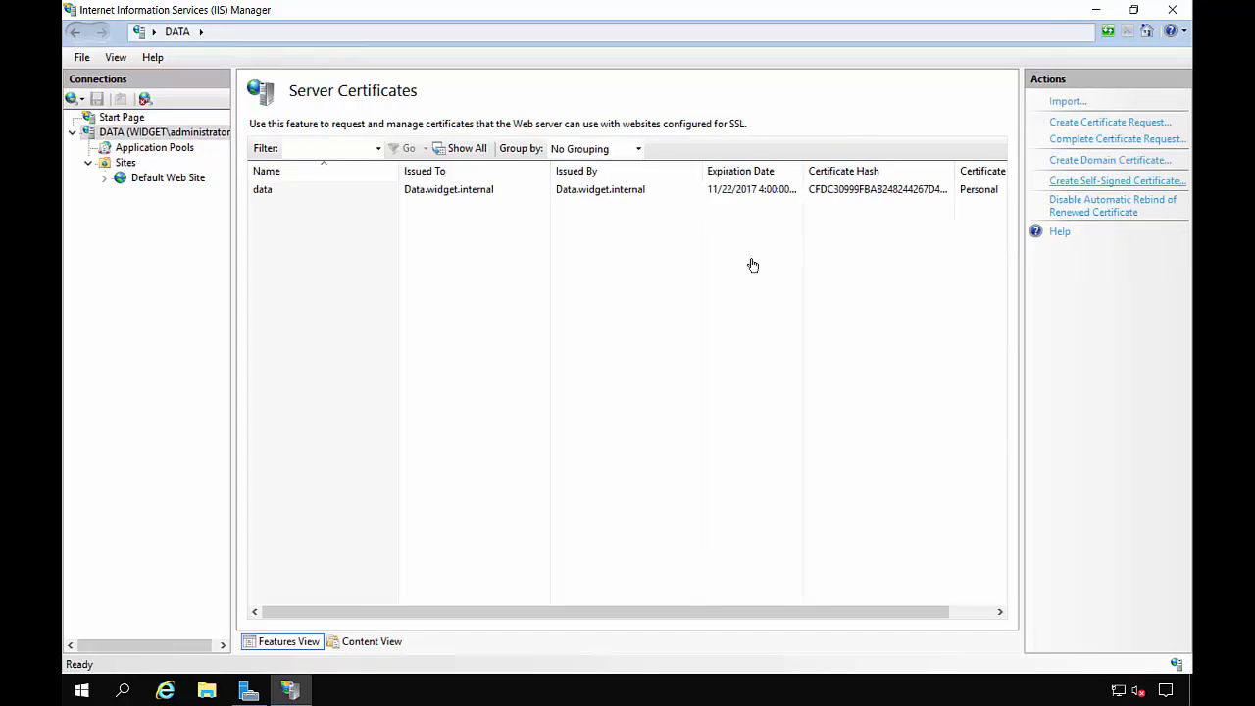
click(1117, 180)
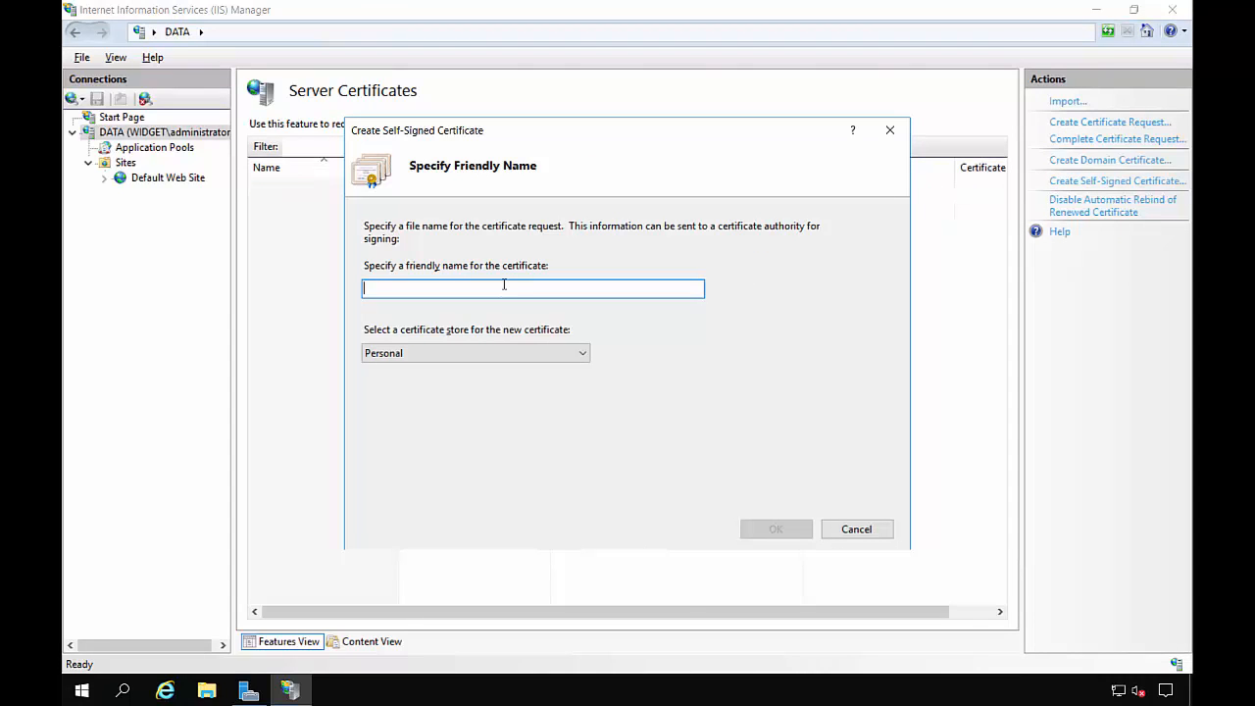
text(Data)
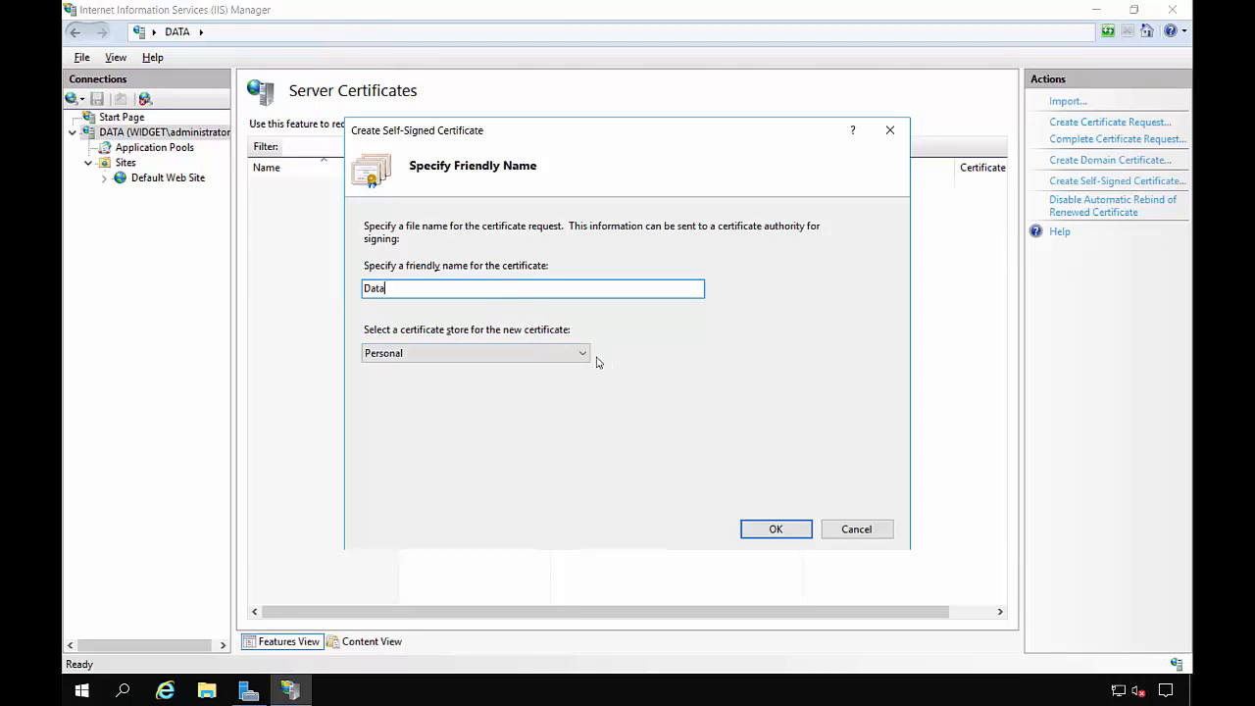
mouse_move(775, 528)
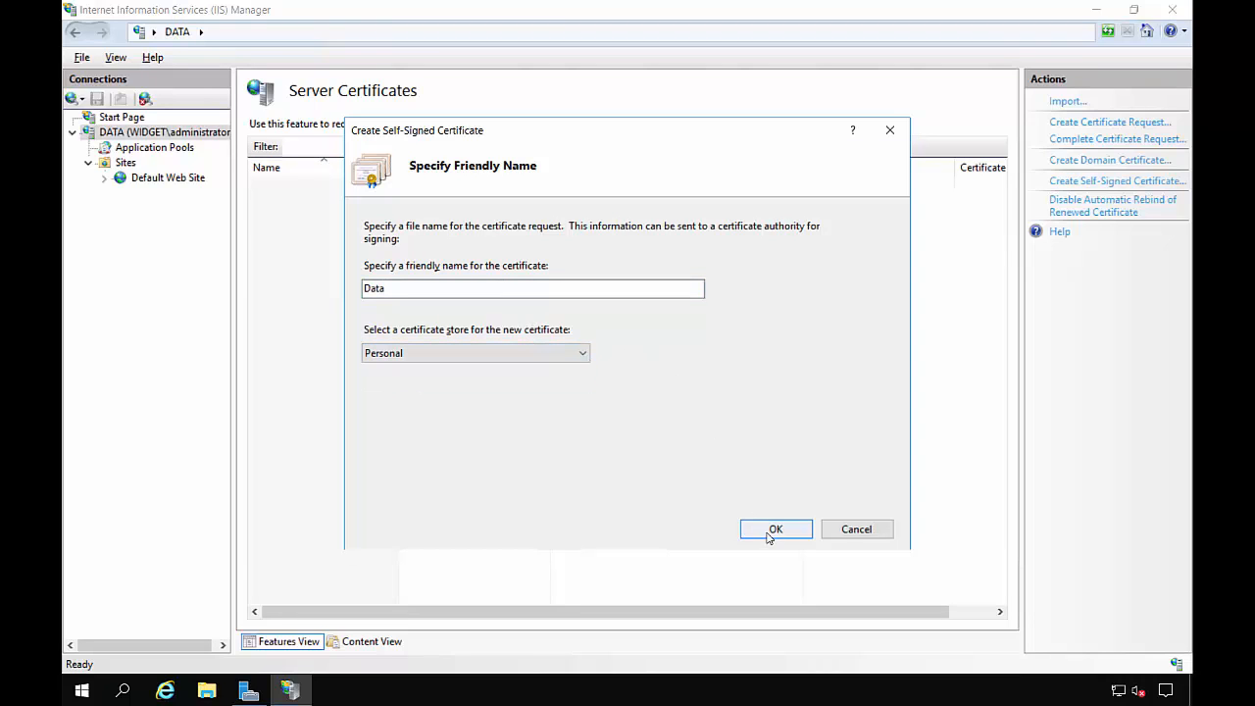
click(775, 529)
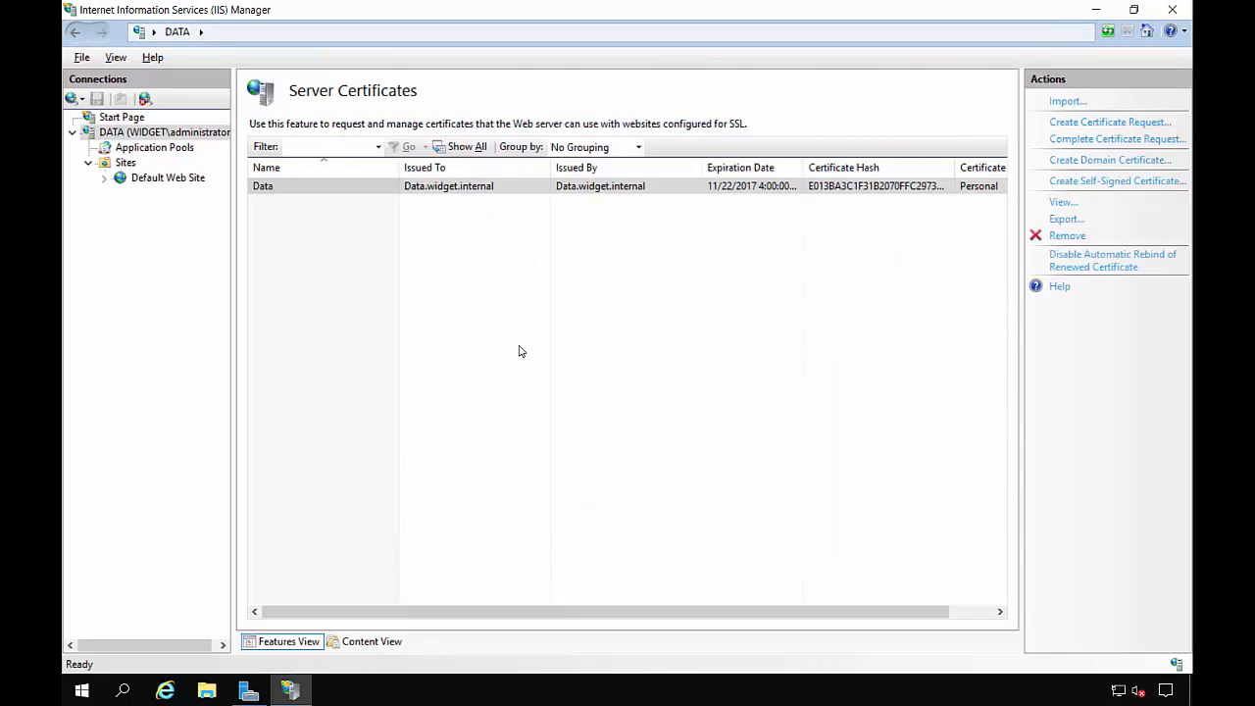
Remove Default Web Site's data.widget.internal http binding and its https binding
click(168, 177)
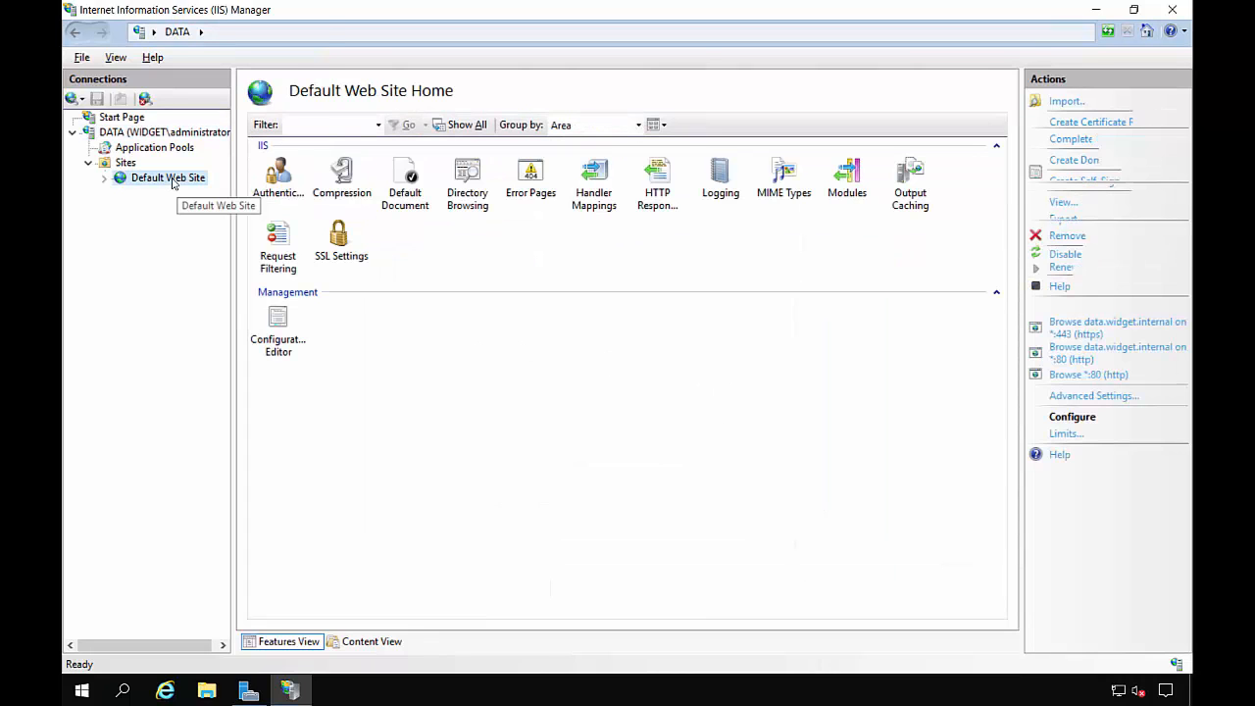
click(168, 177)
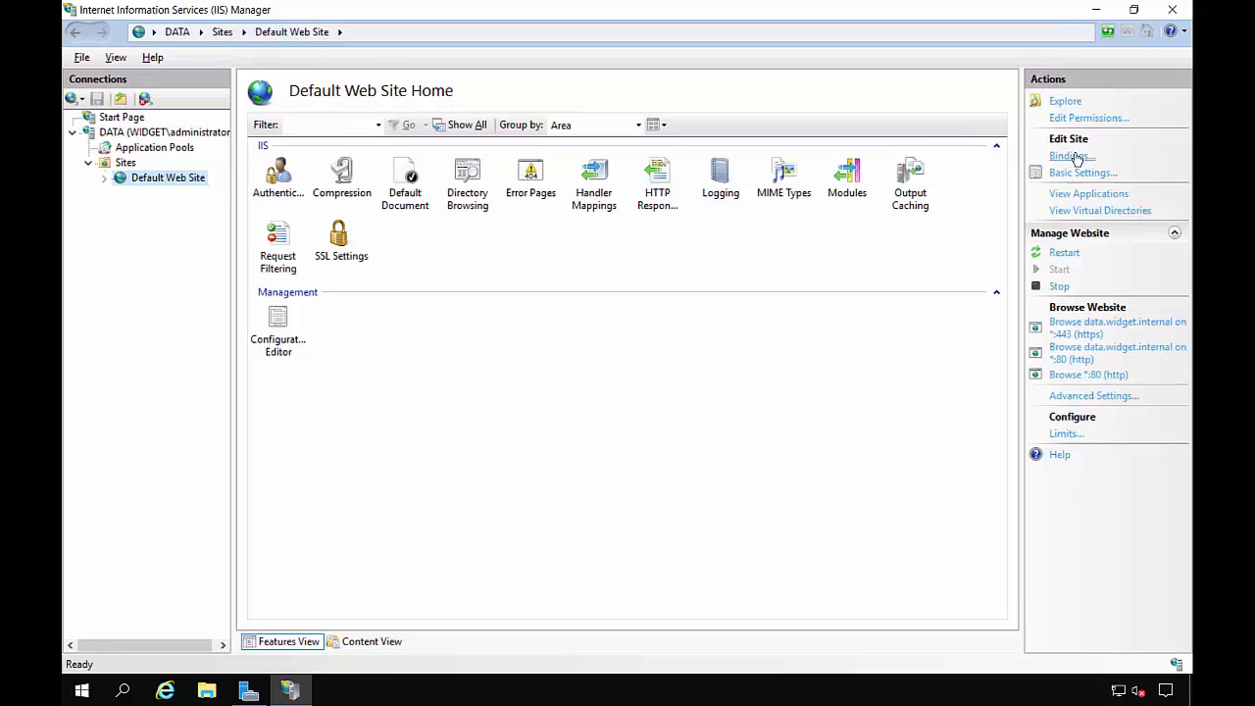
click(1072, 156)
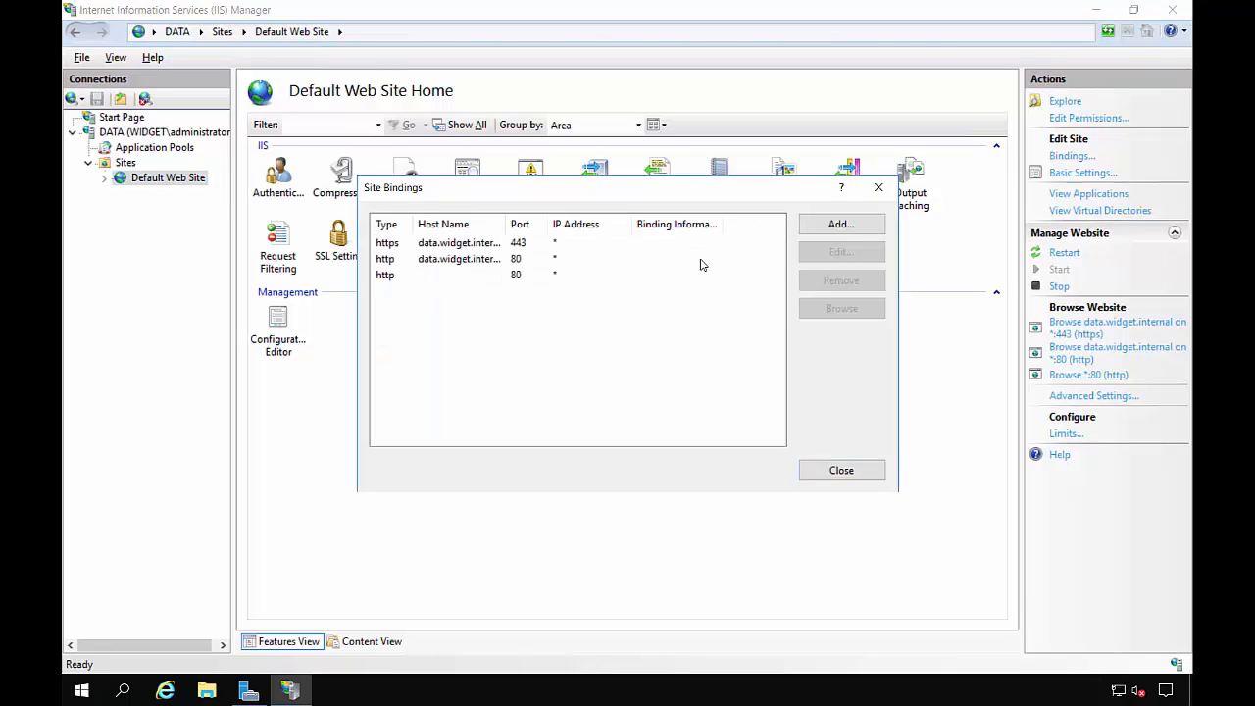
mouse_move(545, 272)
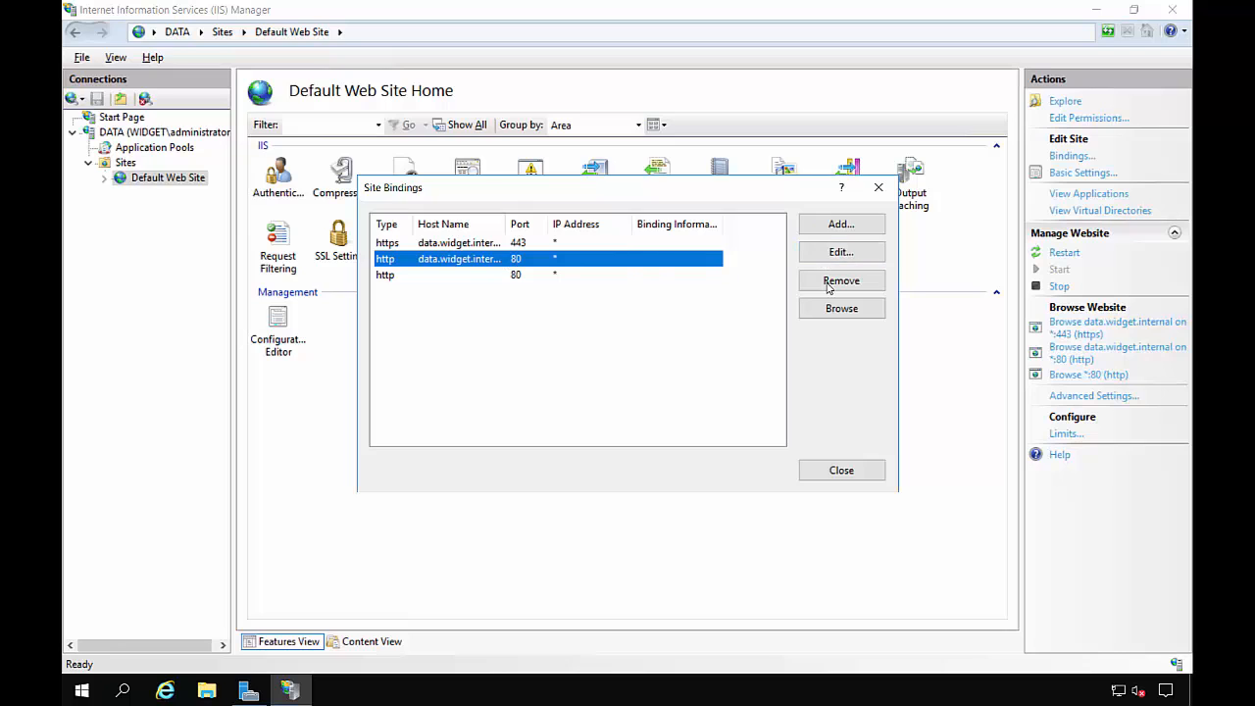
click(840, 281)
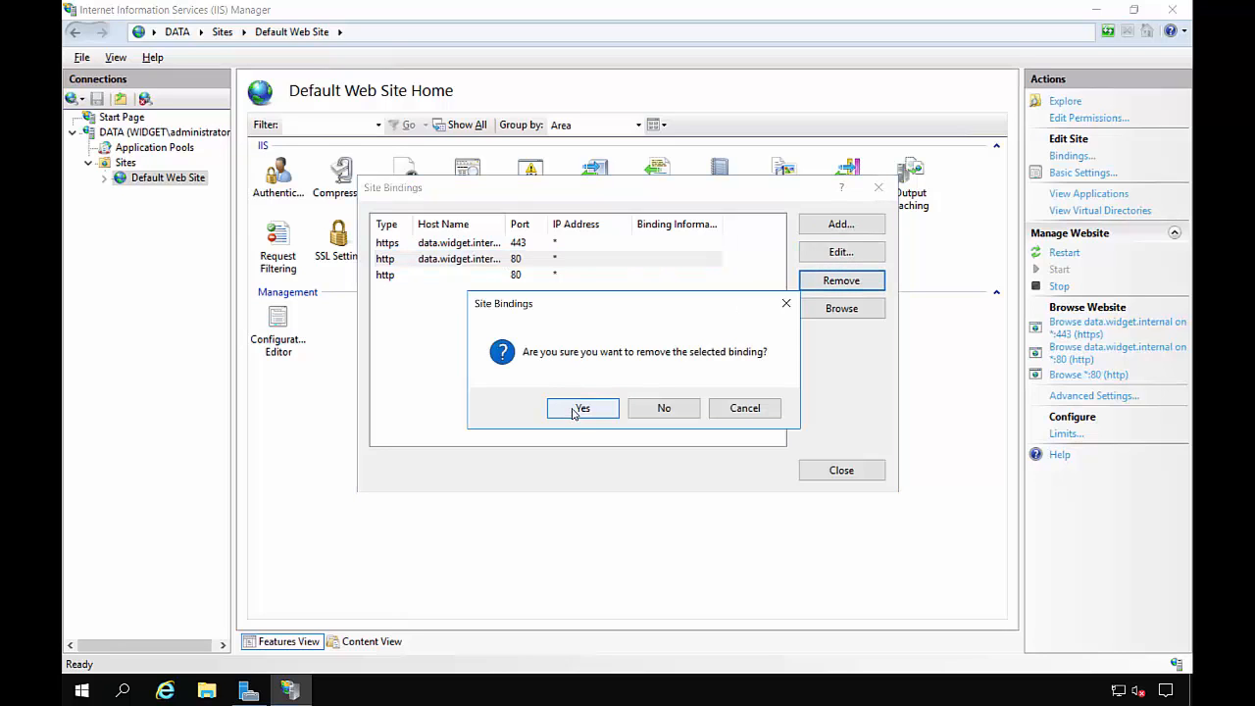
click(582, 408)
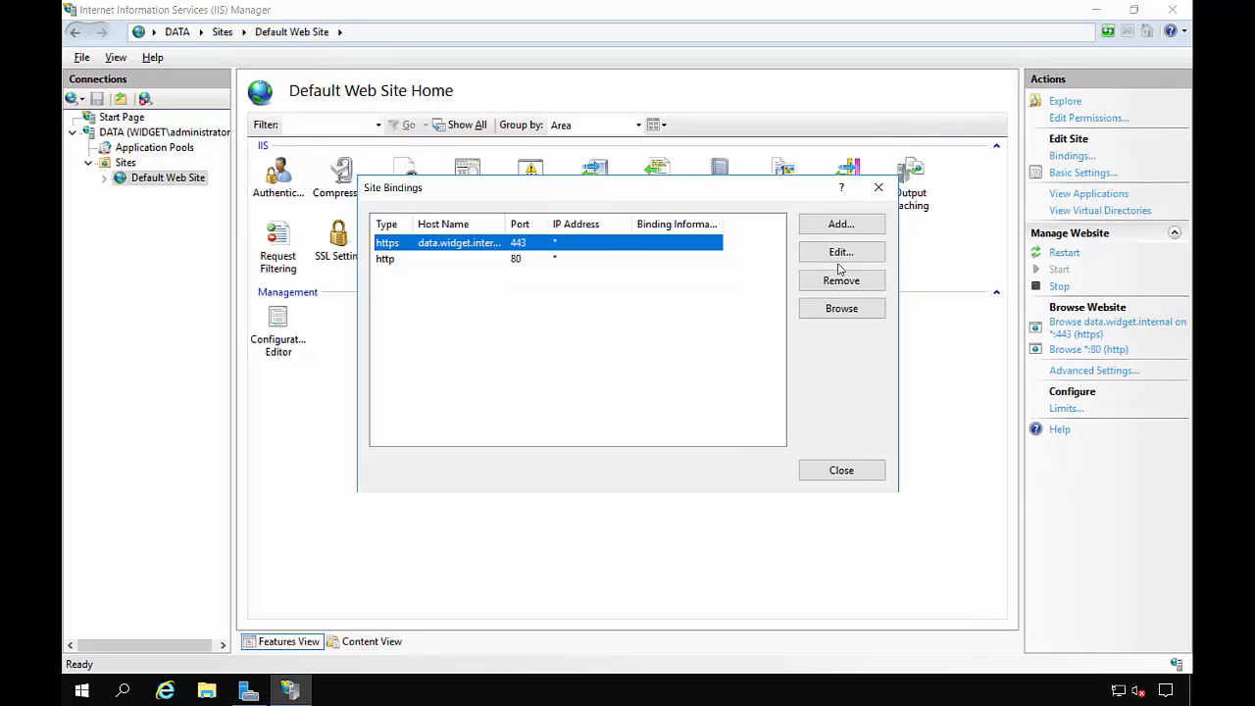
click(841, 281)
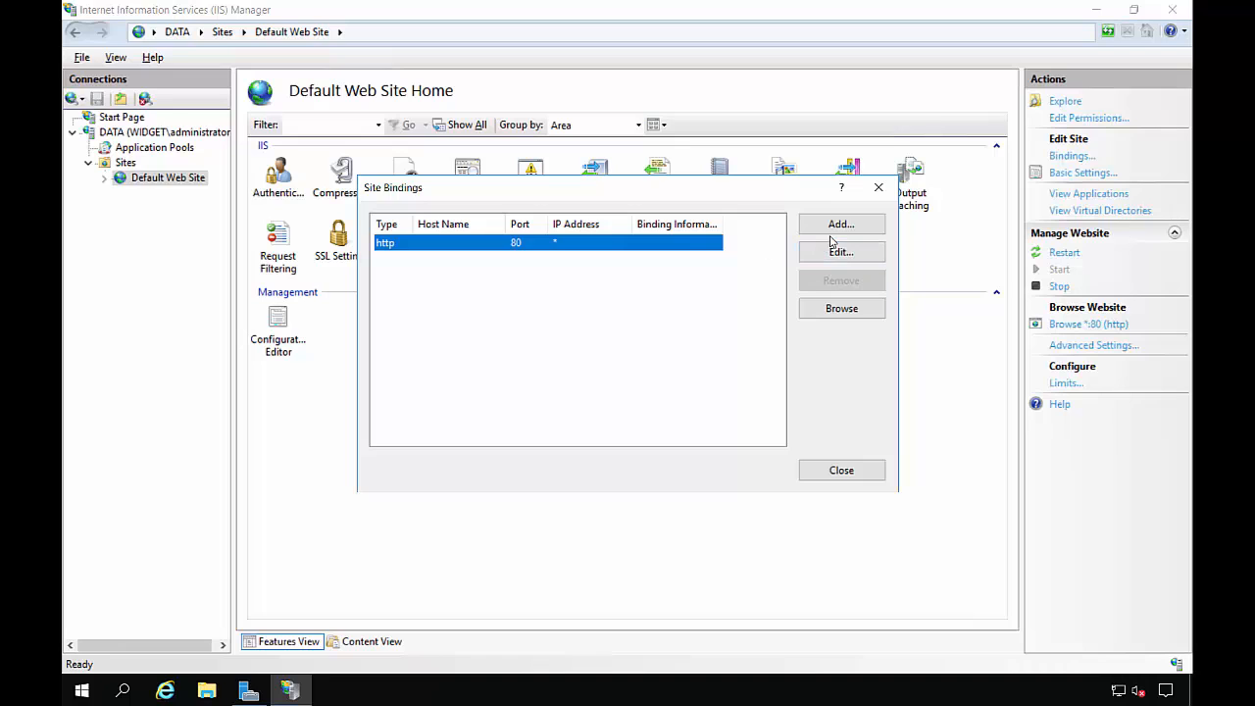
Add an https port-443 binding for data.widget.internal using the Data certificate
click(841, 223)
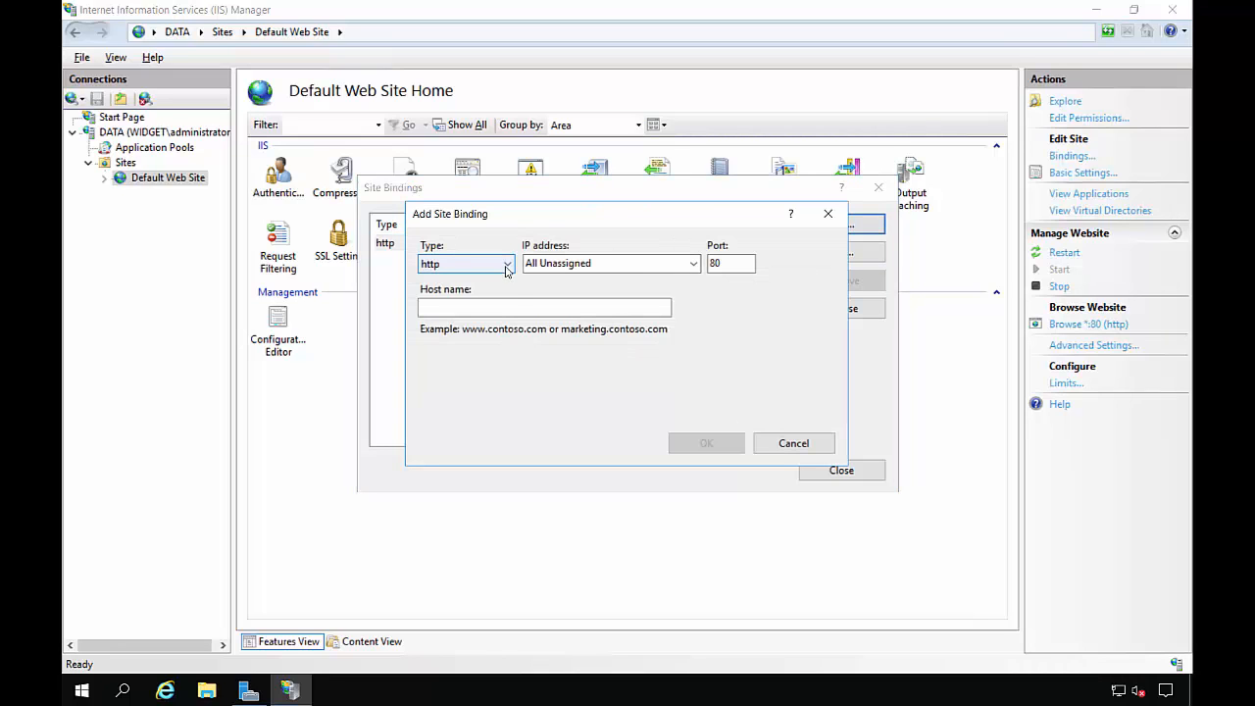
click(659, 398)
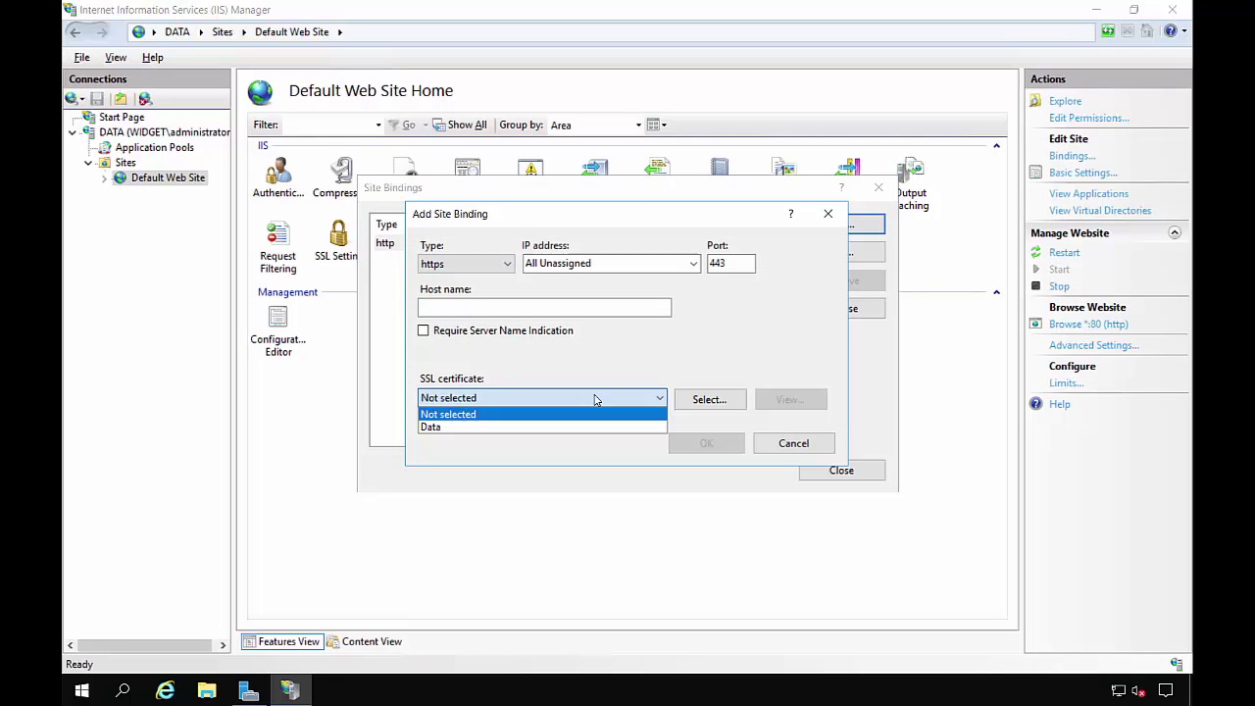
click(430, 427)
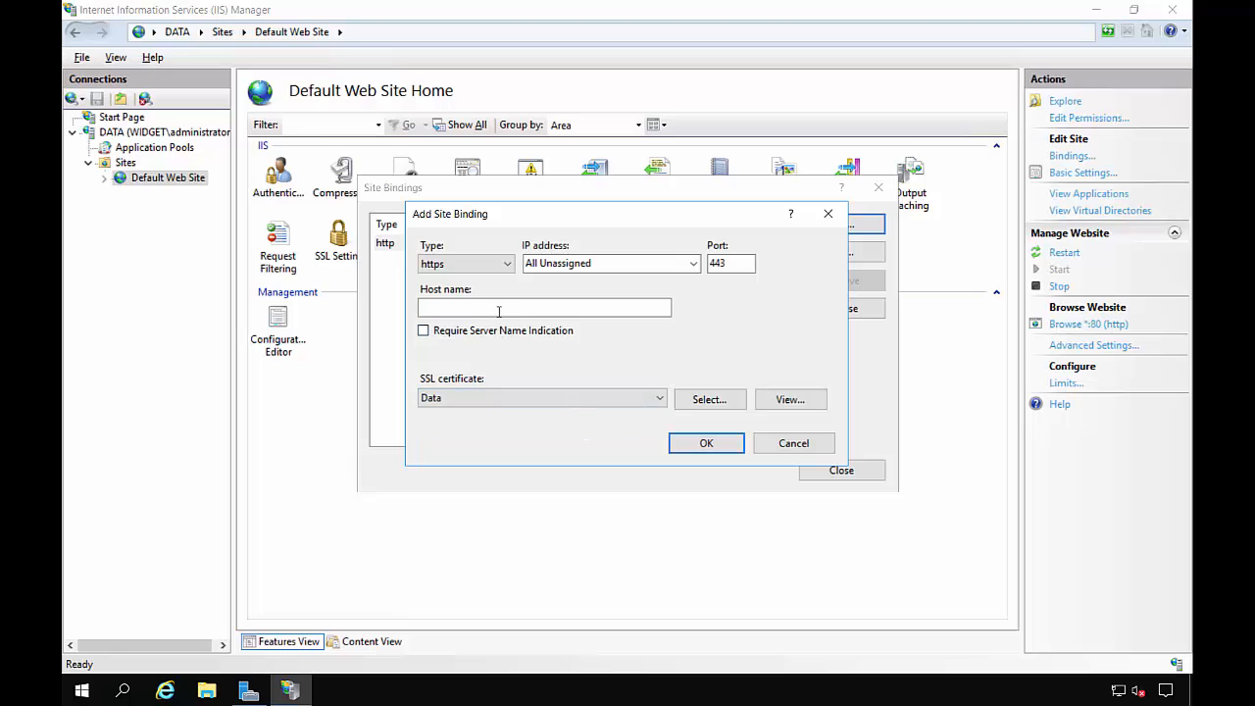
text(data)
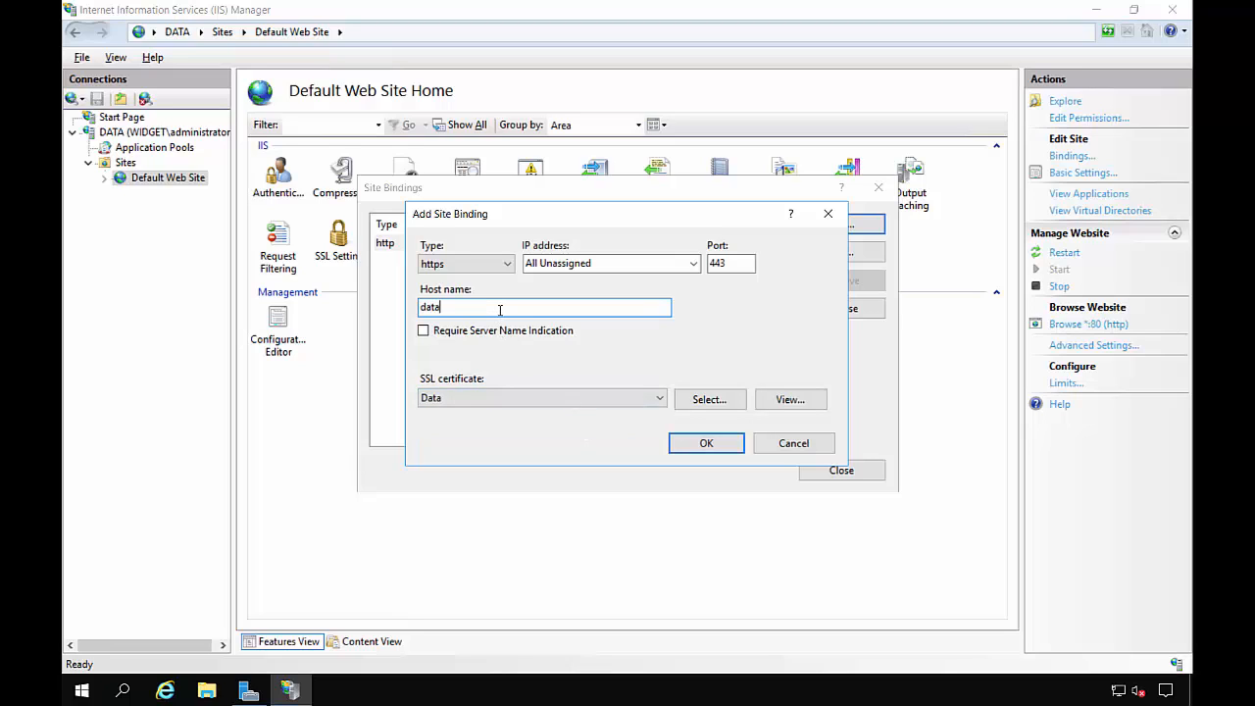
text(.widget.i)
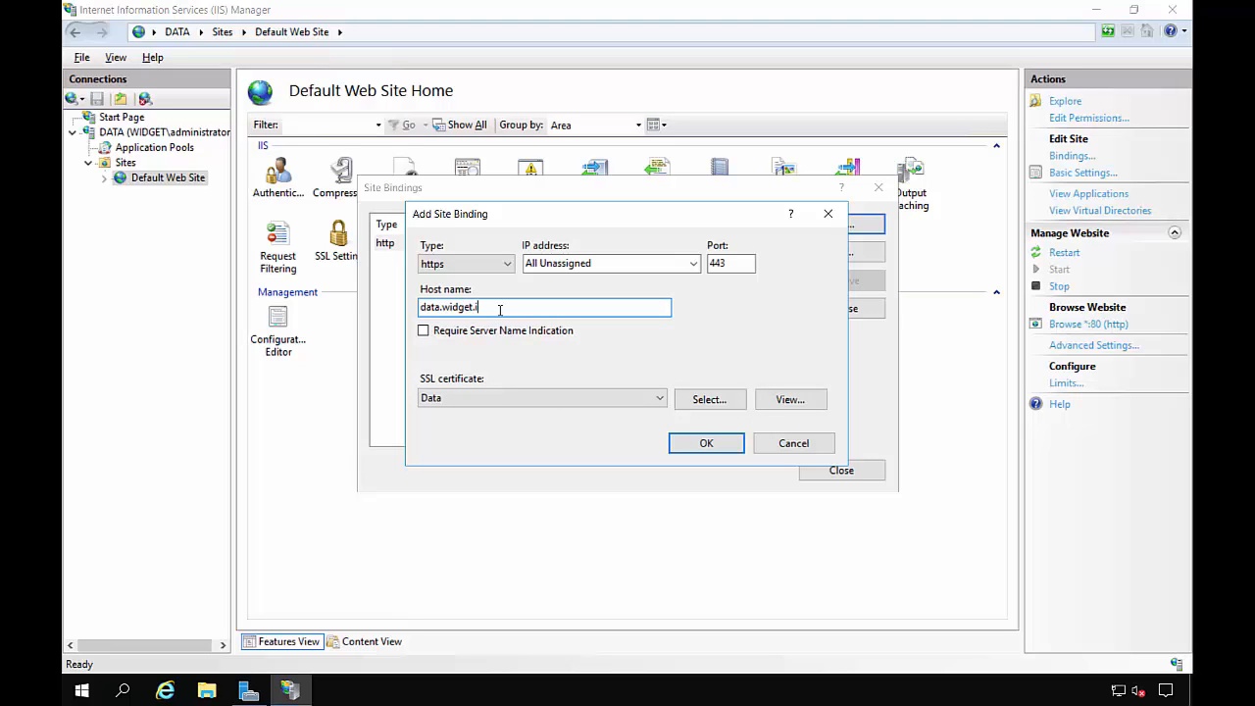
text(nternal)
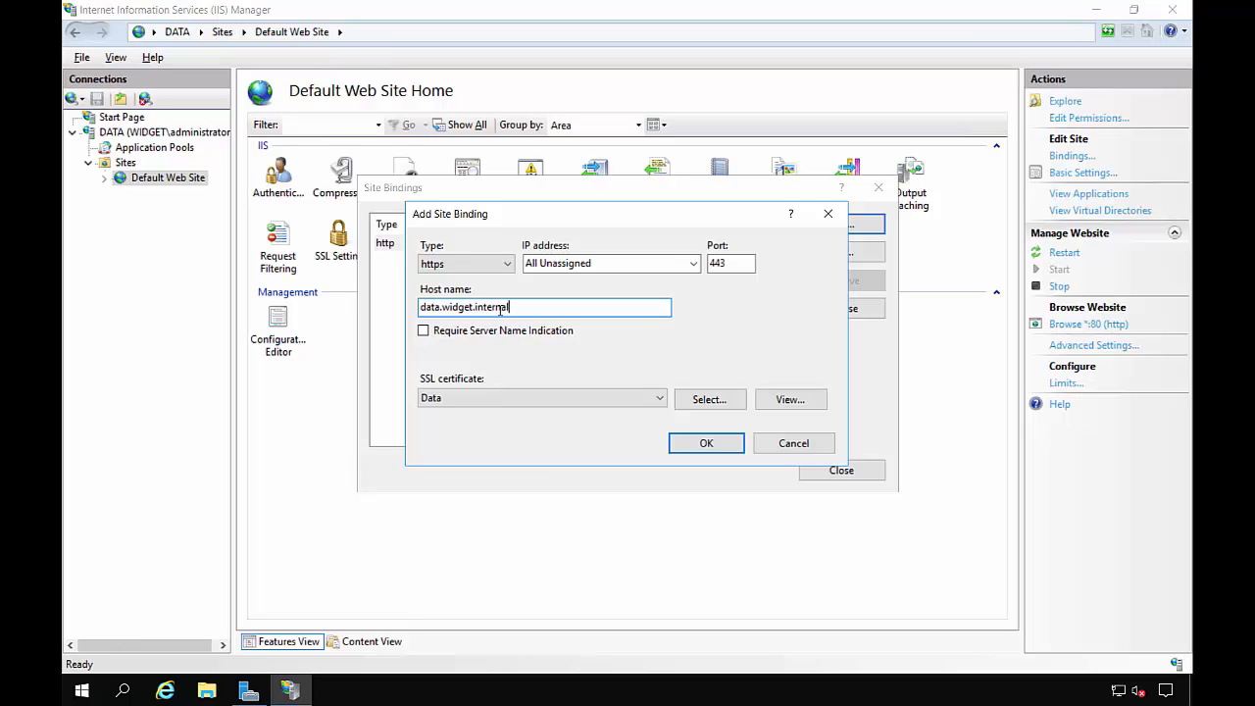
mouse_move(603, 373)
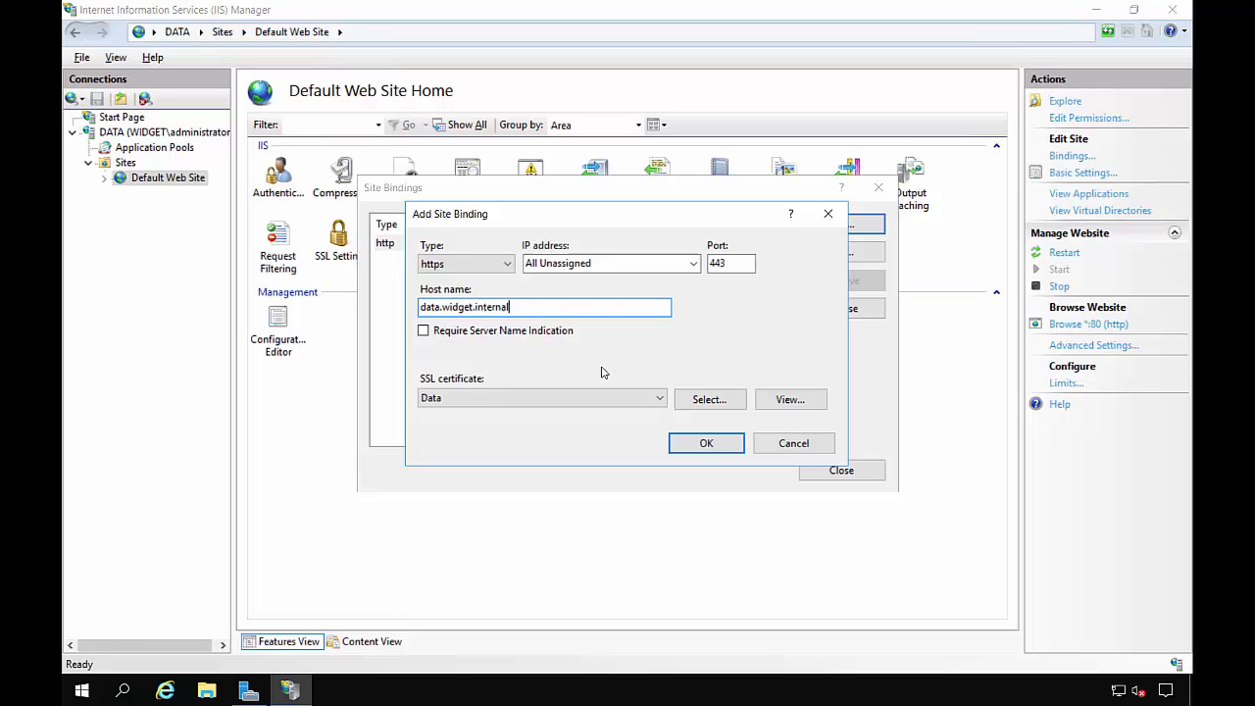
mouse_move(619, 371)
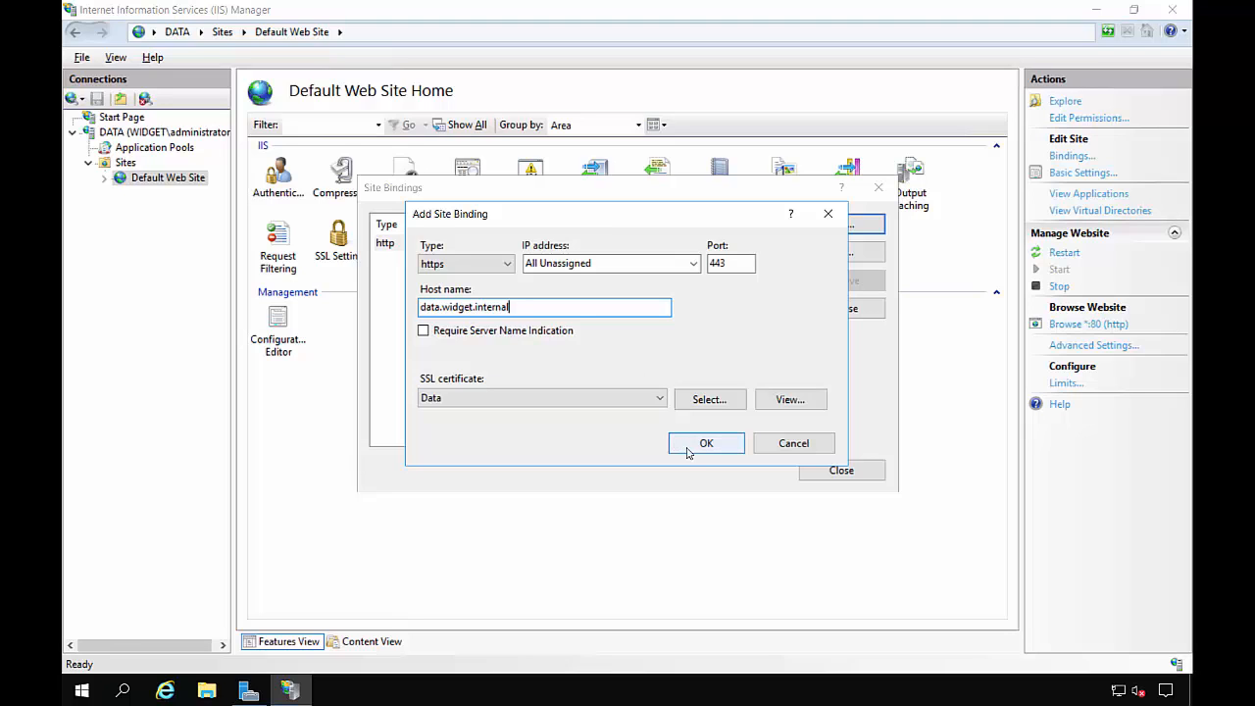
click(706, 443)
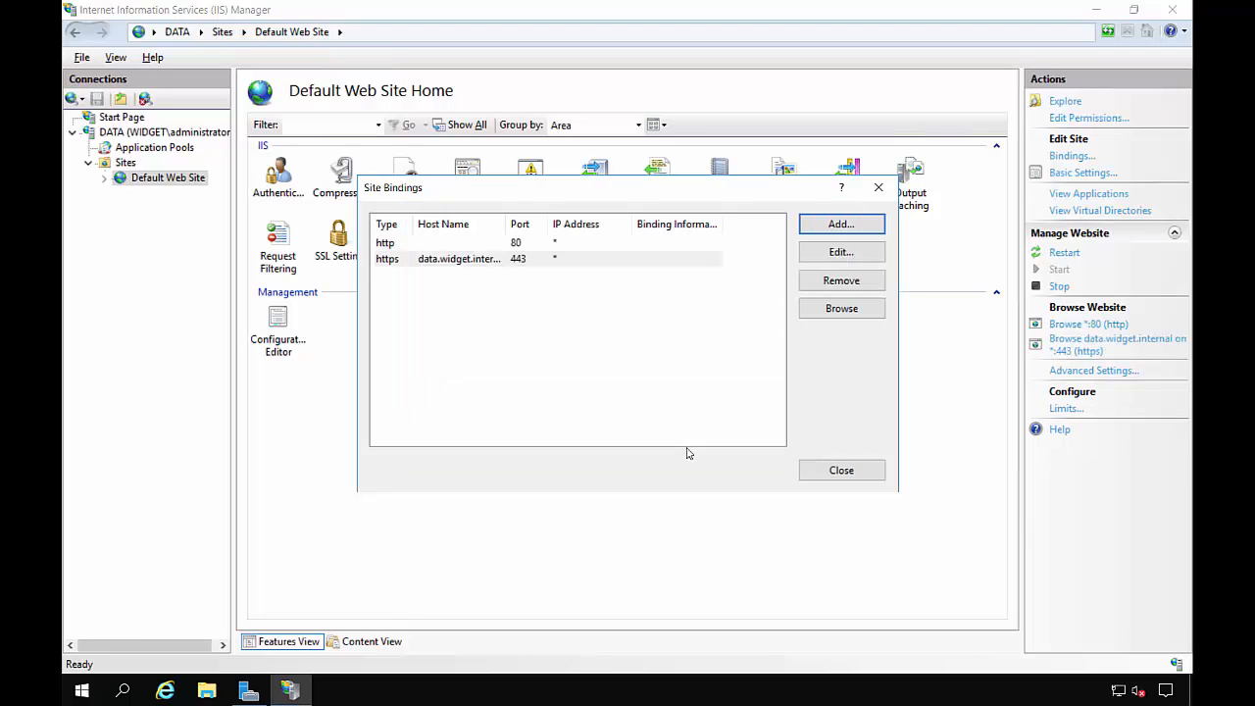
click(840, 470)
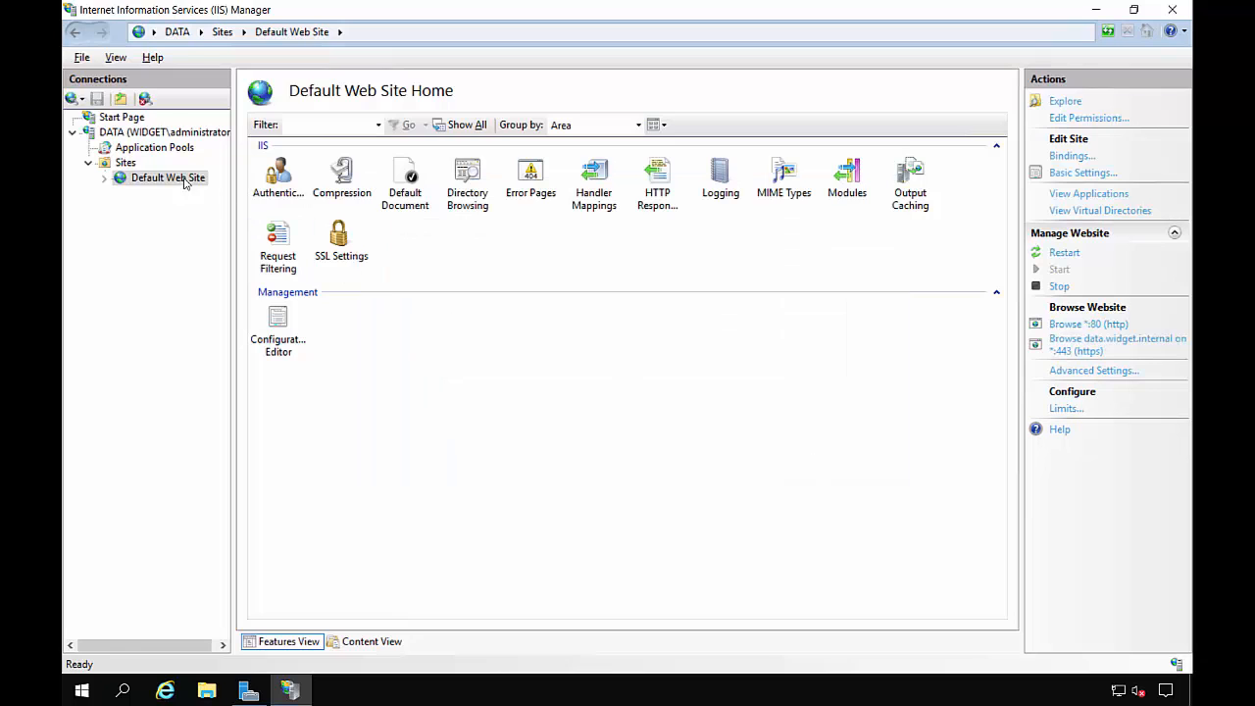
right_click(168, 177)
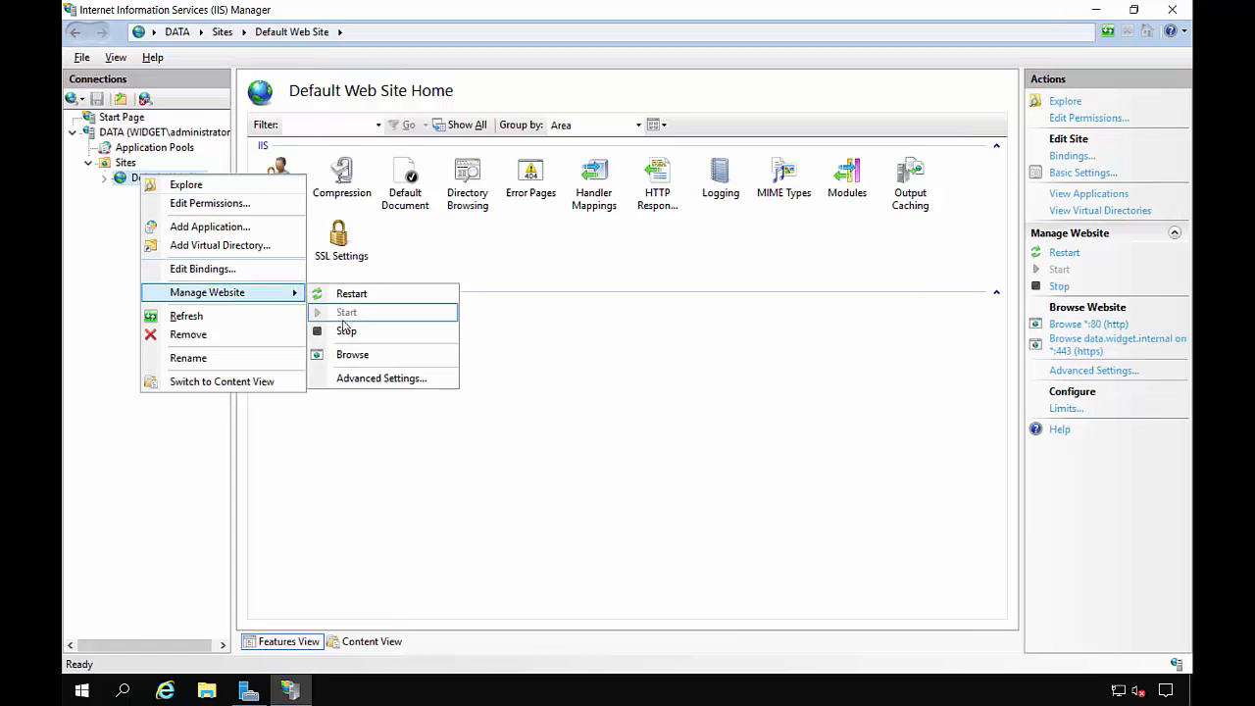
Move to Server Manager's Work Folders page and open the power user menu
click(347, 312)
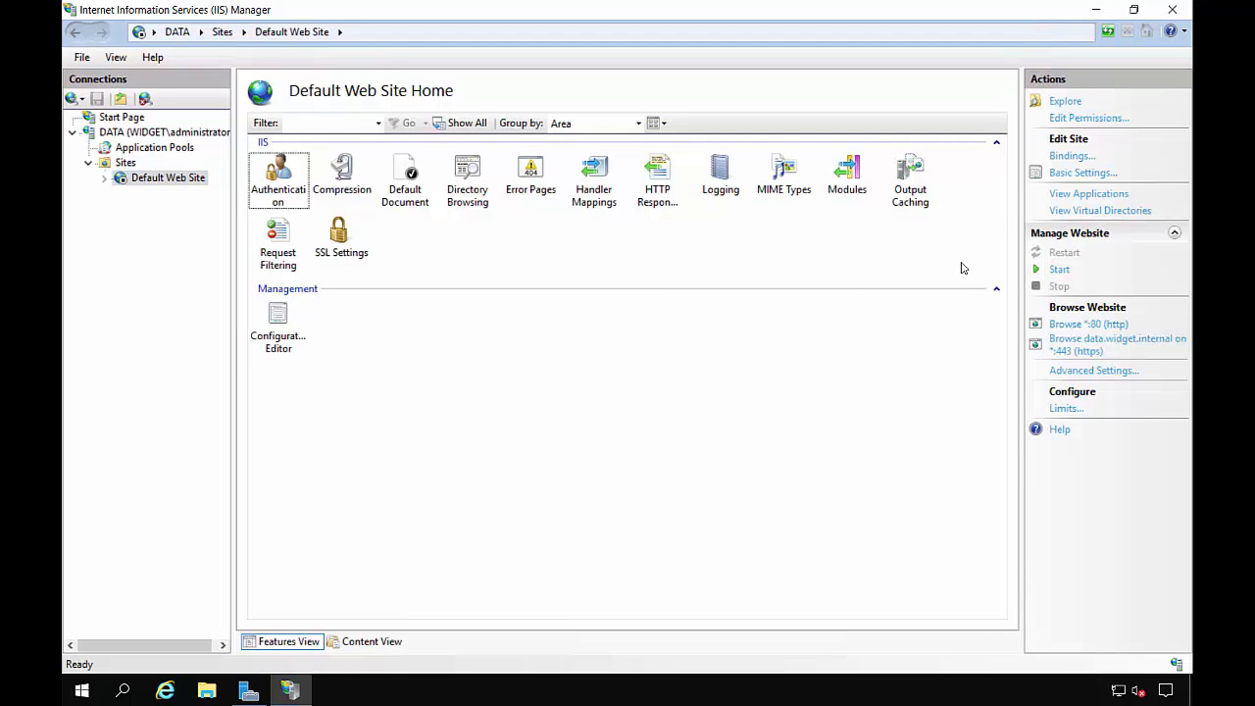
mouse_move(1175, 10)
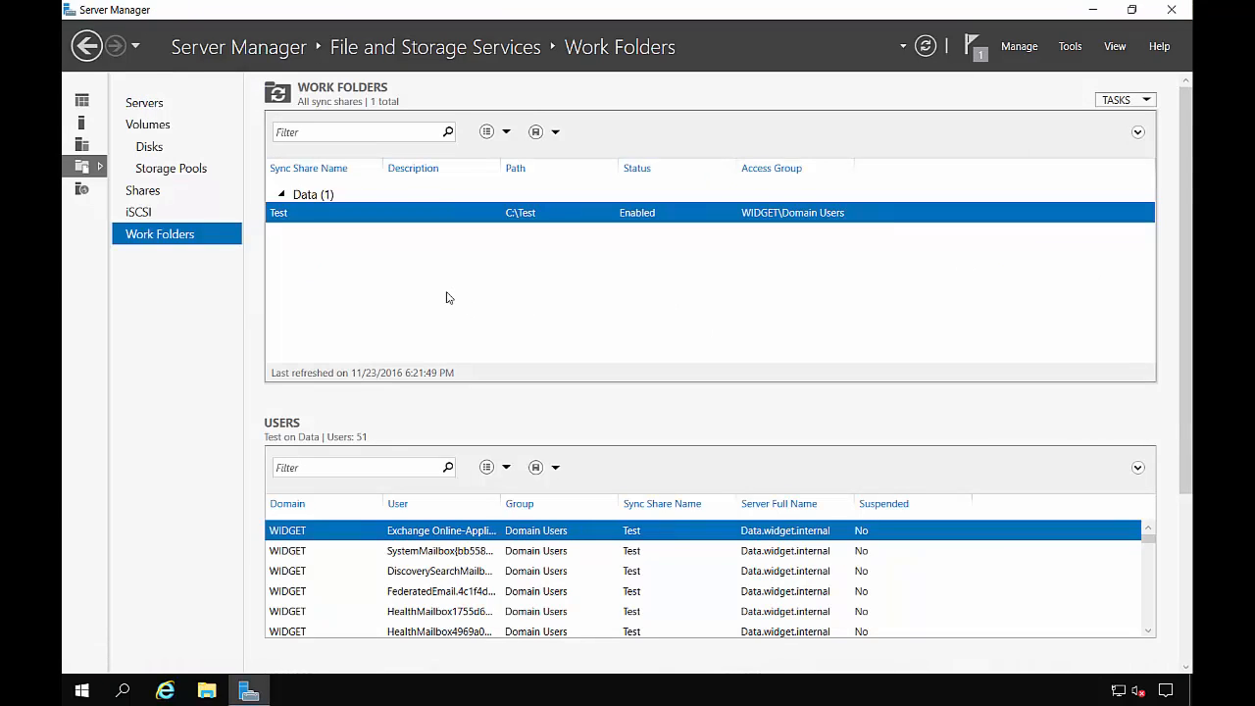
mouse_move(521, 305)
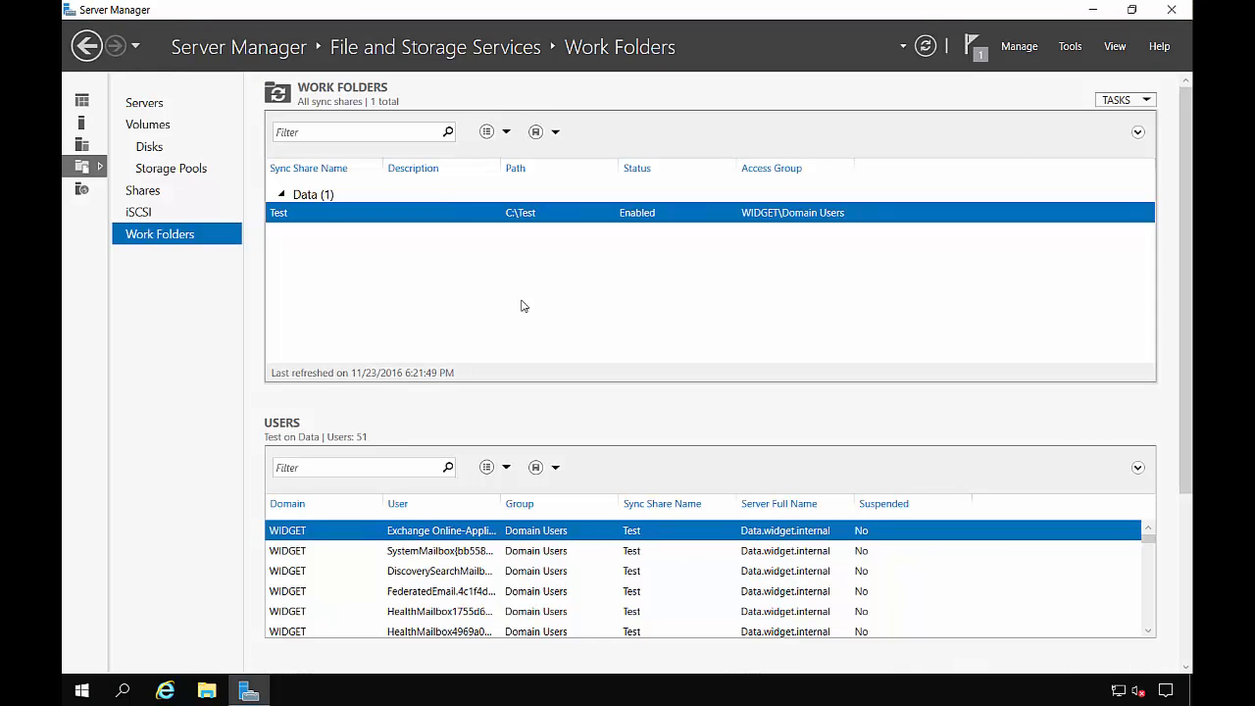
right_click(81, 690)
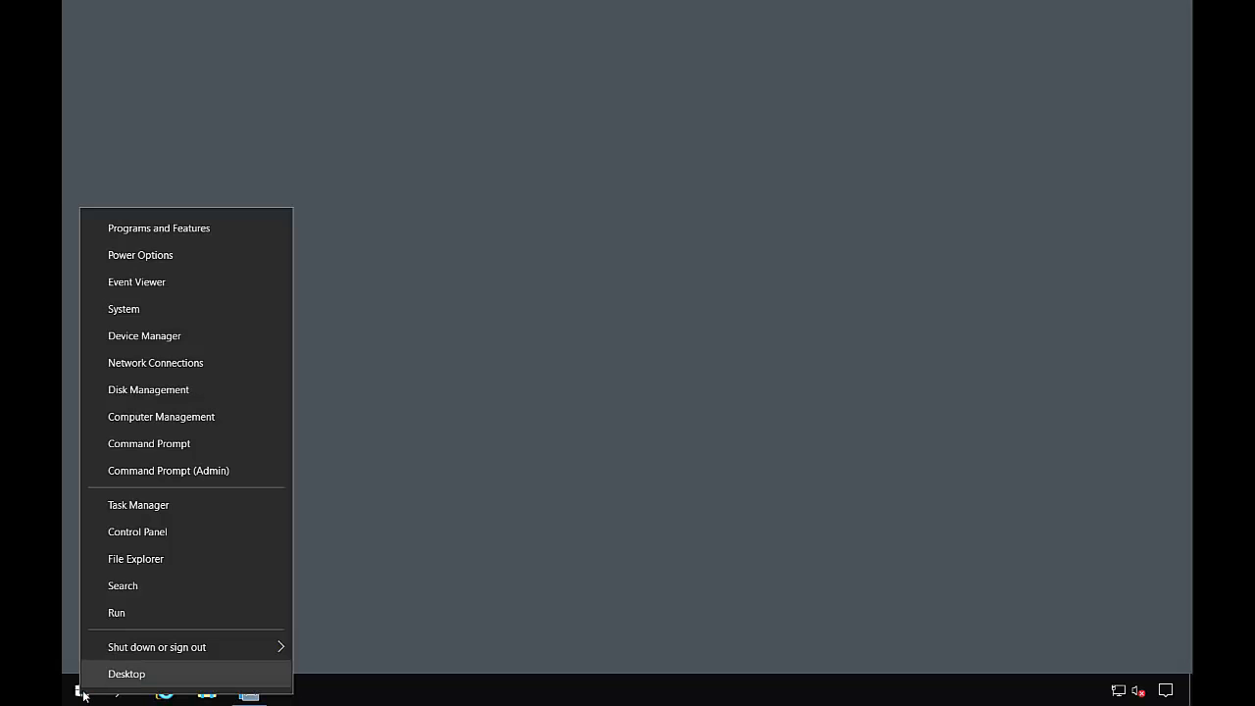
mouse_move(169, 623)
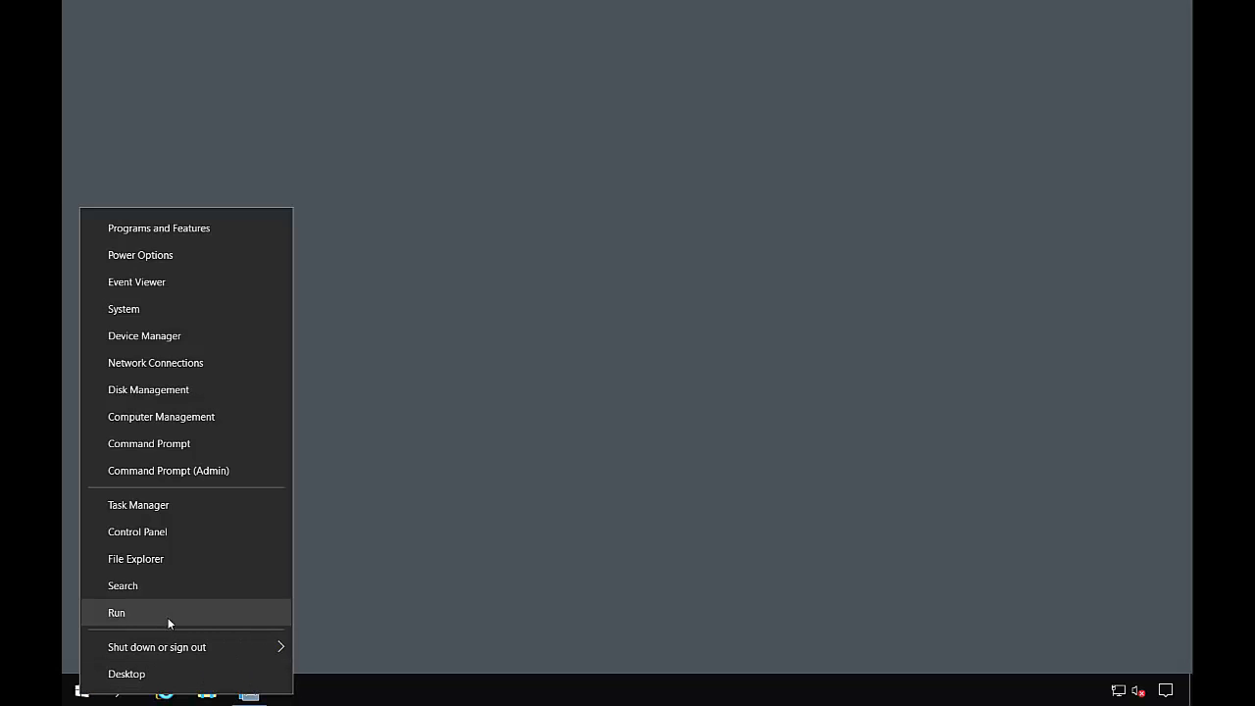
Load the Certificates snap-in for the local computer account in MMC
click(117, 612)
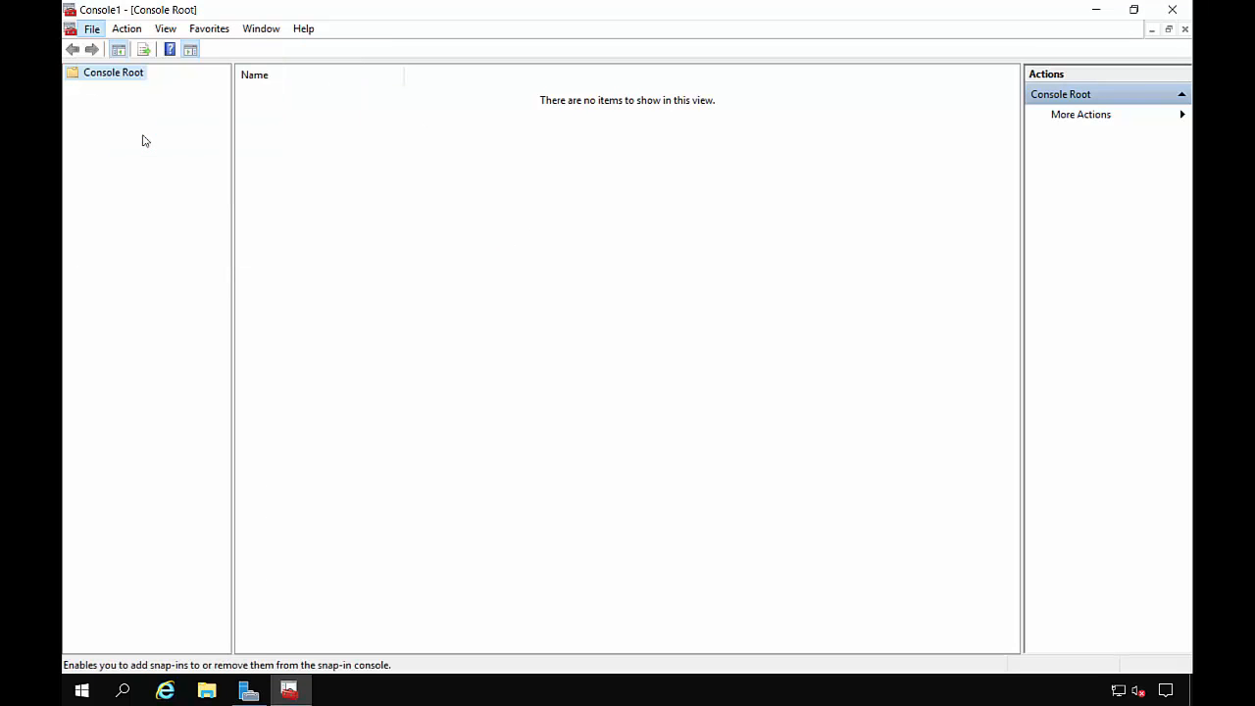
click(91, 27)
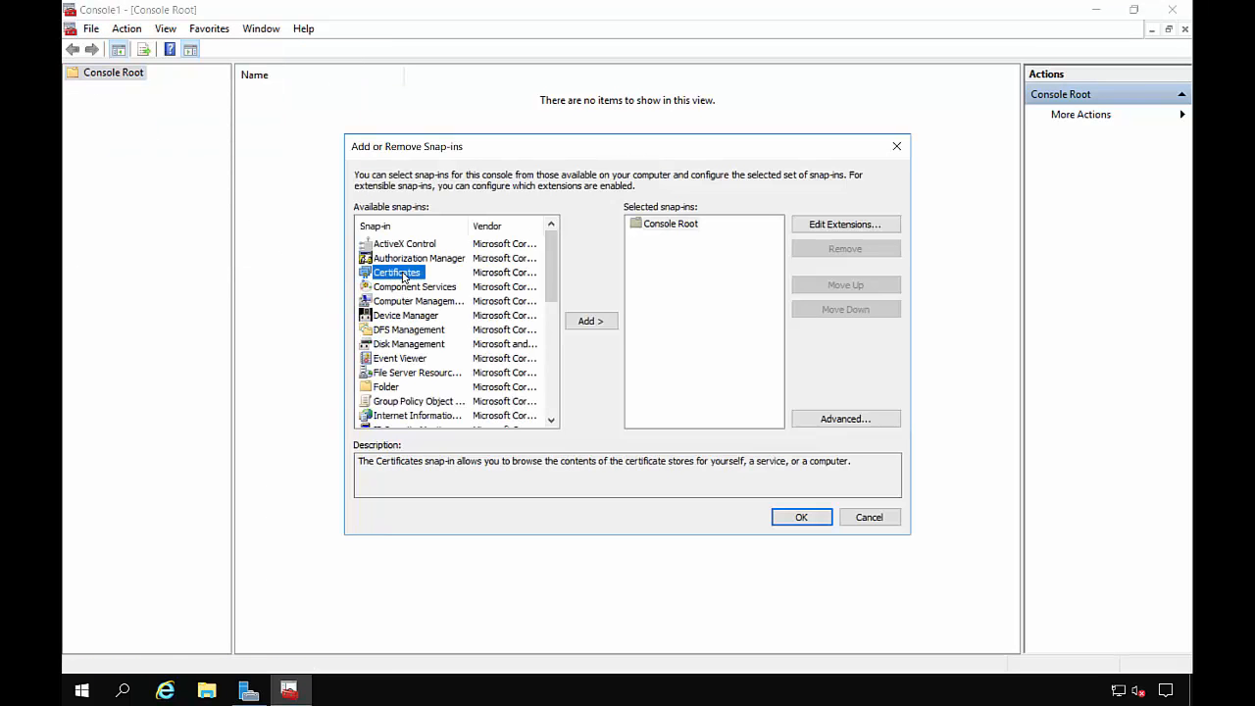
click(590, 321)
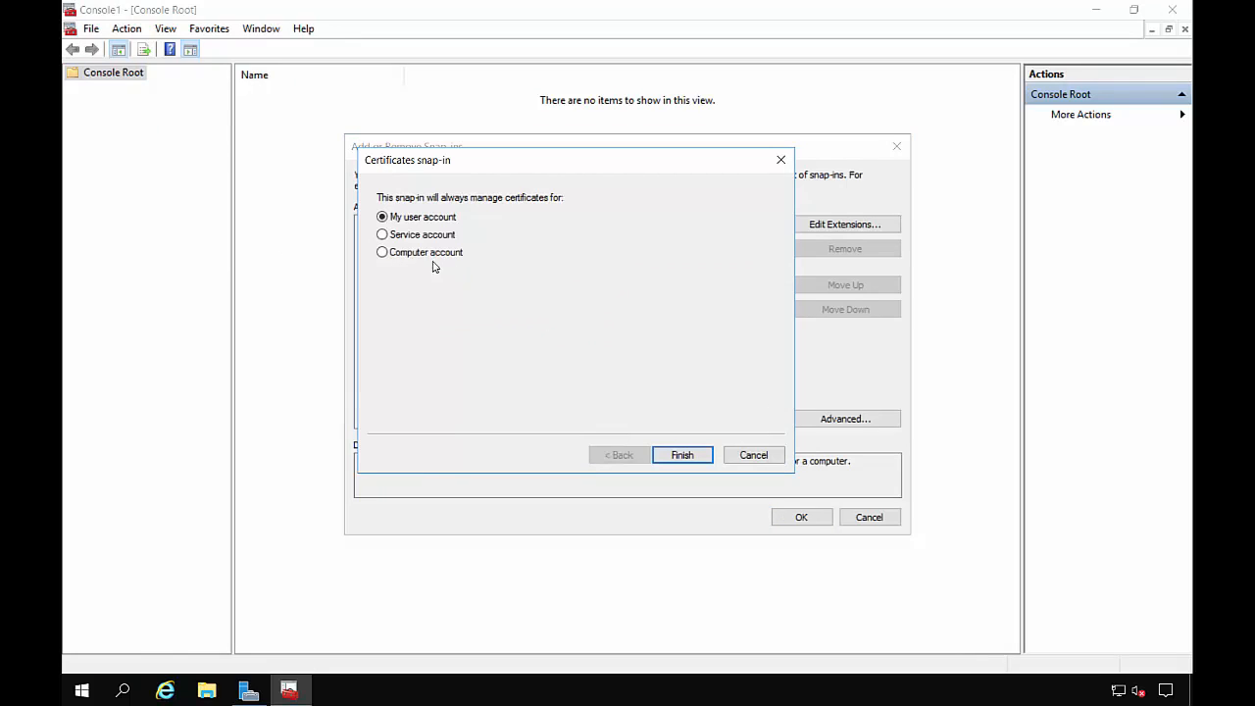
click(382, 252)
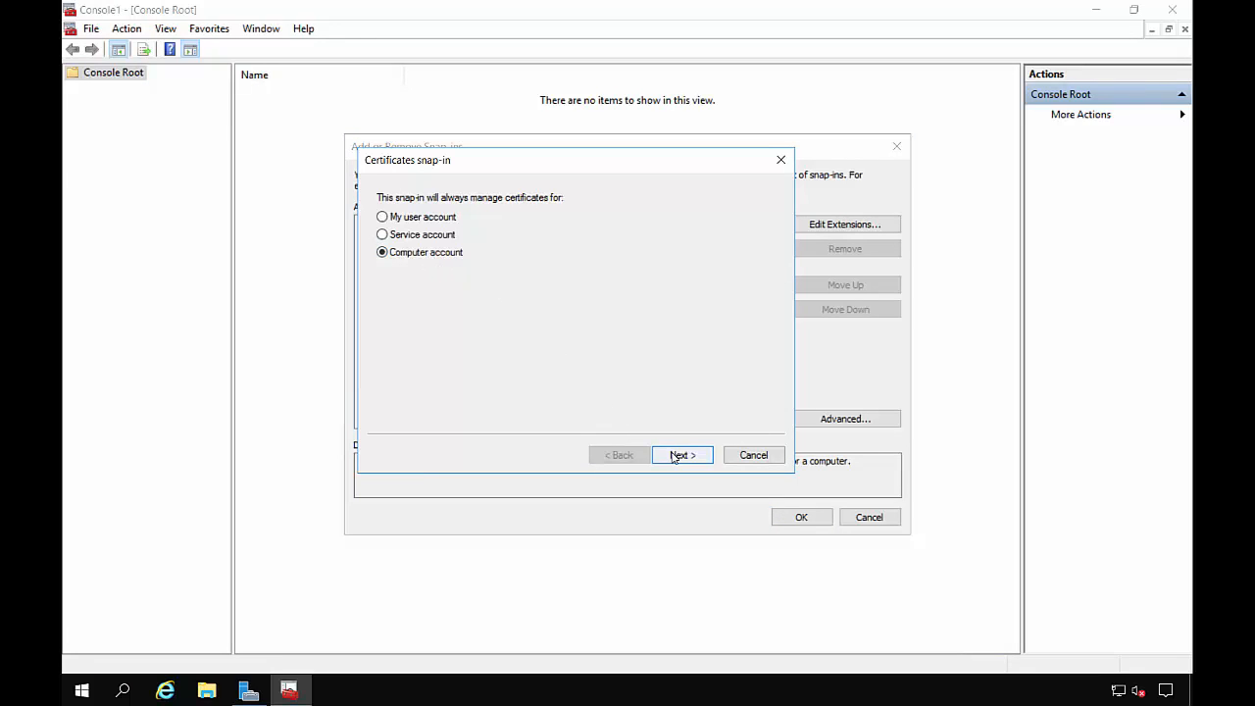
click(682, 454)
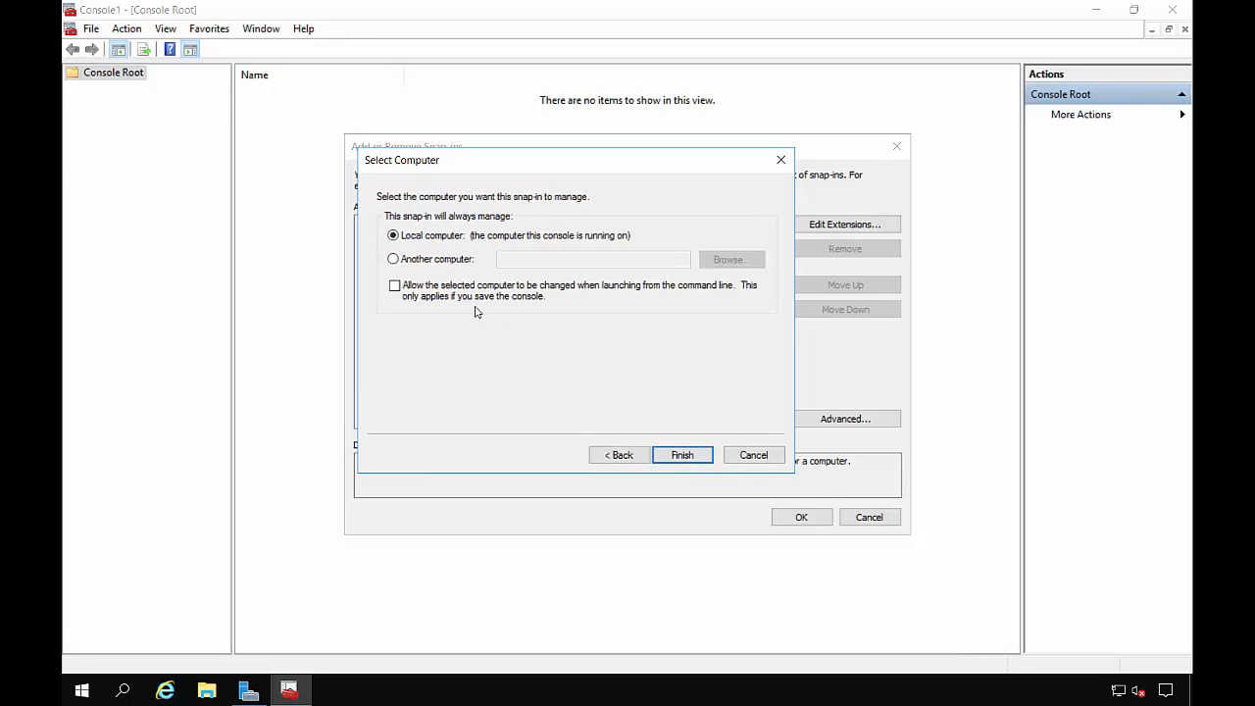
click(682, 454)
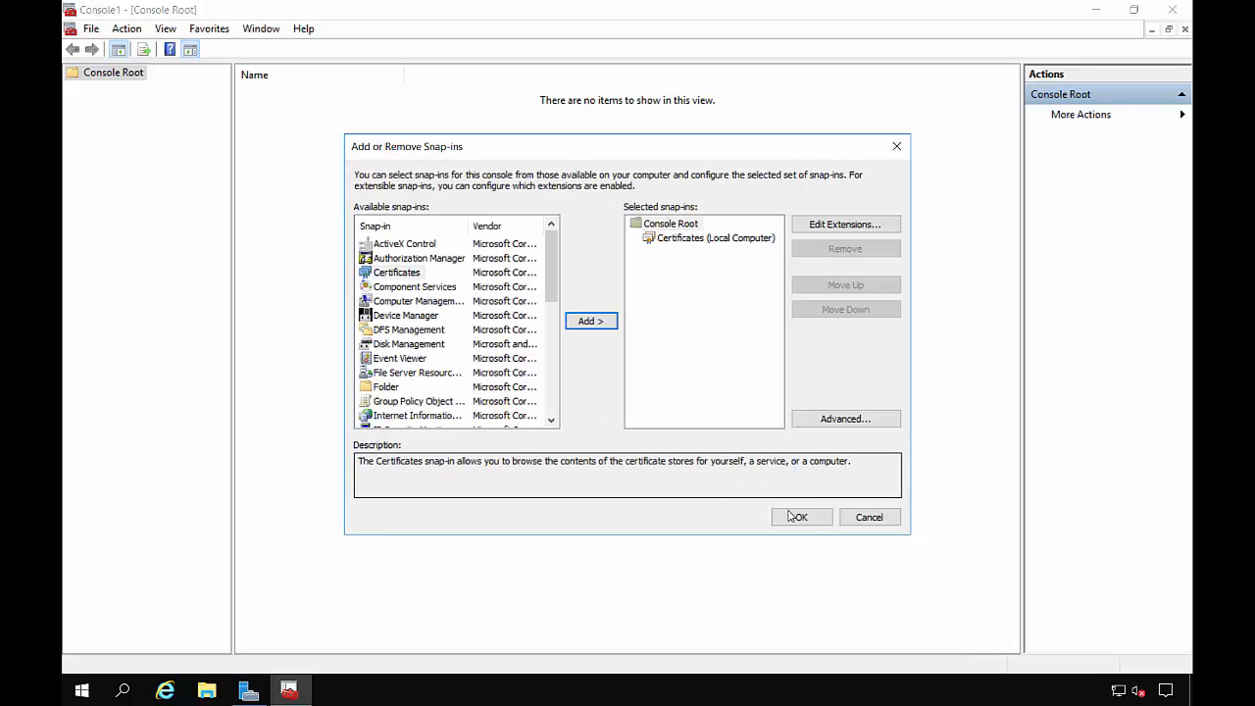
click(800, 516)
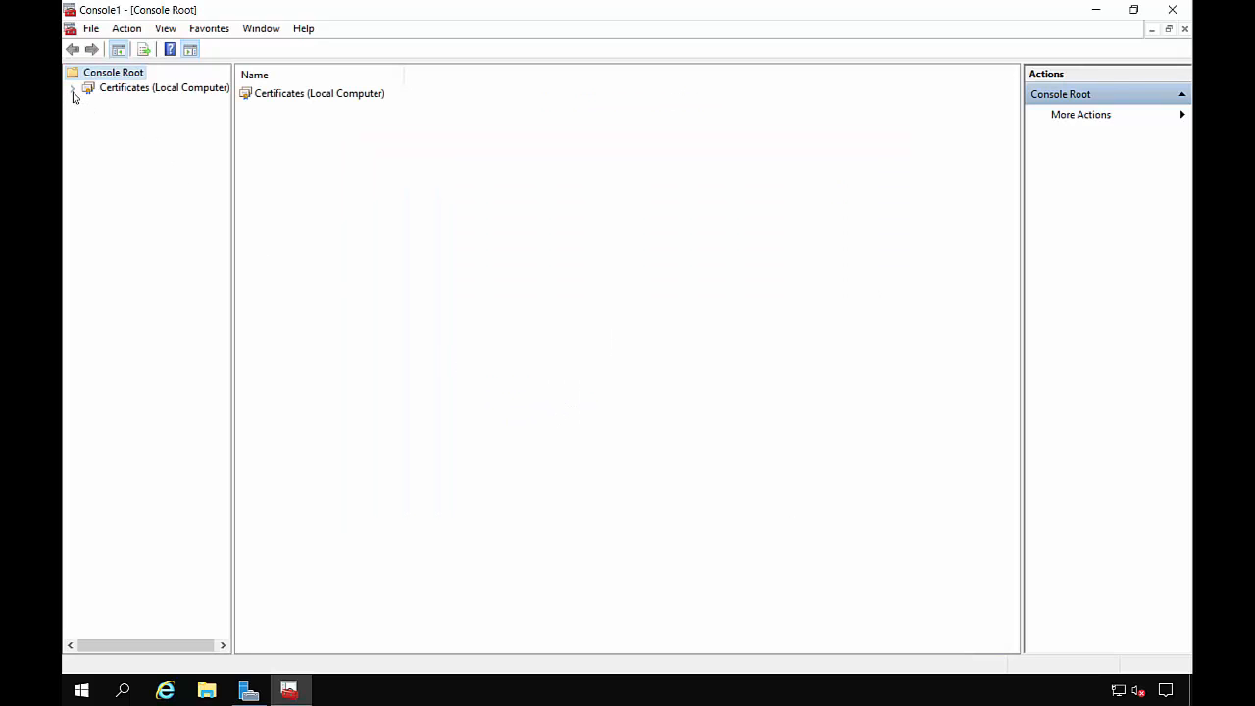
Open Trusted Root Certification Authorities certificates and select Data.widget.internal
click(73, 87)
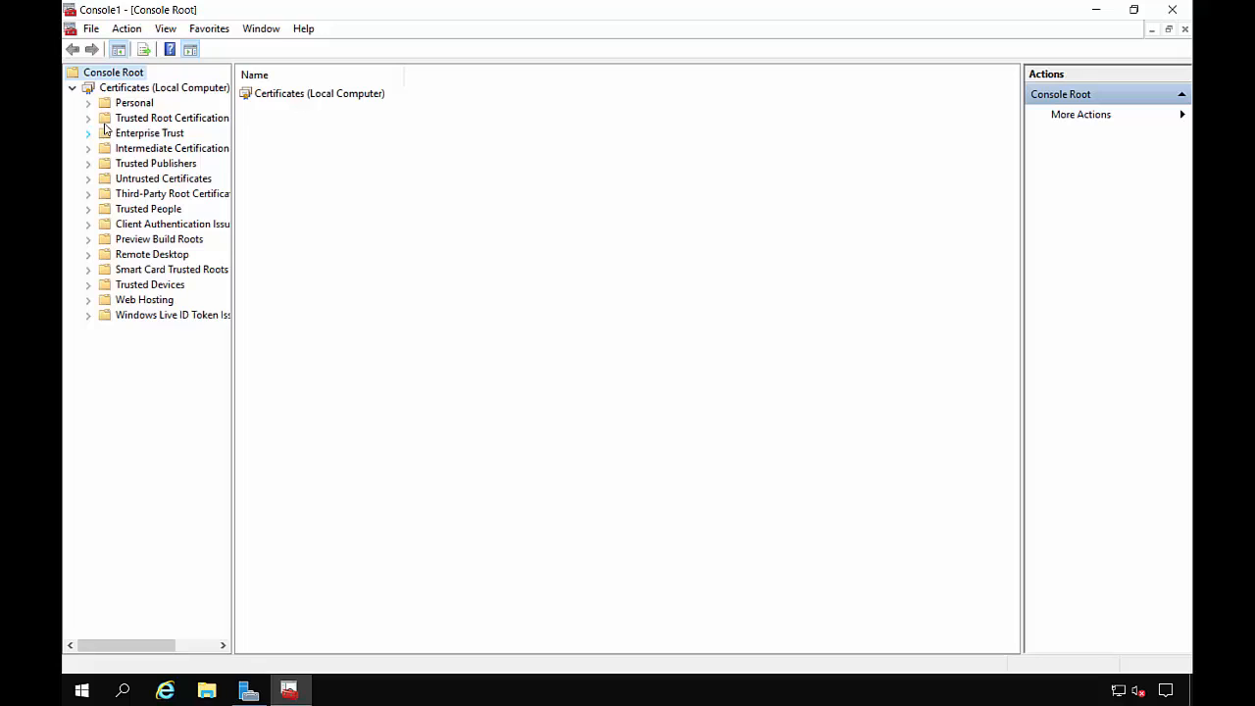
click(88, 117)
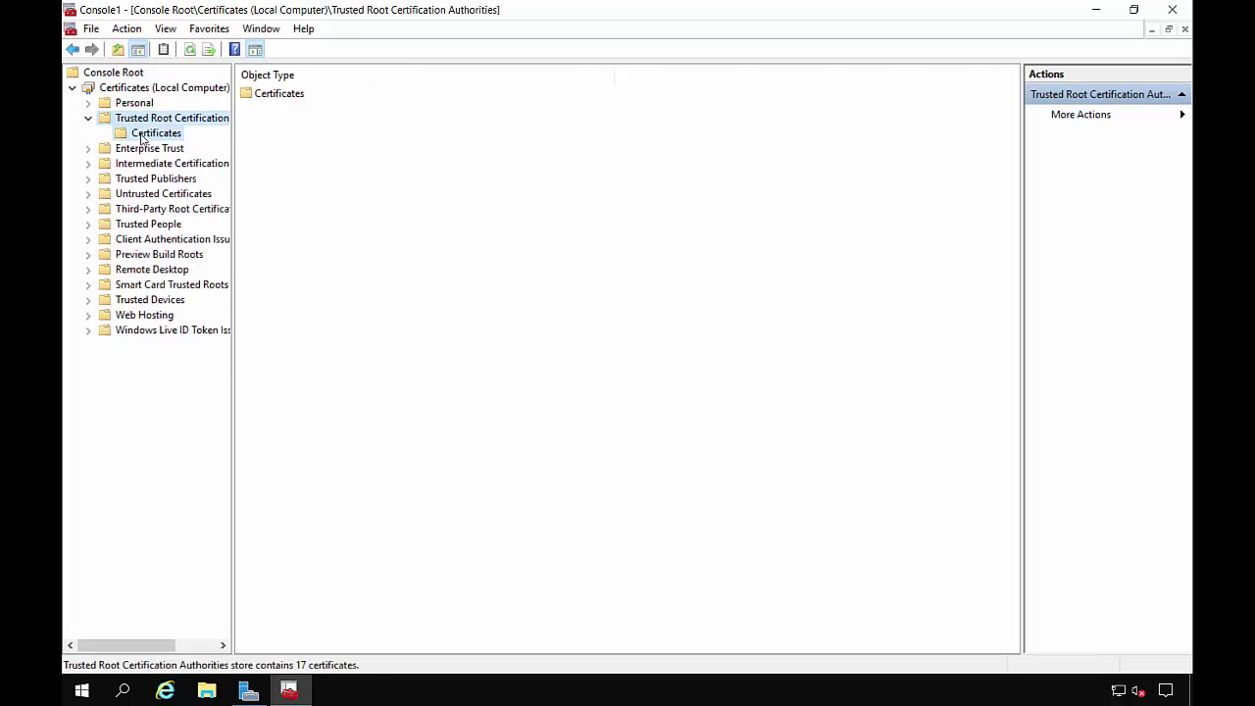
click(156, 133)
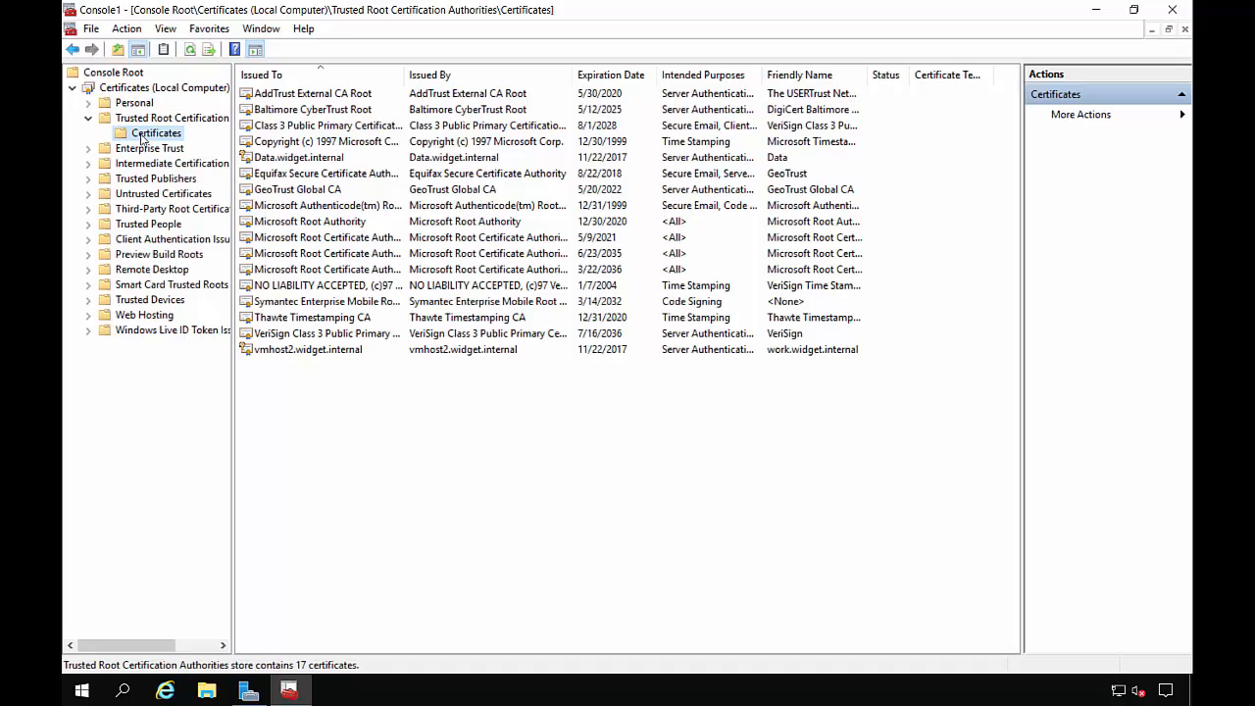
click(297, 157)
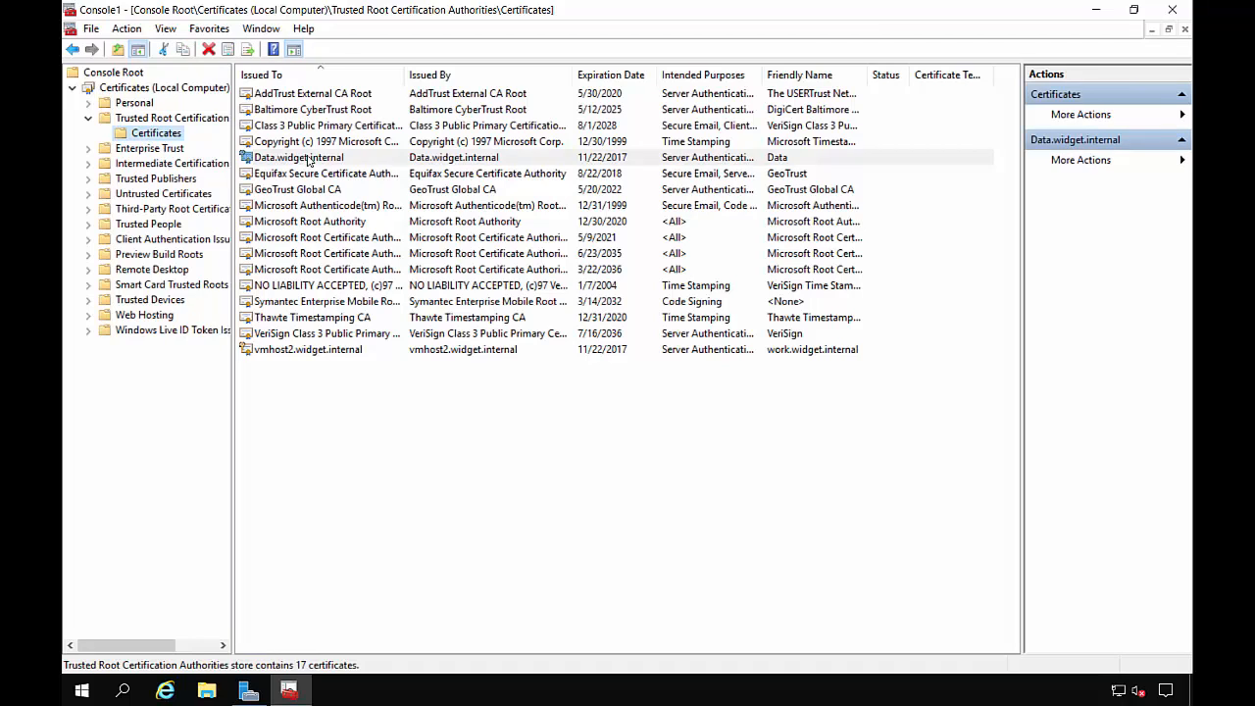
click(299, 157)
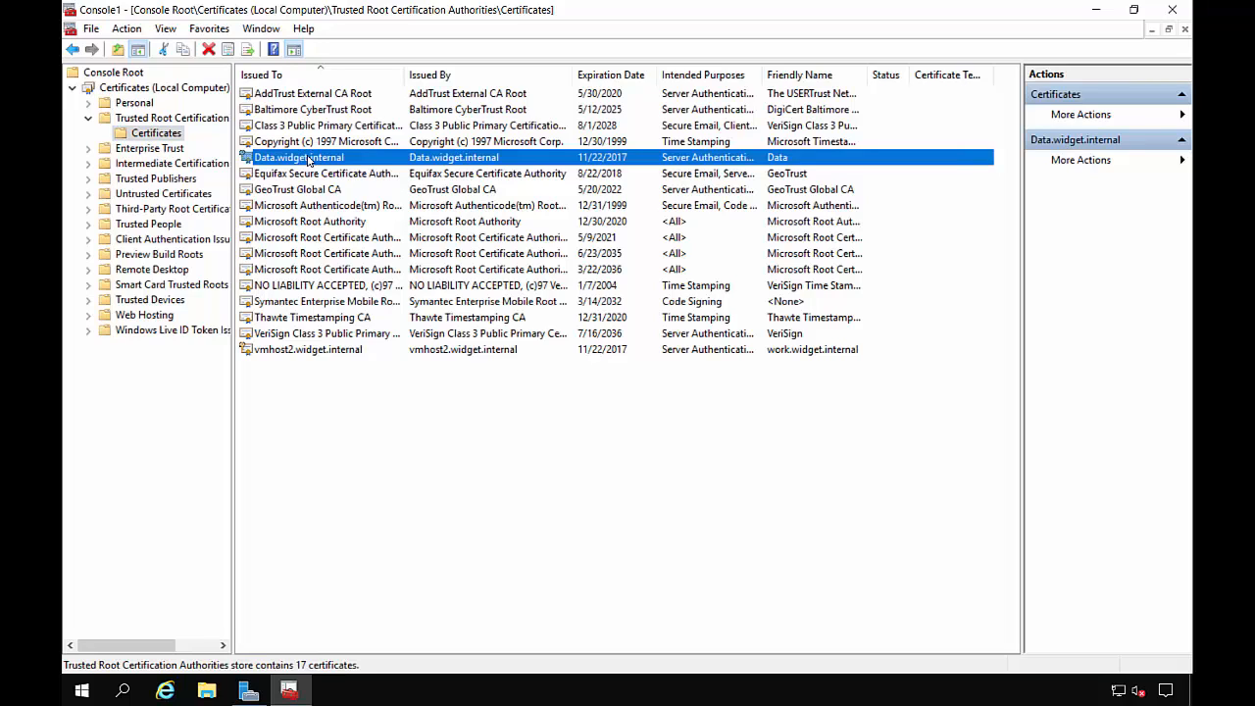
mouse_move(370, 157)
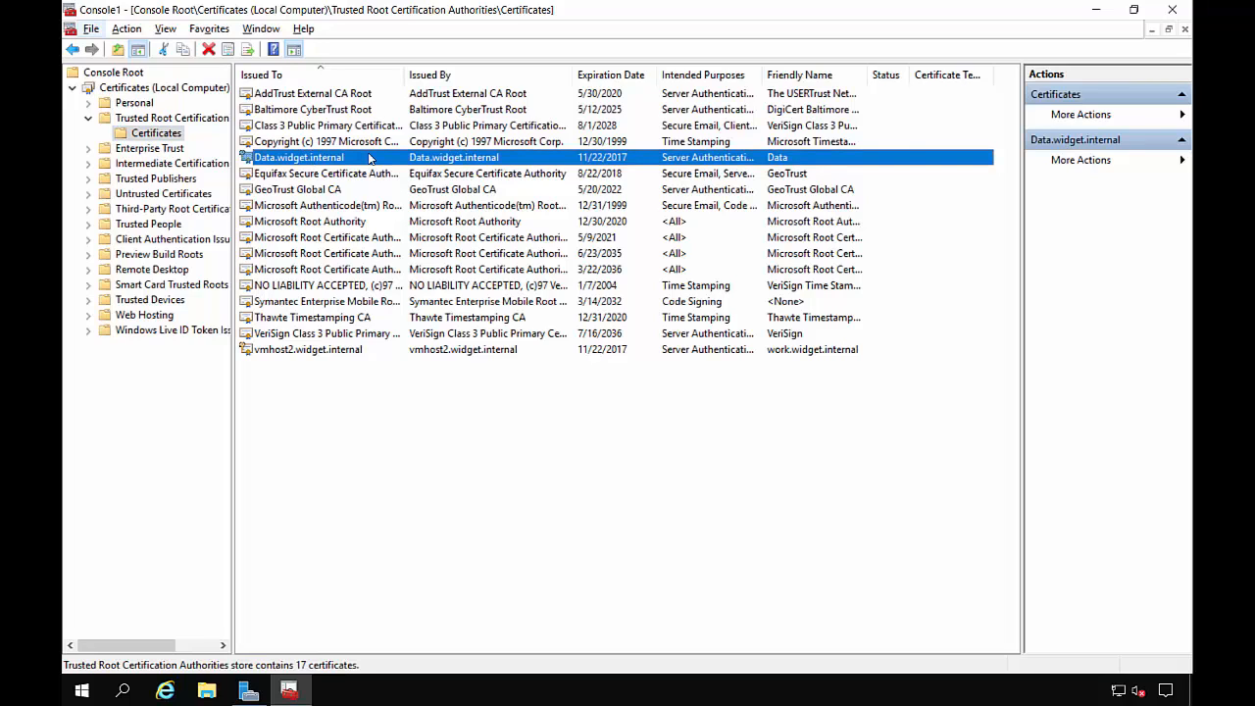
Start exporting Data.widget.internal as PFX with its private key and a password
right_click(299, 157)
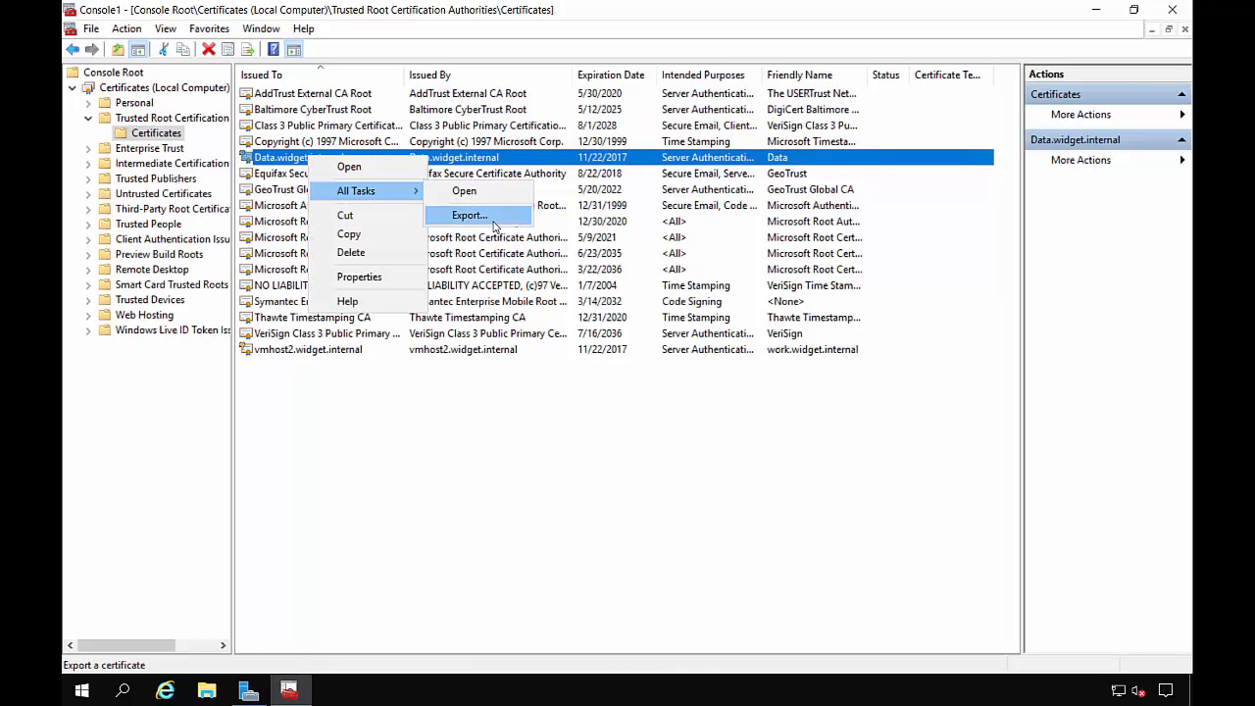
click(469, 215)
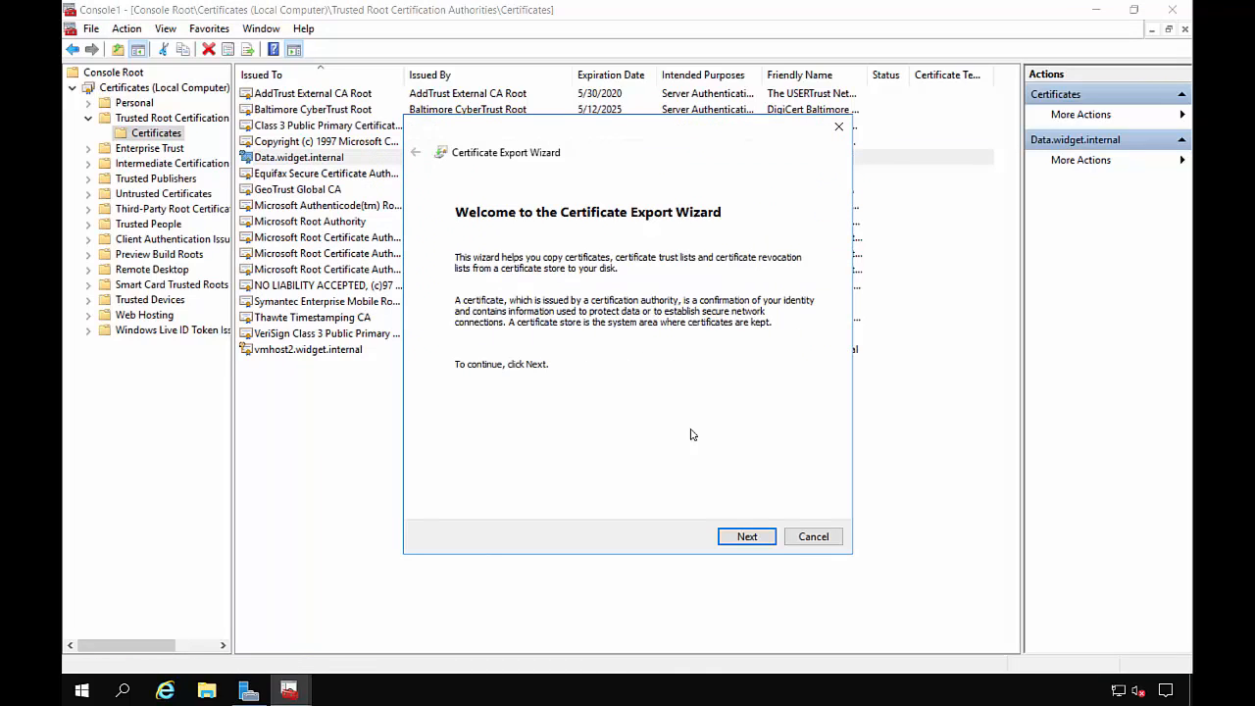
mouse_move(710, 509)
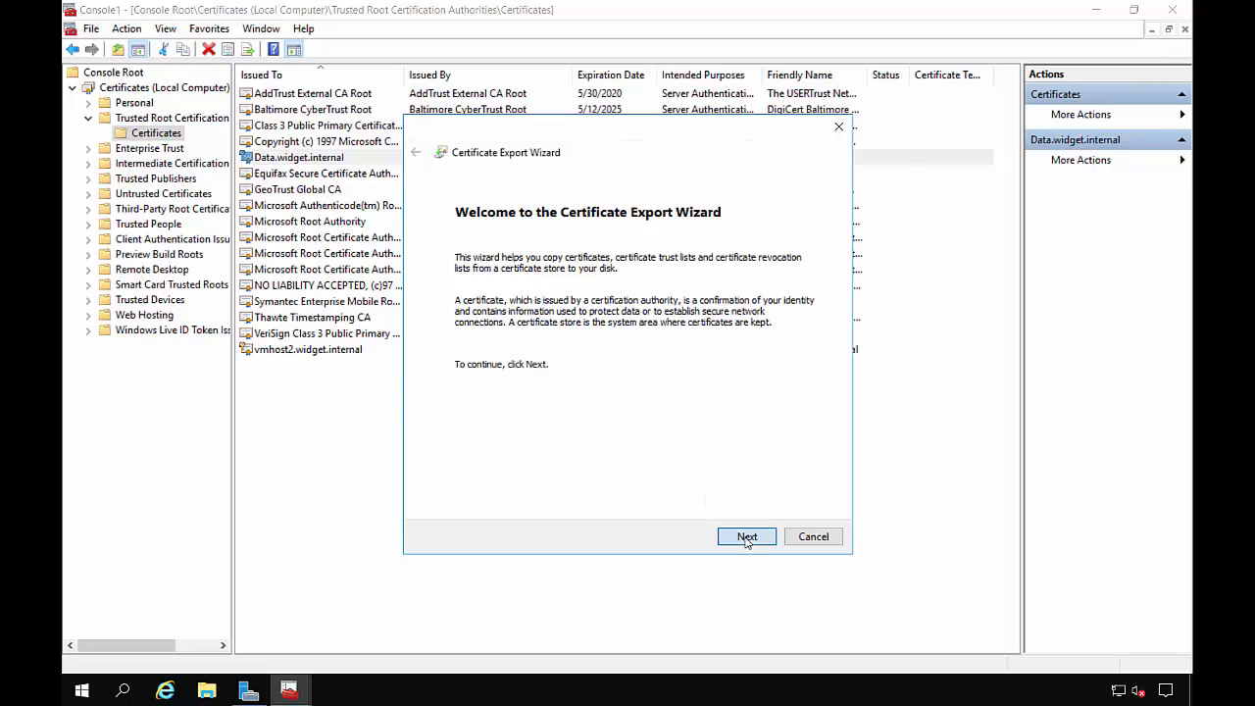
click(746, 536)
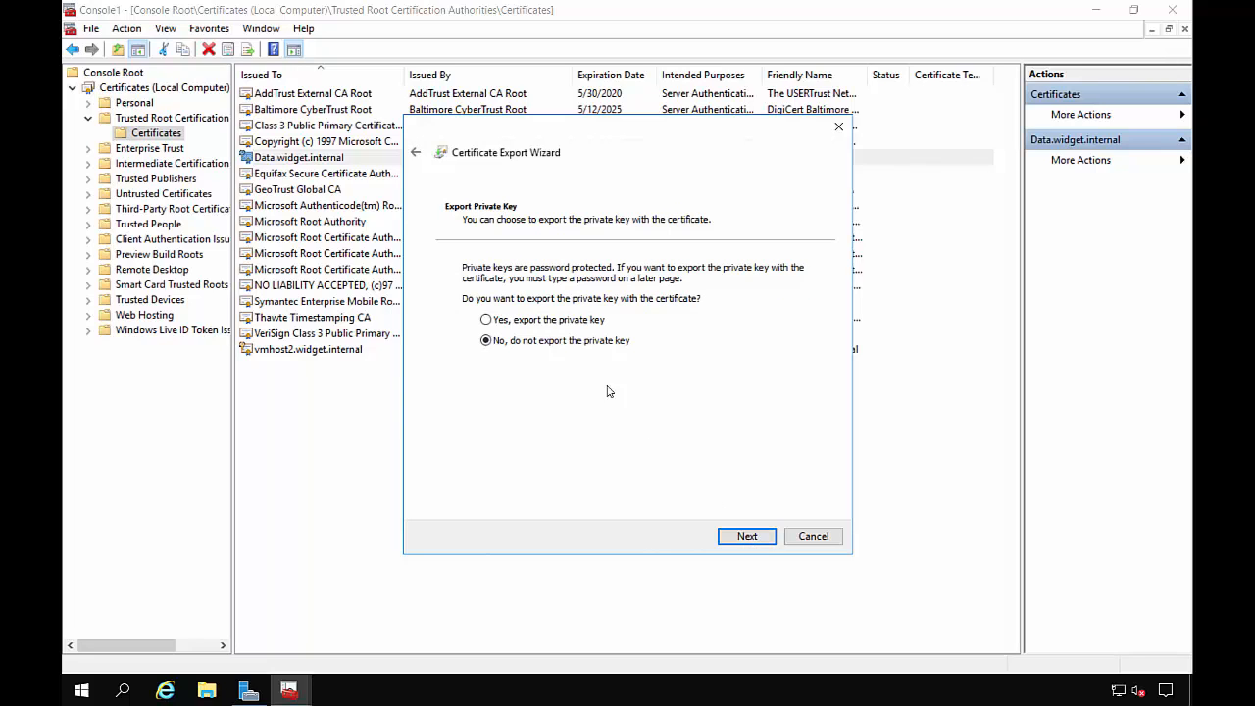
click(485, 319)
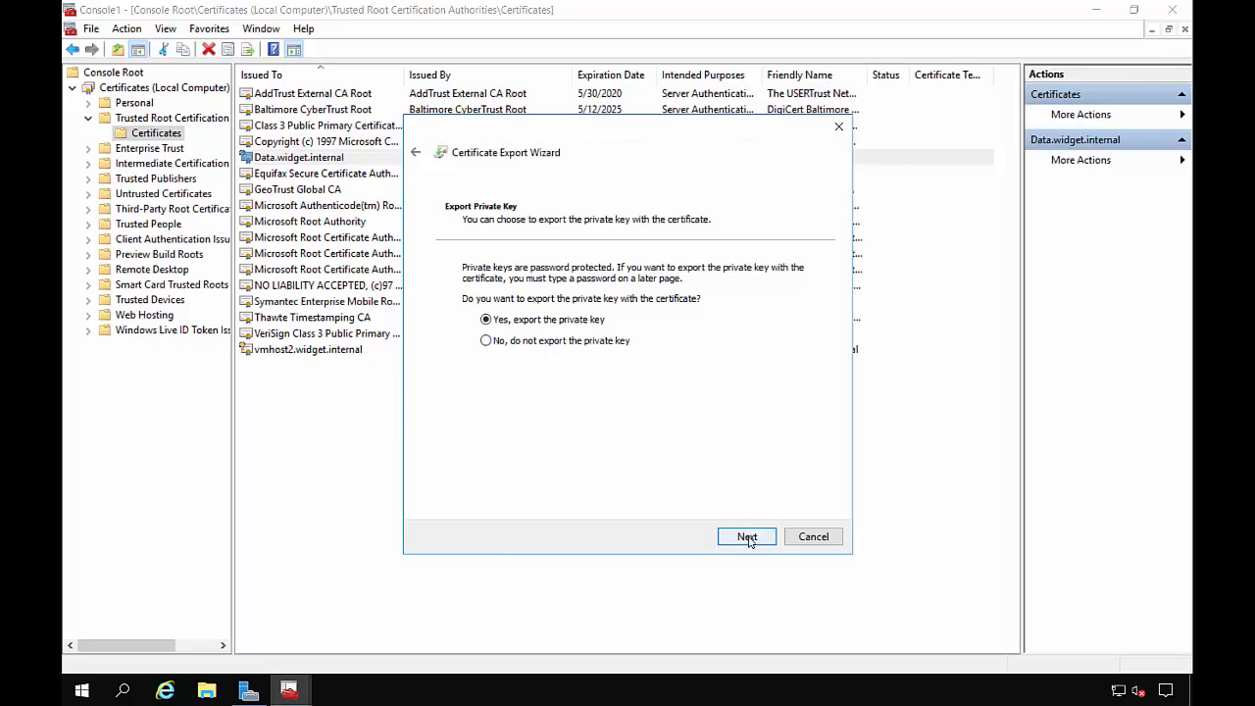
click(747, 537)
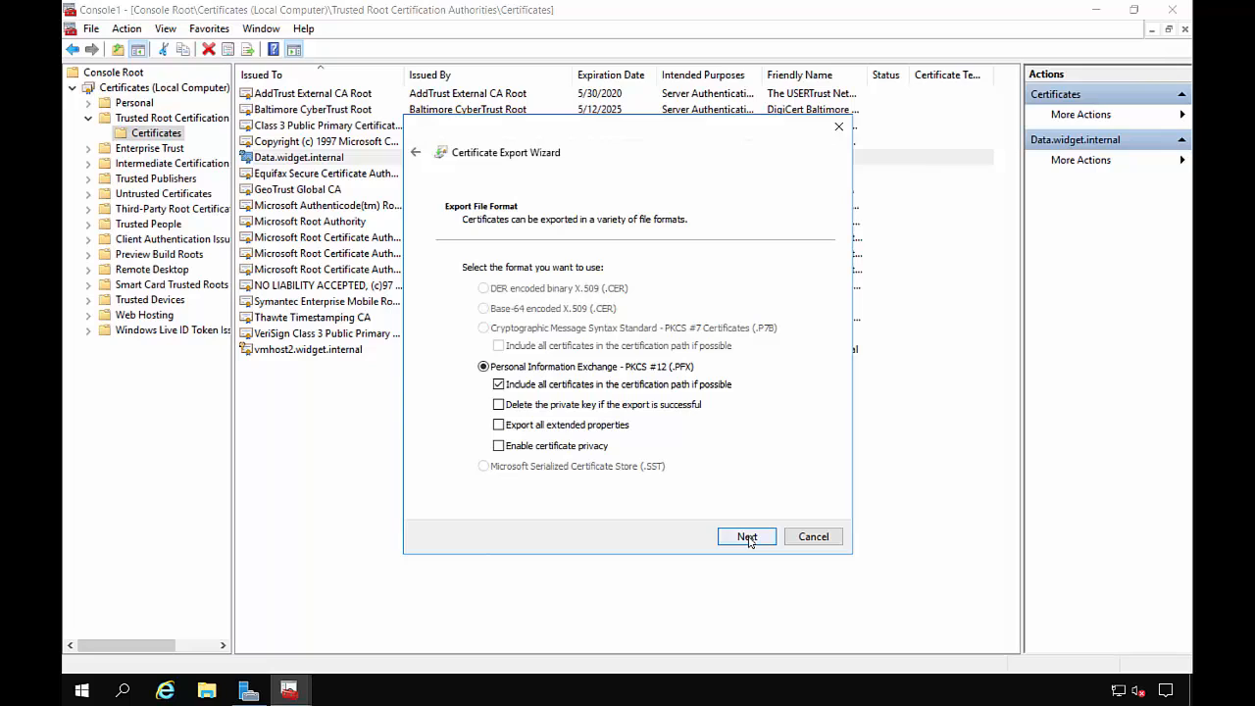
click(746, 536)
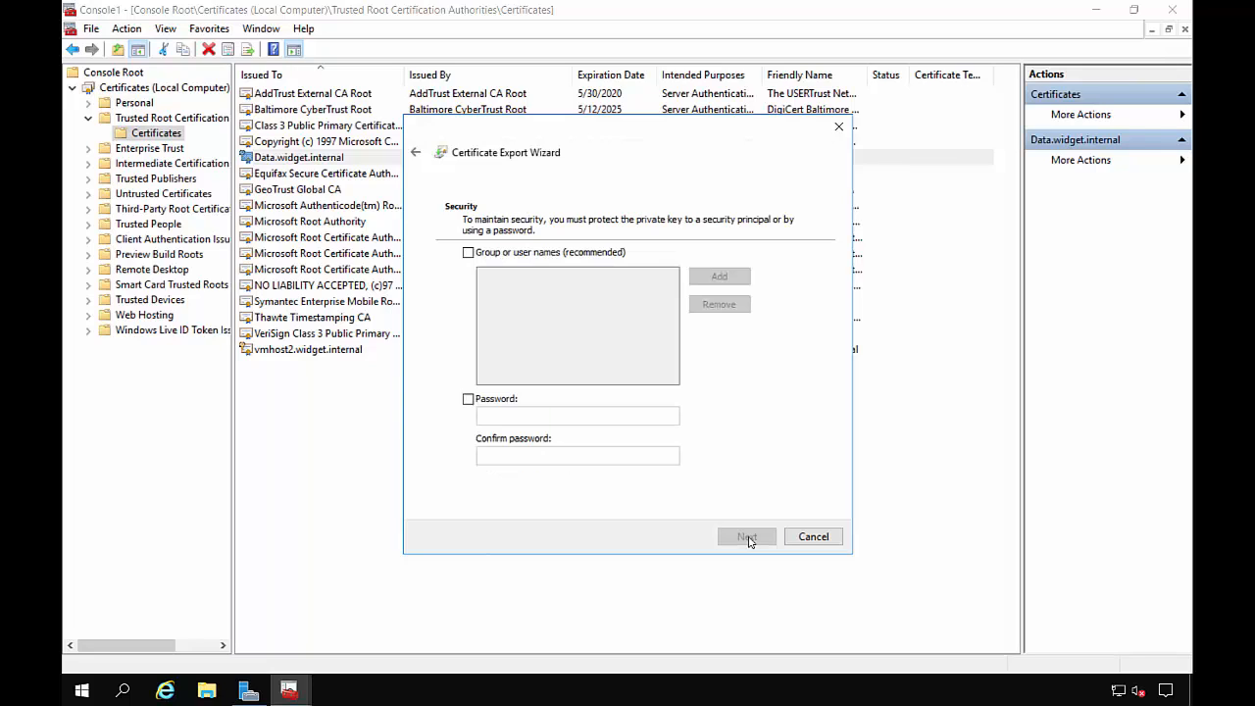
click(468, 399)
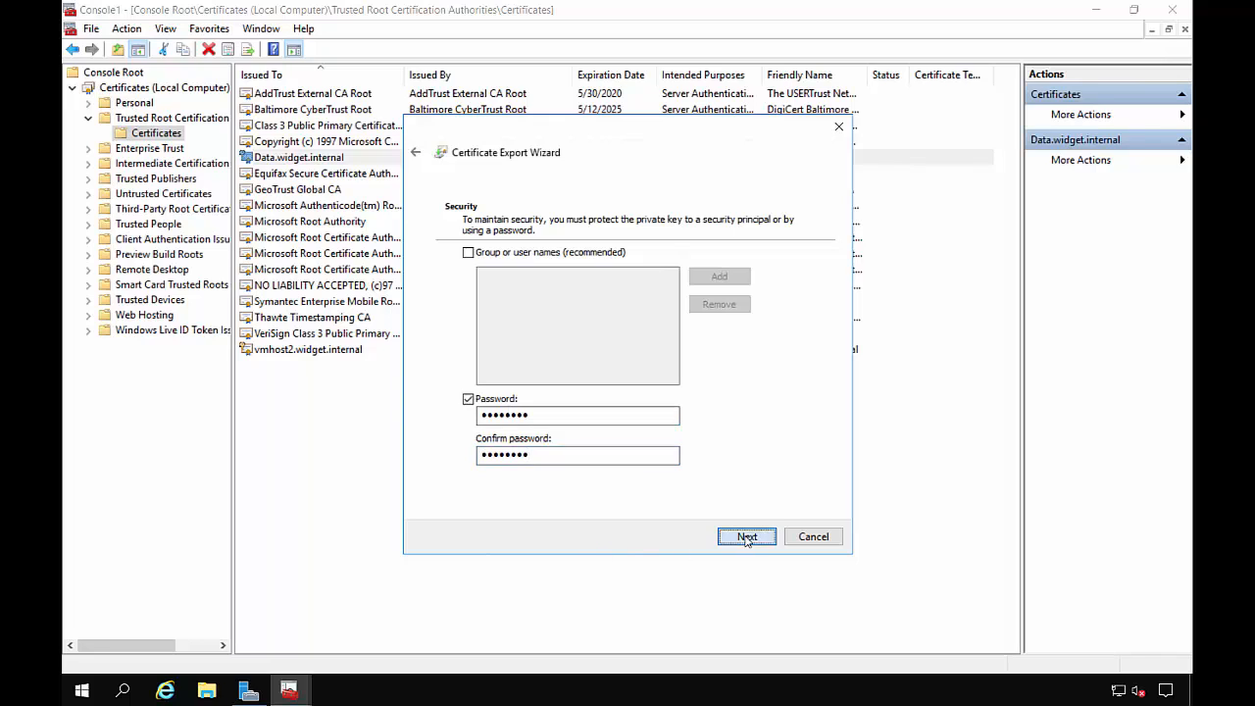
Save the export as Data.pfx in \\dc2\NETLOGON and finish the wizard
click(747, 537)
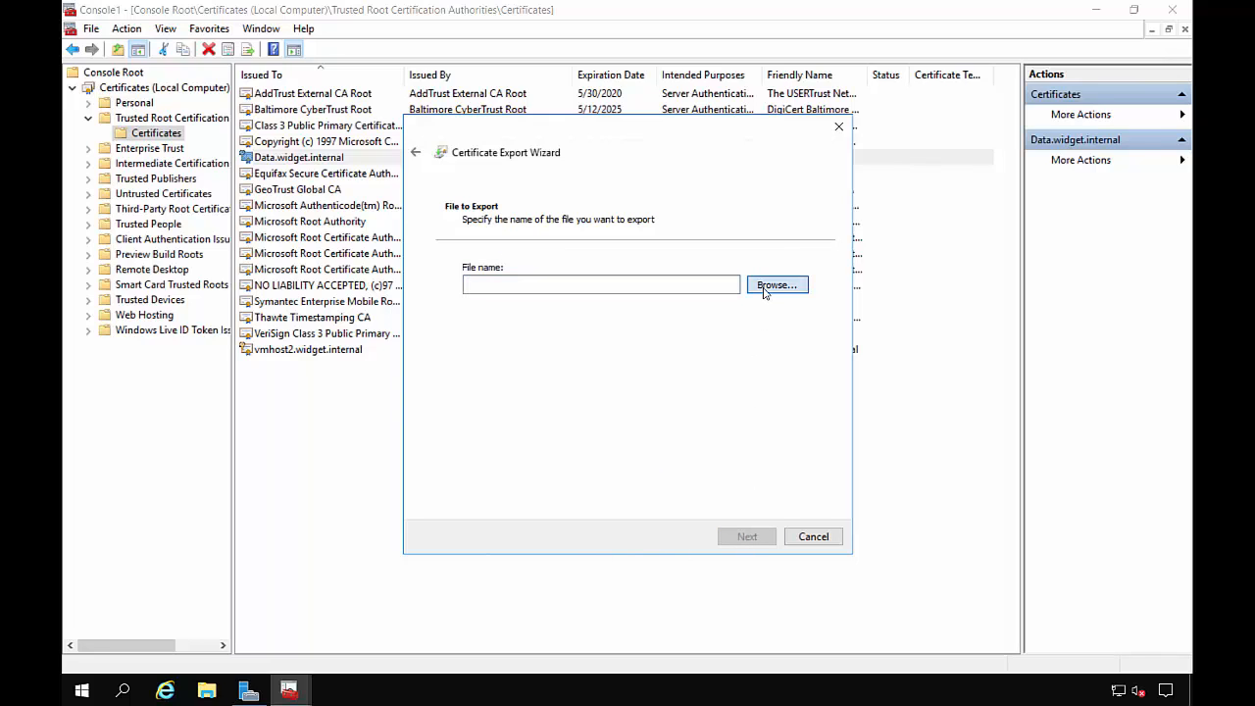
click(776, 284)
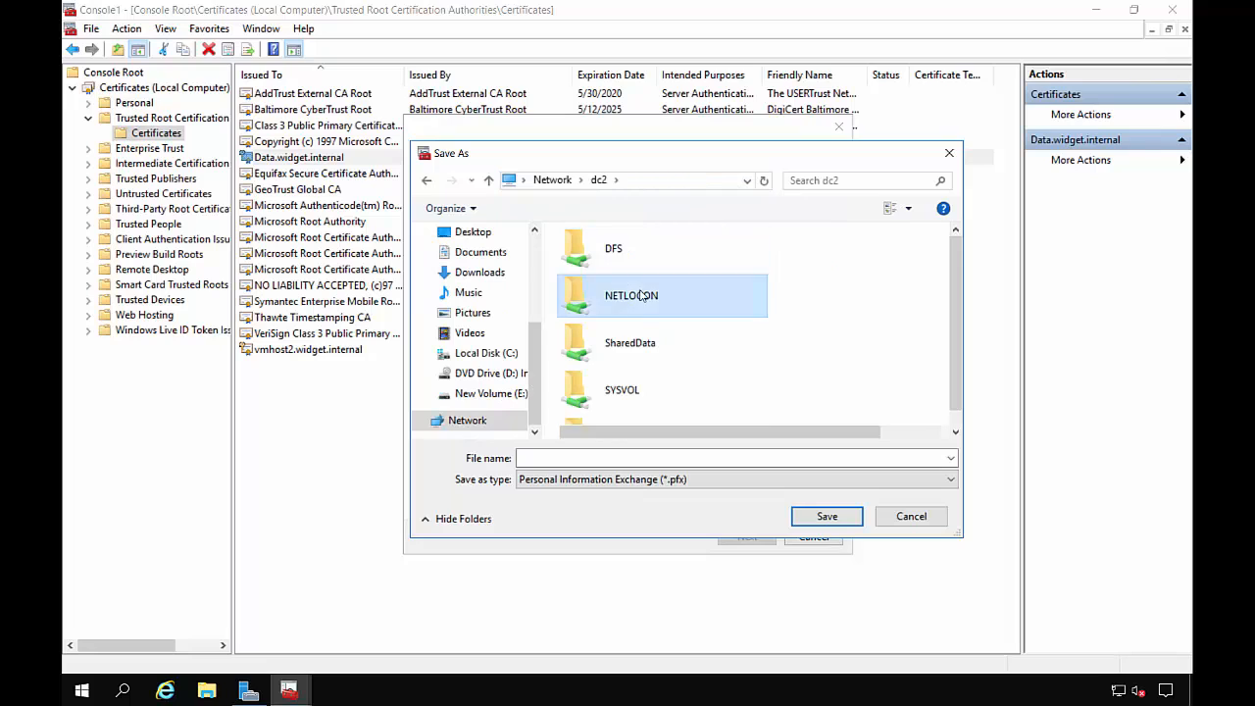
double_click(632, 296)
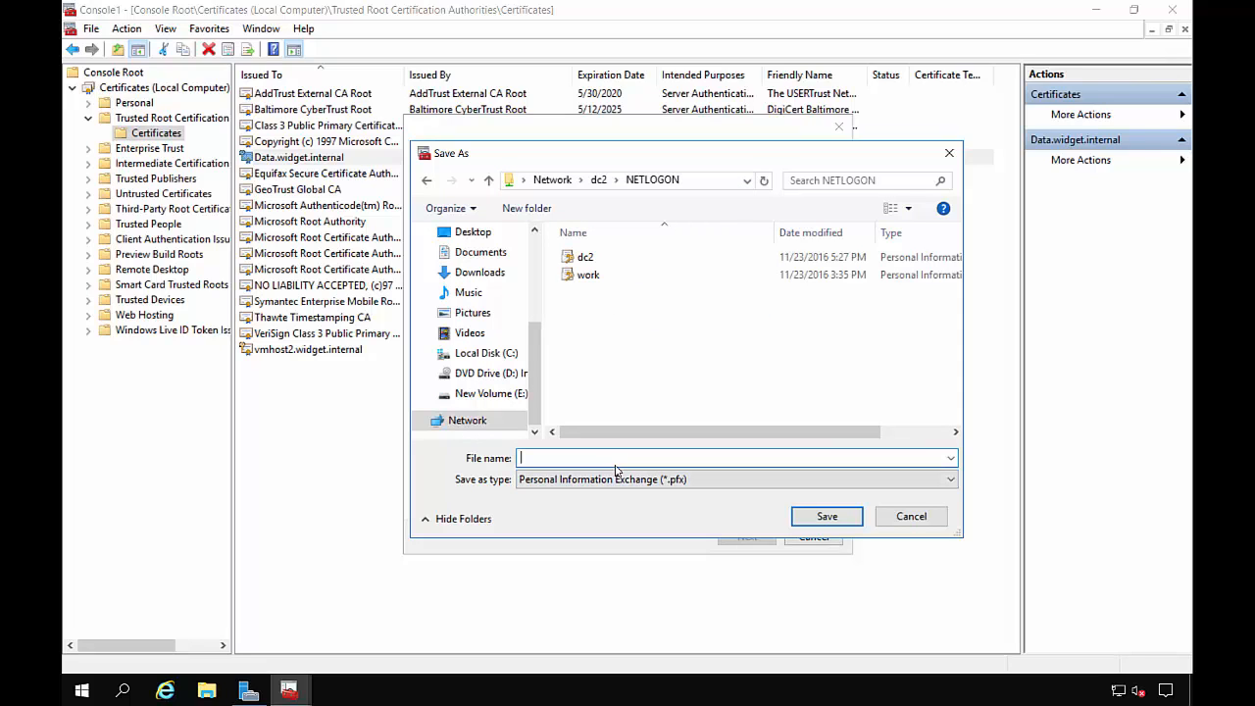
text(Data)
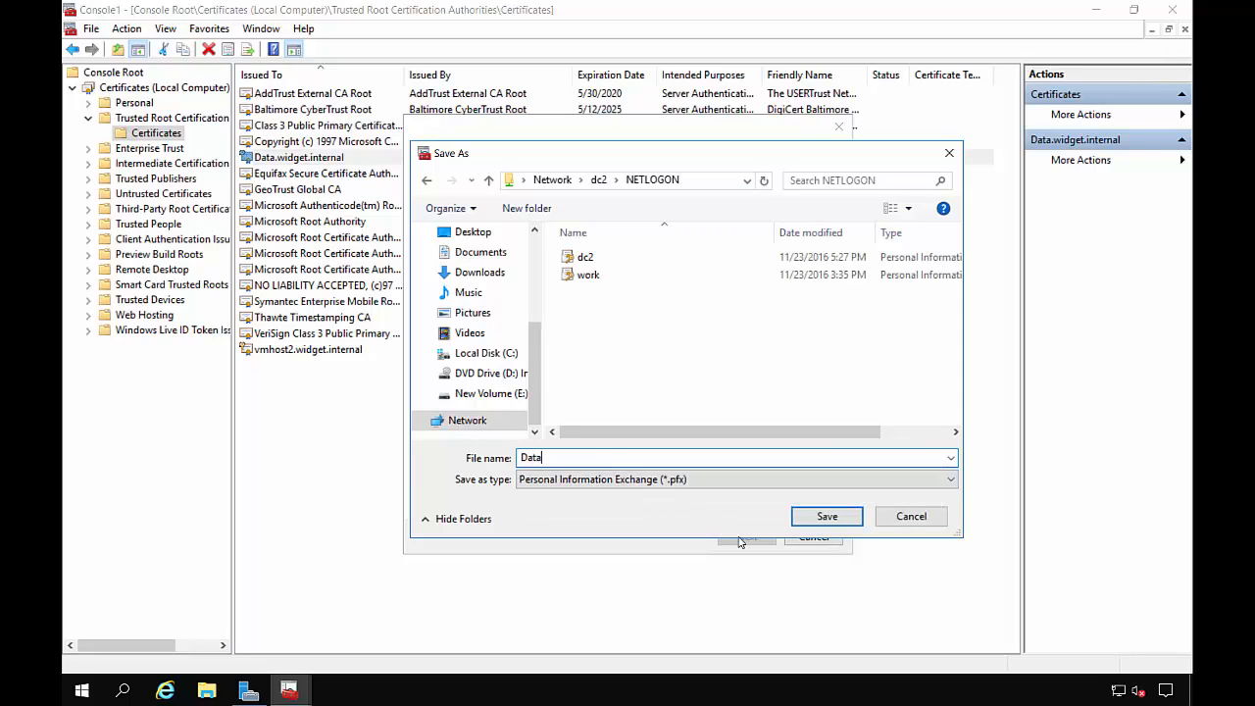
click(827, 516)
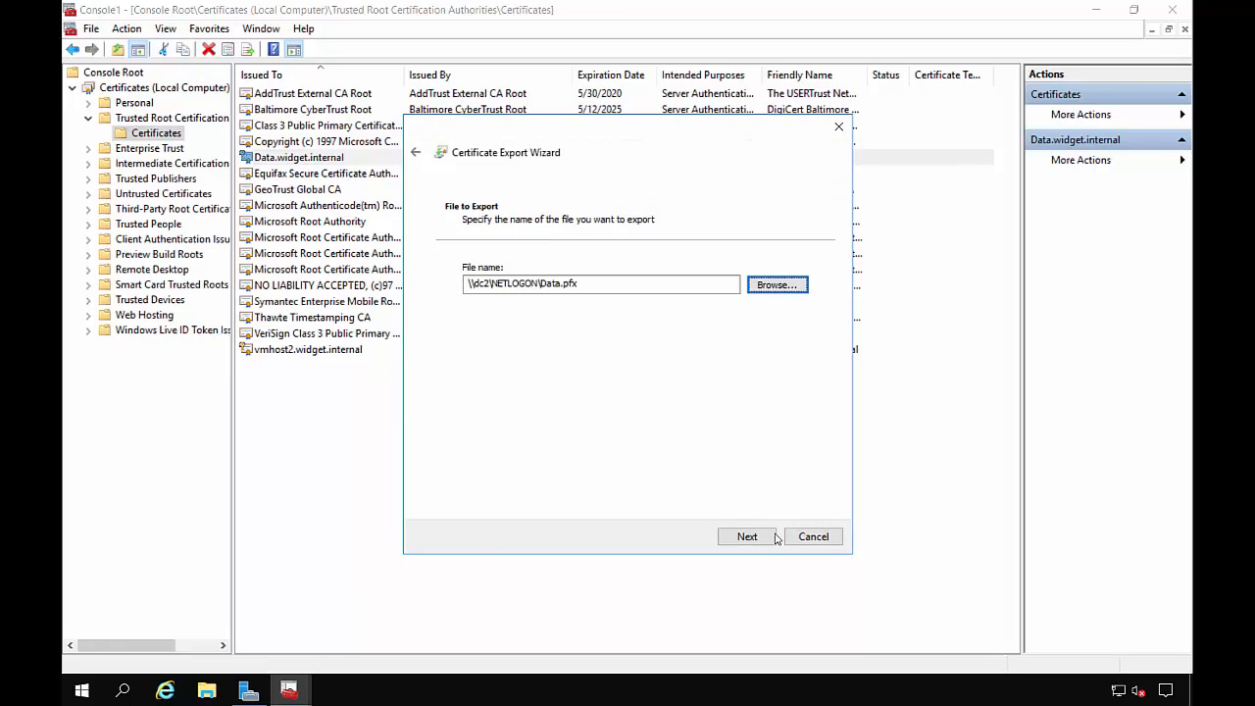
click(746, 537)
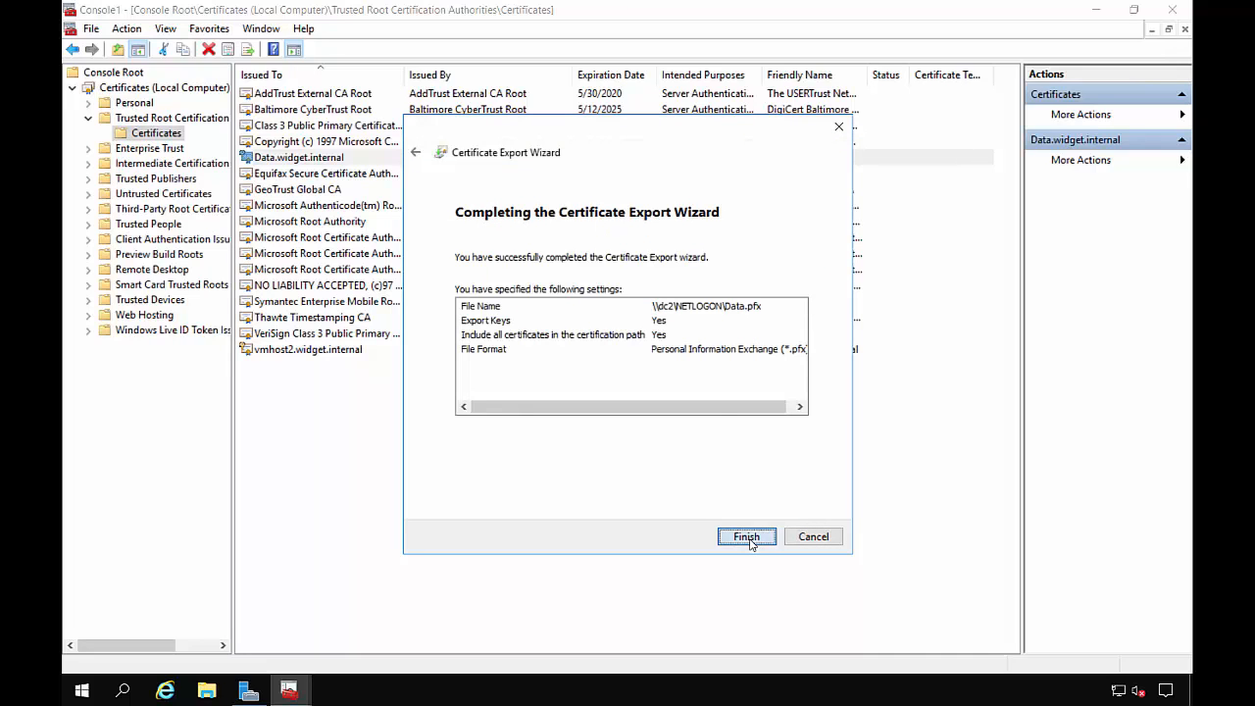
click(747, 537)
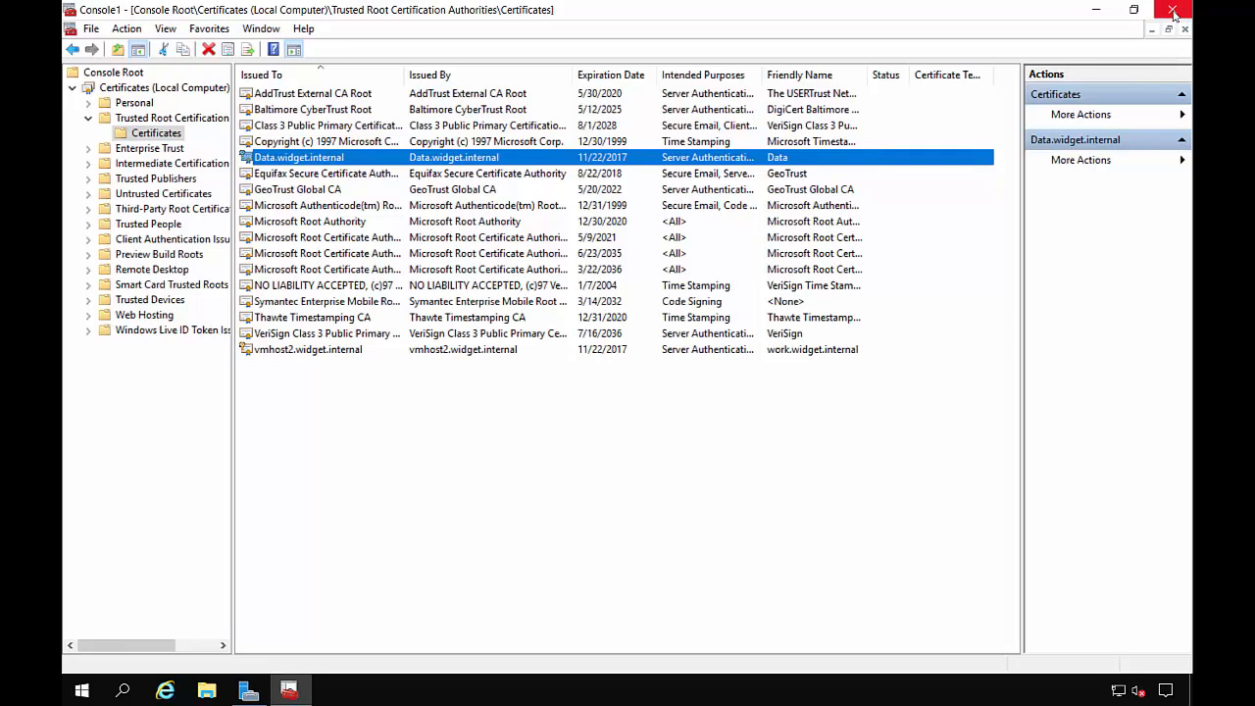
mouse_move(1174, 12)
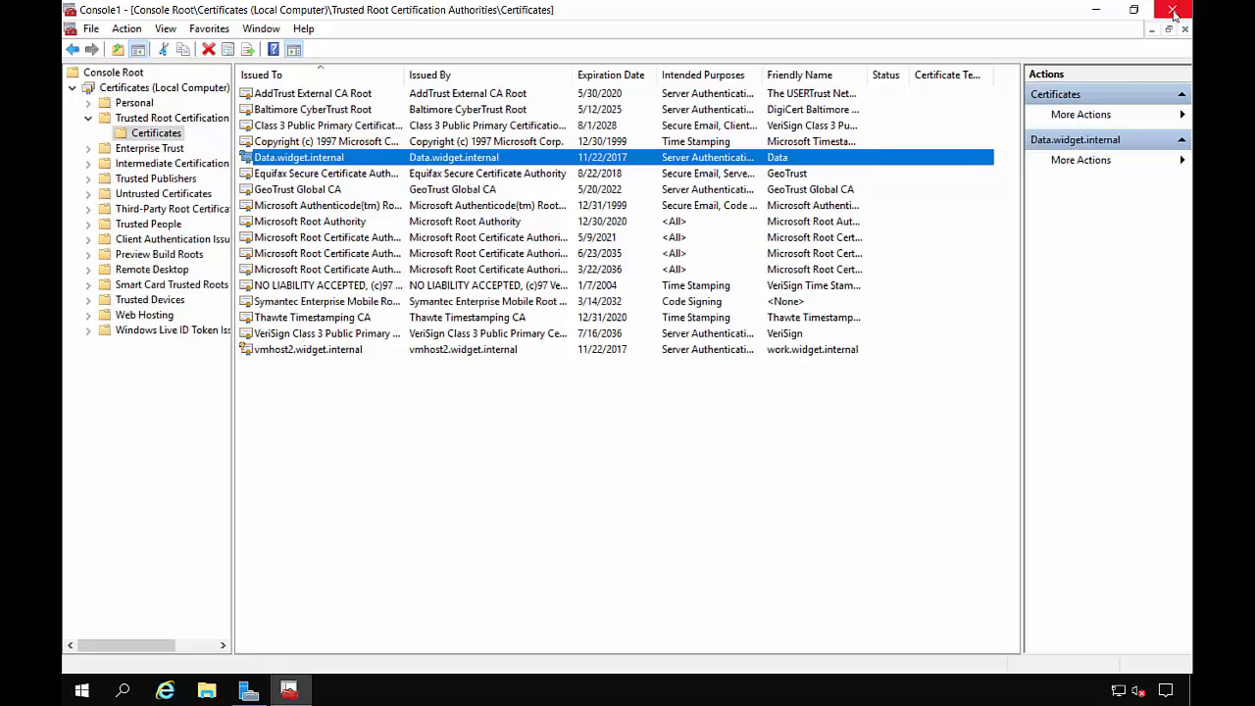
Close the certificates management console window
click(1174, 10)
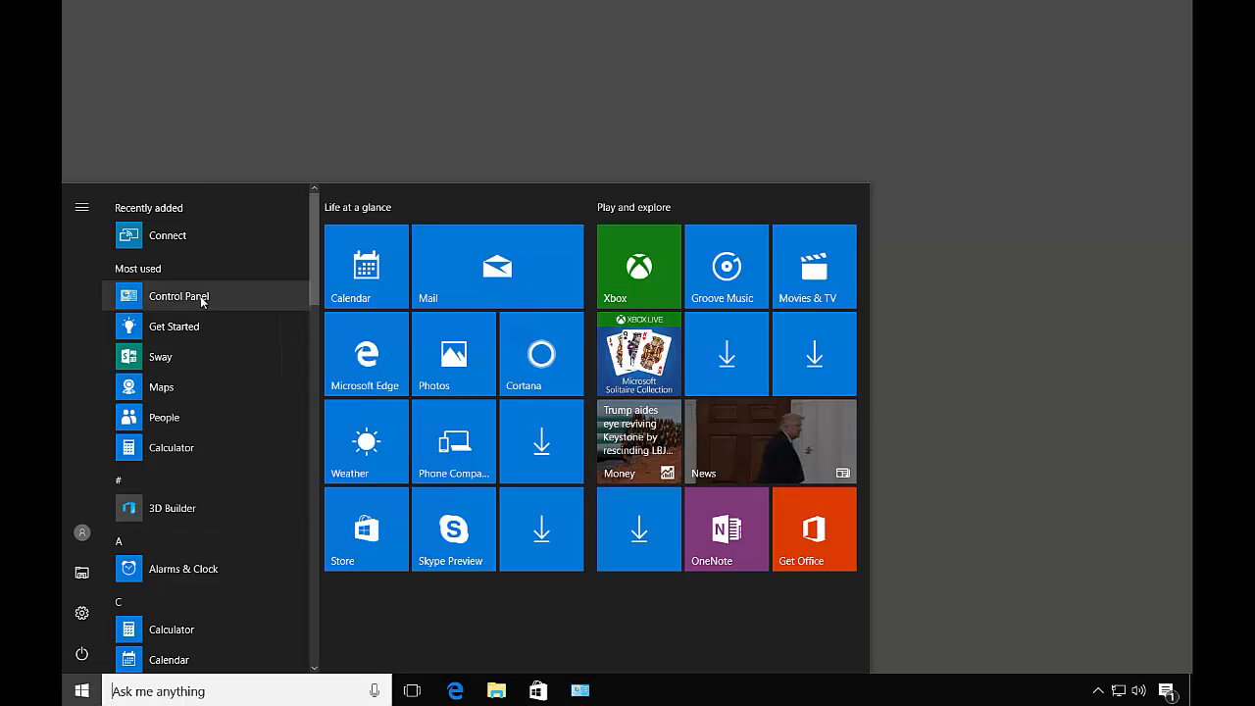
click(178, 295)
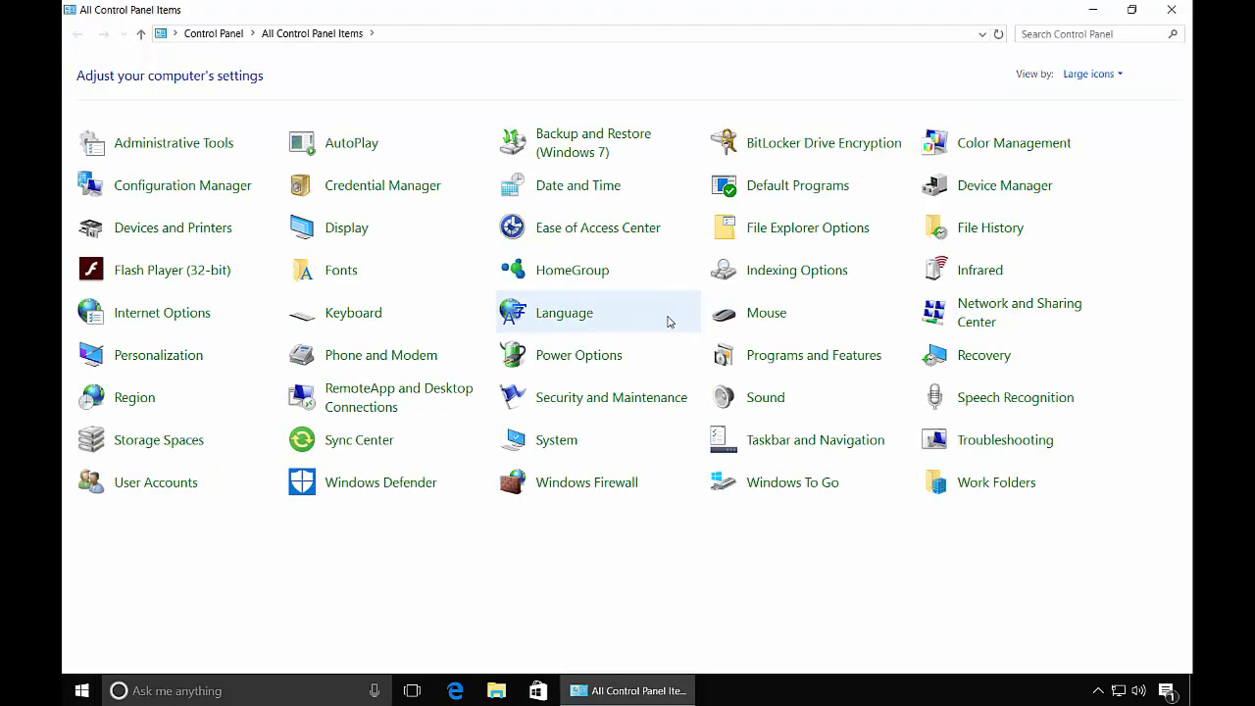
mouse_move(1005, 489)
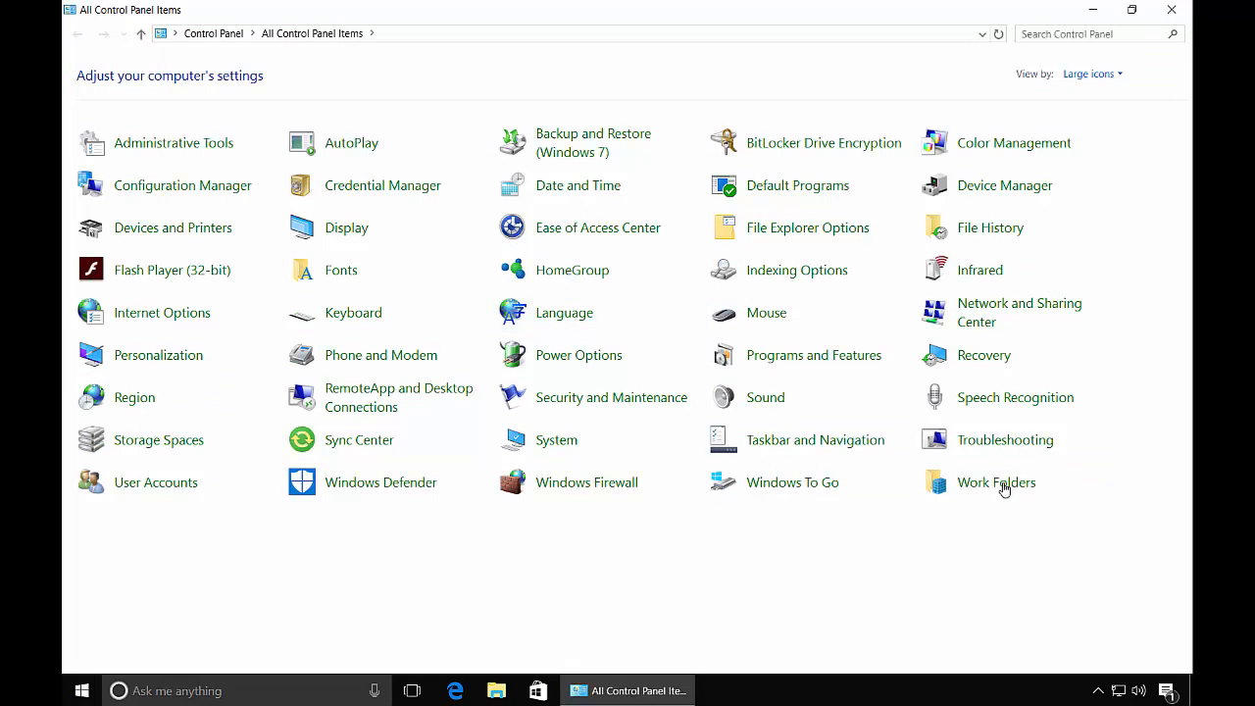
click(996, 481)
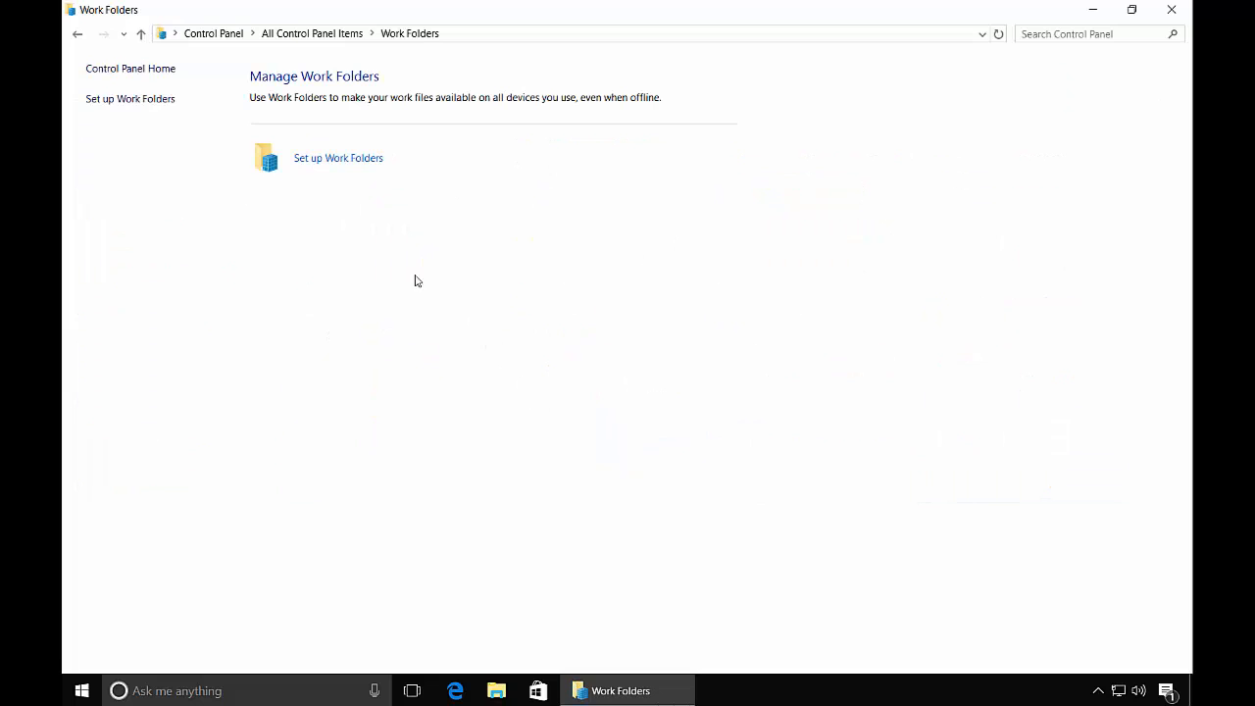
click(338, 158)
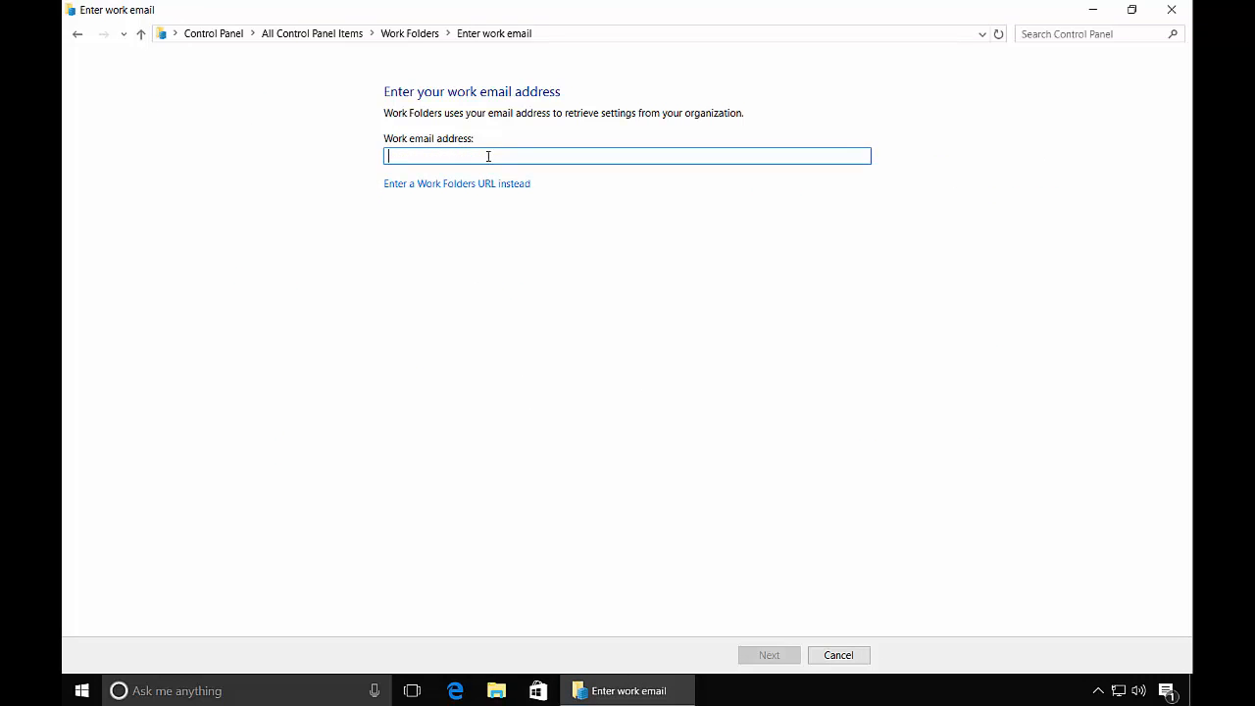
click(456, 184)
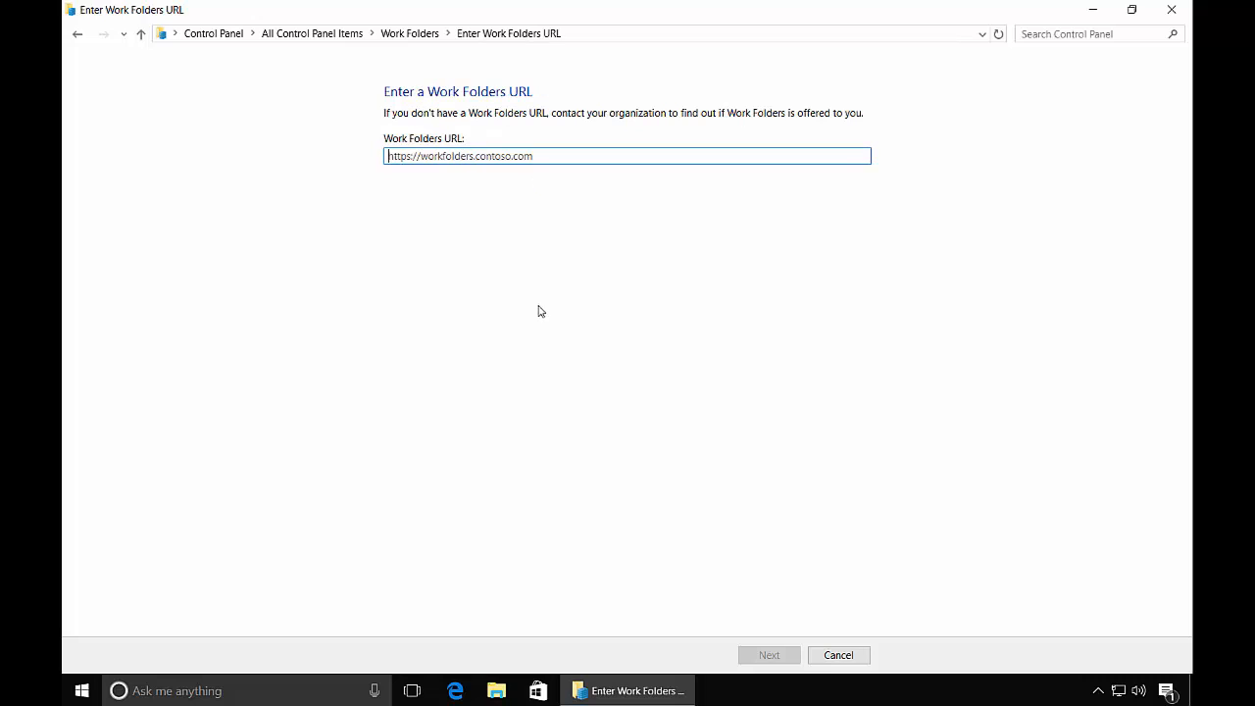
mouse_move(485, 172)
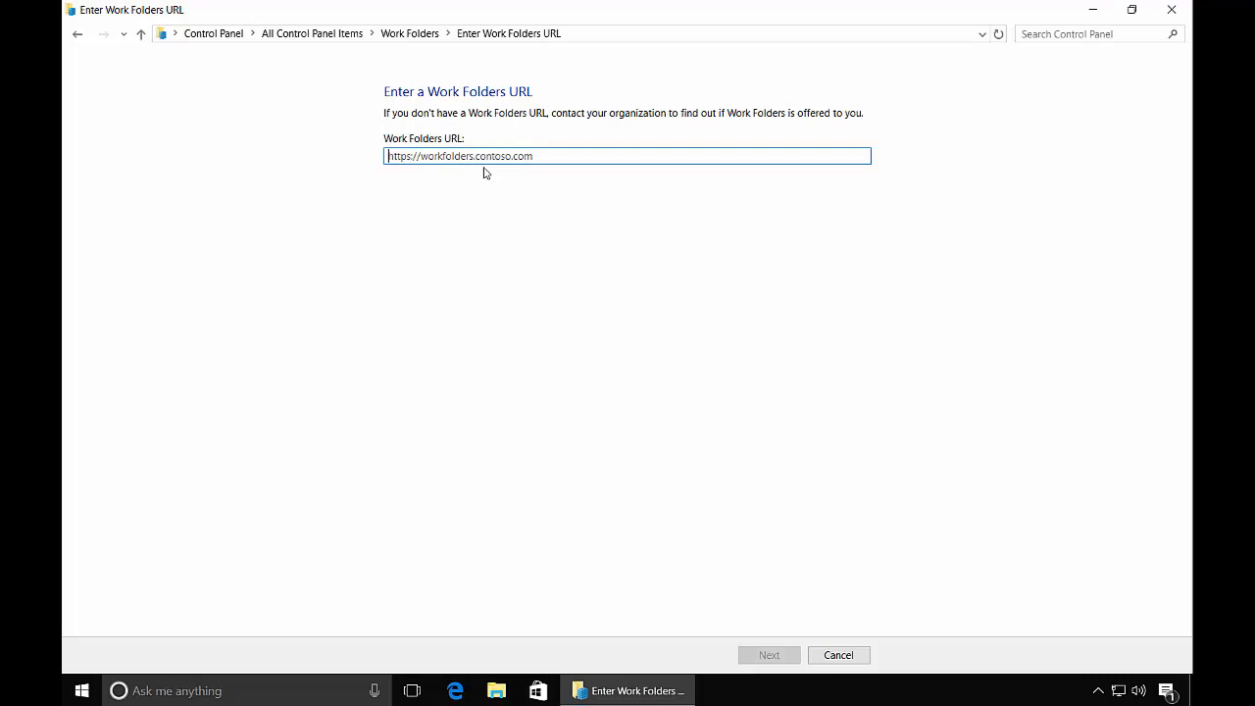
text(https)
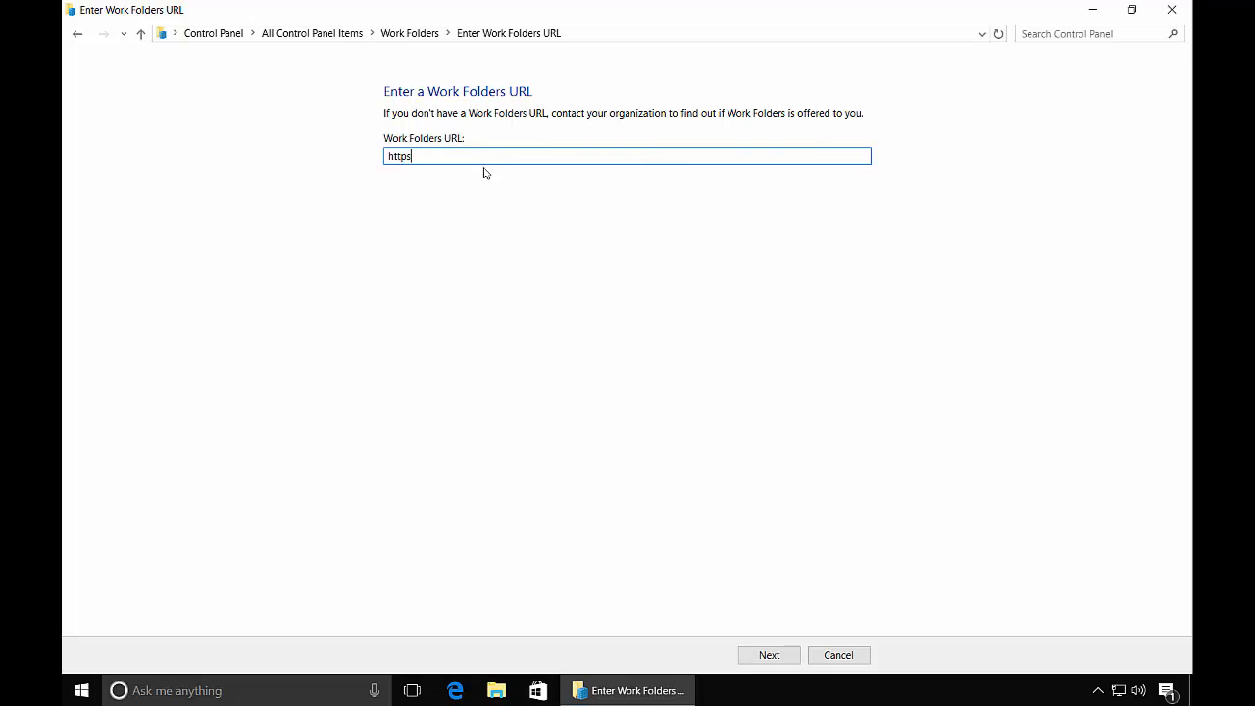
text(://data)
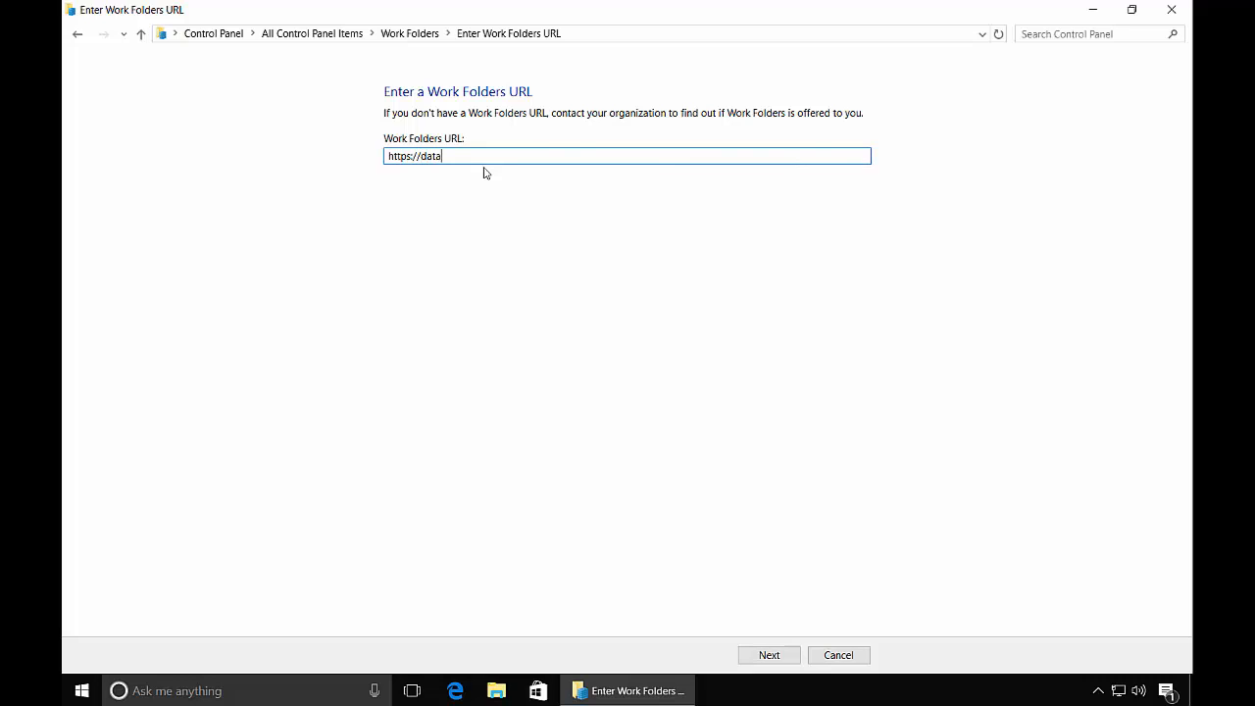
text(.widget.i)
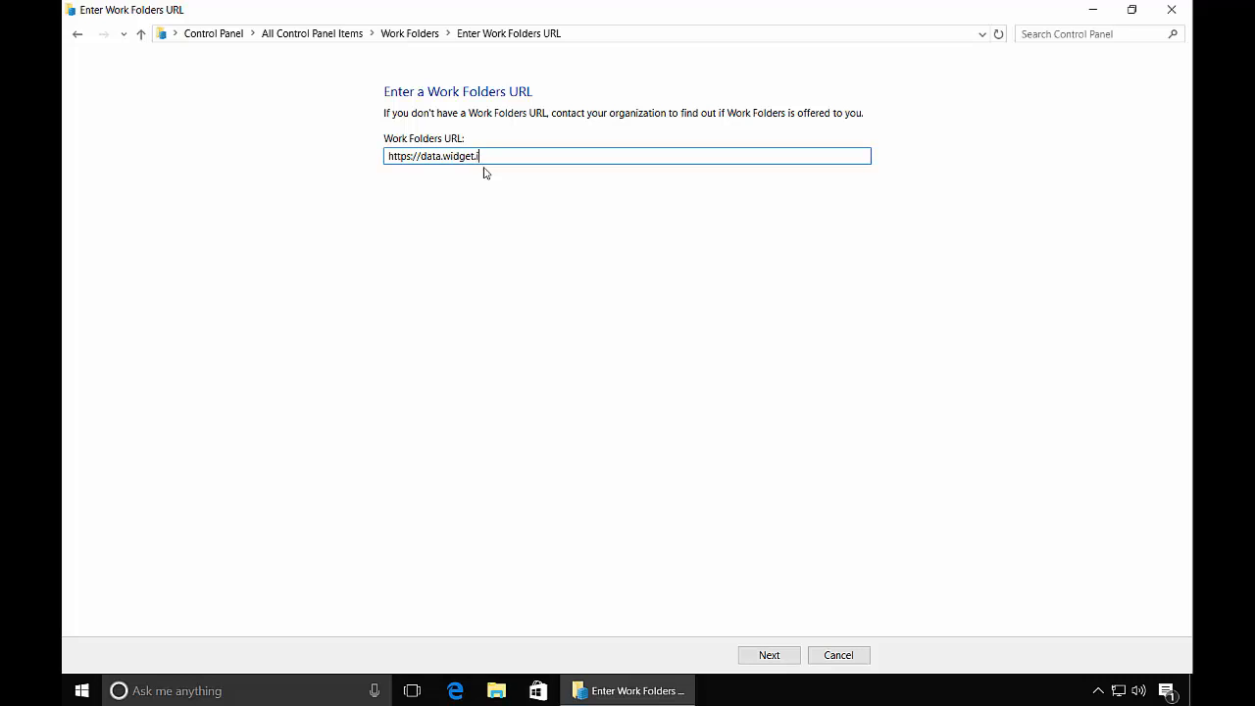
text(nternal)
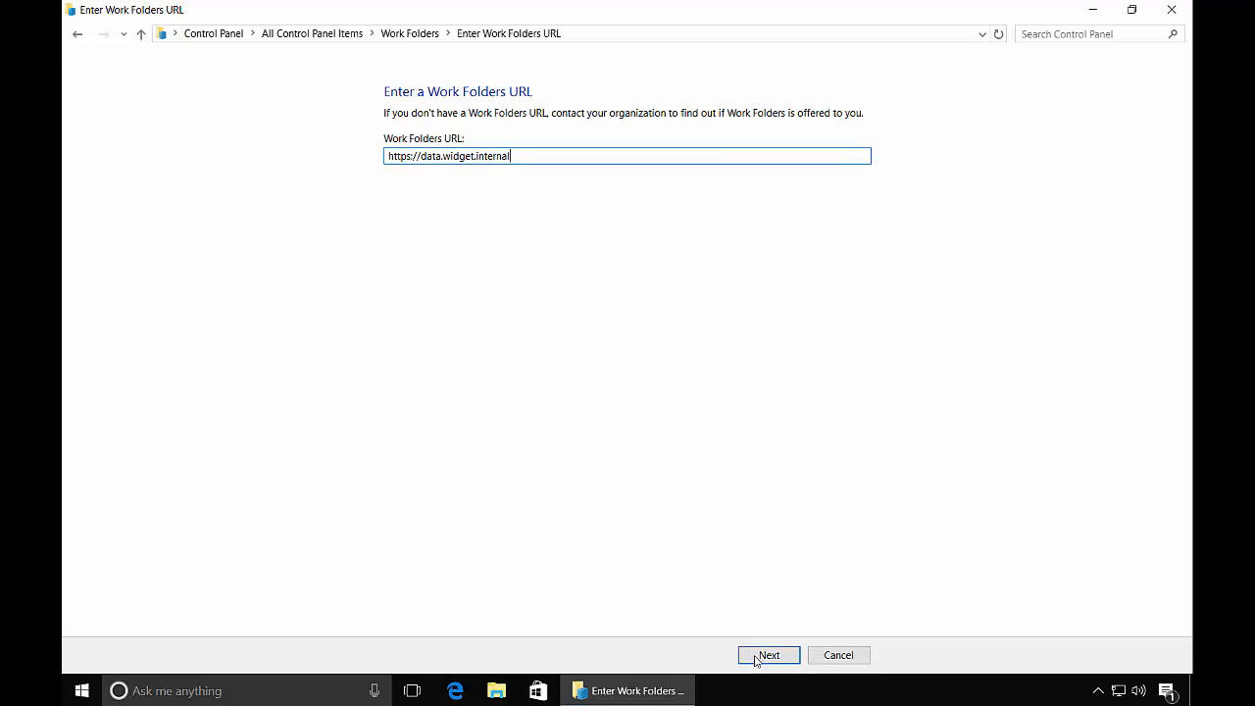
click(769, 655)
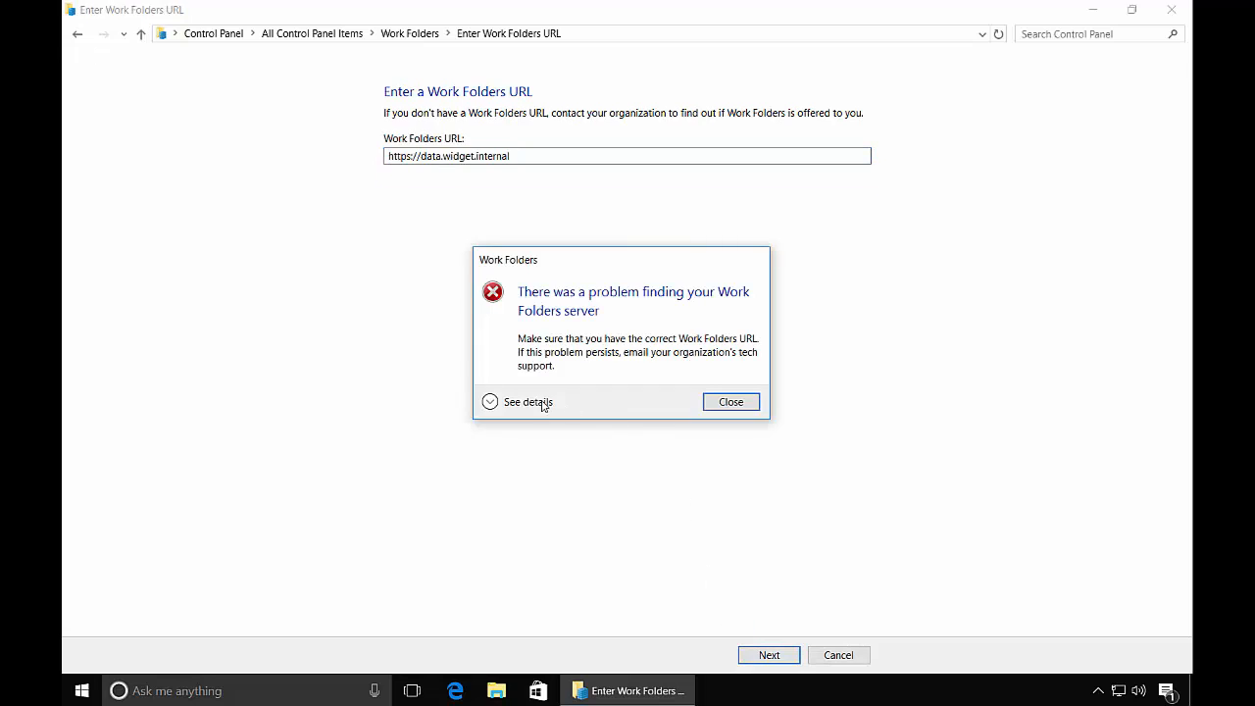
click(518, 402)
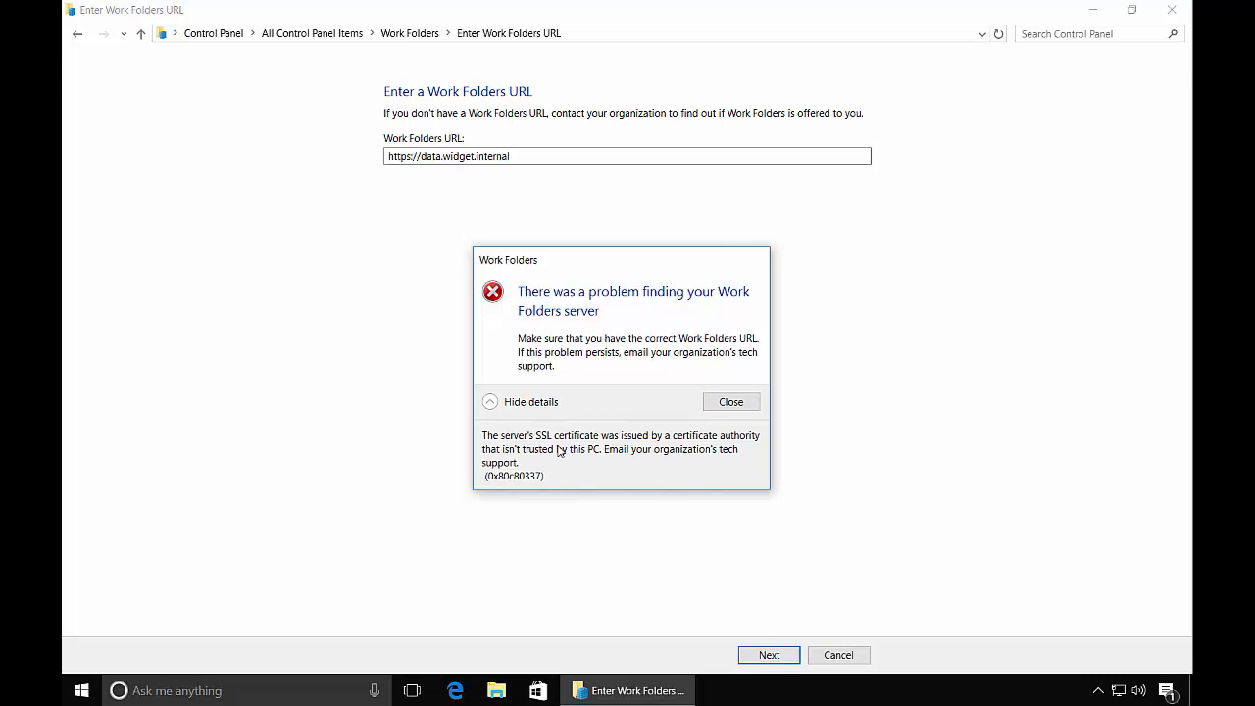
mouse_move(724, 449)
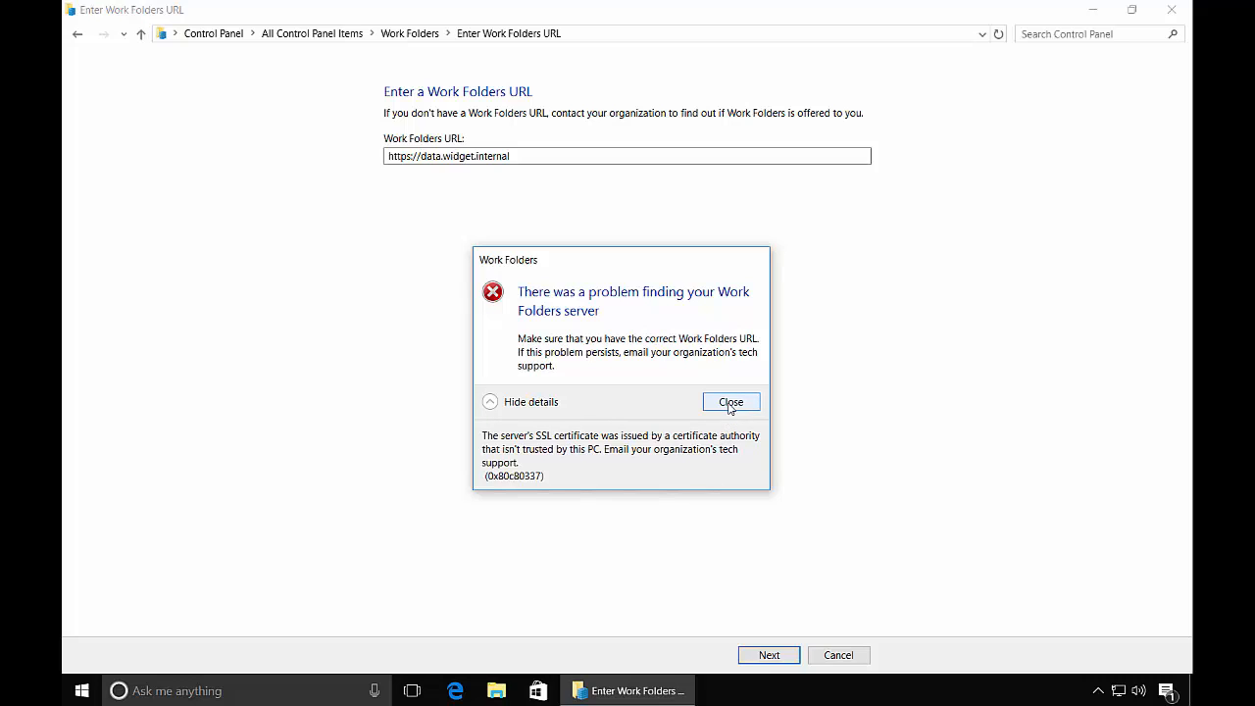
click(731, 402)
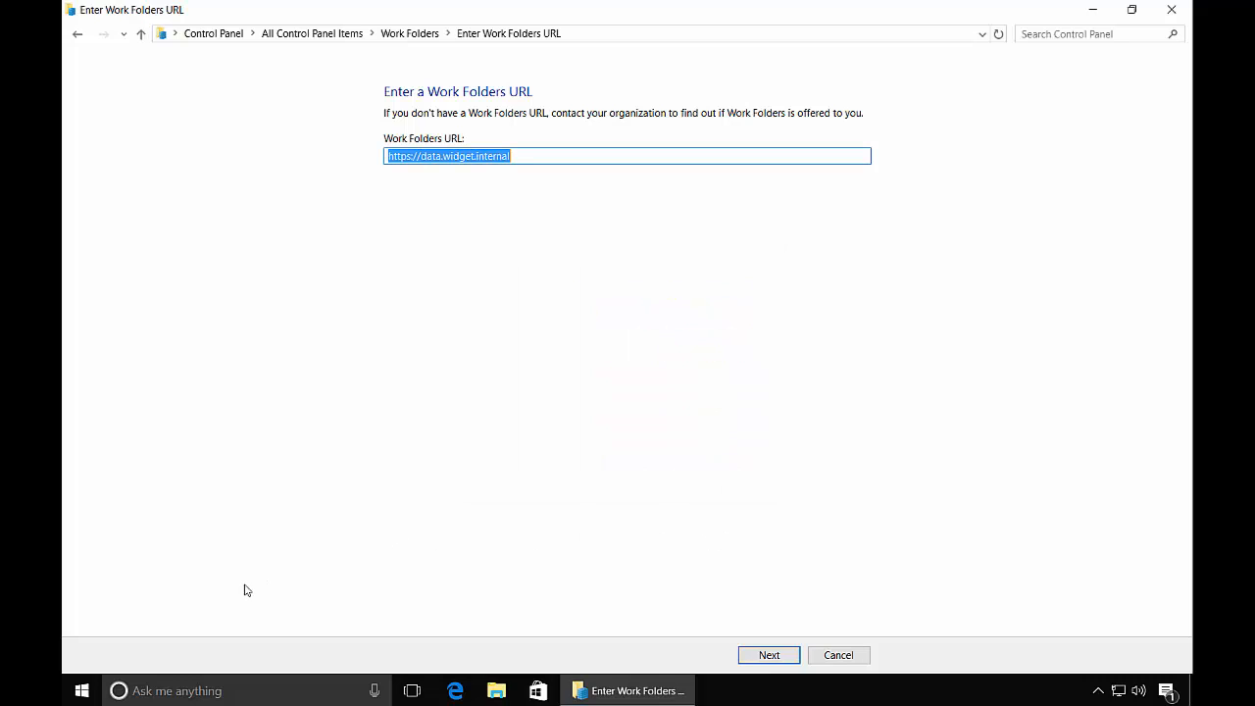
Launch mmc and add the Certificates snap-in for the local computer account
right_click(81, 690)
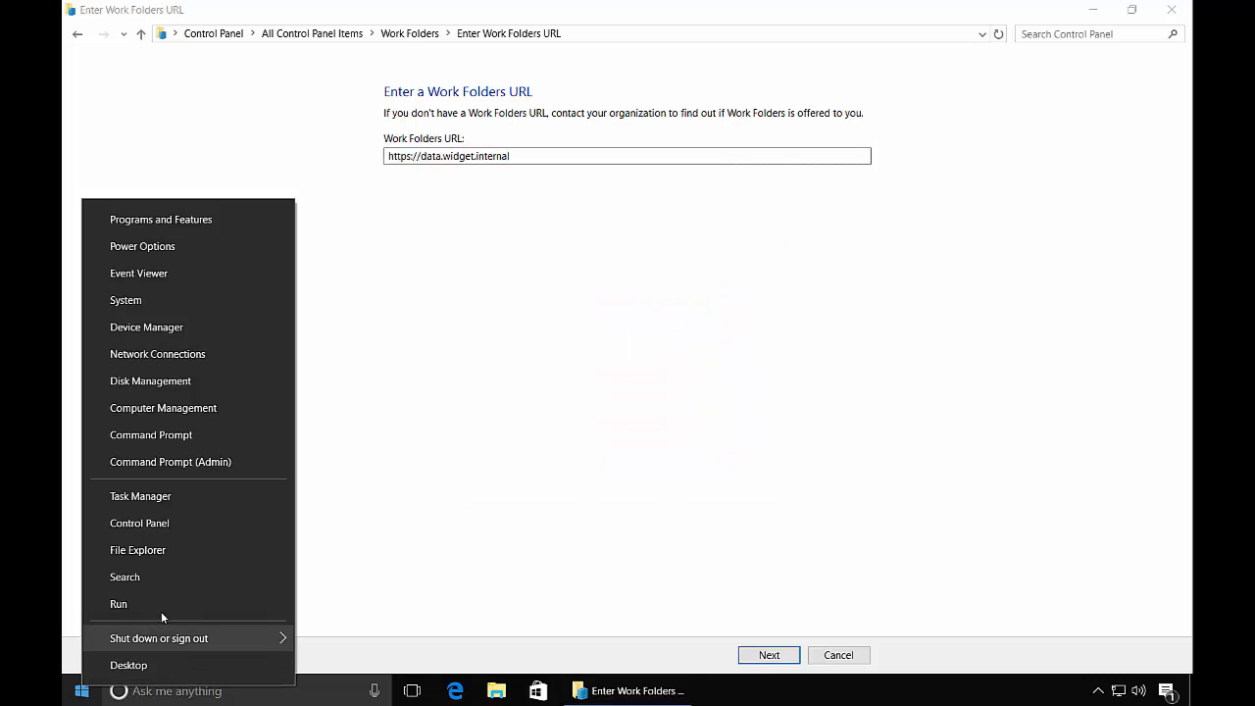
click(117, 603)
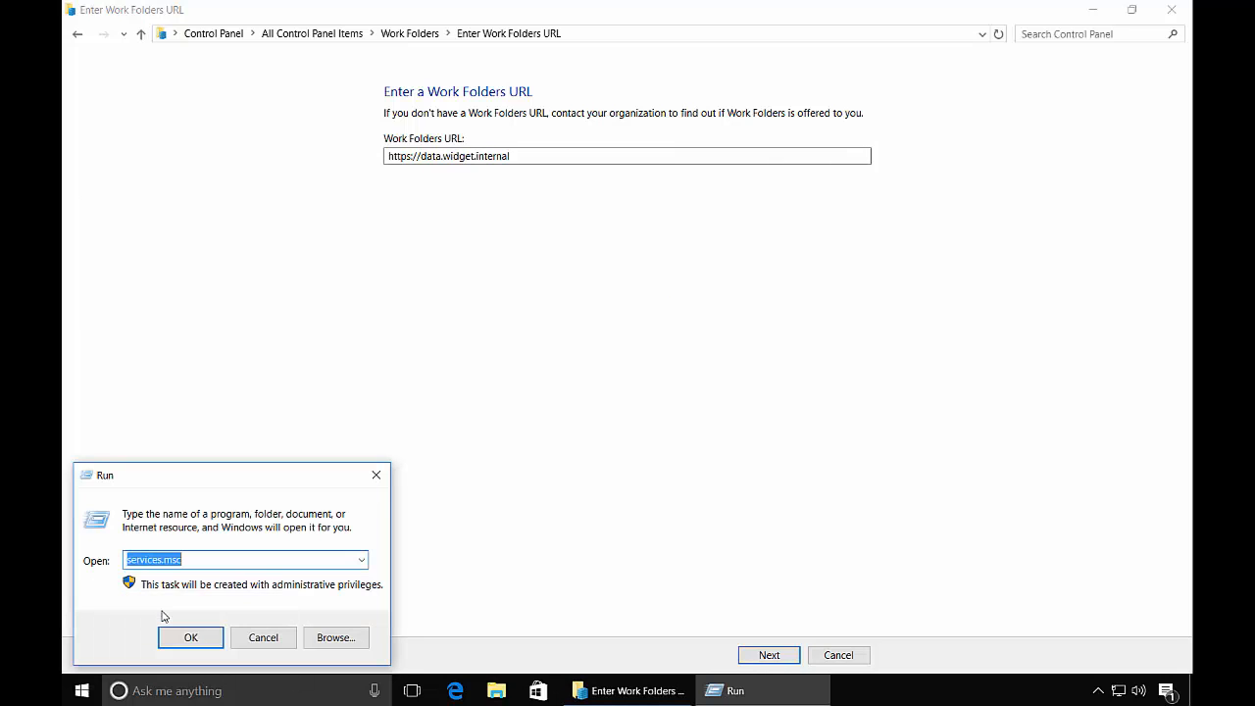
click(190, 638)
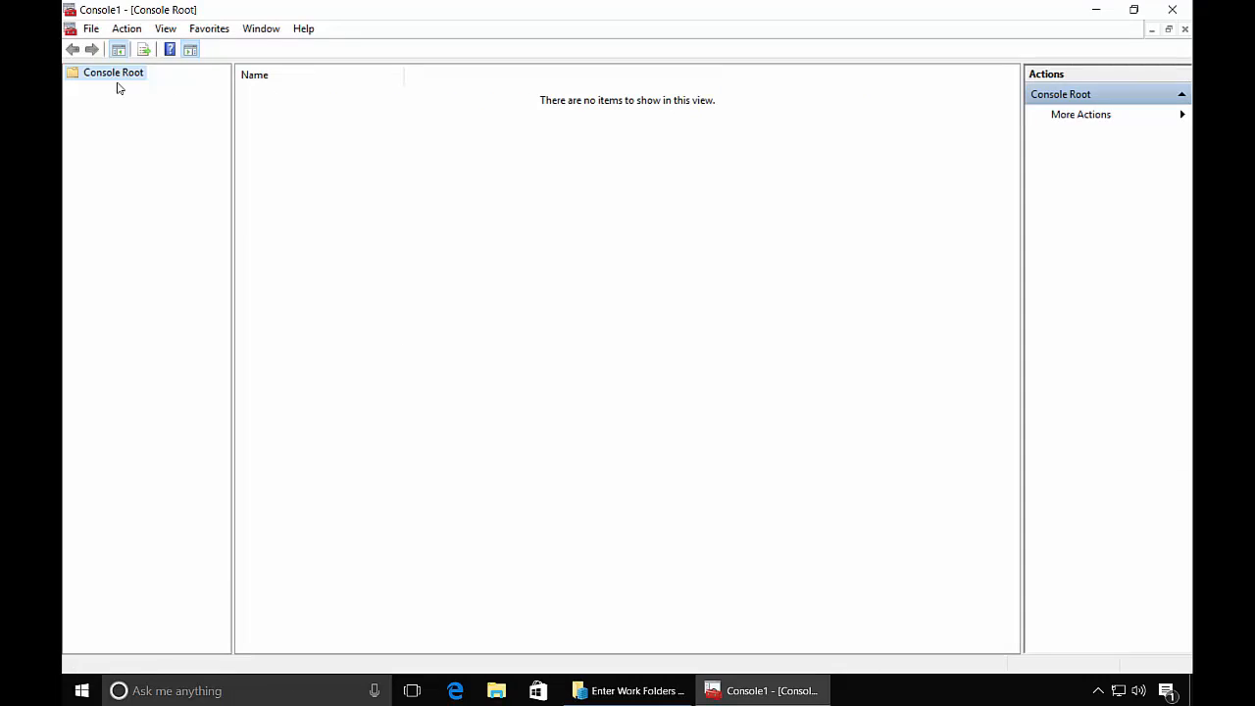
click(91, 27)
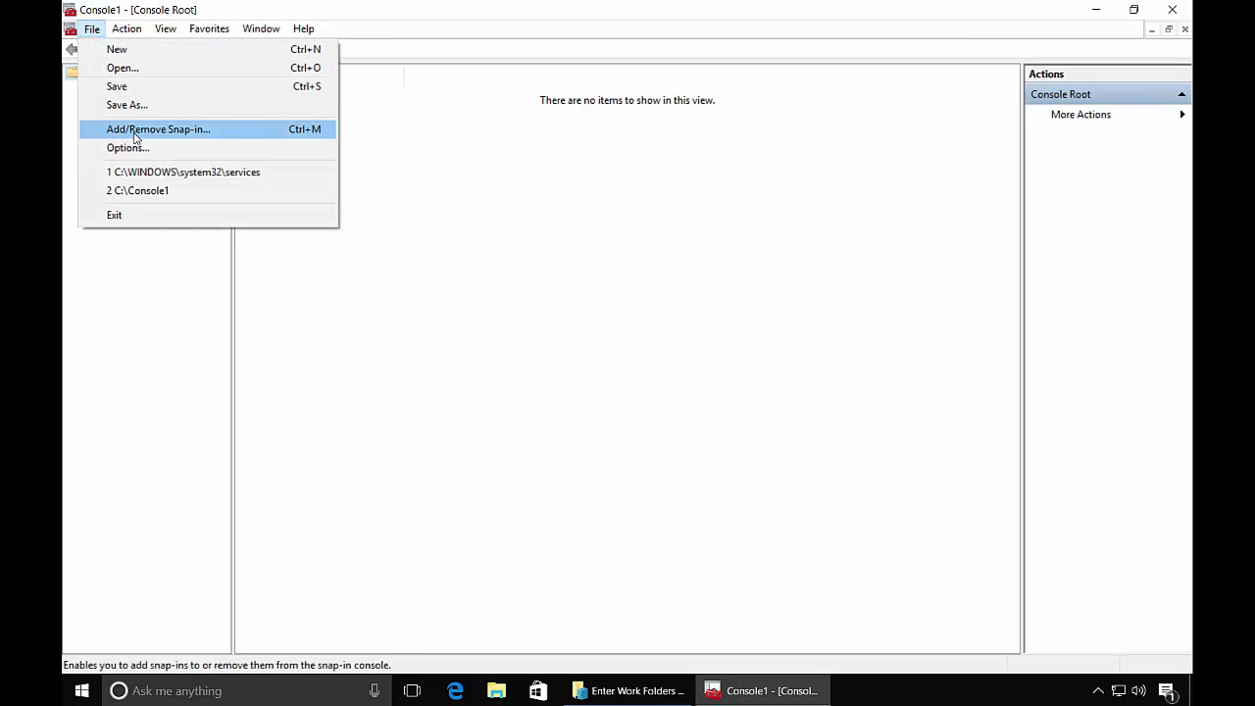
click(157, 128)
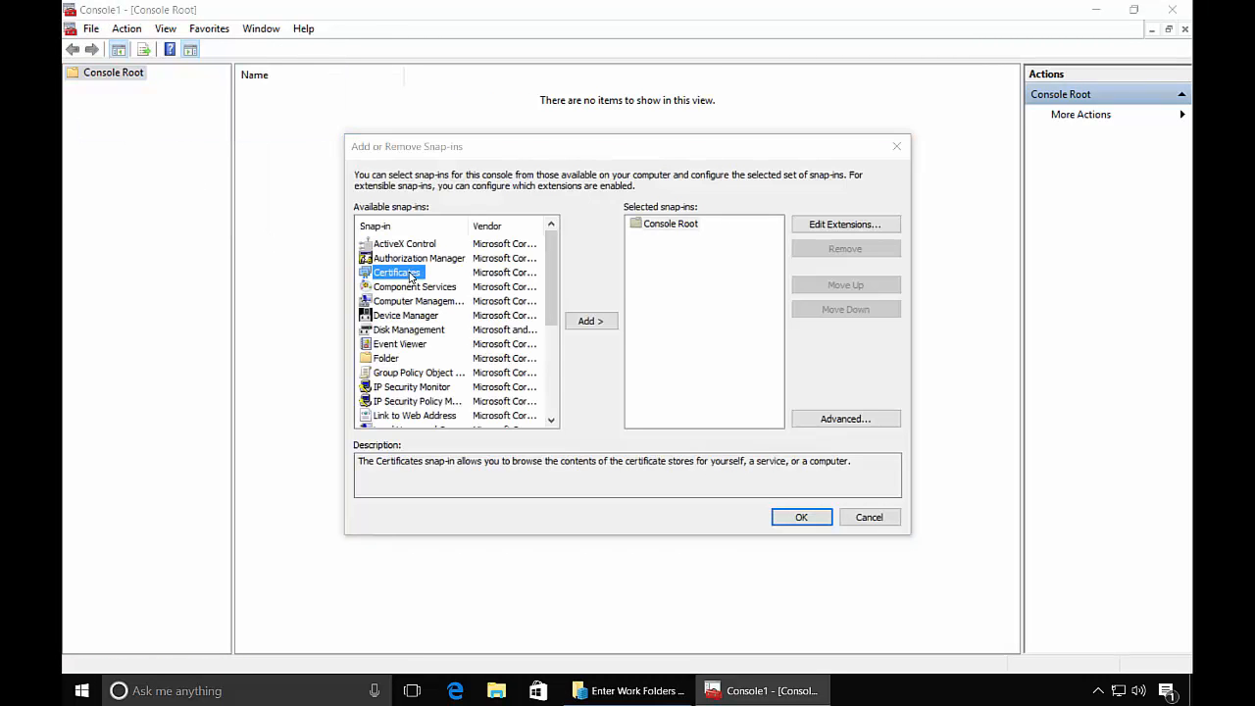
click(590, 320)
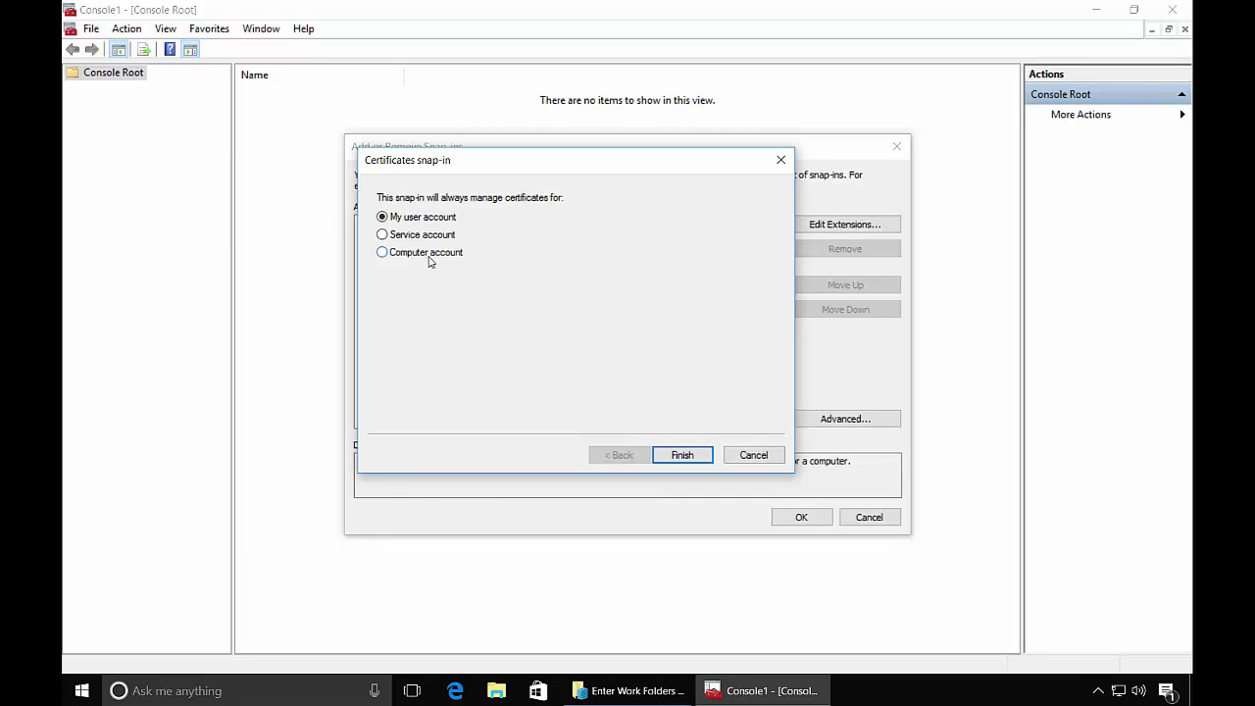
click(381, 252)
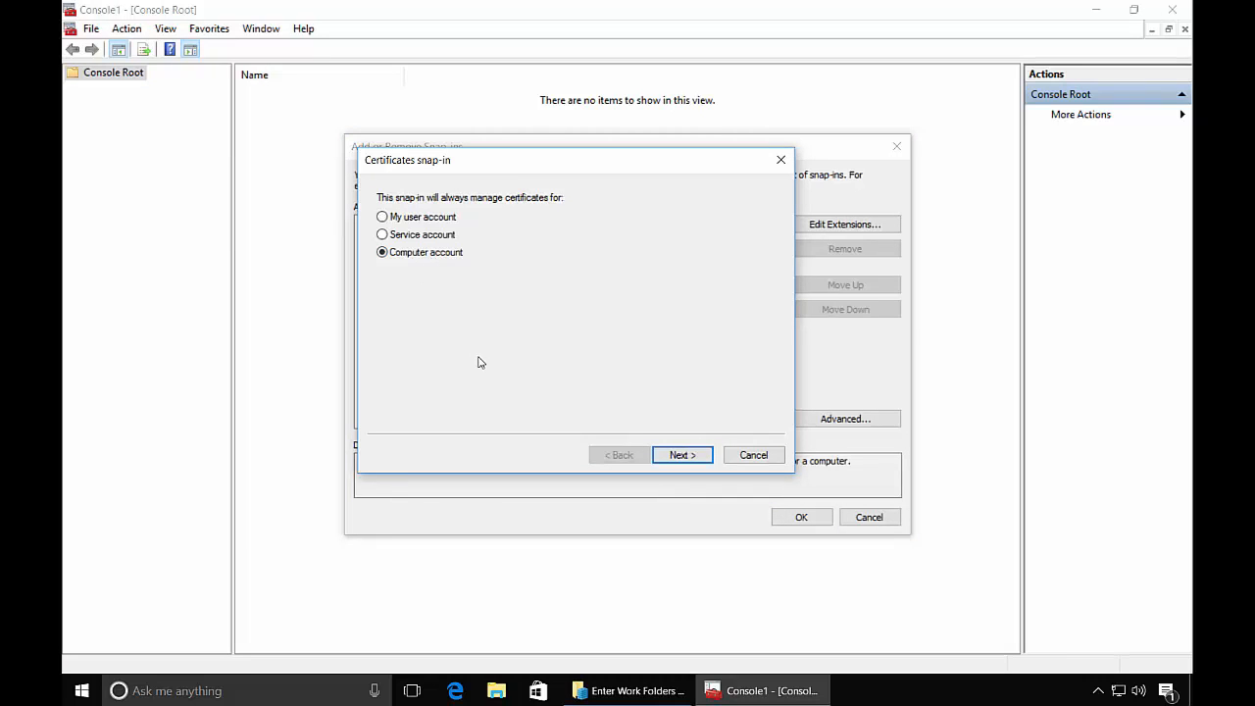
mouse_move(682, 455)
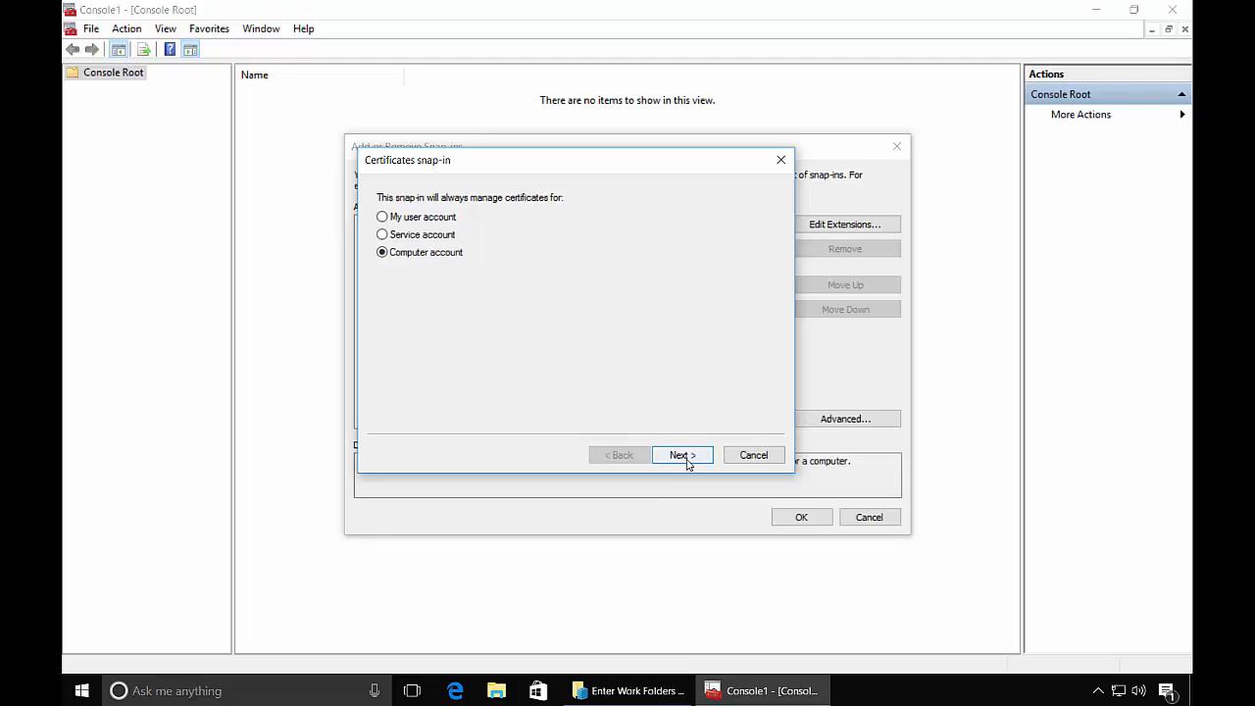
click(682, 454)
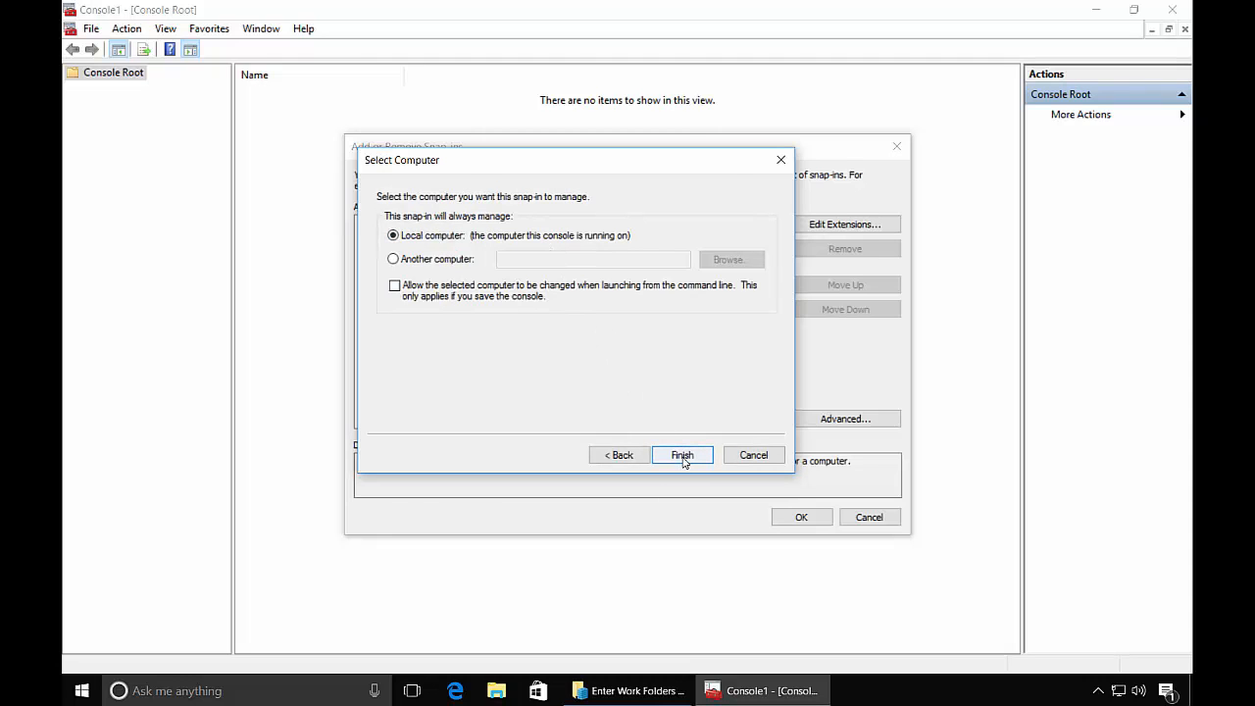
click(681, 454)
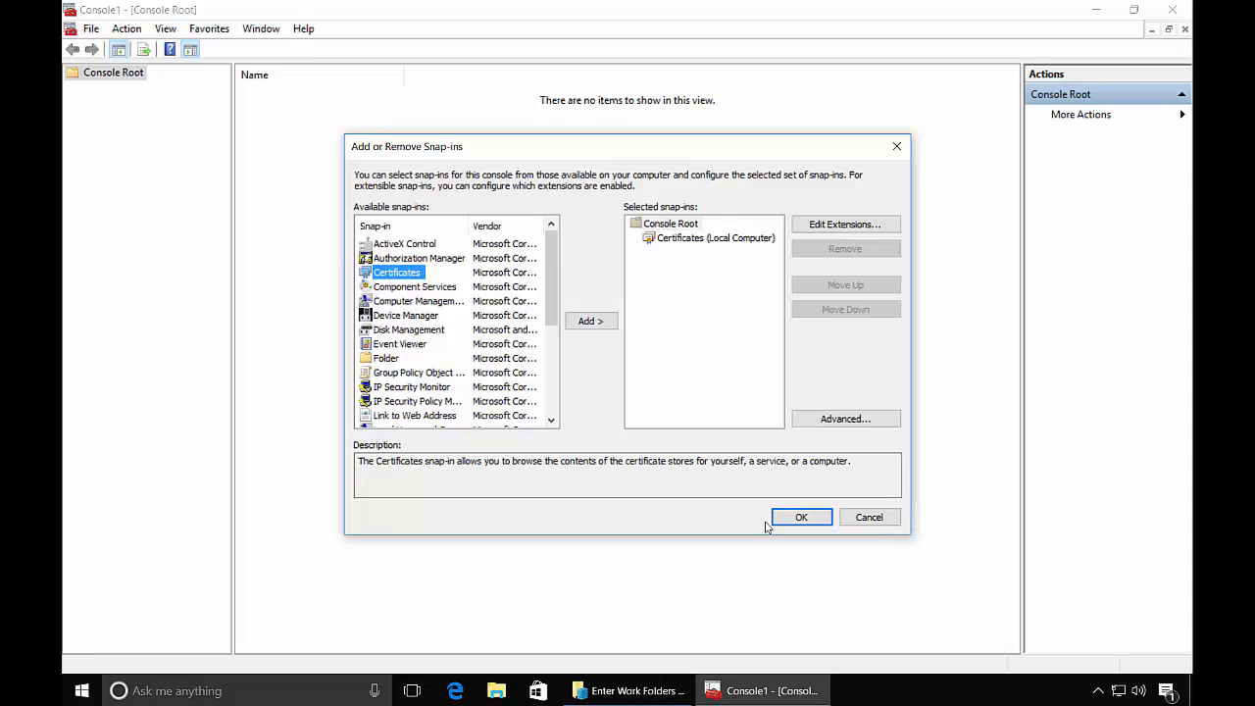
click(802, 517)
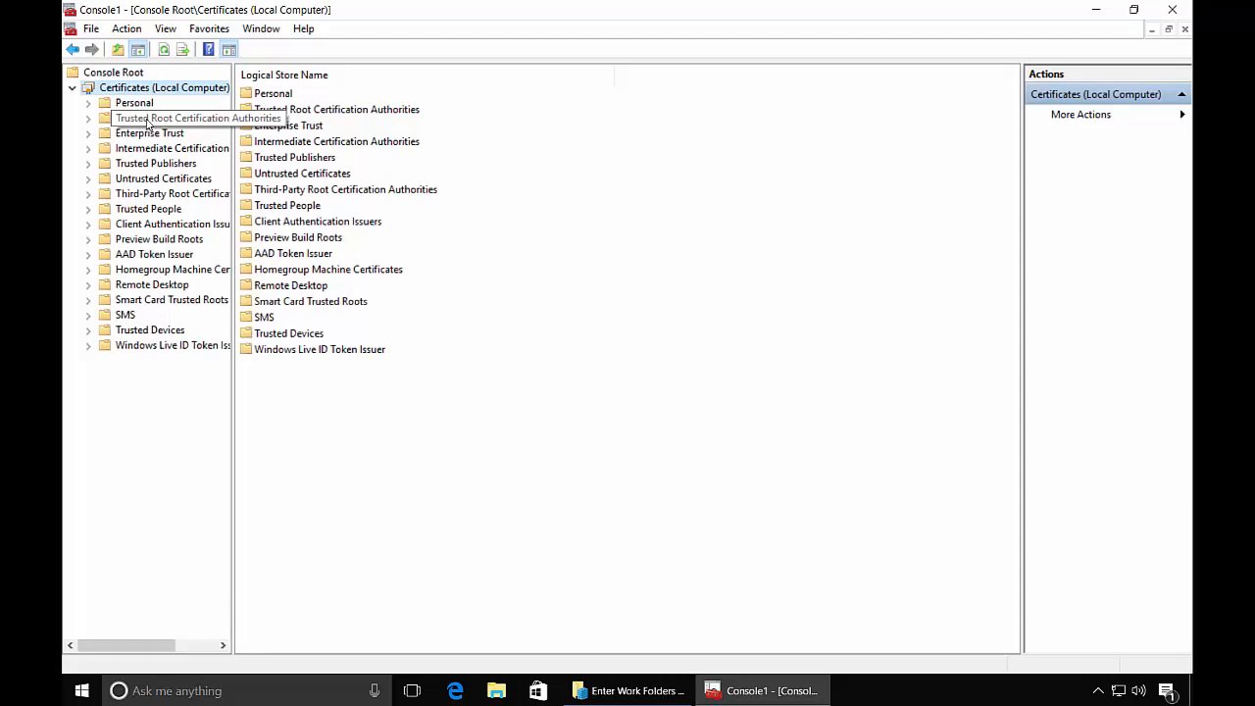
Show the 19 Trusted Root Certification Authorities certificates and bring up their actions
click(171, 118)
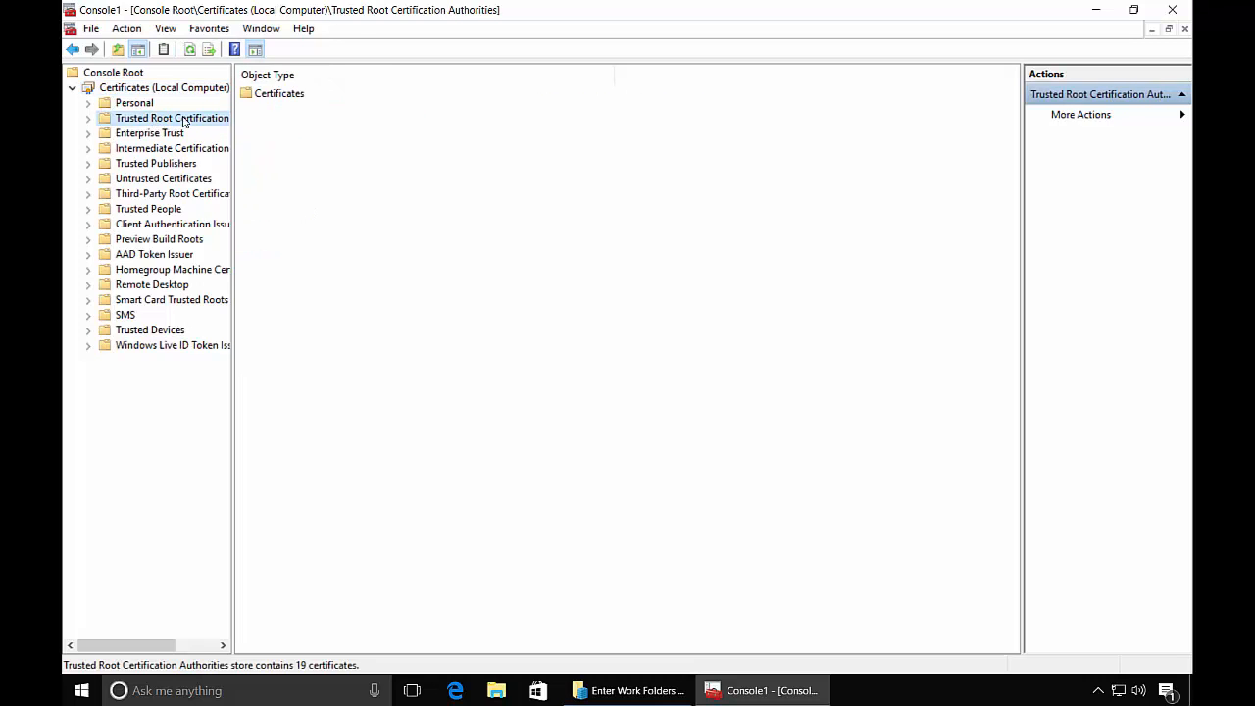
right_click(171, 118)
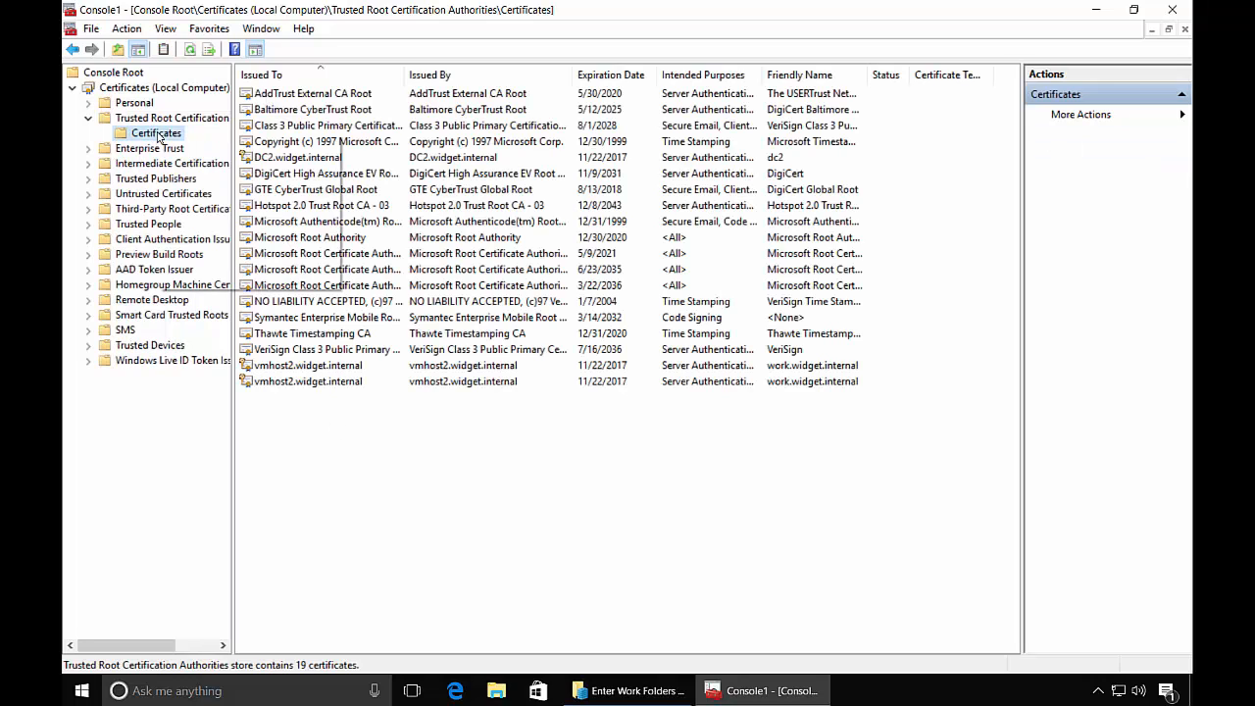
Start the Certificate Import Wizard and browse with all file types shown
right_click(154, 132)
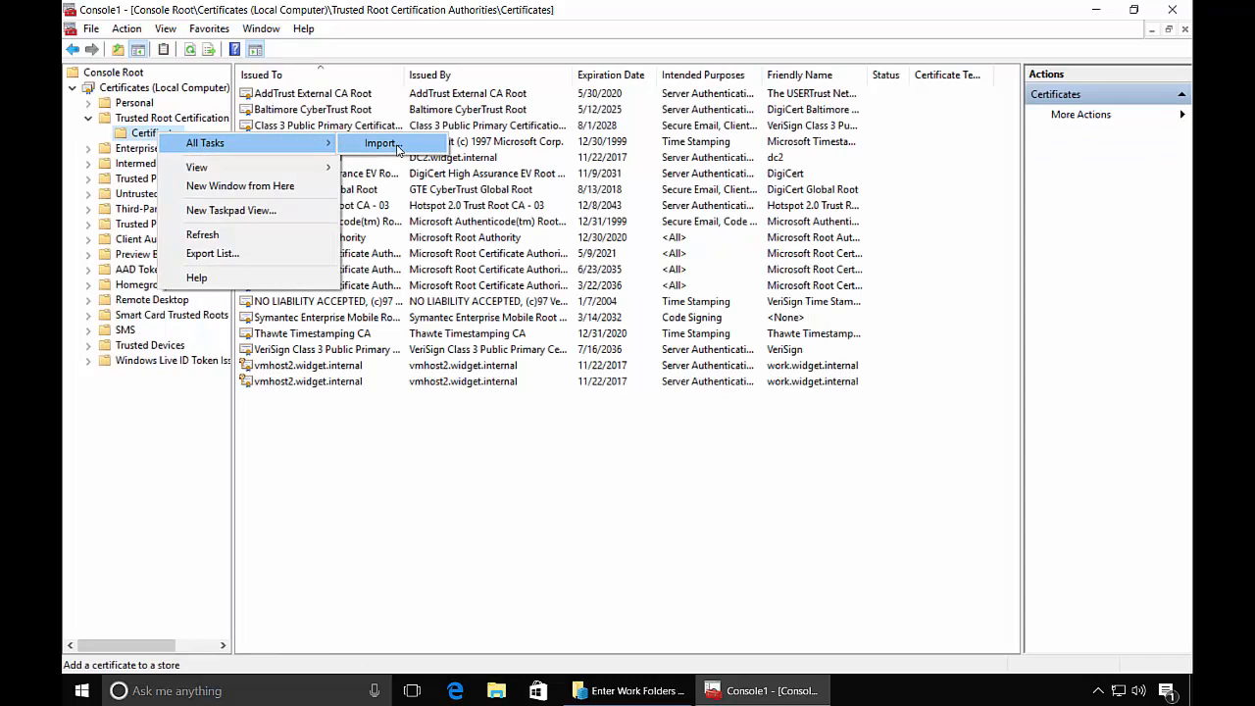
click(380, 143)
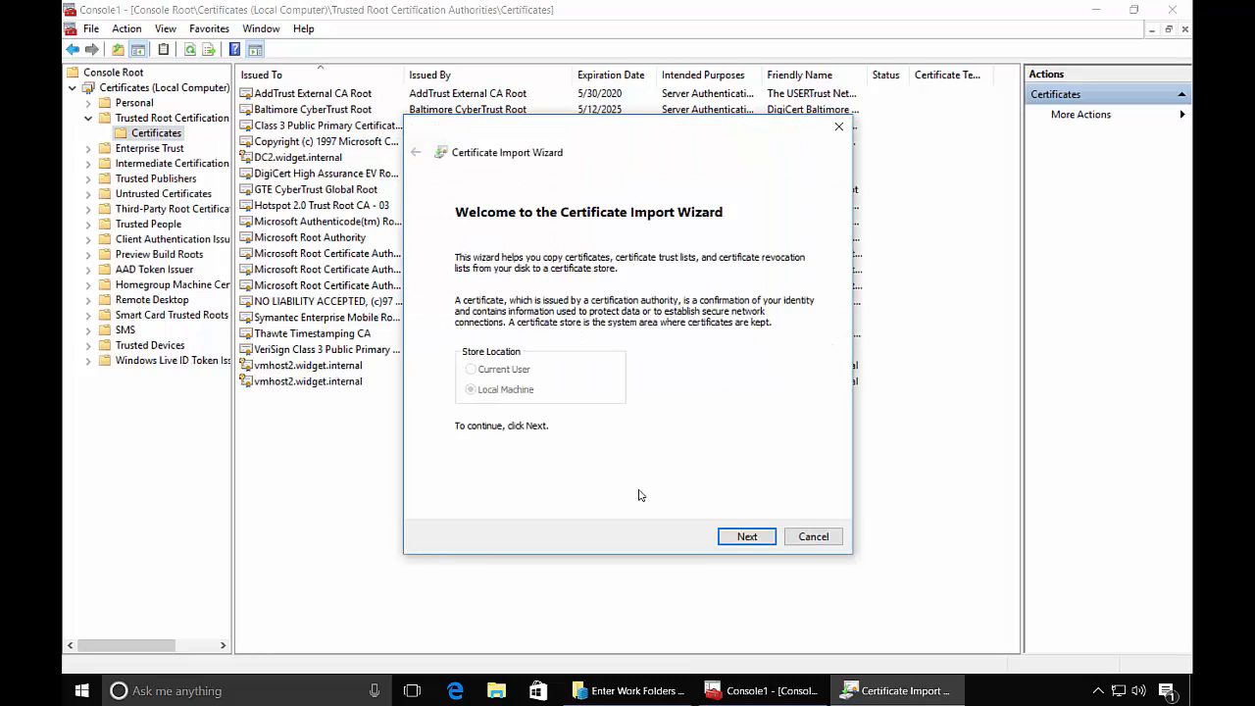
click(746, 537)
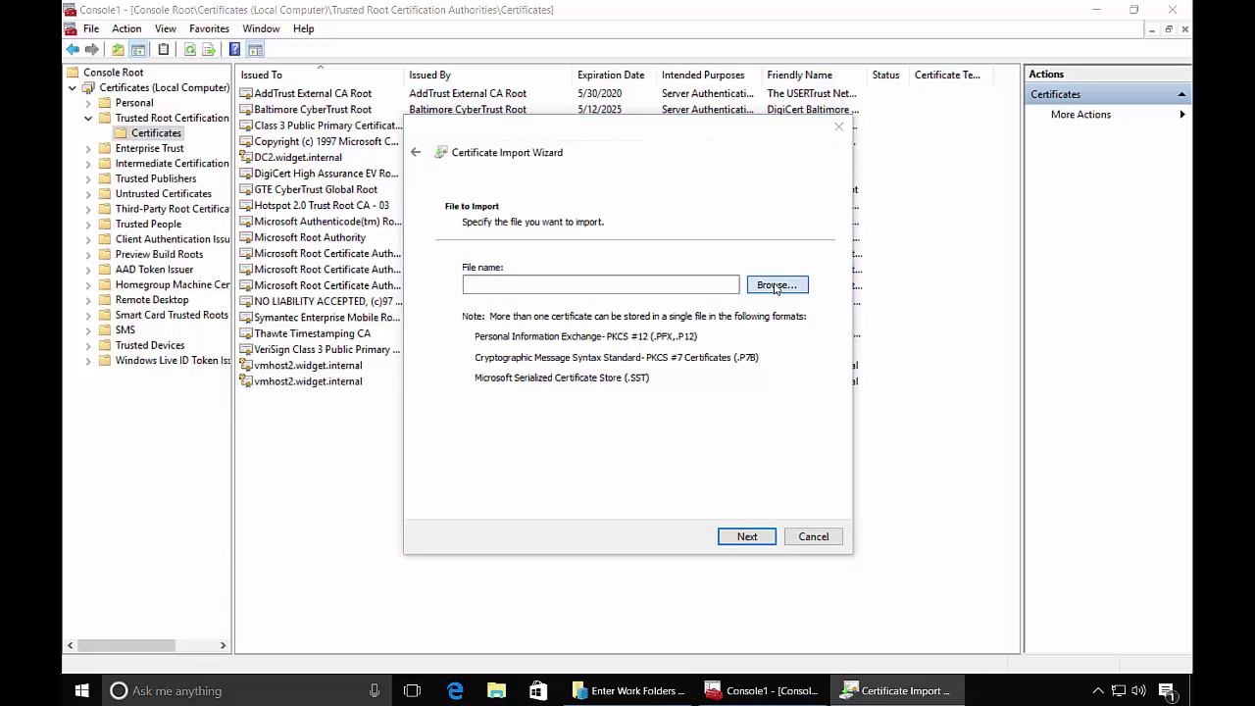
click(776, 284)
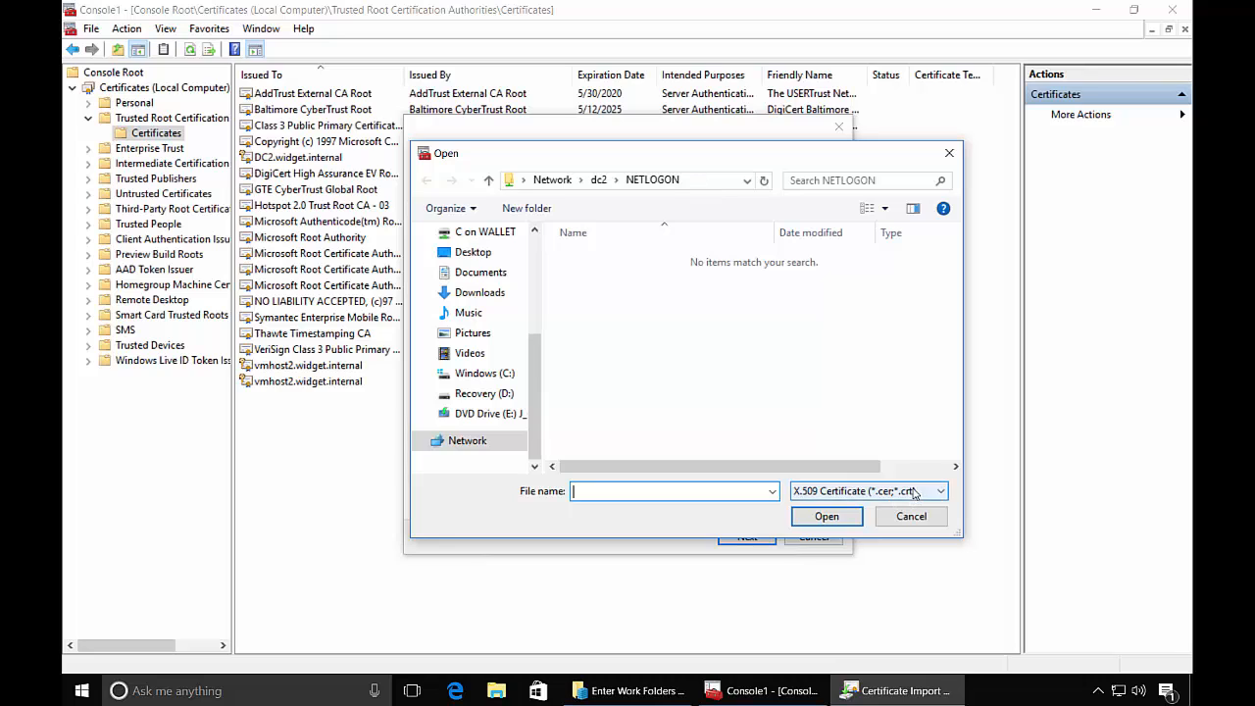
click(938, 491)
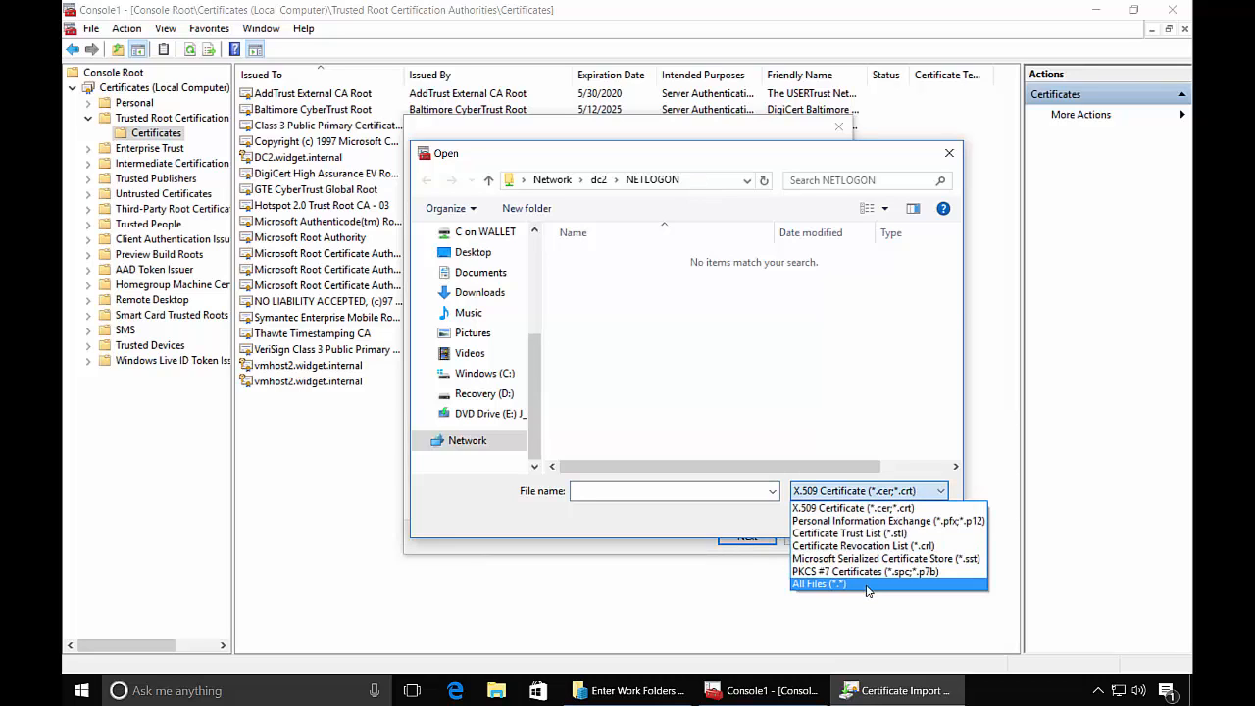
click(819, 583)
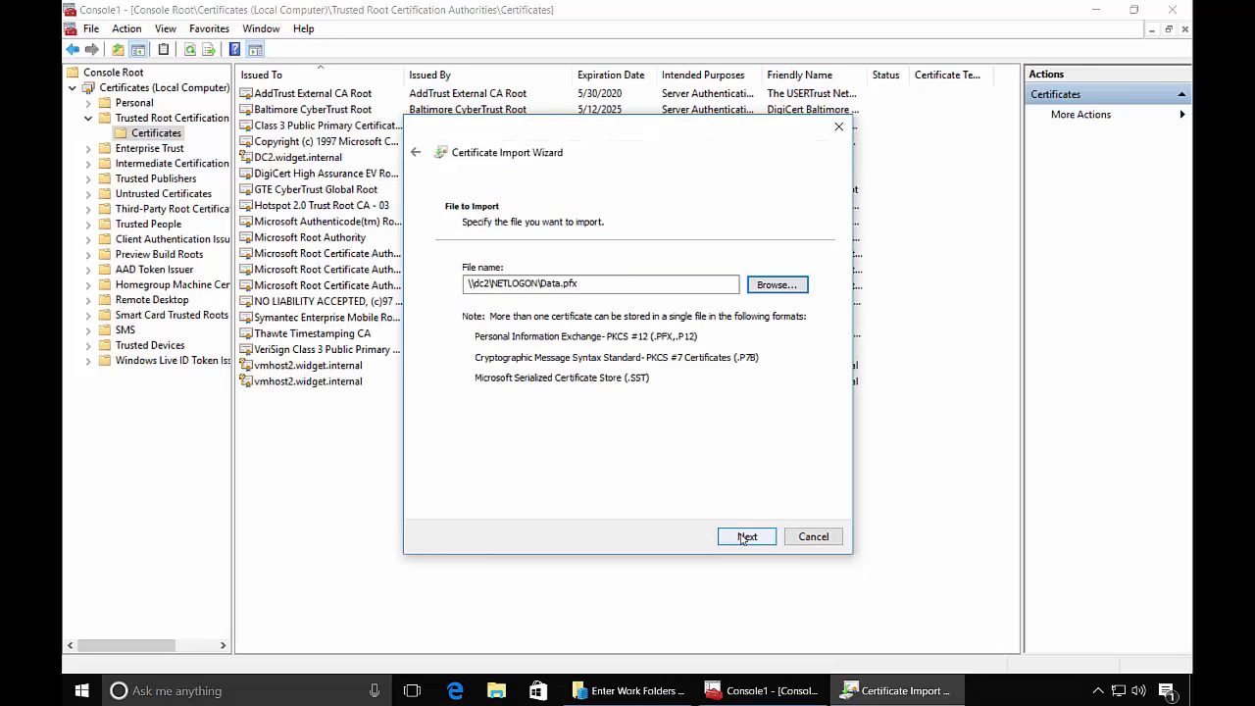
Import Data.pfx with its password into Trusted Root and check Data.widget.internal
click(747, 537)
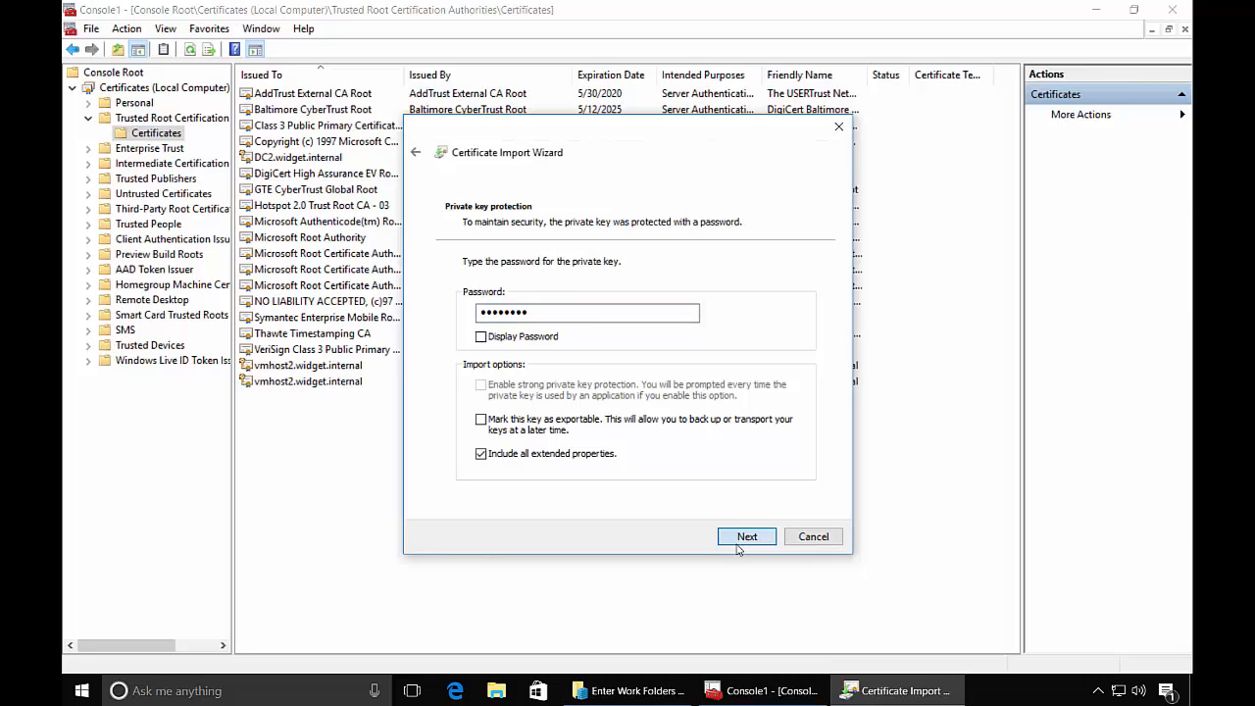
click(747, 537)
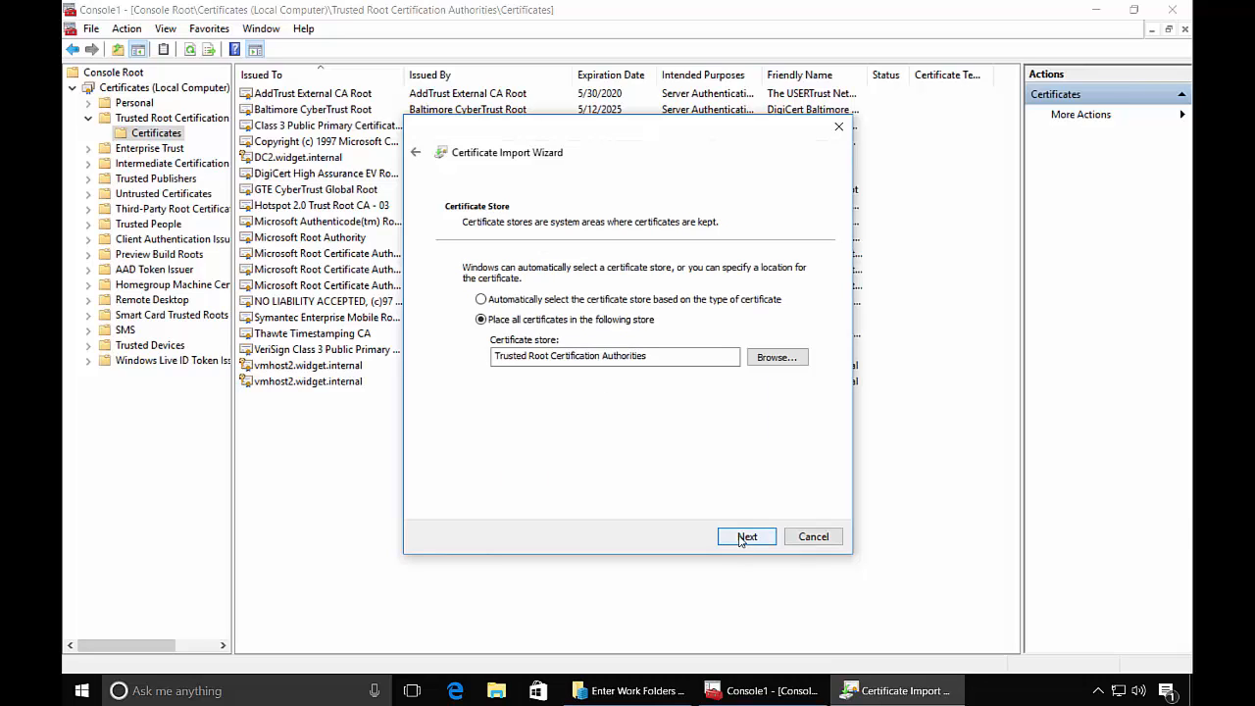
click(747, 536)
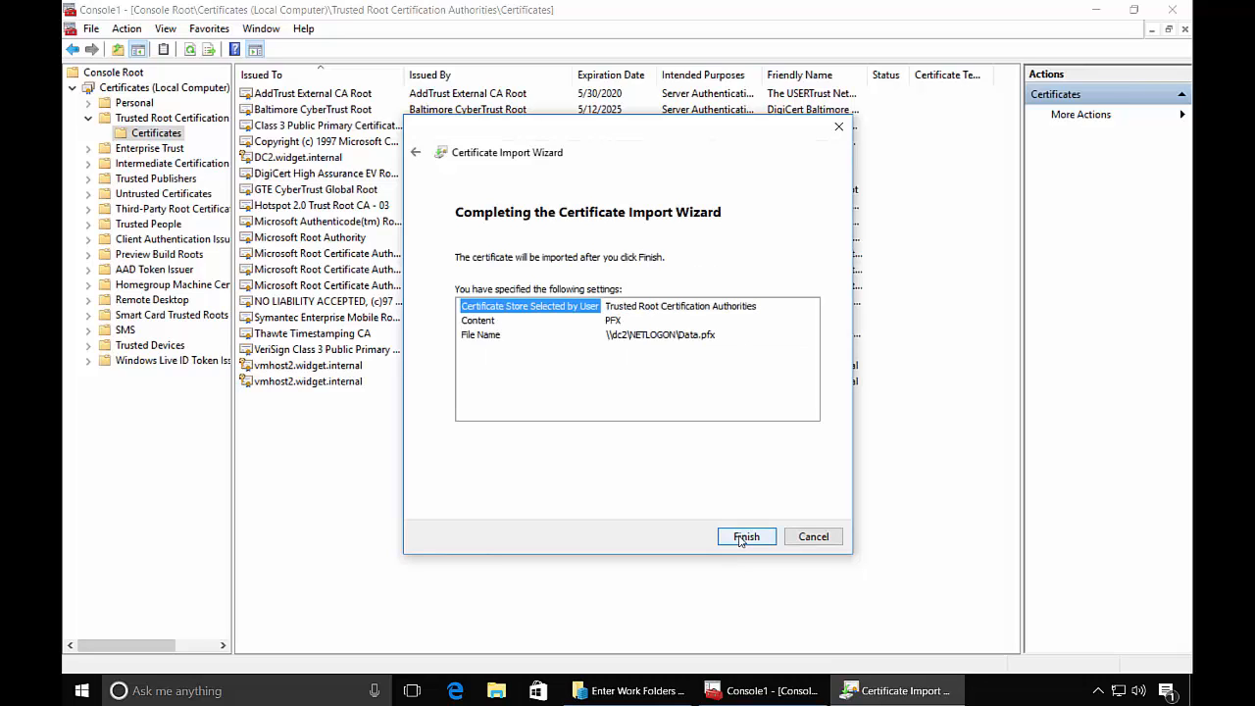
click(746, 537)
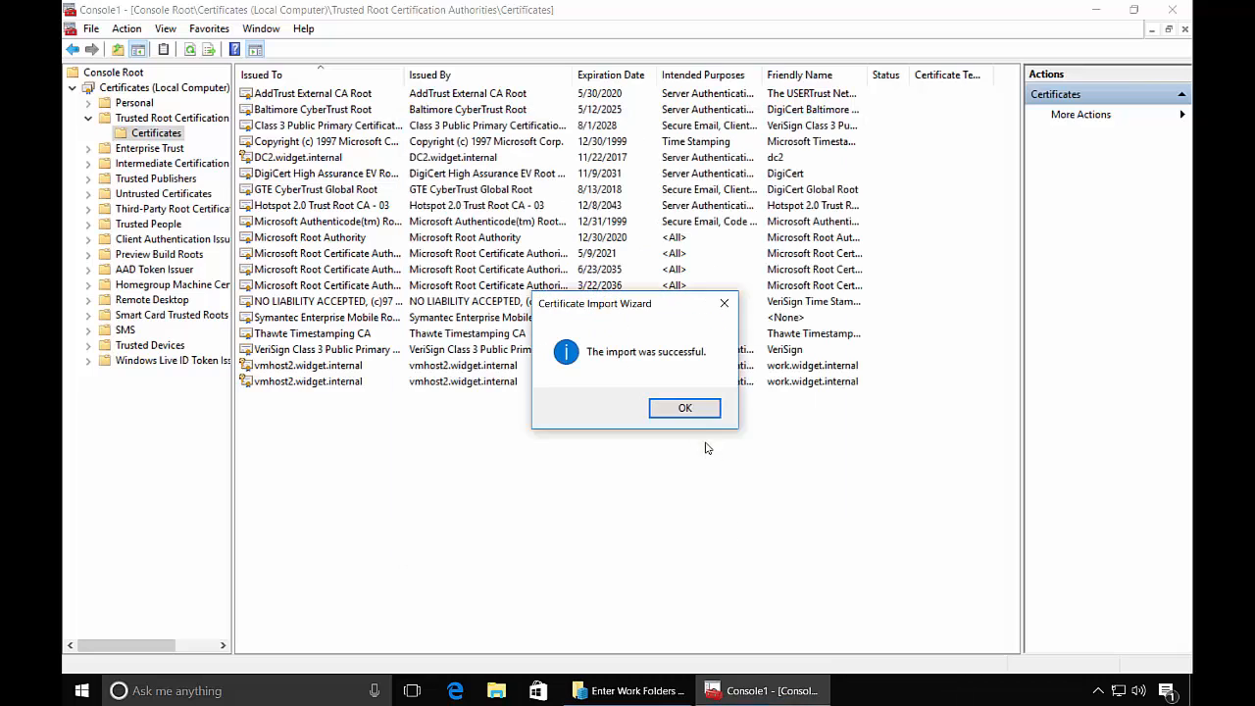
click(684, 408)
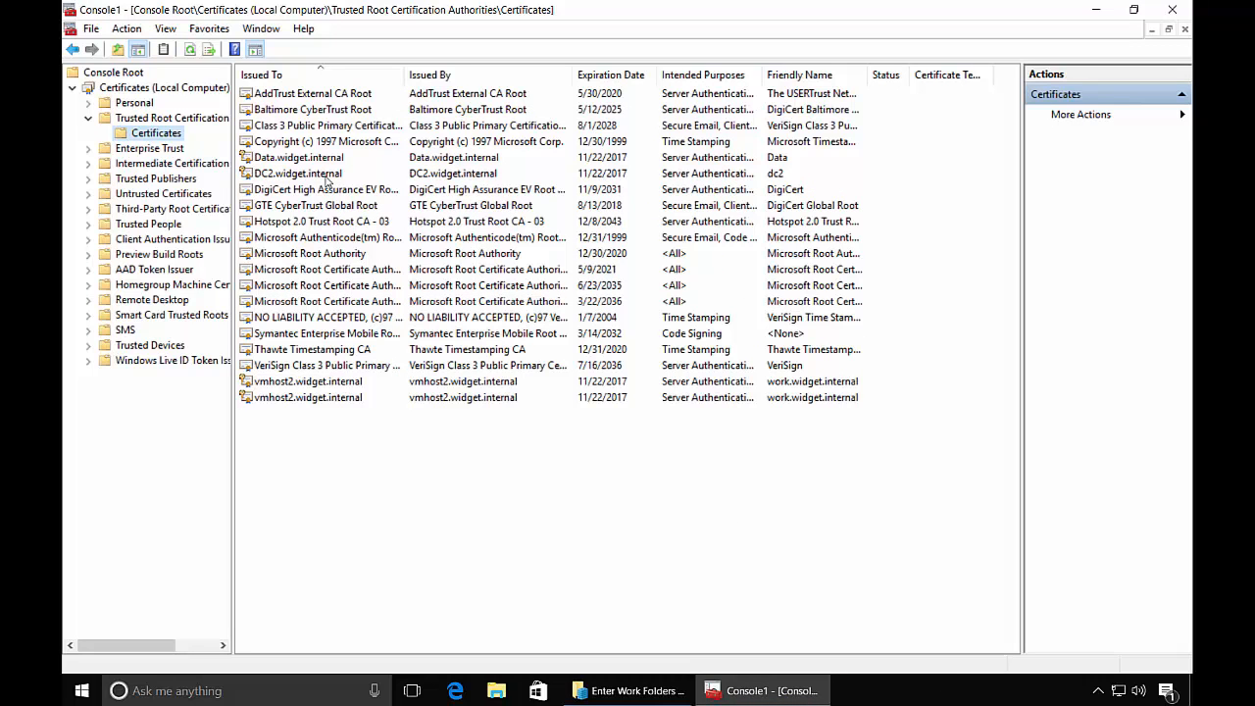
click(298, 157)
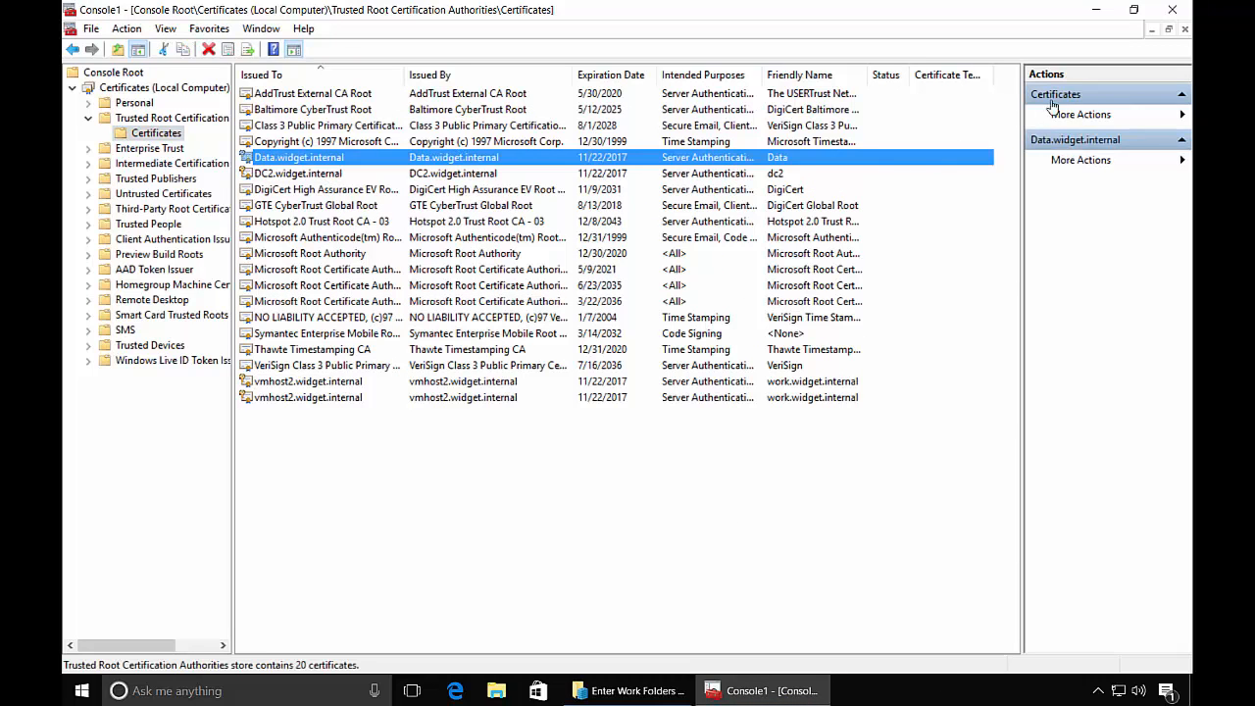
Continue with the URL and default location, accept policies, and set up Work Folders
click(1172, 10)
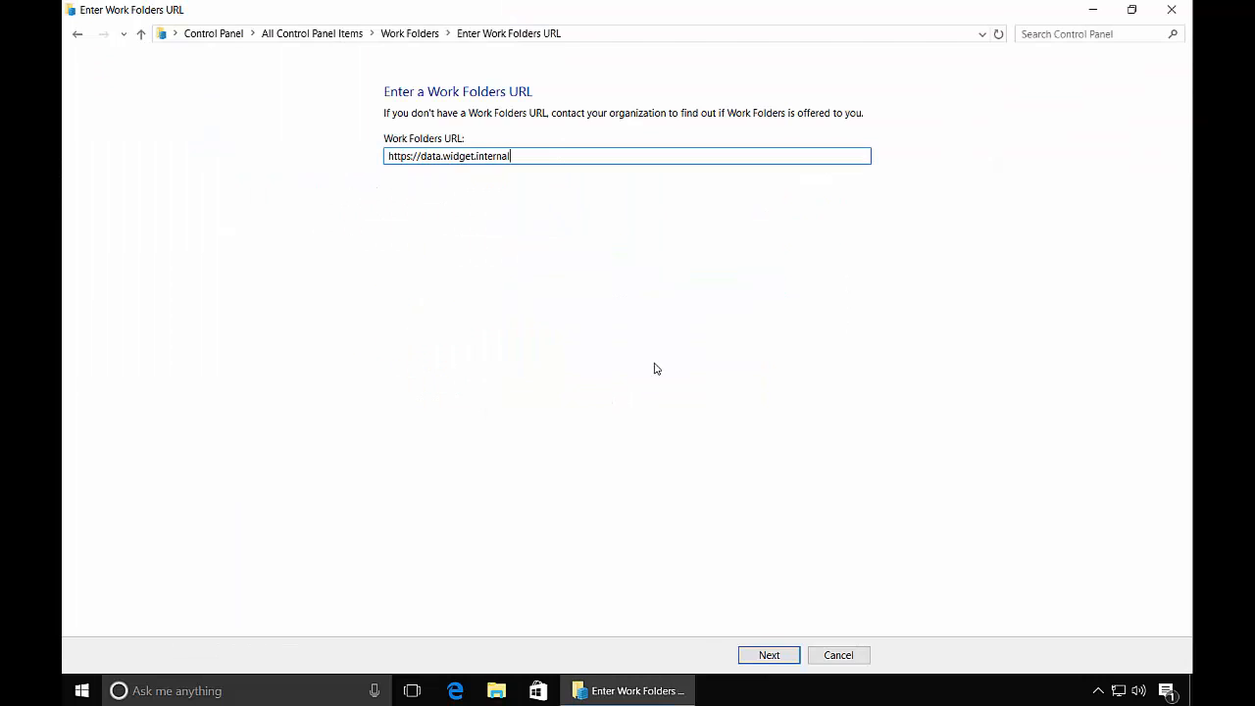
click(769, 655)
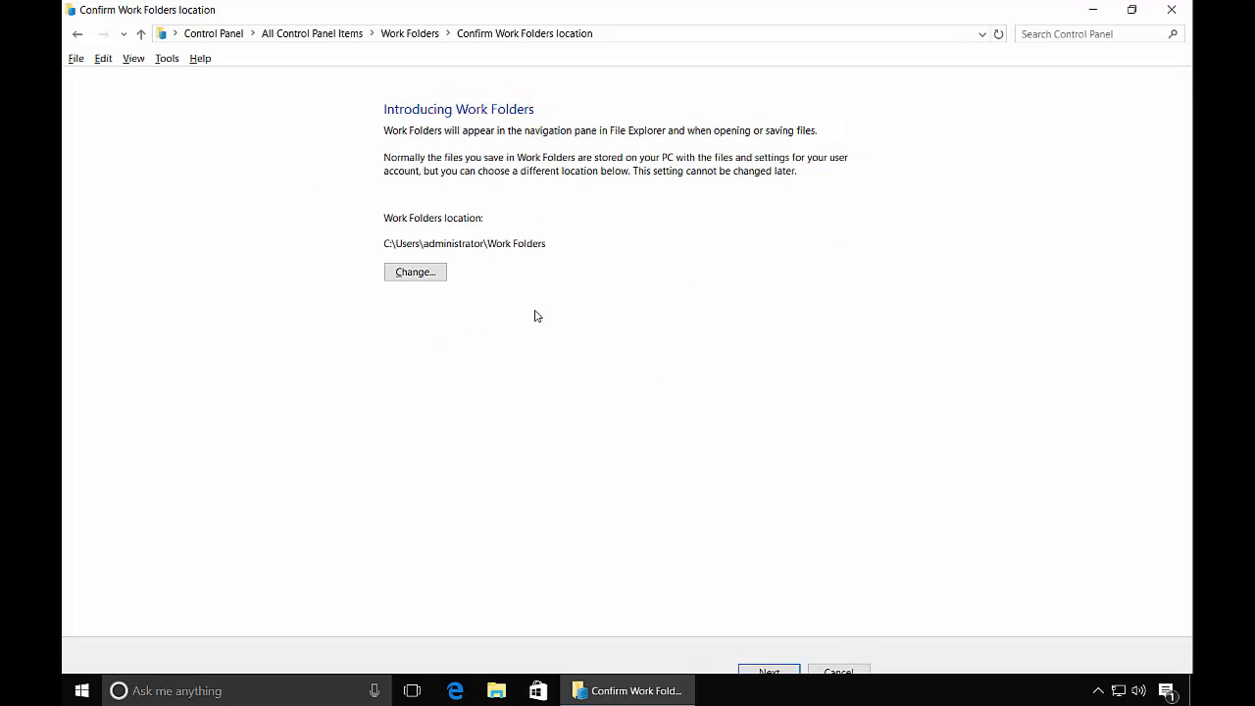
mouse_move(481, 298)
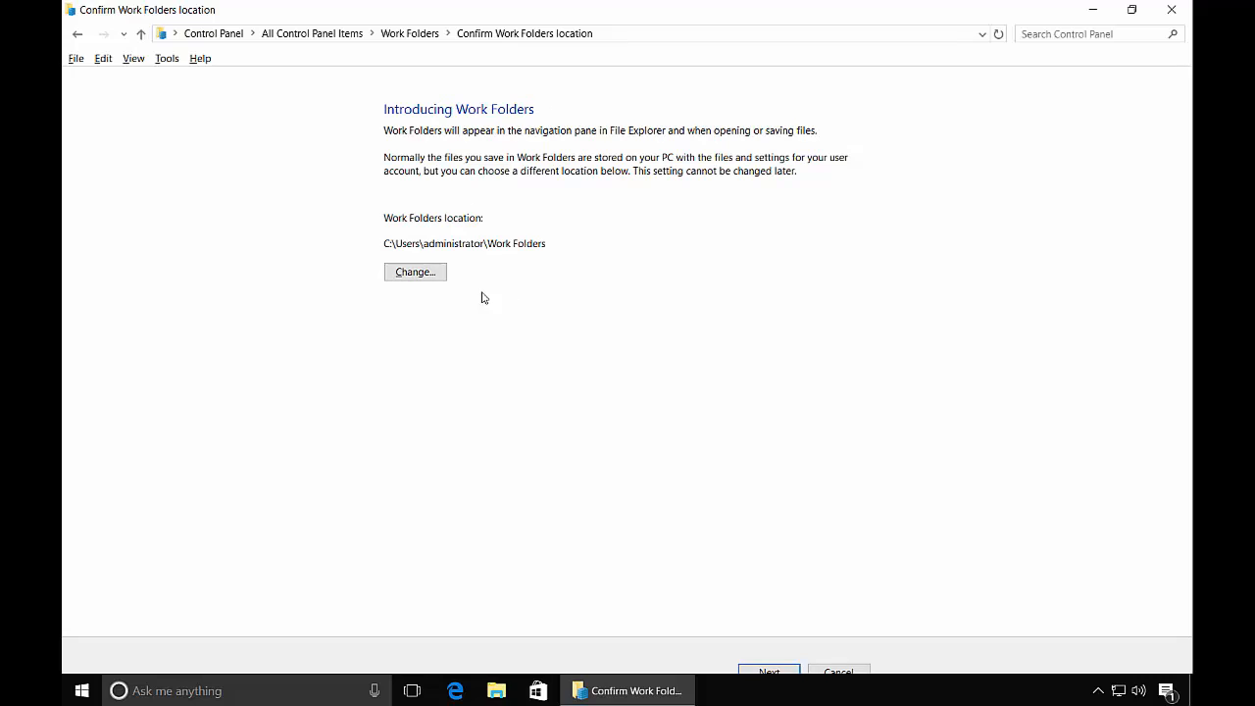
mouse_move(738, 518)
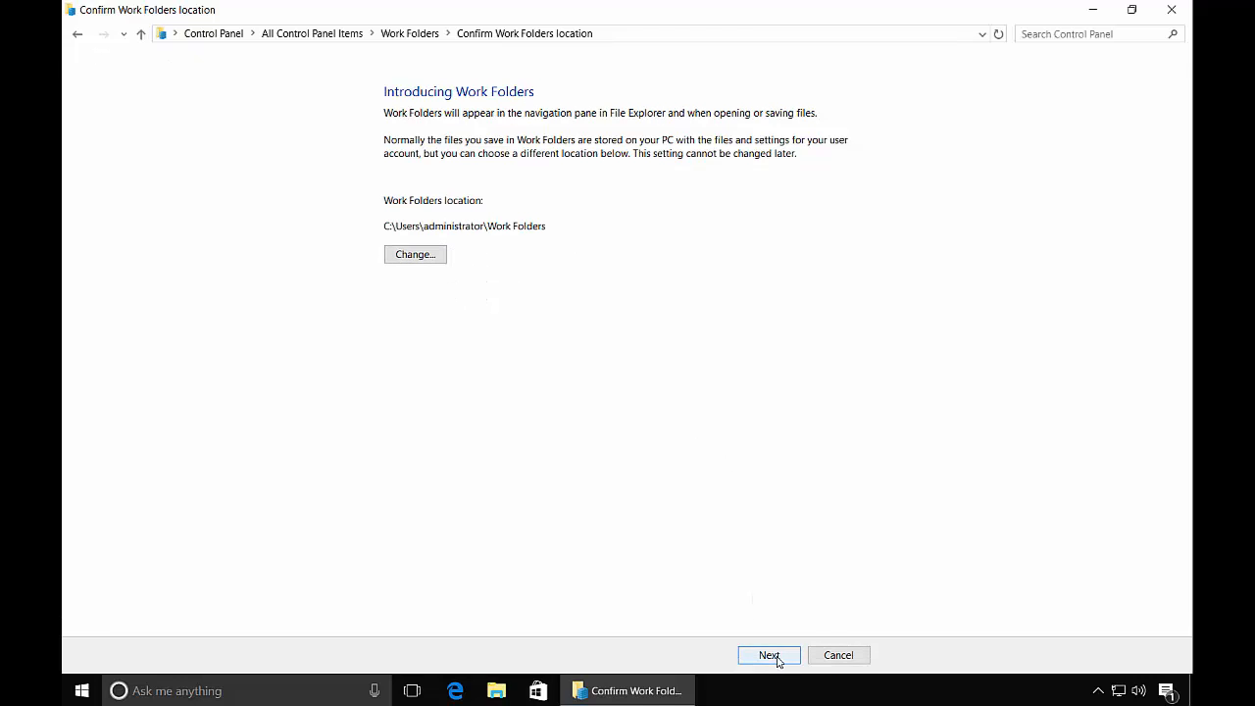
click(769, 655)
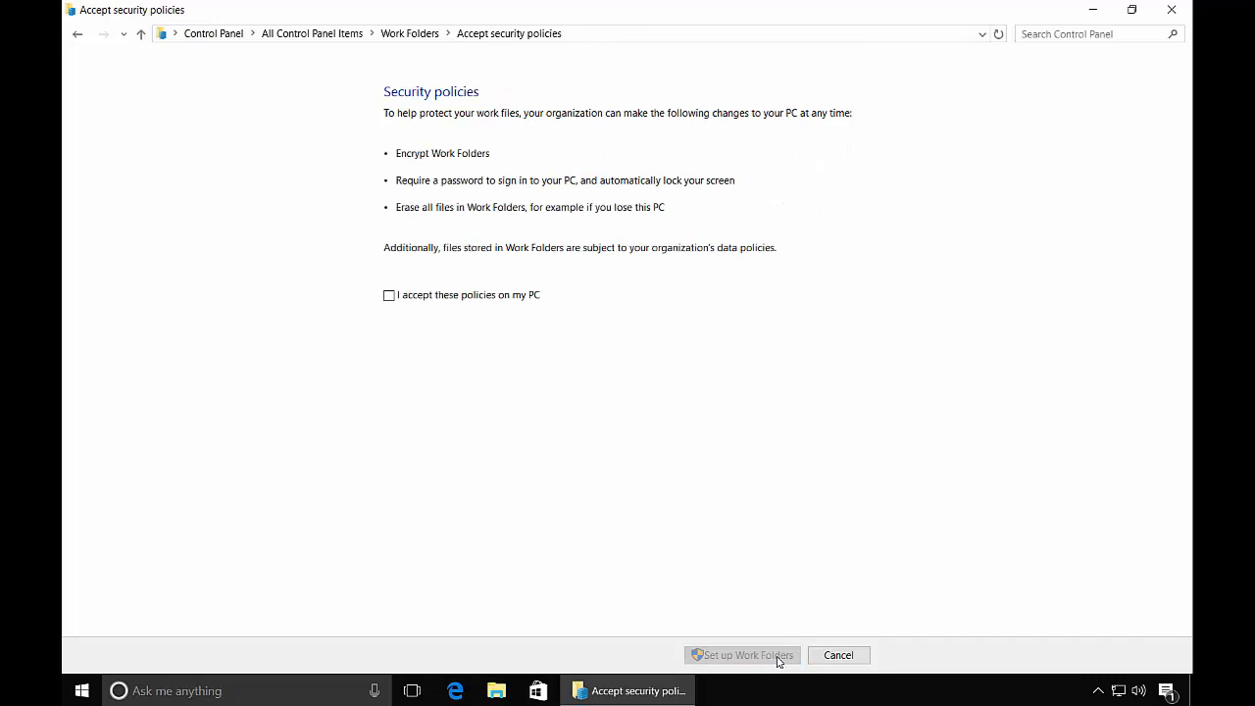
click(388, 295)
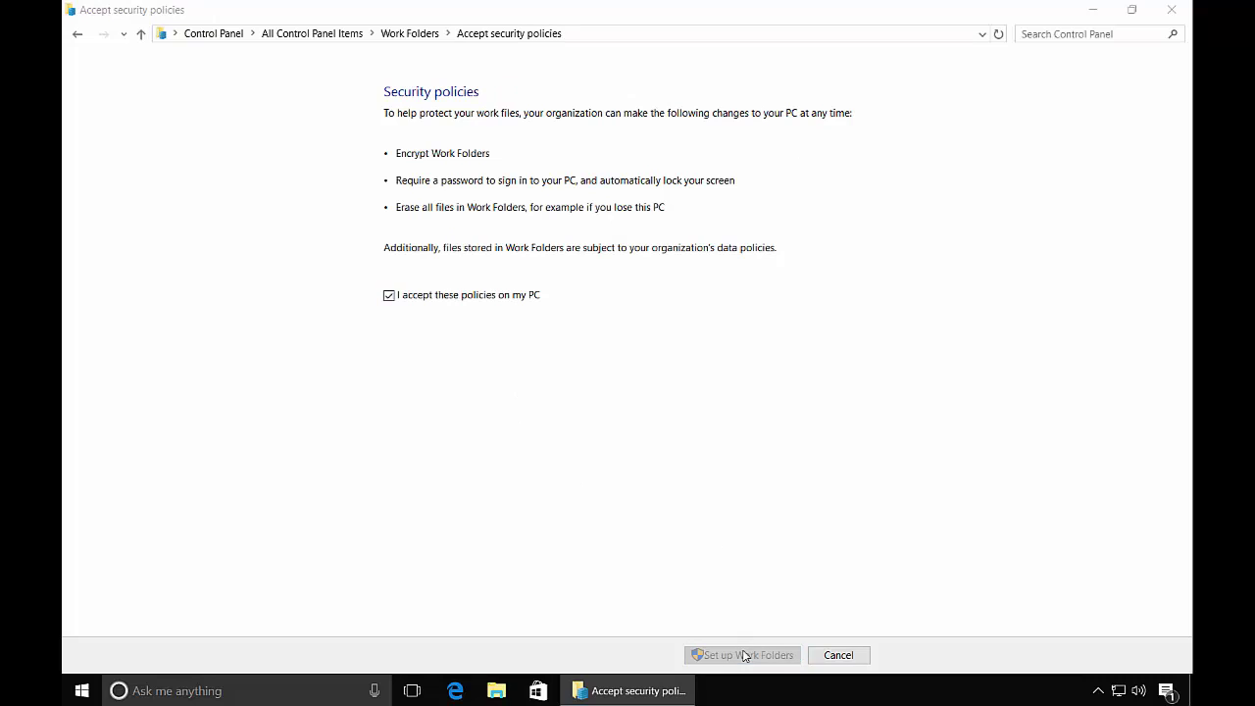
click(742, 655)
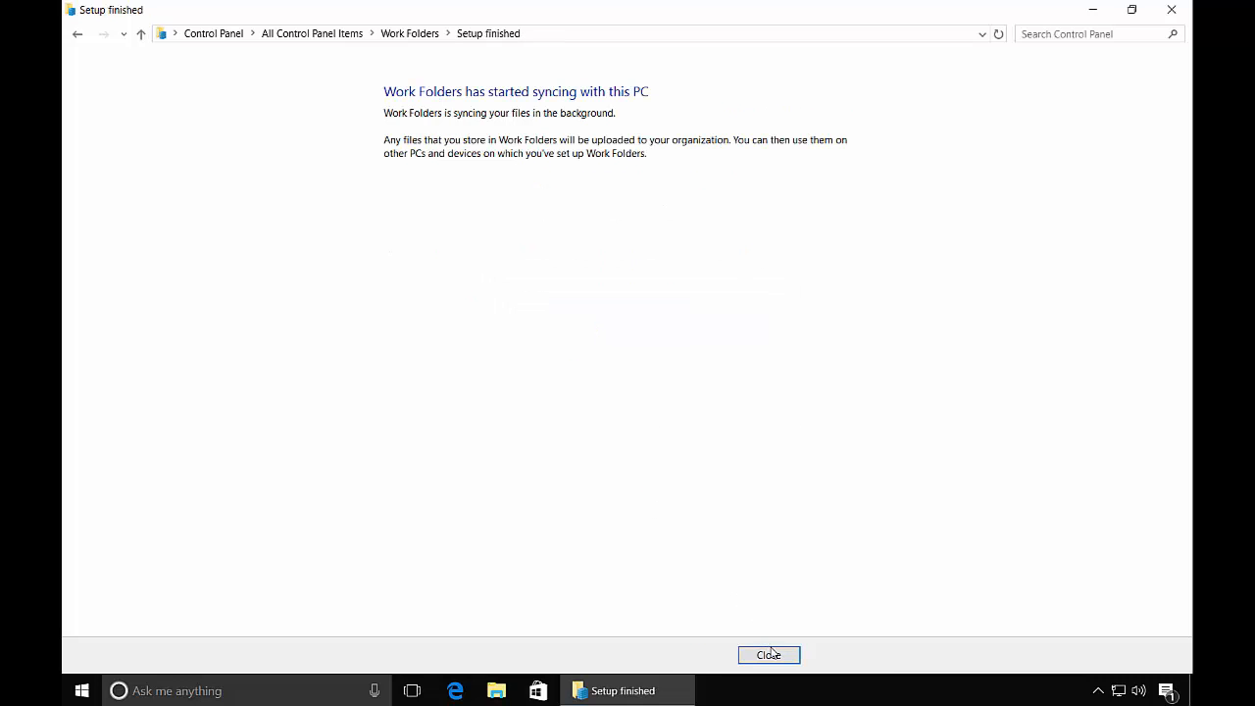
Close Work Folders setup to show 56.0 GB available and last sync 11/23/2016 6:29 PM
click(769, 655)
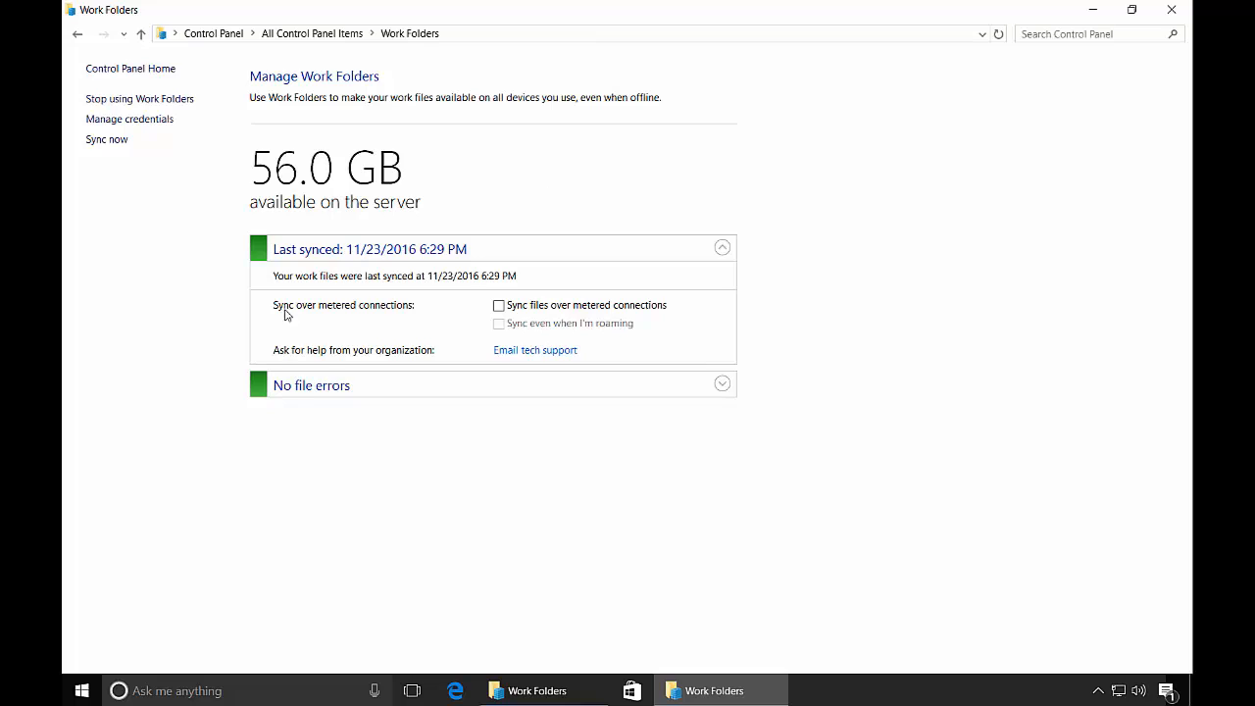
mouse_move(369, 389)
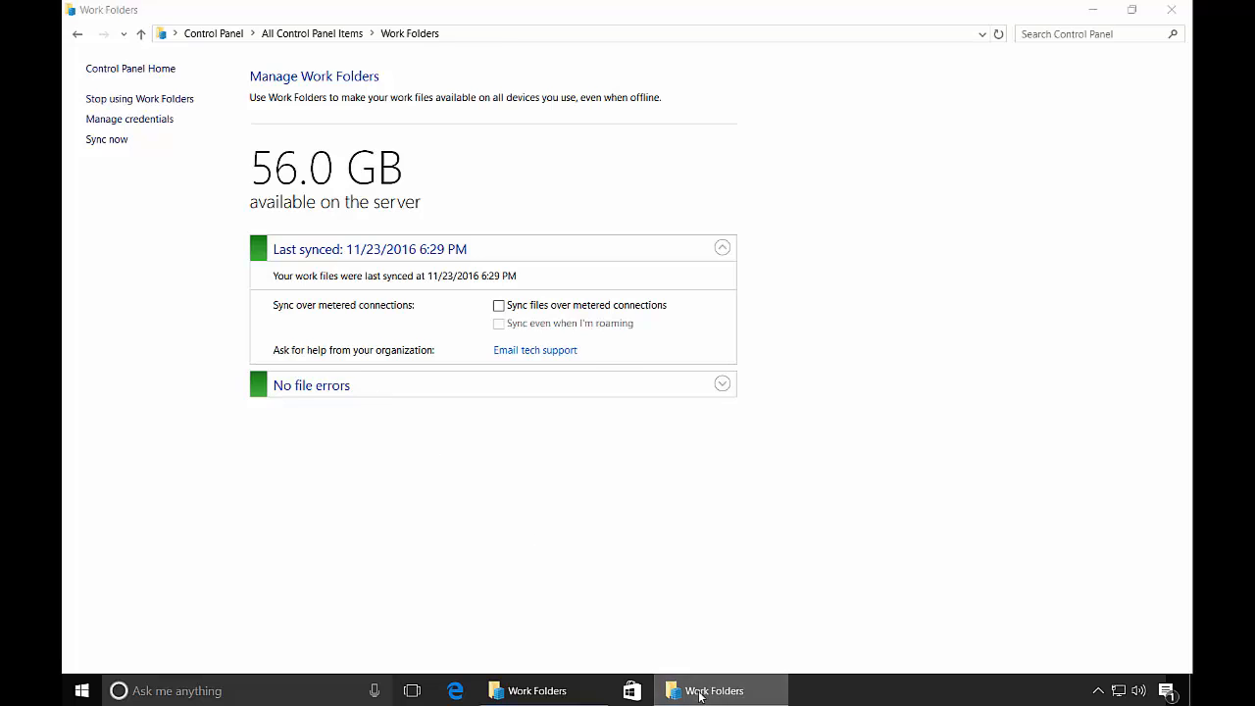
Add a New Text Document to the empty Work Folders folder in File Explorer
click(714, 690)
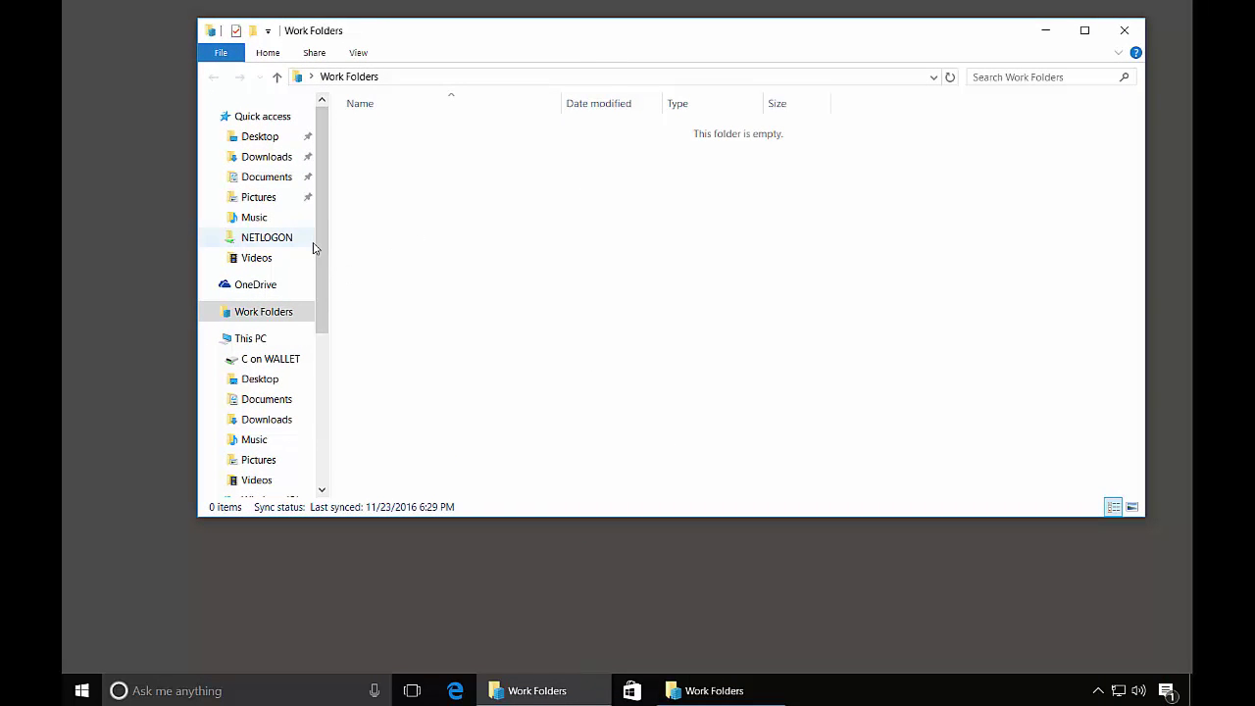
mouse_move(328, 246)
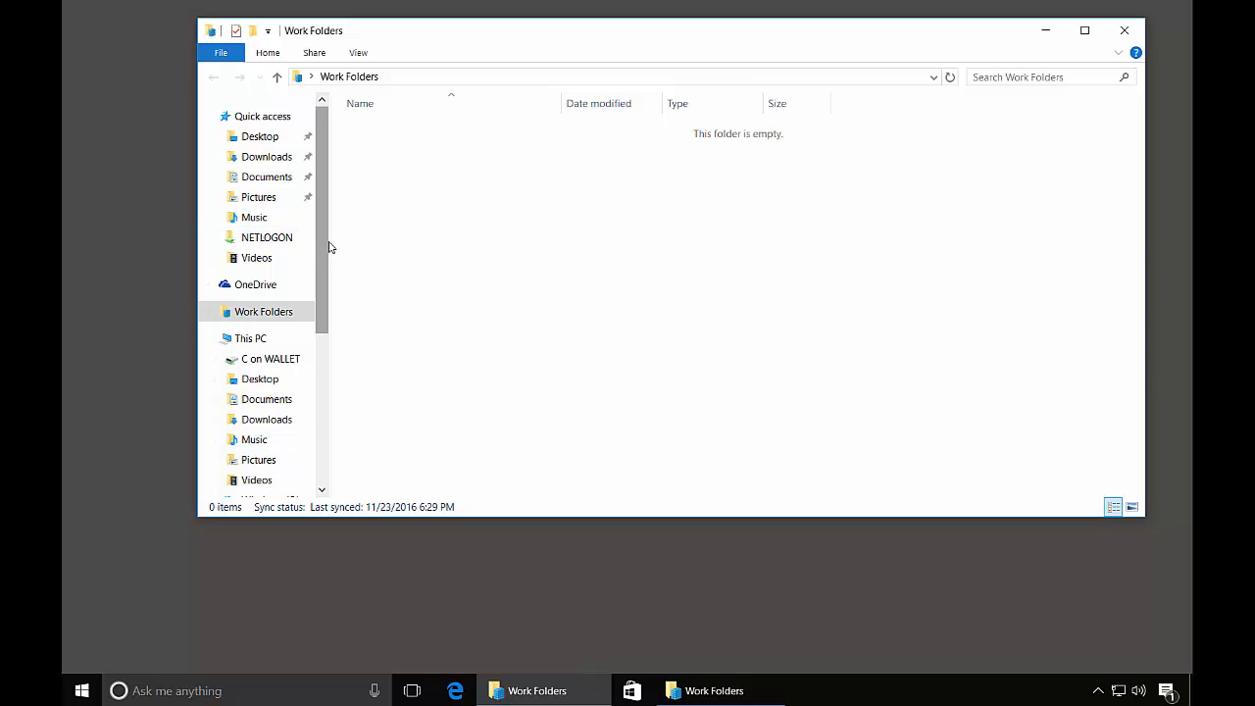
click(262, 115)
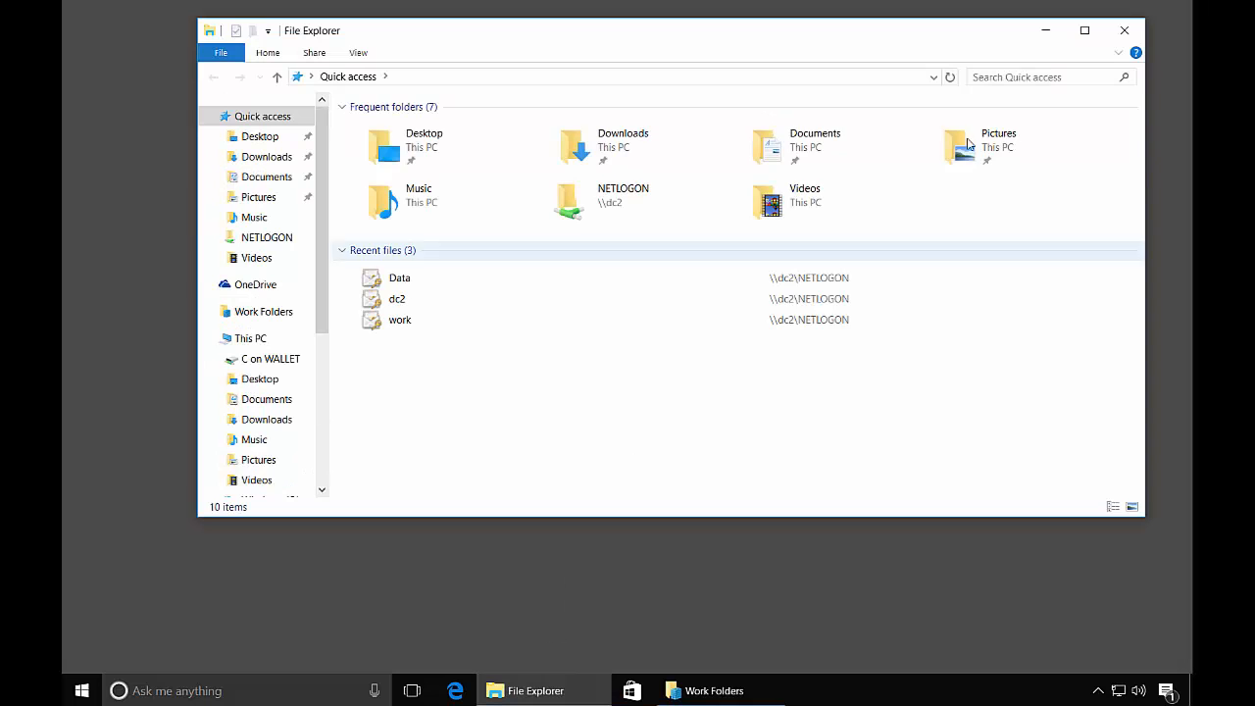
click(1085, 30)
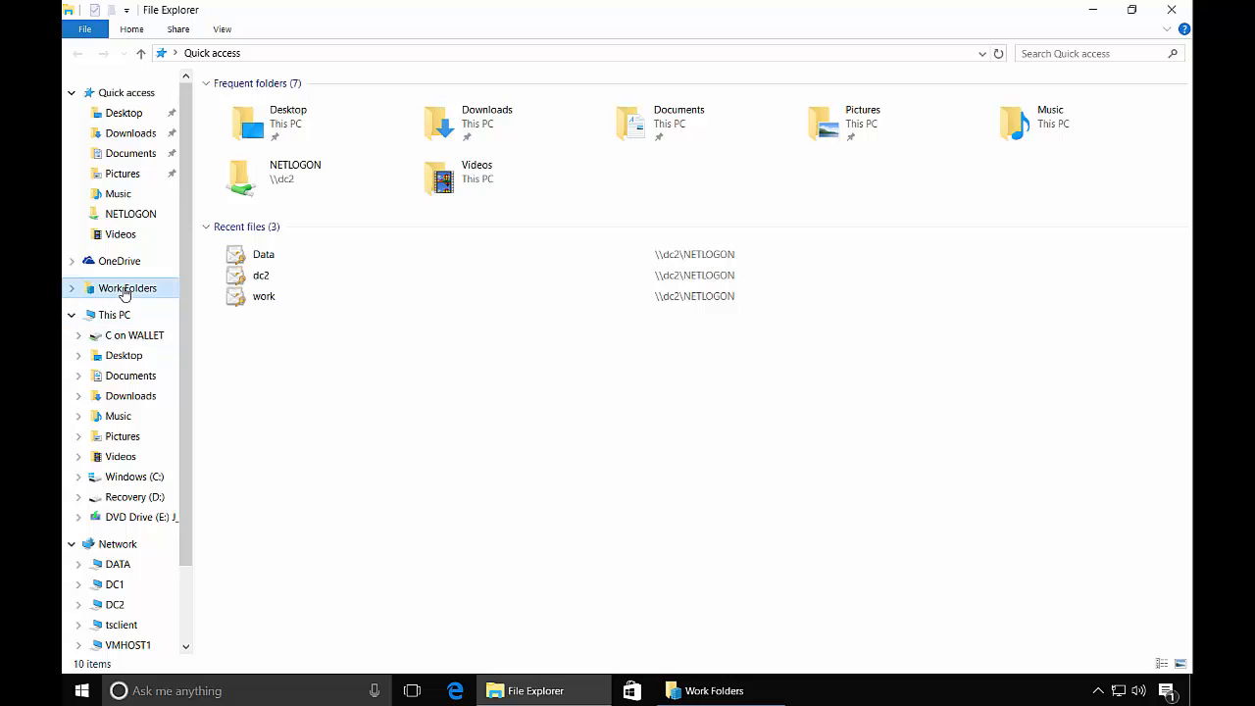
click(127, 287)
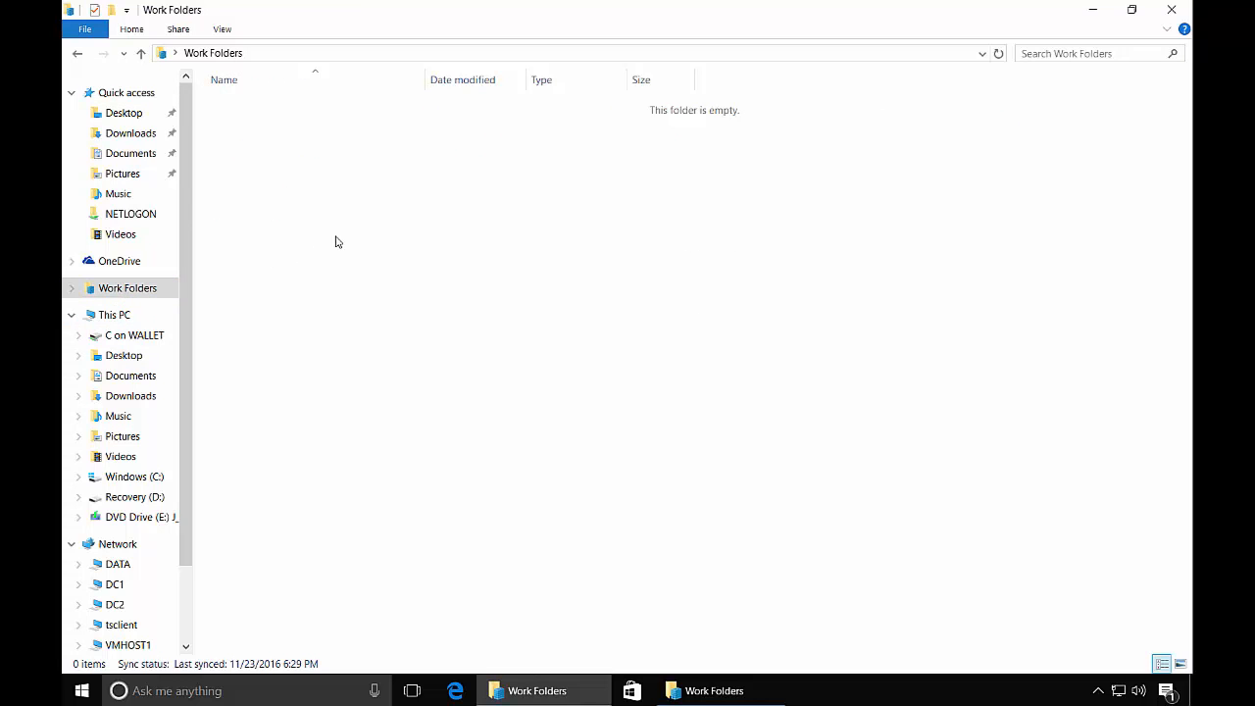
right_click(338, 242)
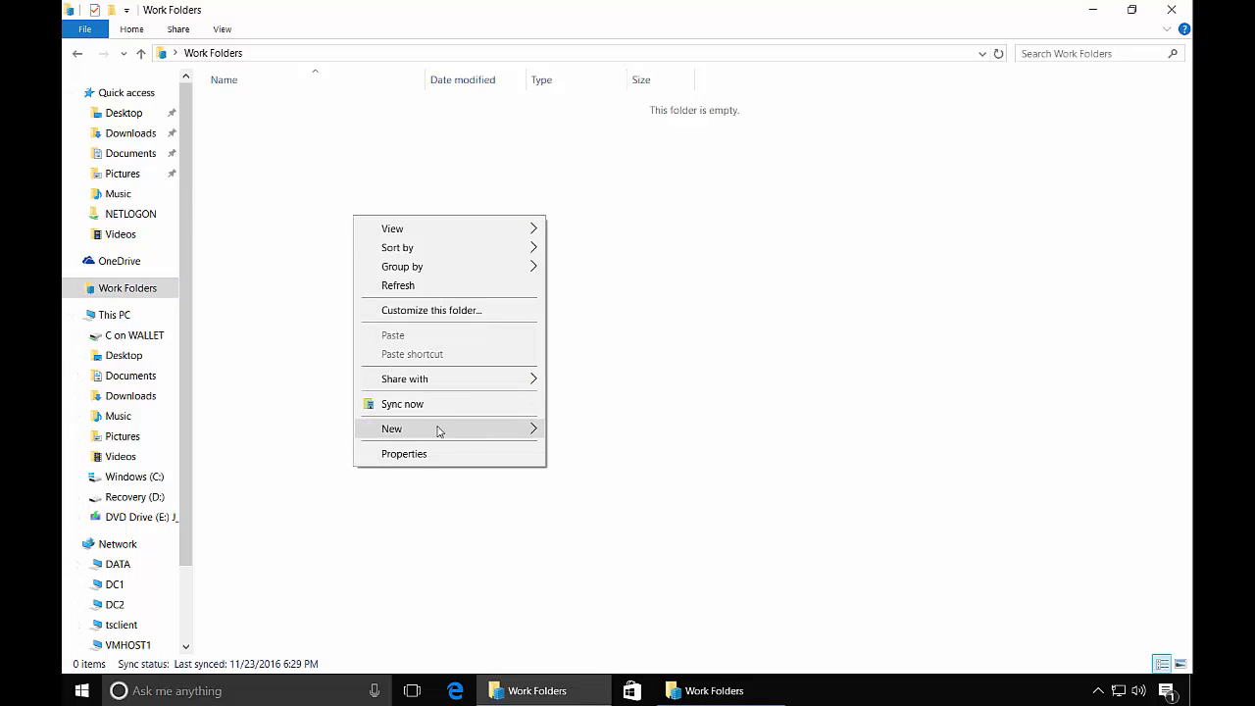
click(391, 429)
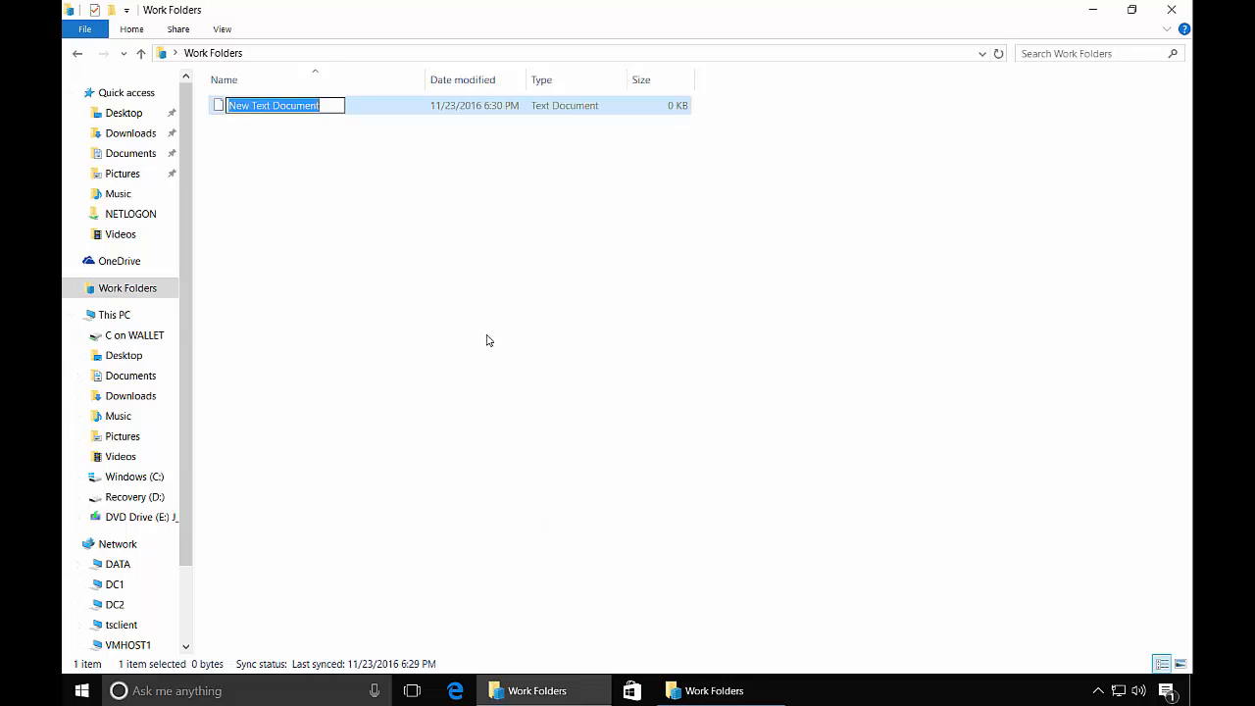